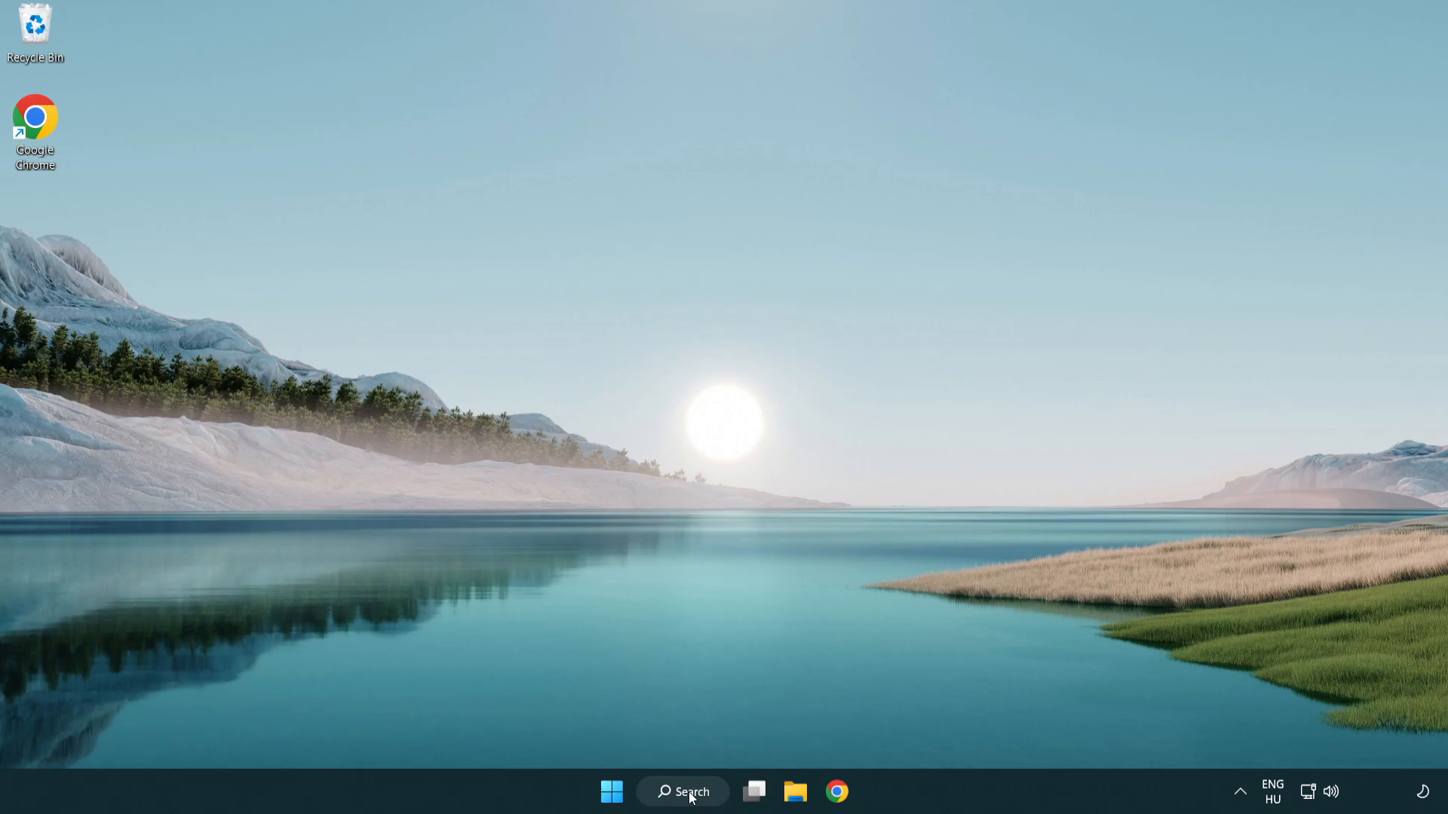
Search Windows for 'device Manager' from the taskbar
click(684, 792)
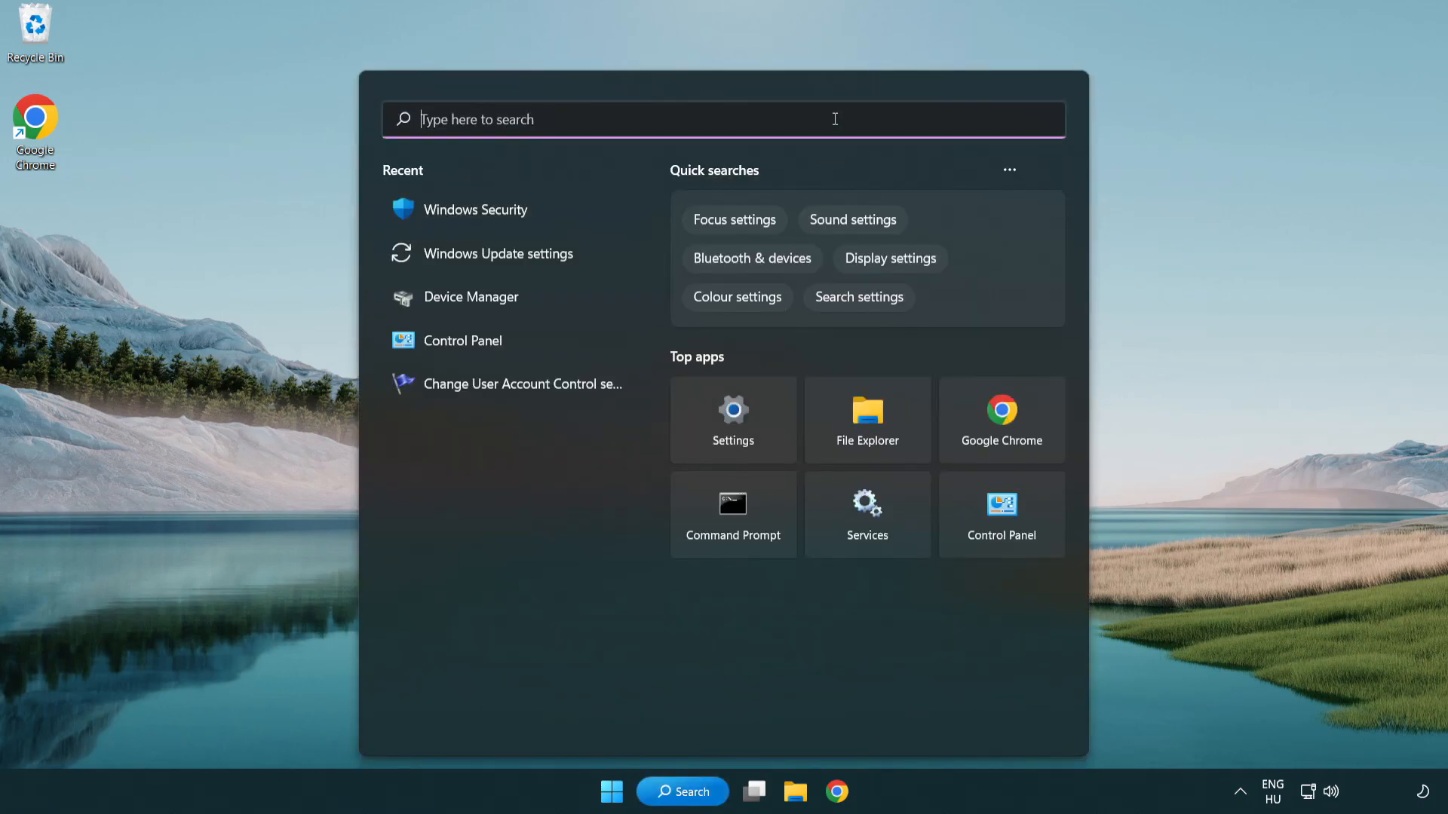
text(device Manager)
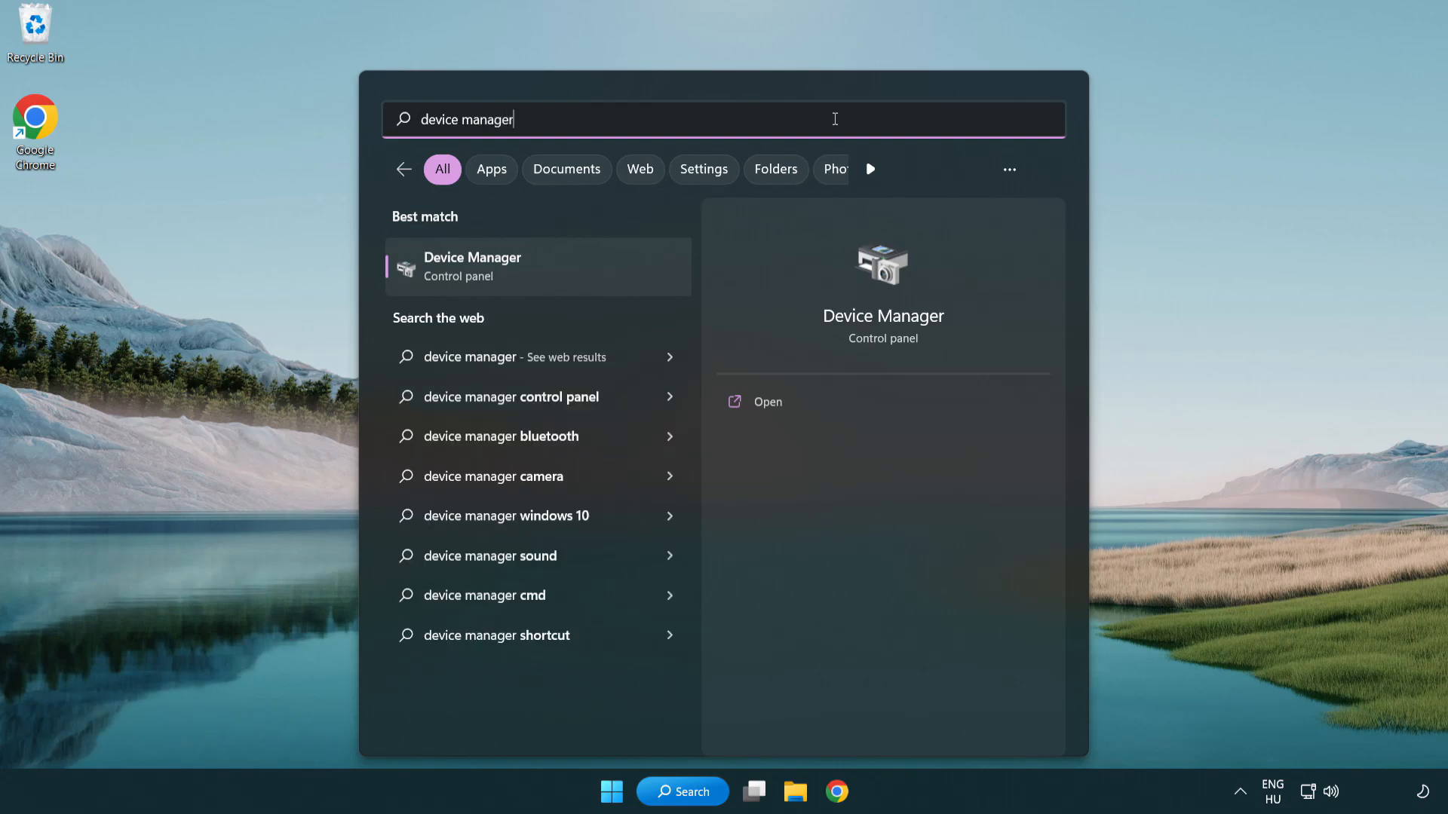
mouse_move(500, 281)
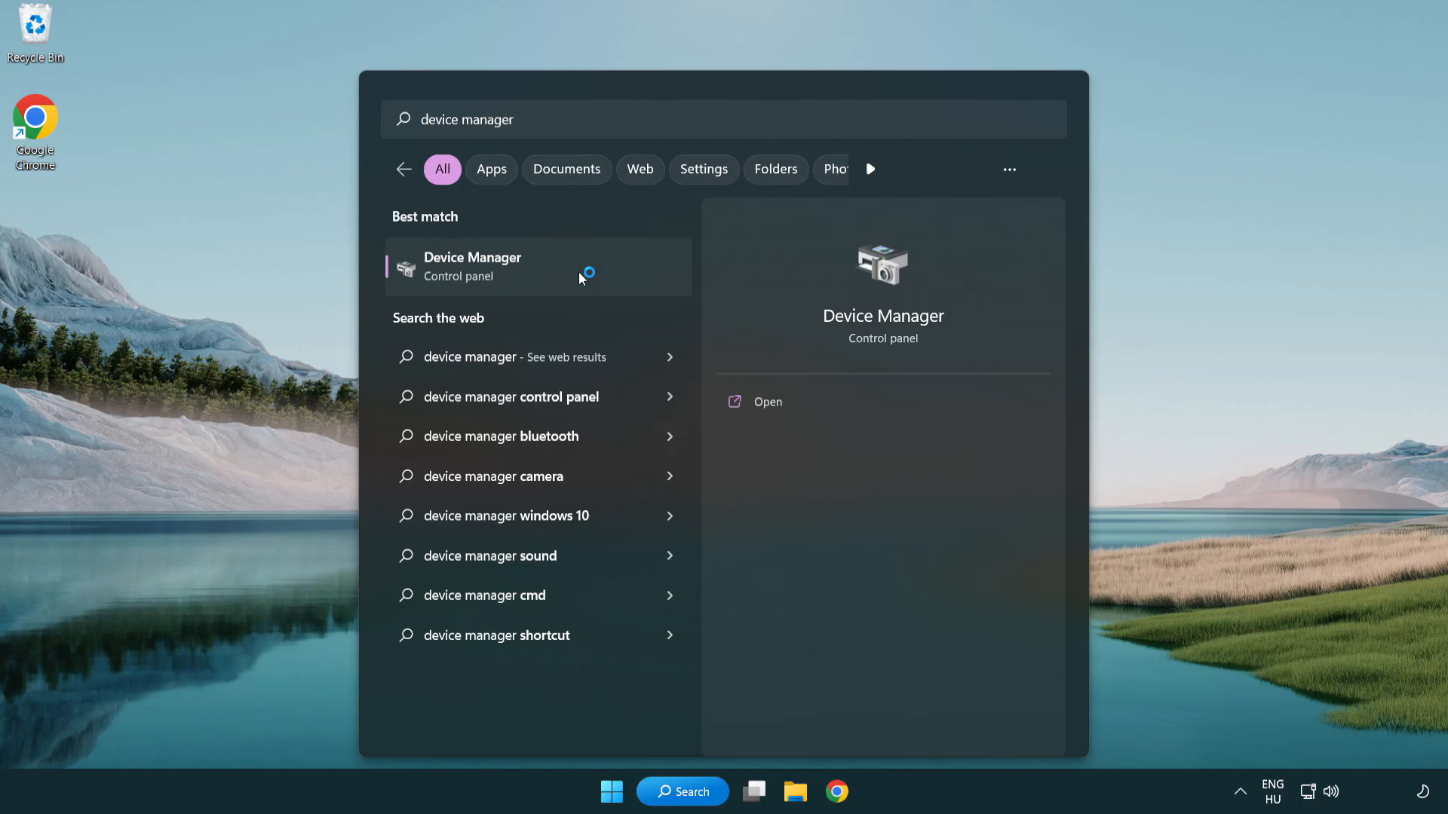
Launch Device Manager, expand Display adapters, and right-click the VMware SVGA 3D adapter
click(472, 266)
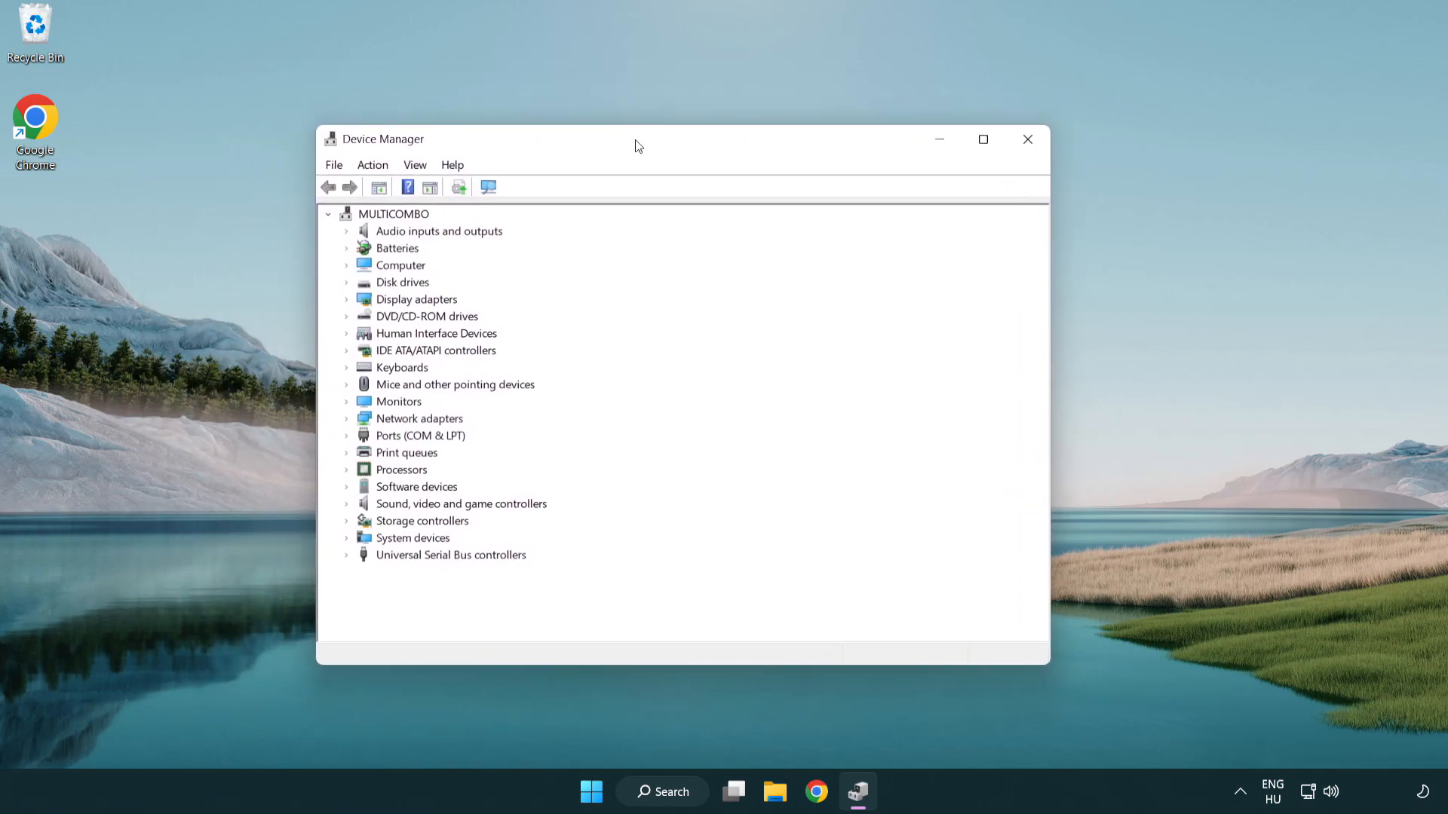
click(416, 299)
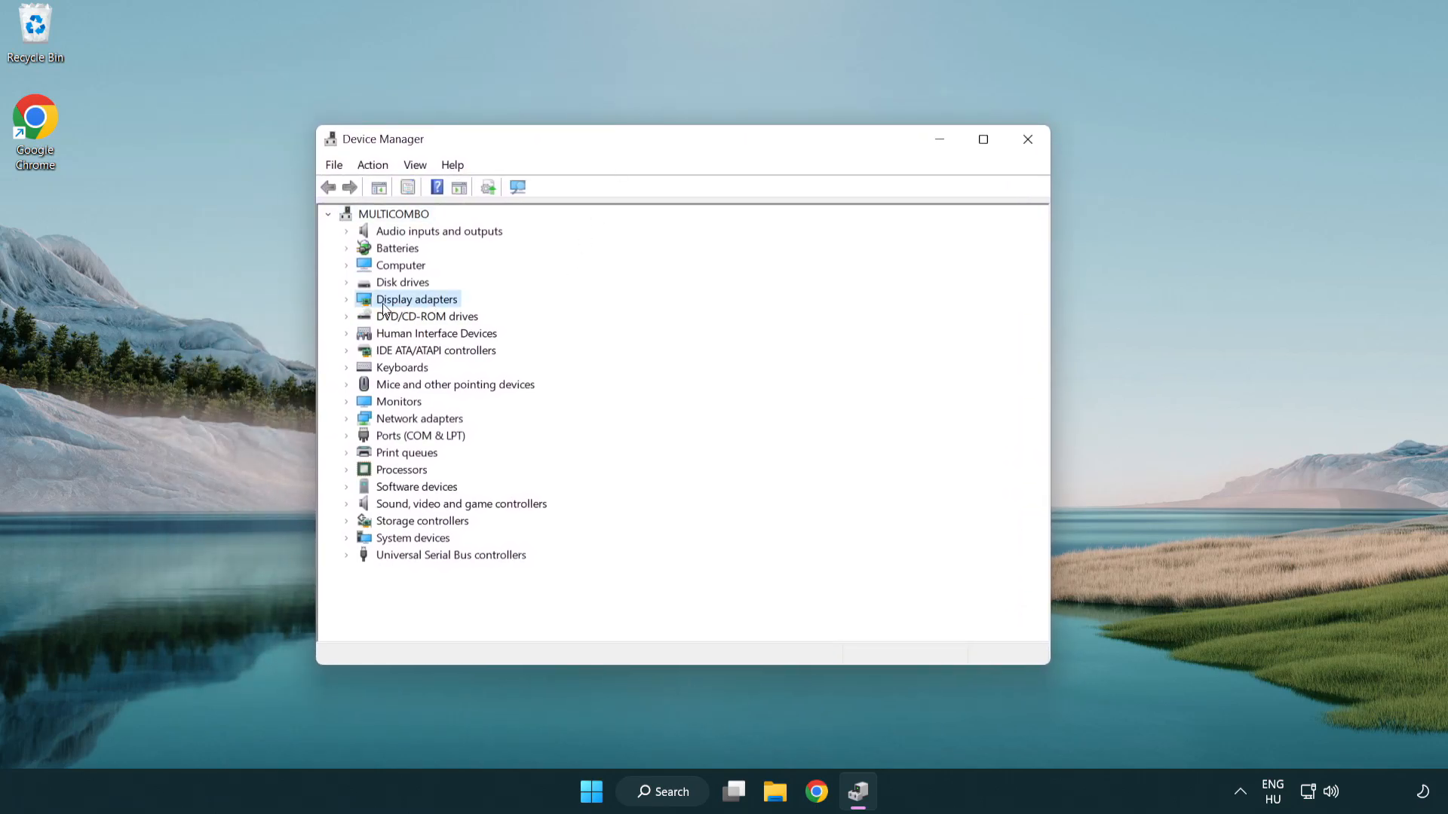
click(347, 299)
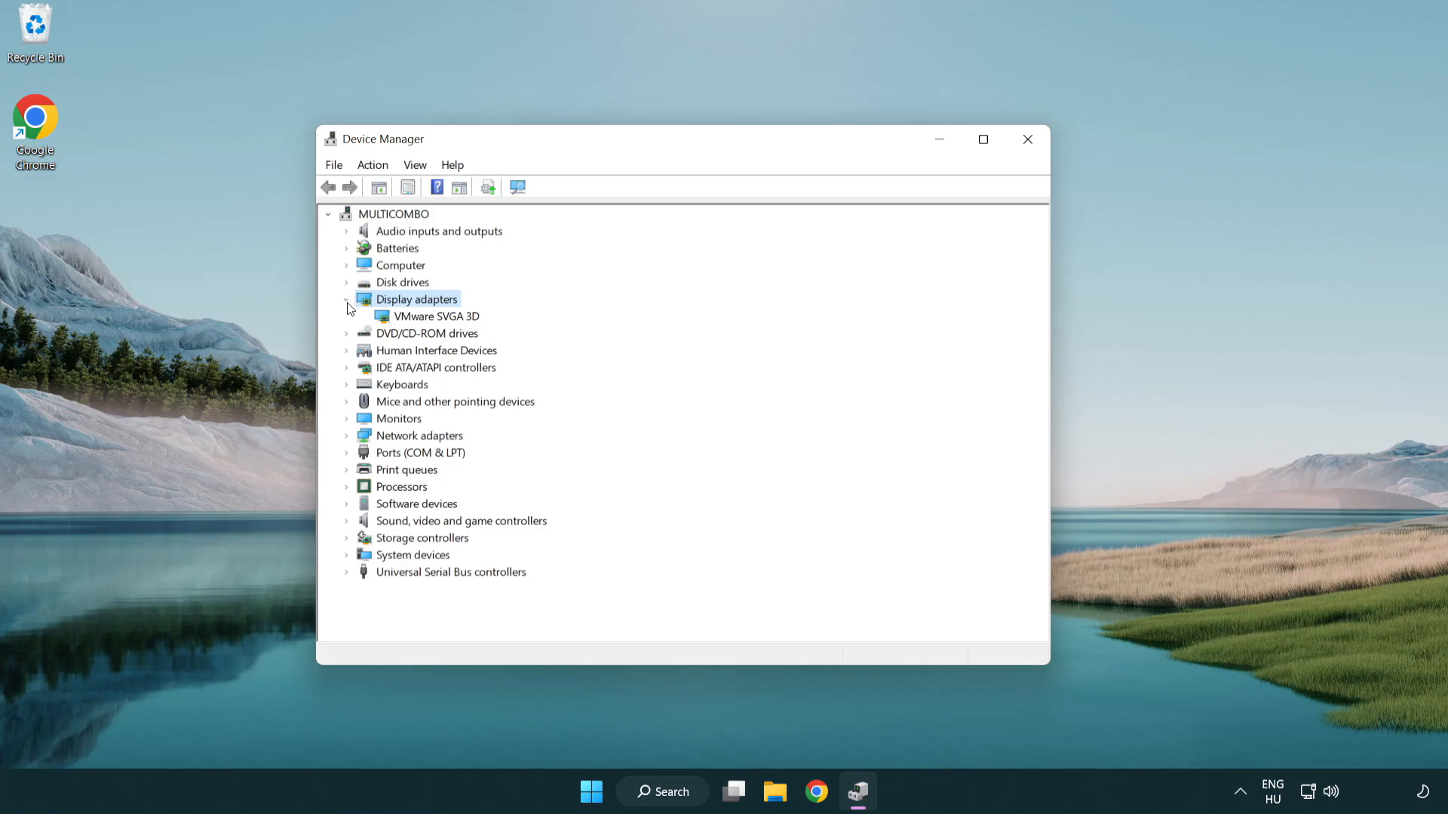
click(435, 316)
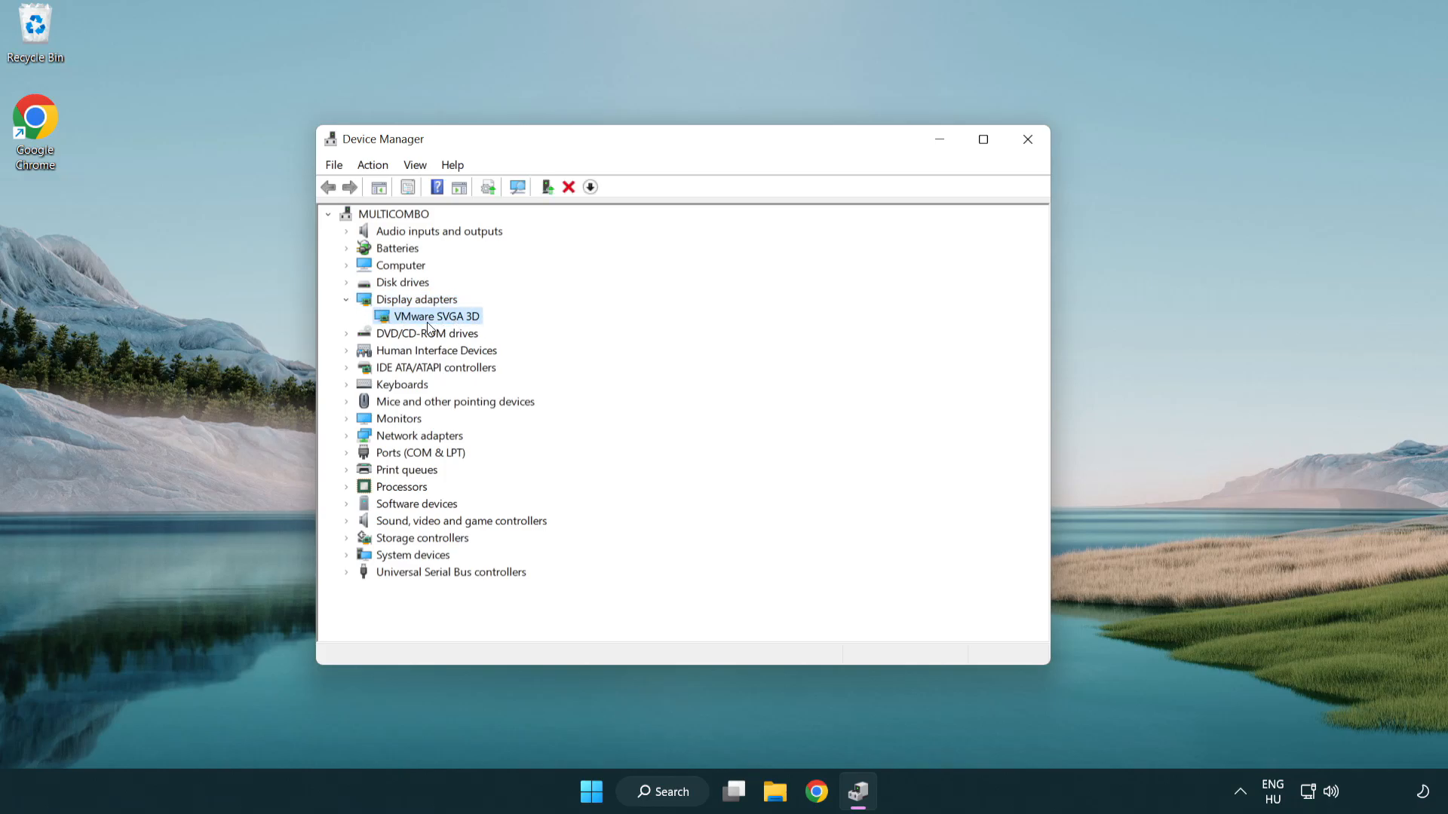
right_click(436, 316)
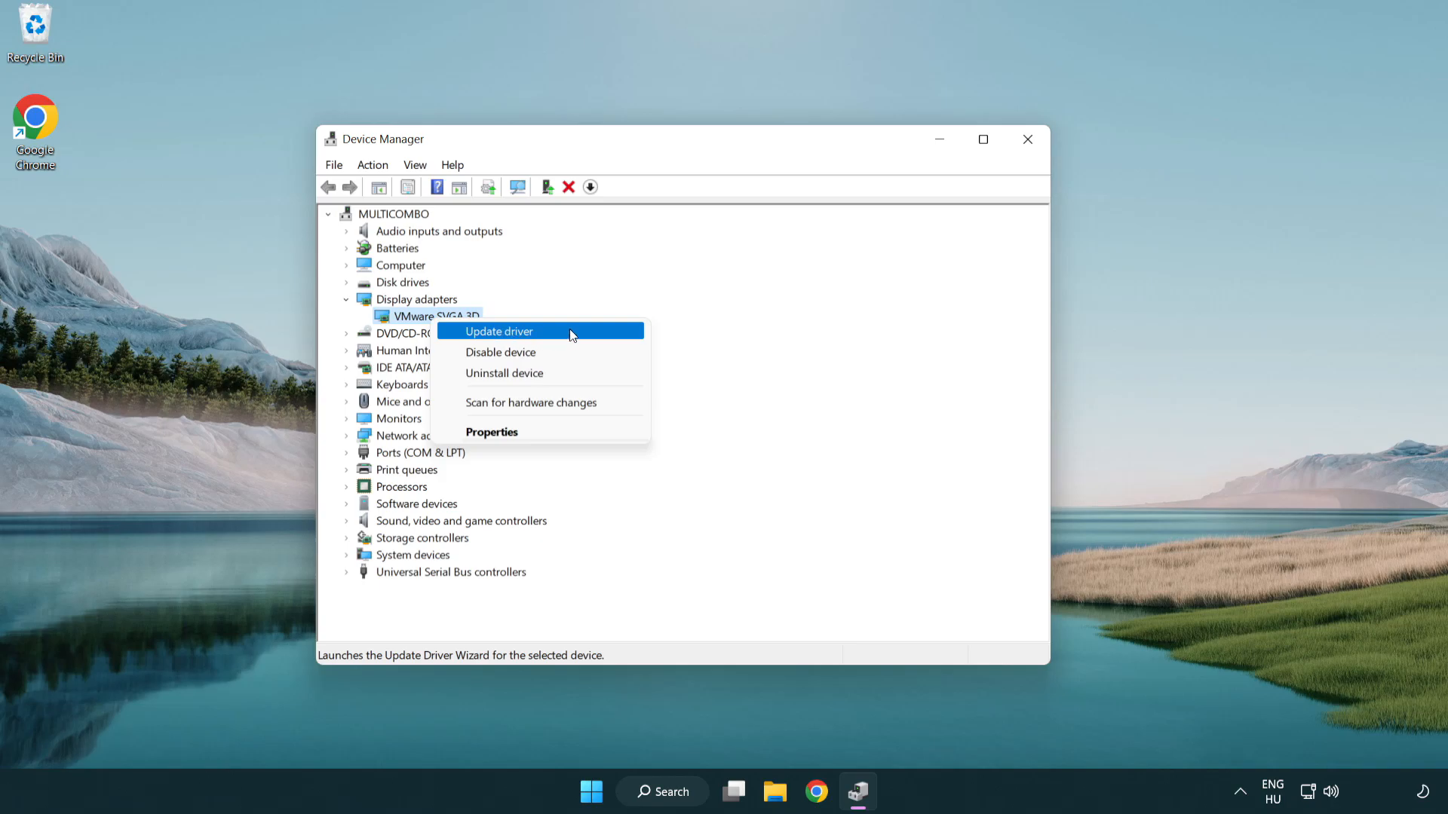
Update the VMware SVGA 3D driver automatically, dismiss the best-driver result, and close Device Manager
click(499, 331)
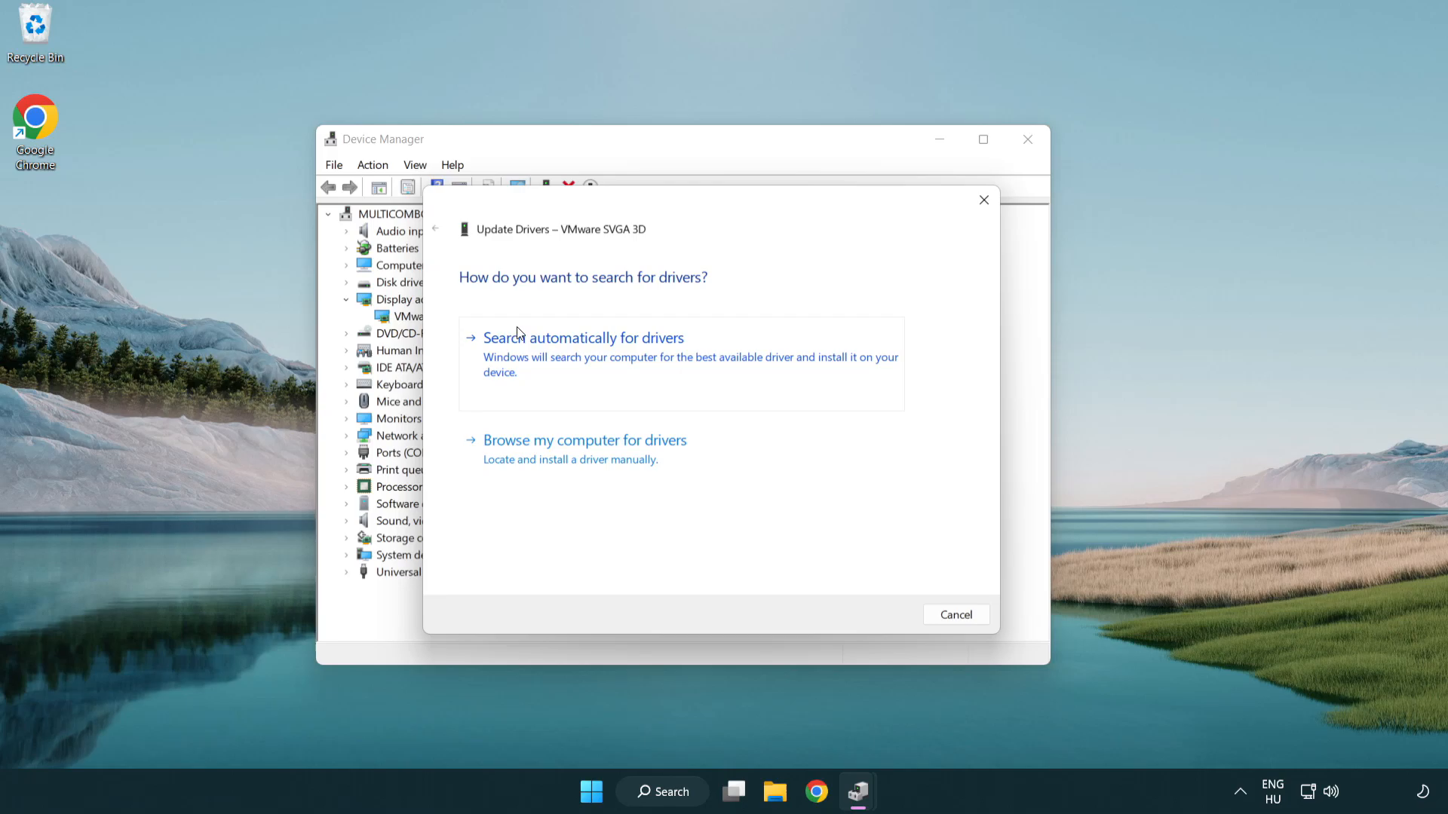
mouse_move(572, 365)
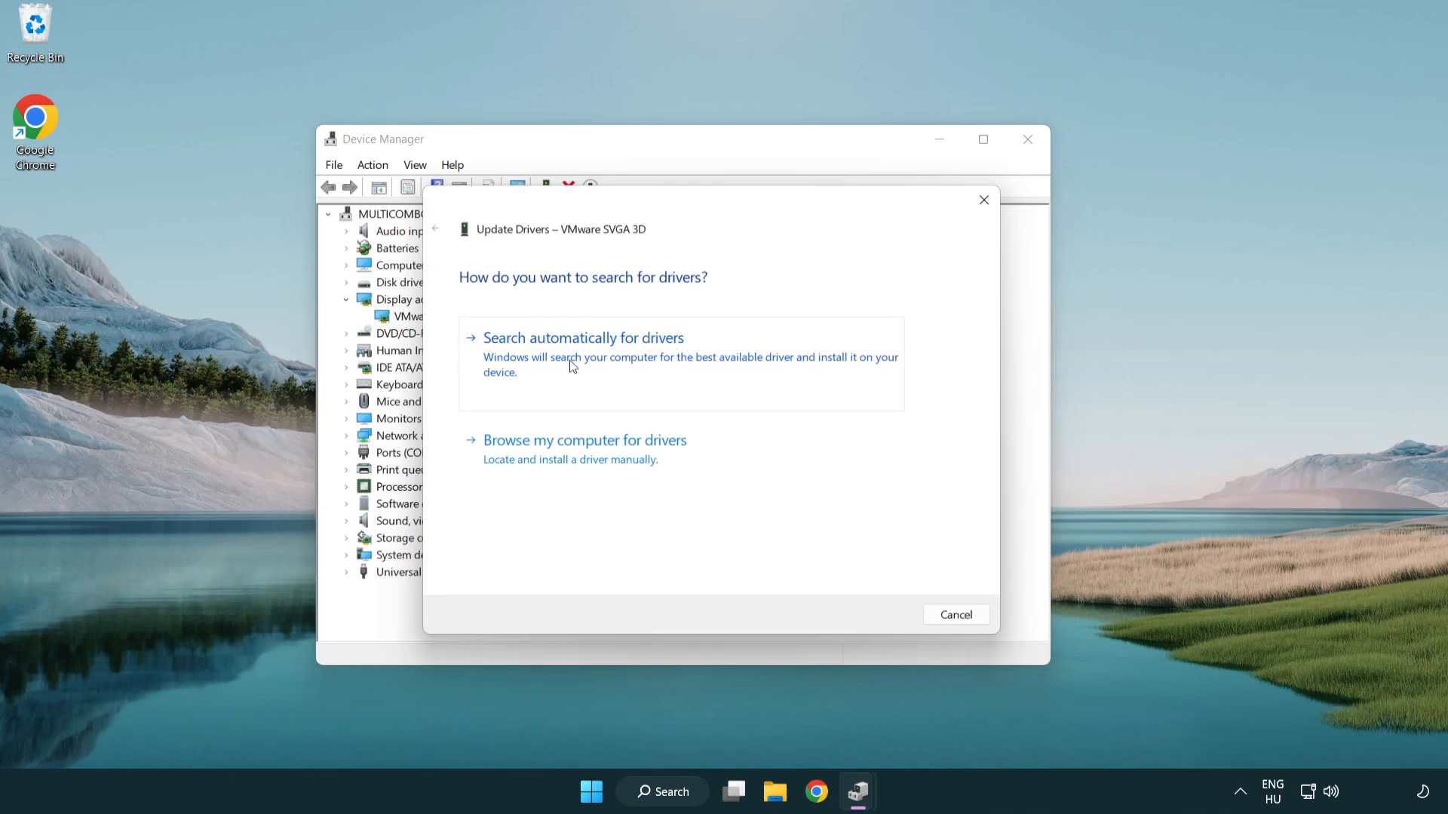
click(583, 338)
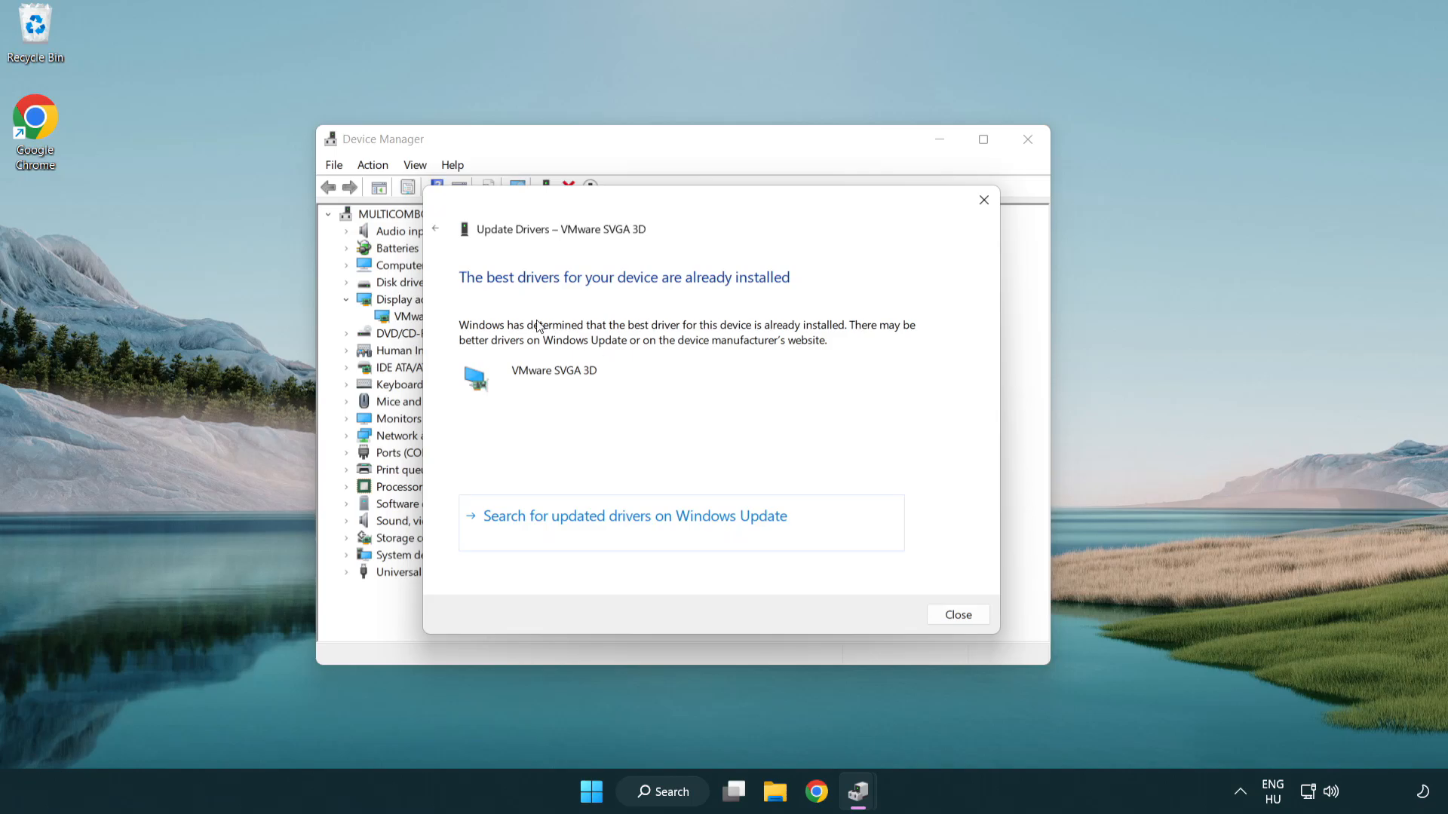
mouse_move(518, 301)
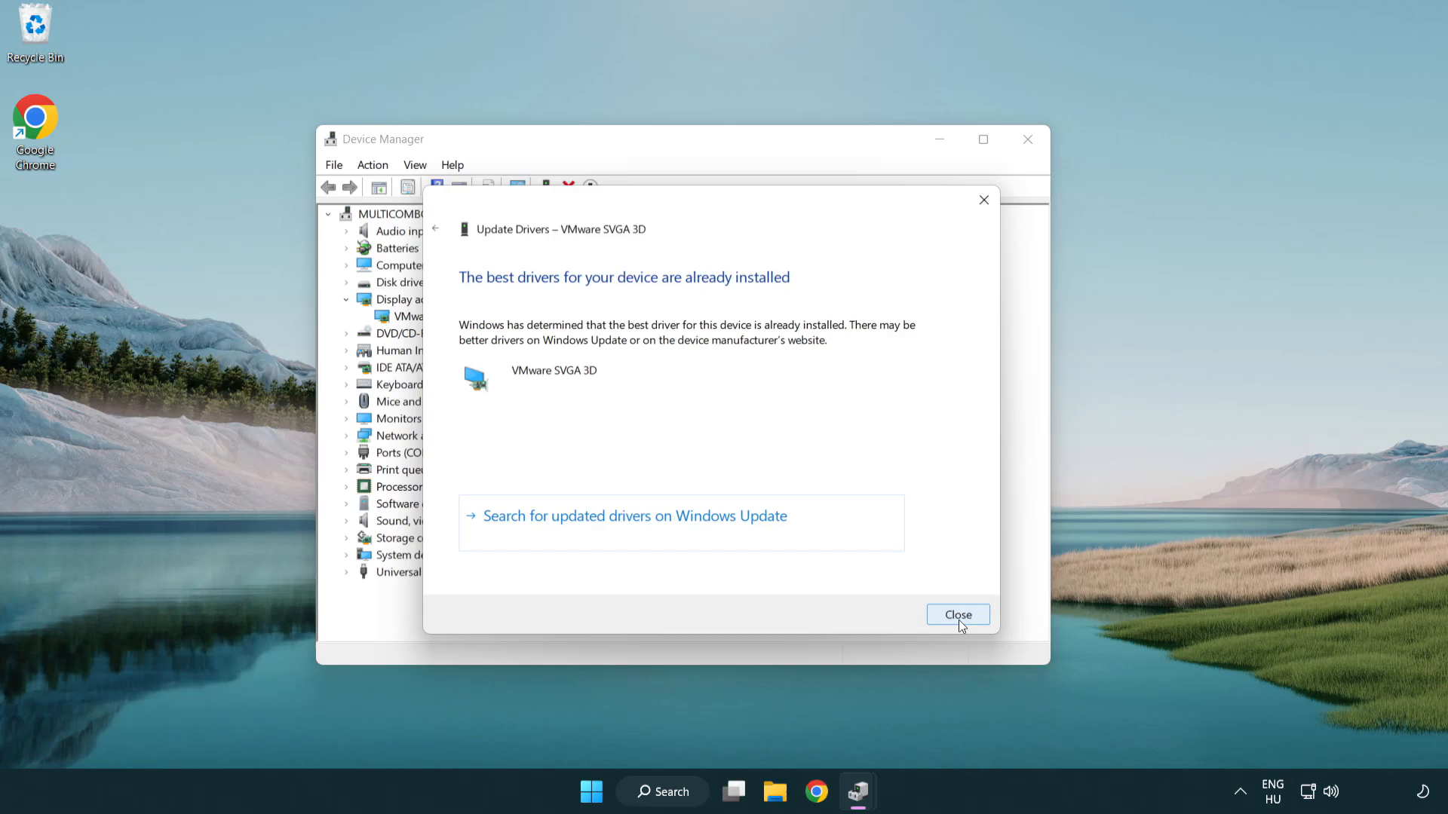
click(958, 615)
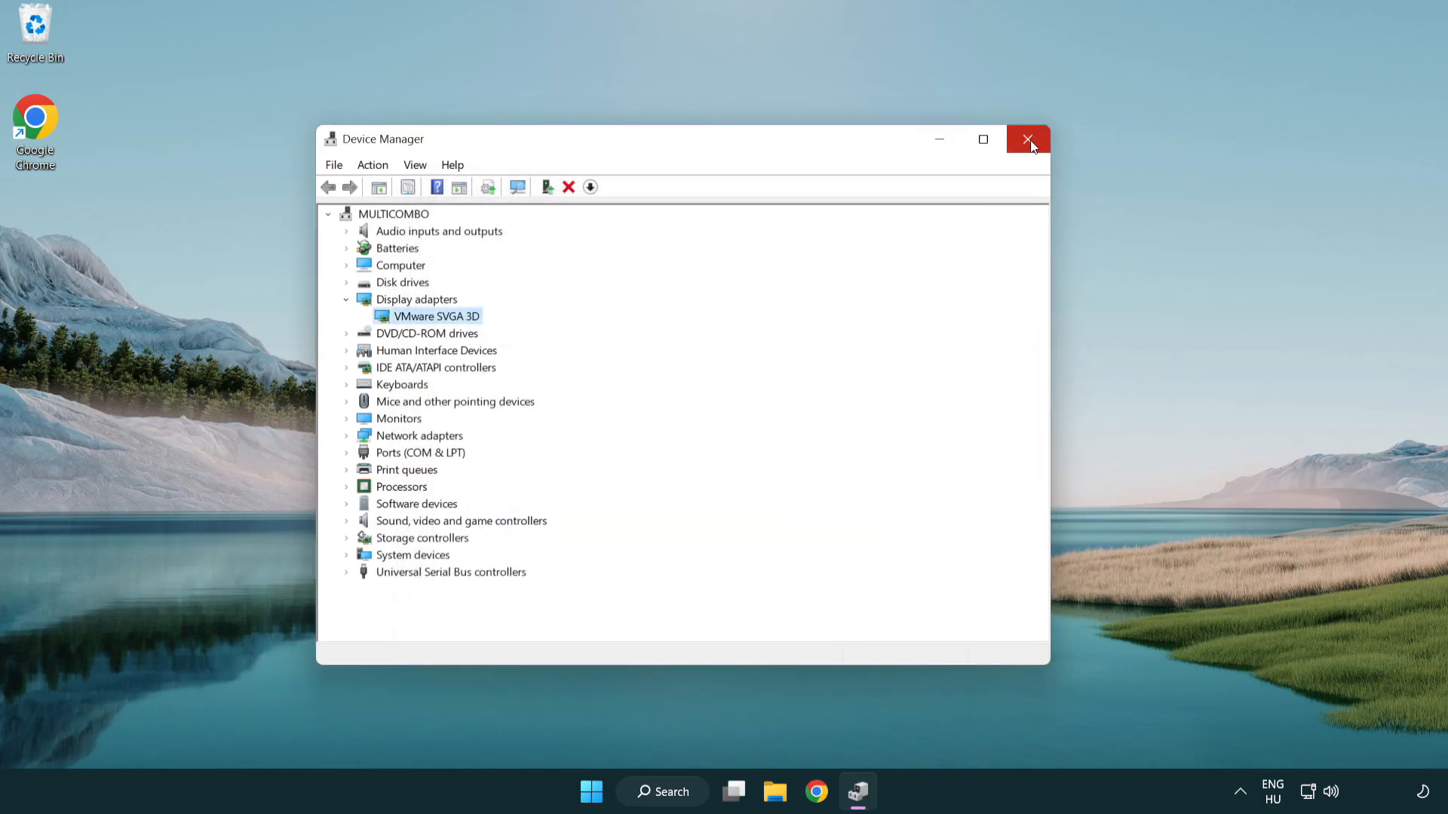
click(1028, 139)
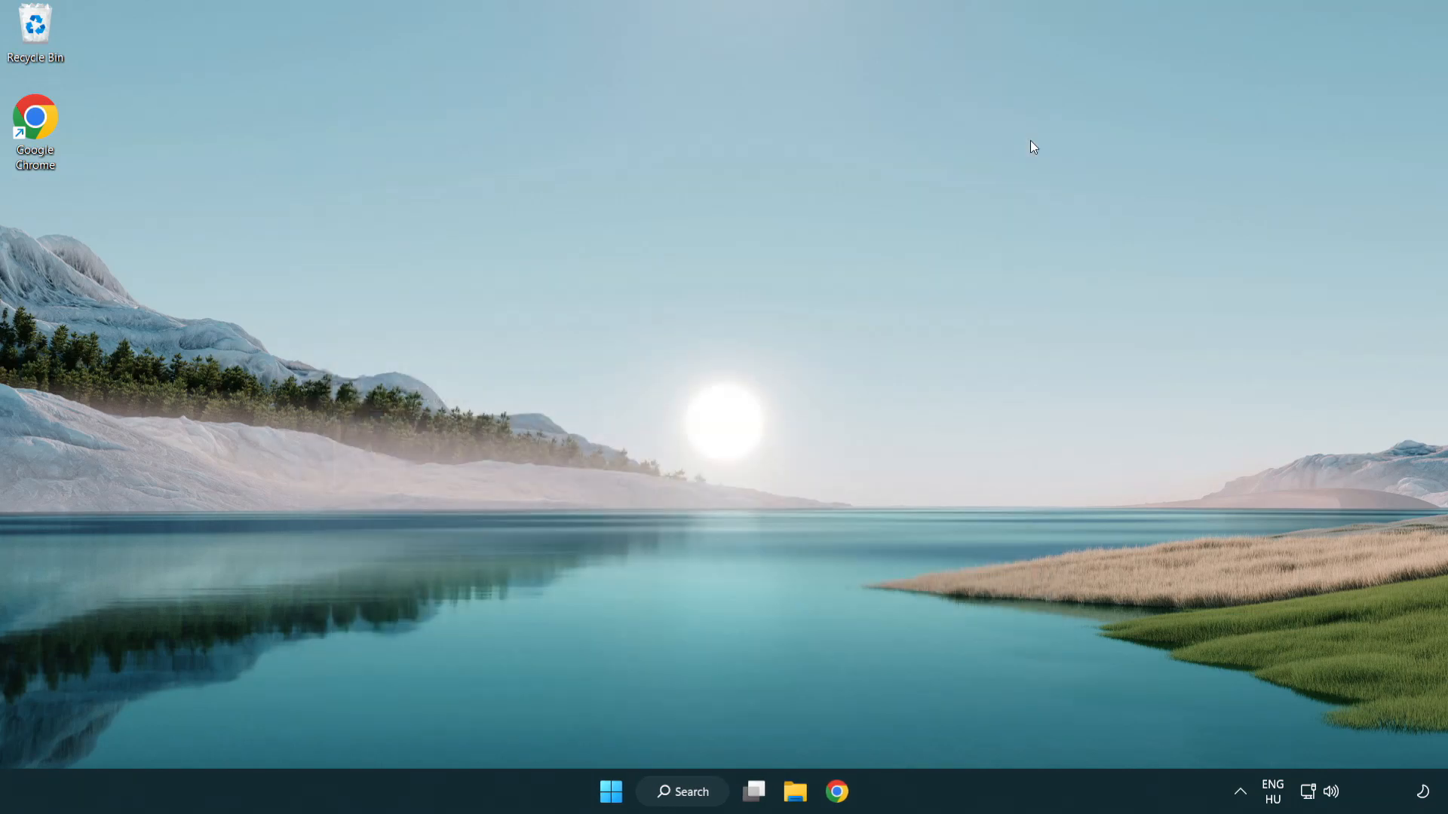
mouse_move(706, 530)
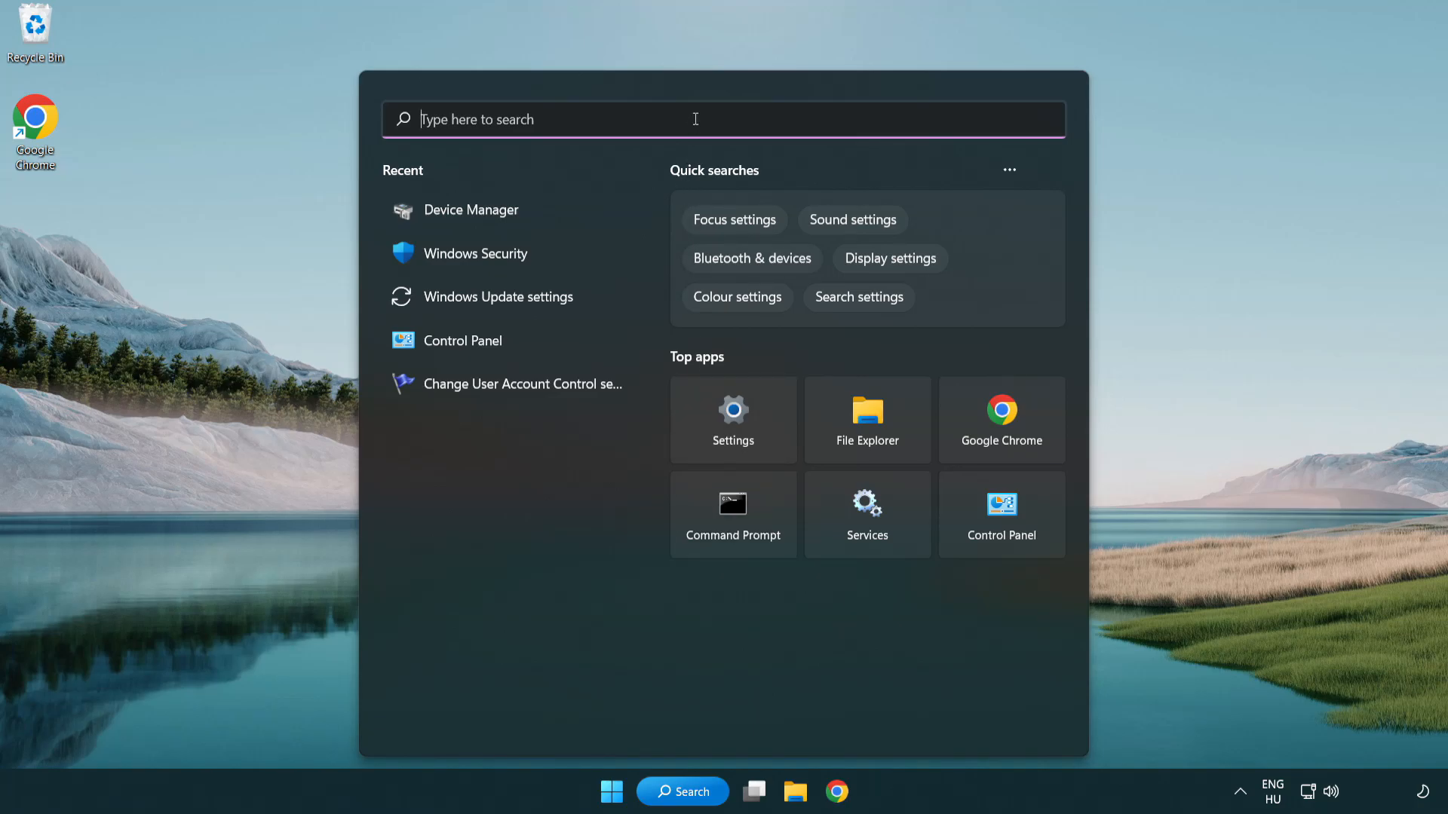
Search Windows for 'update'
text(update)
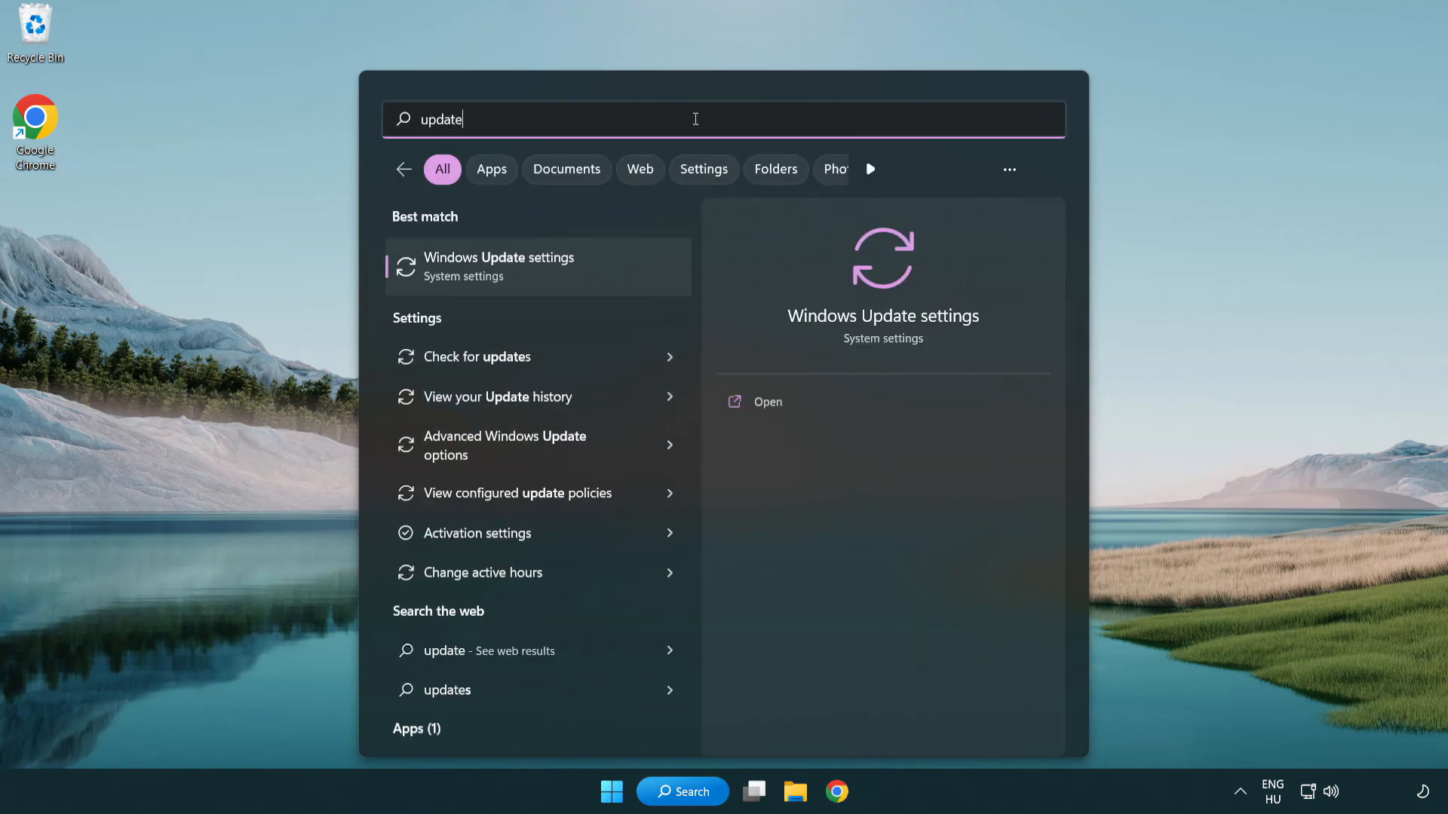
mouse_move(518, 282)
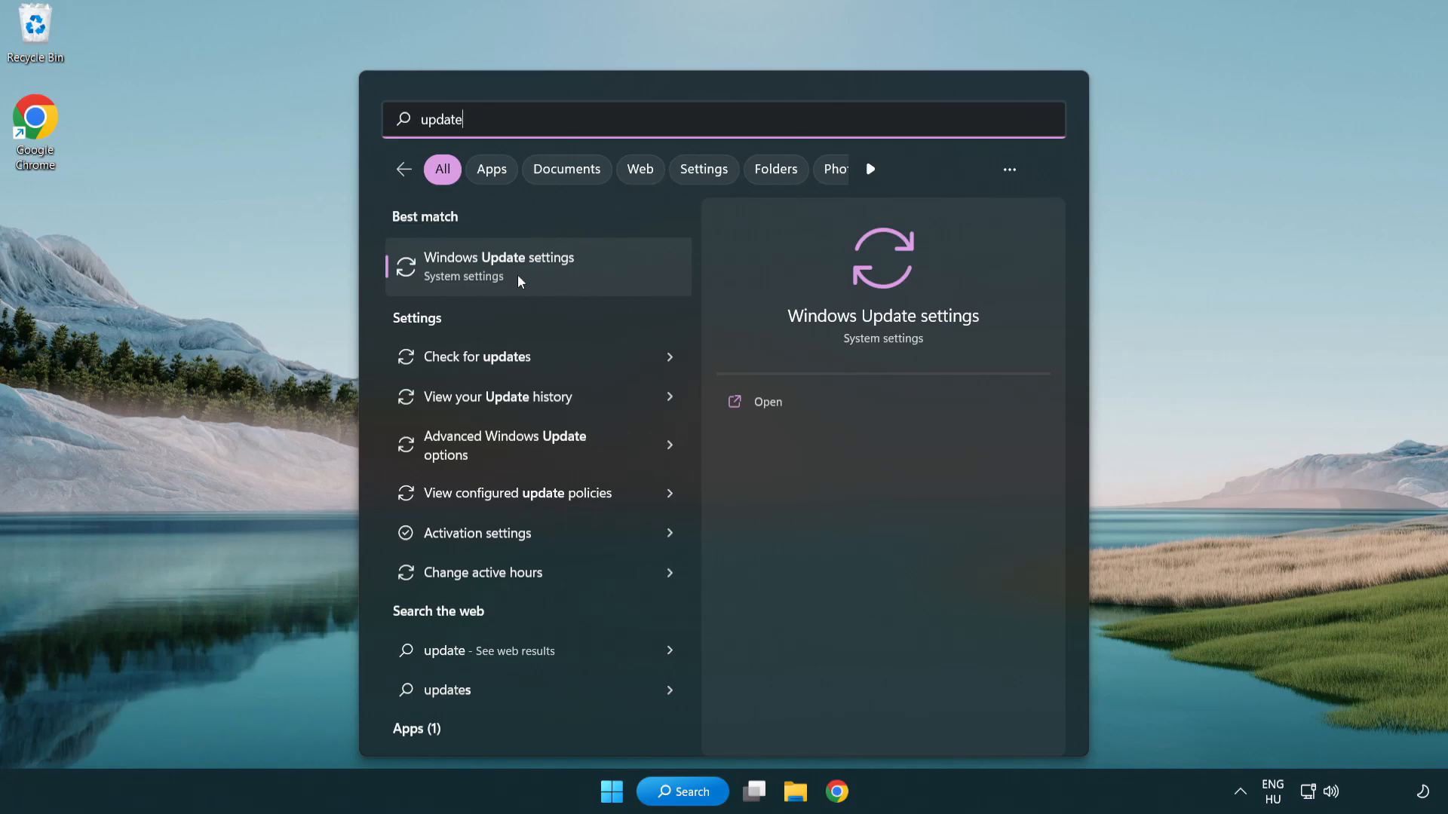
Check for updates in Windows Update settings, then close Settings
click(520, 267)
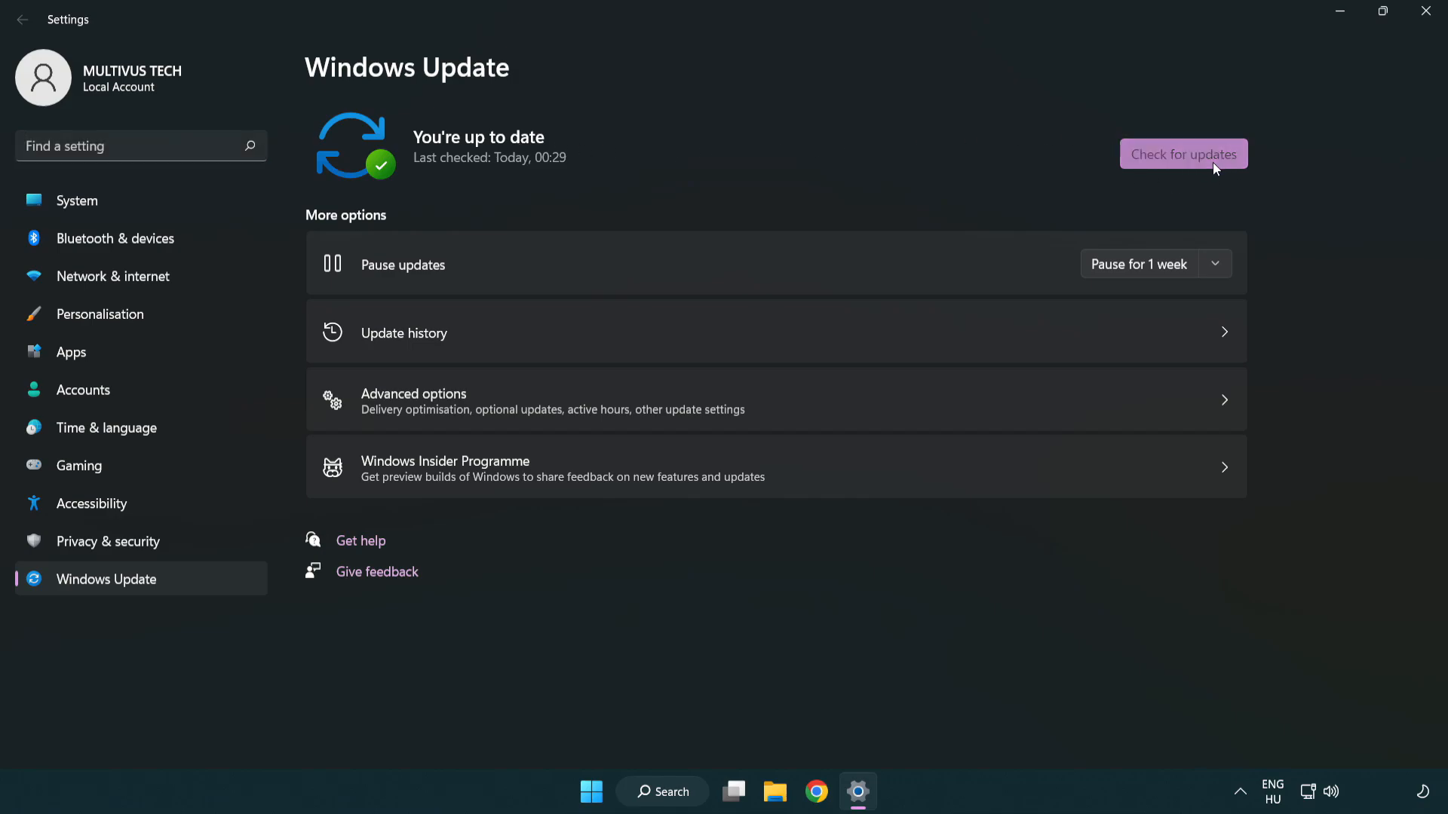
click(1183, 154)
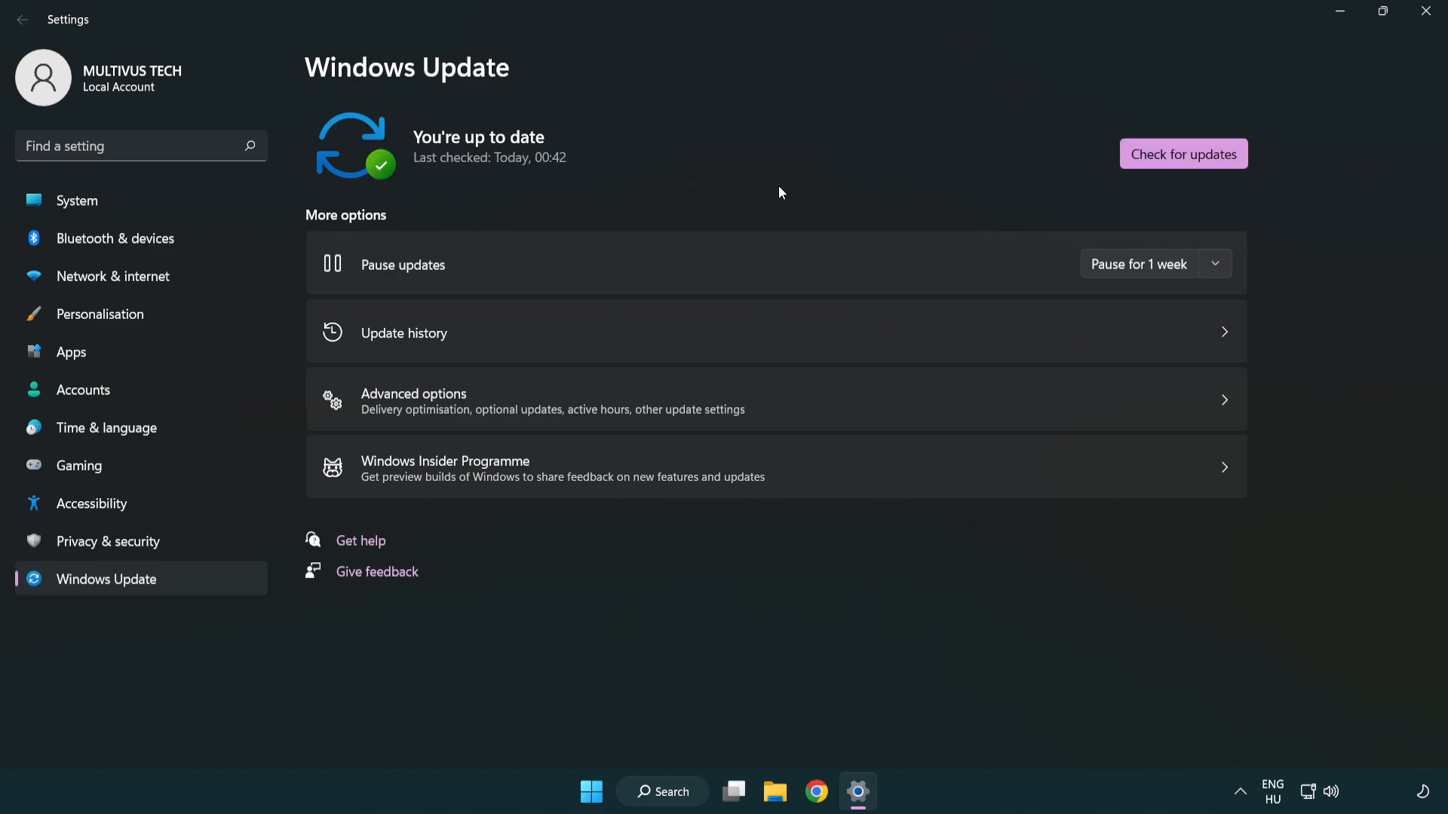
mouse_move(1424, 10)
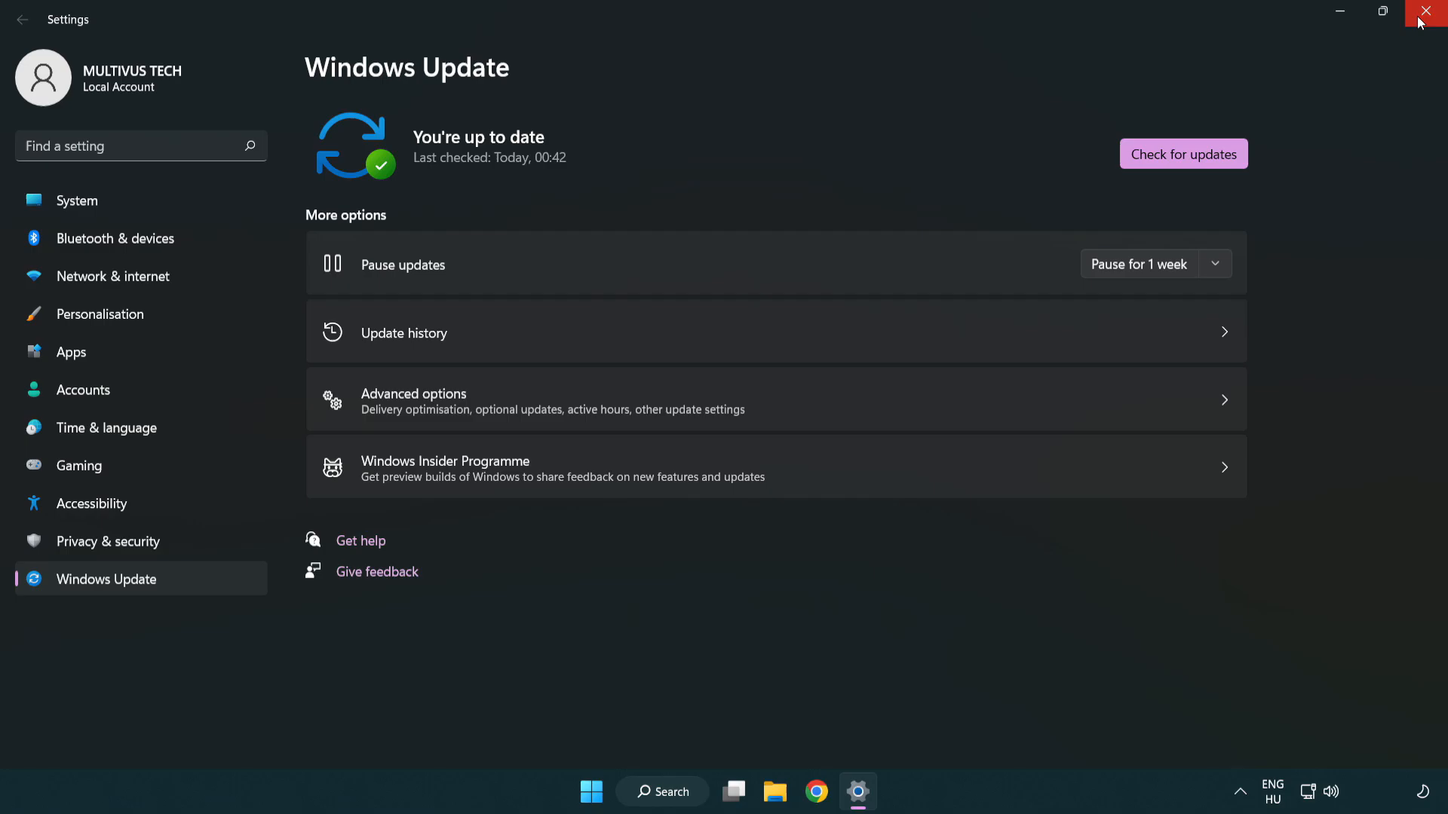
click(1425, 11)
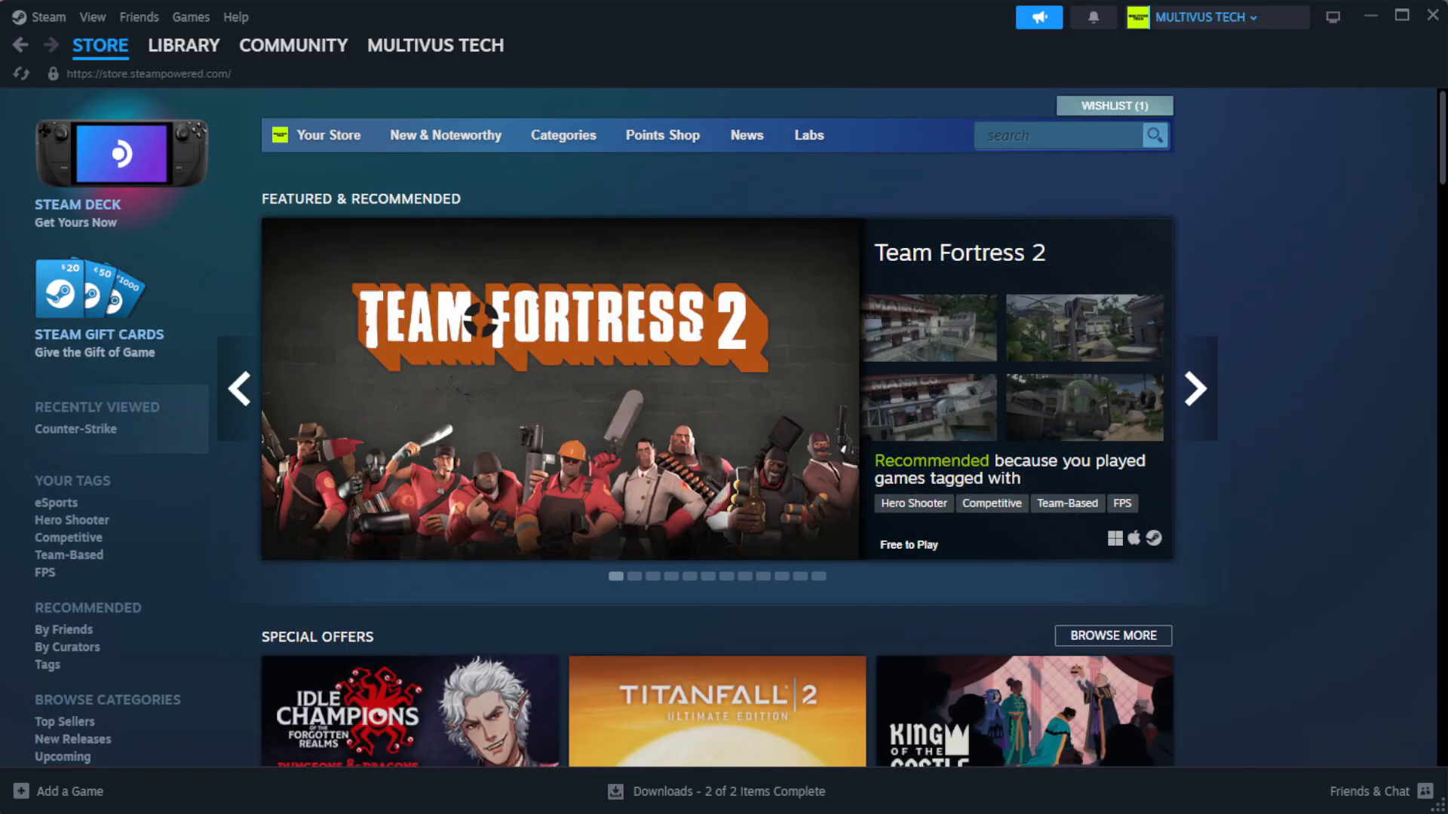
Go to Steam's Library Home and open Properties for YOUR NOT WORKING GAME
click(184, 45)
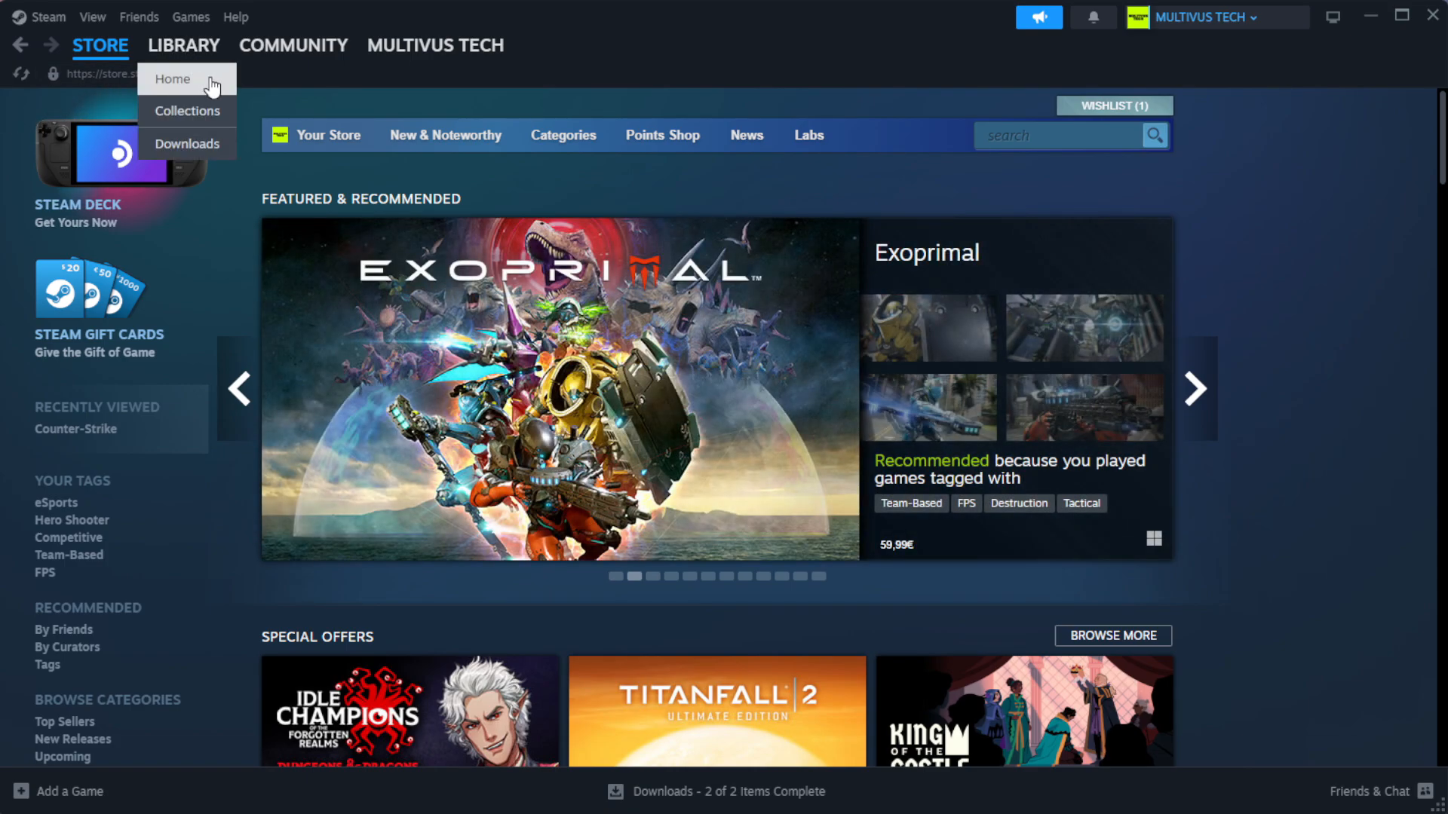
click(173, 79)
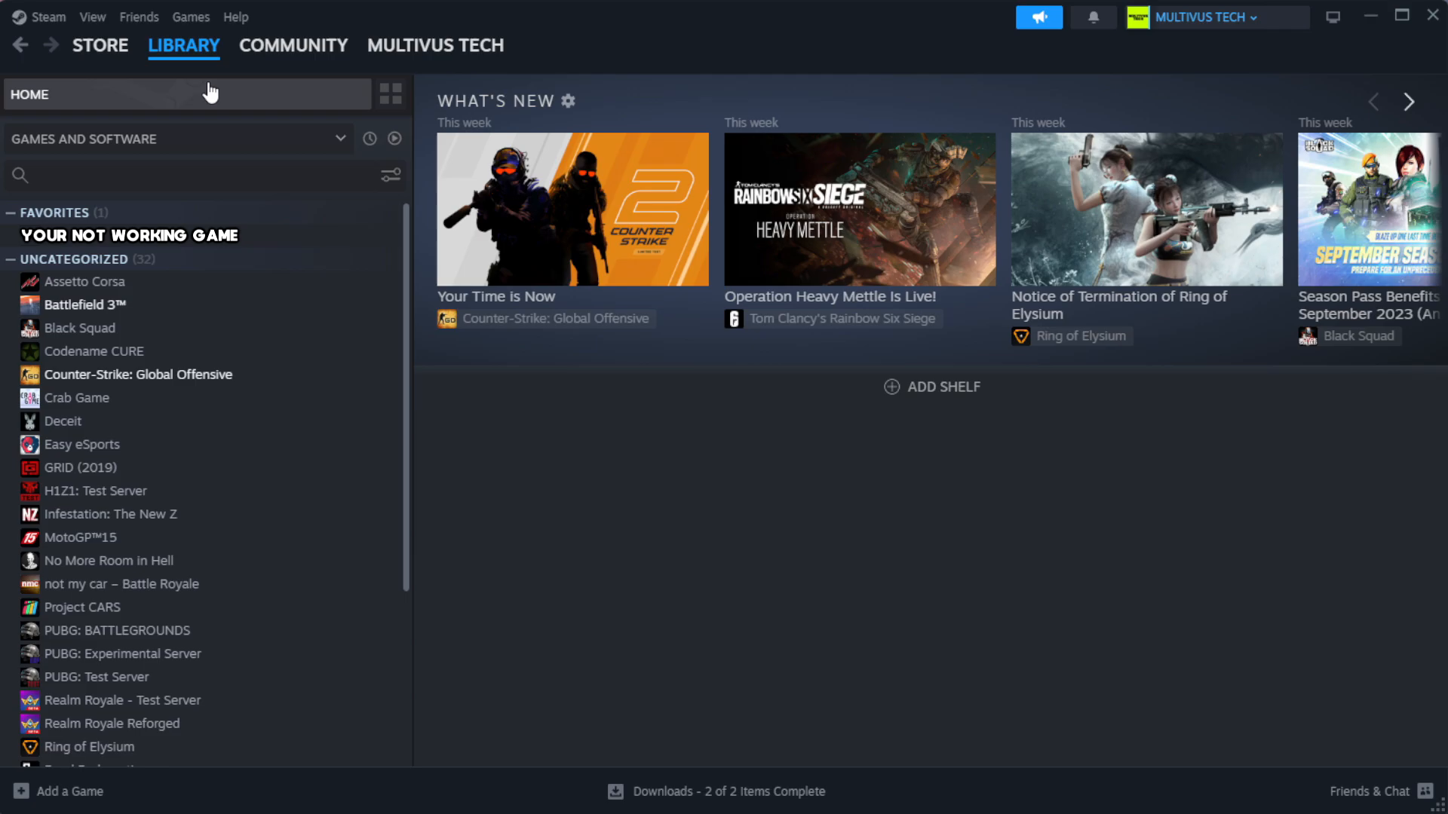
mouse_move(340, 240)
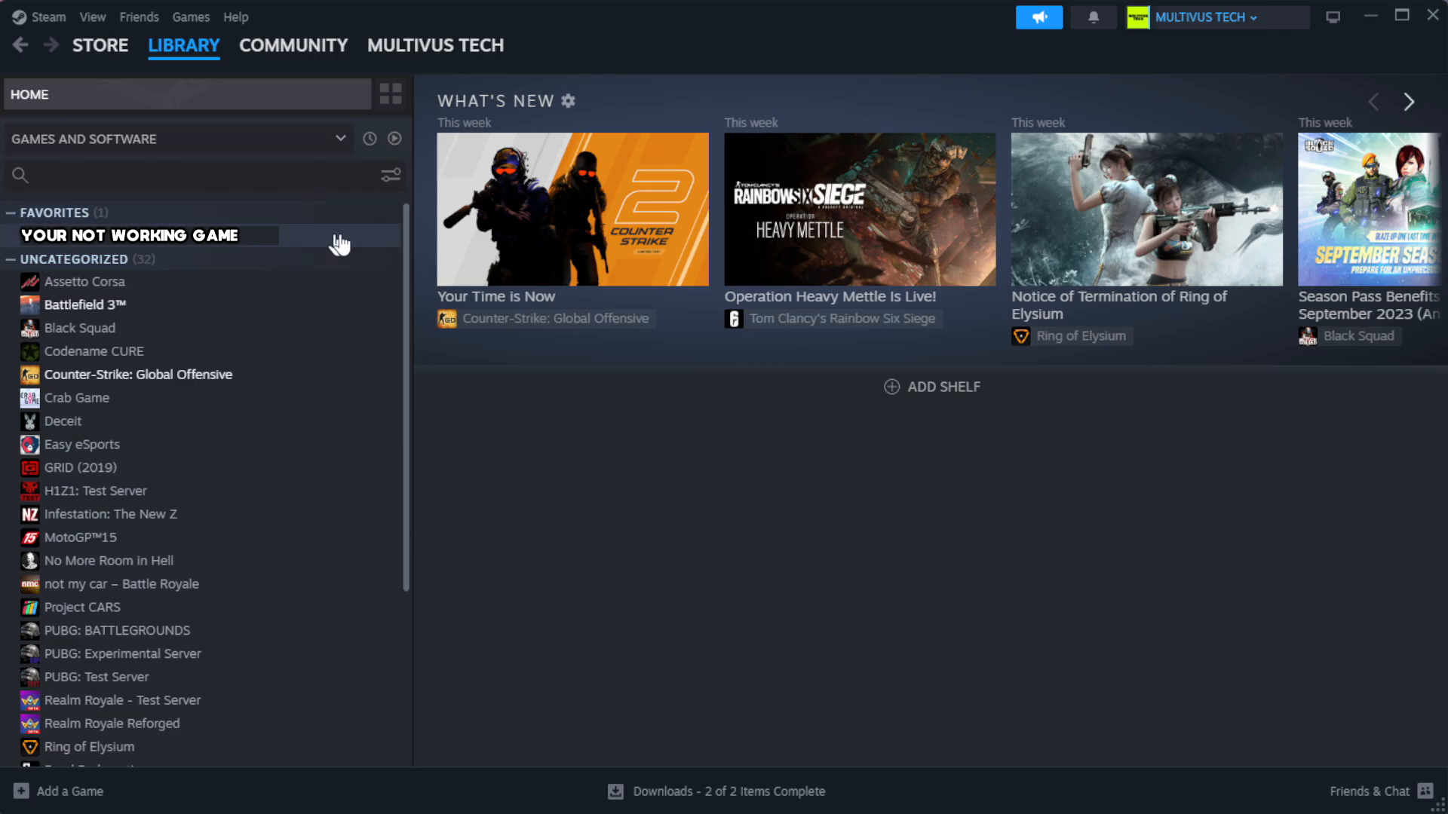
mouse_move(355, 246)
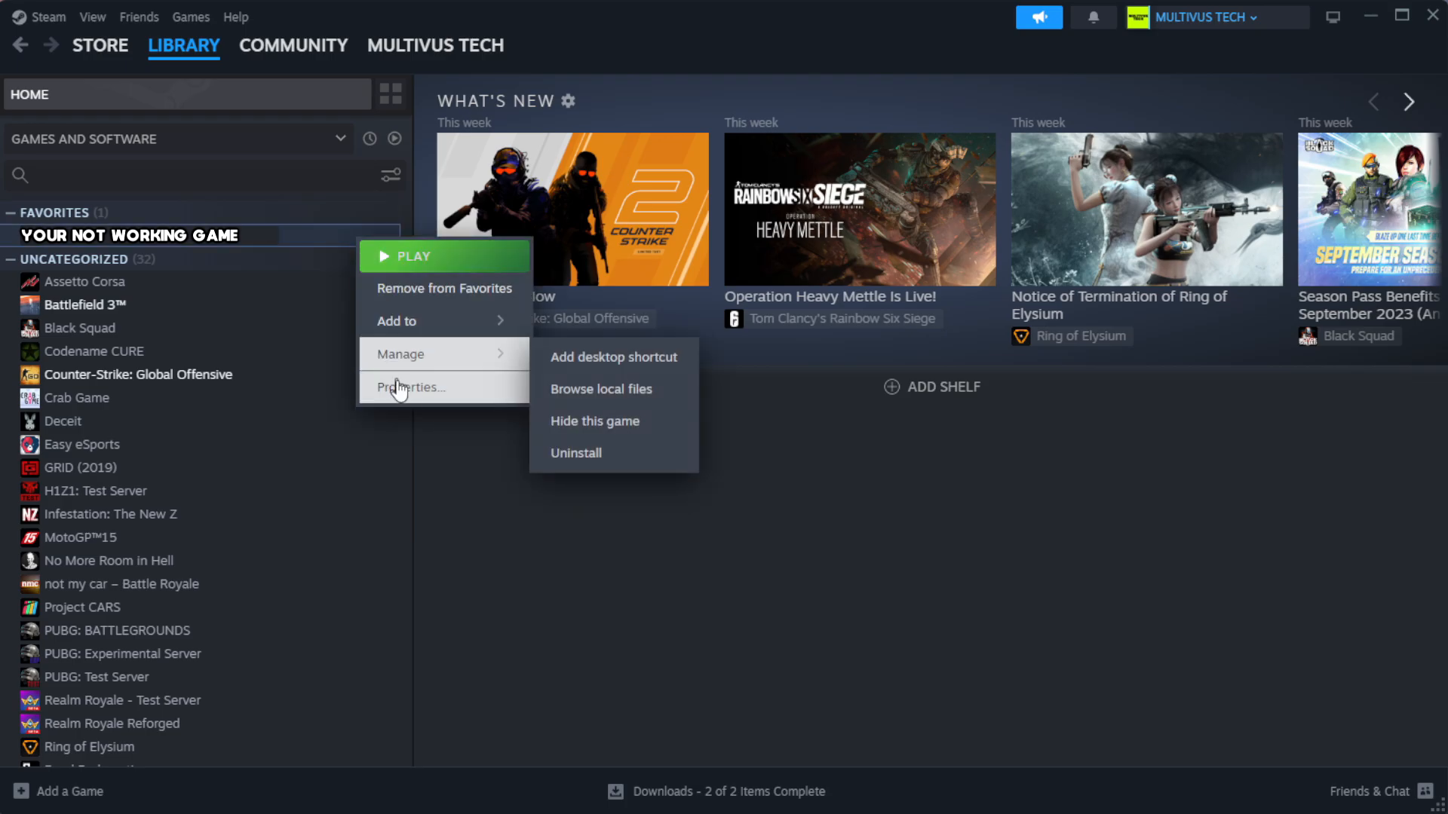
click(410, 387)
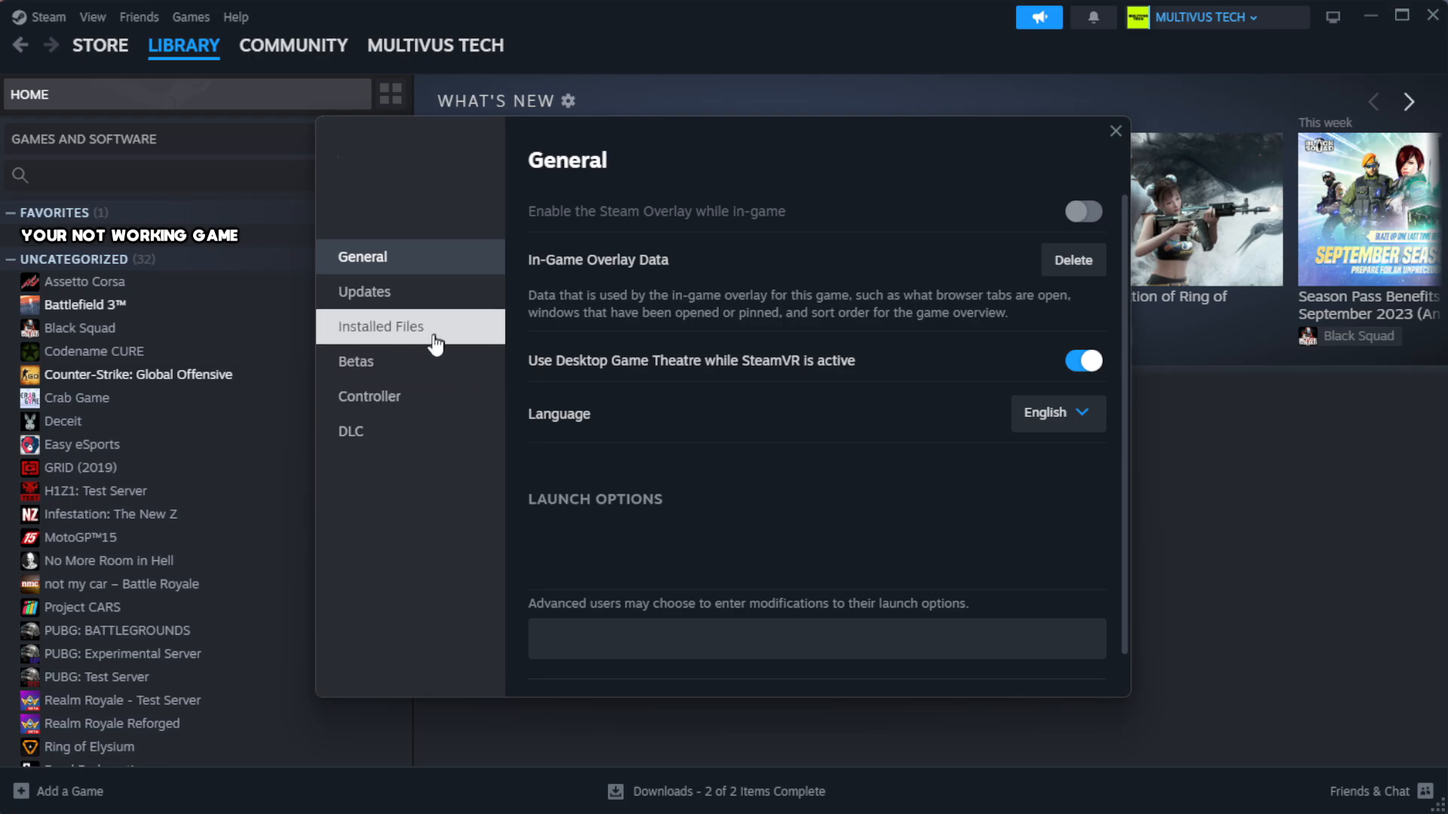
Verify the game's installed files (1039 validated) and browse to its local folder
click(380, 326)
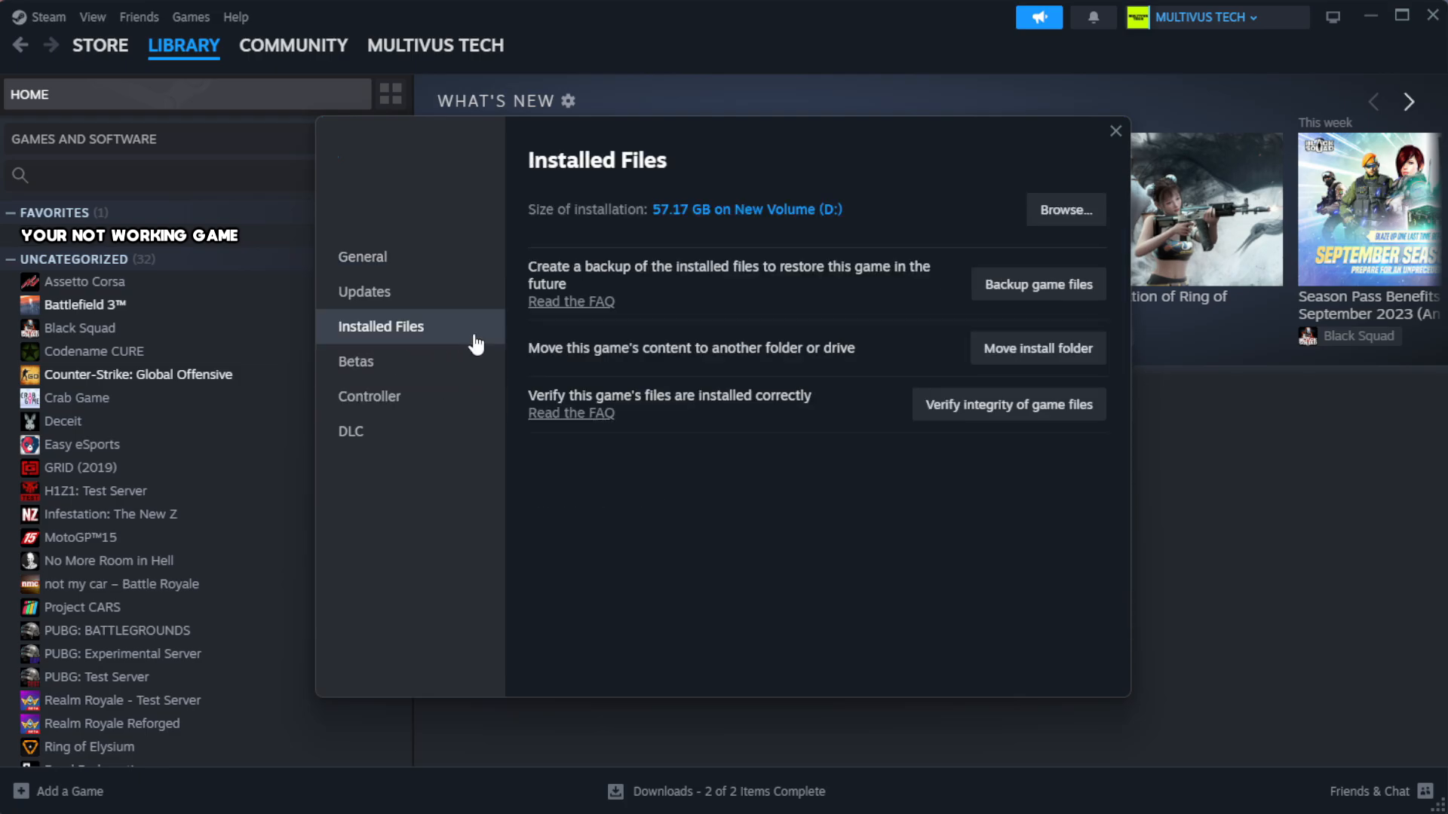
mouse_move(802, 483)
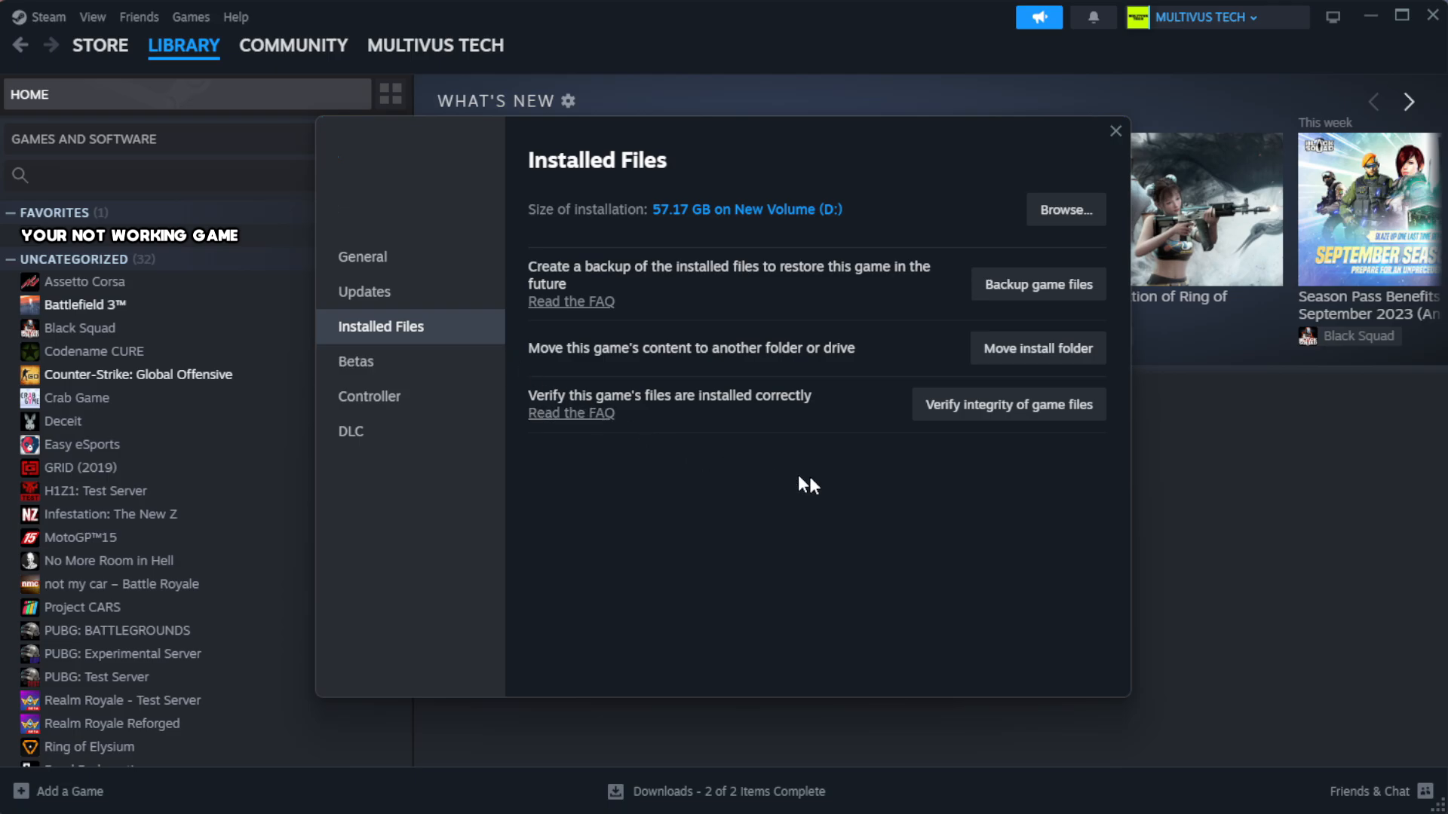
mouse_move(942, 433)
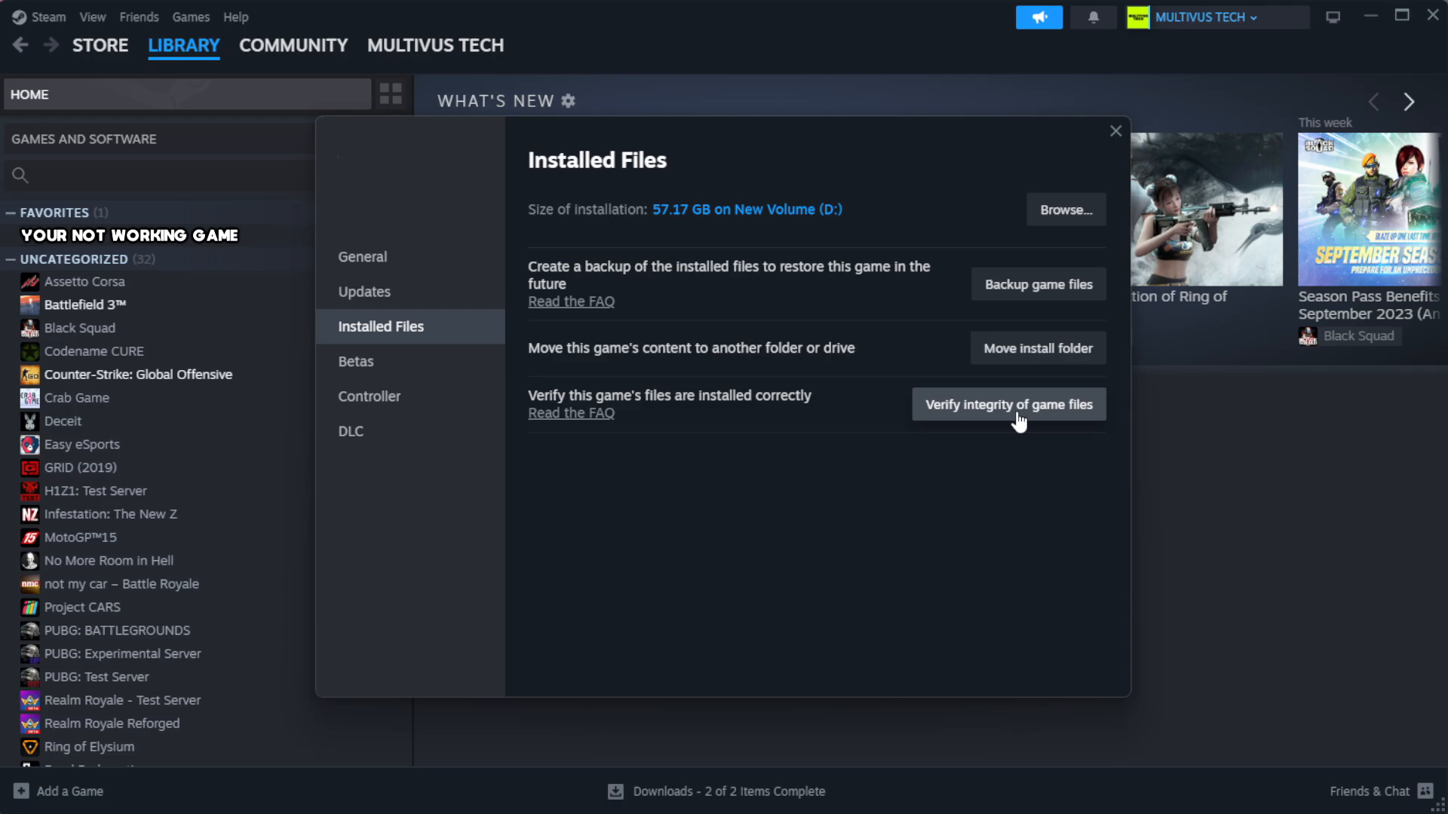
click(1009, 404)
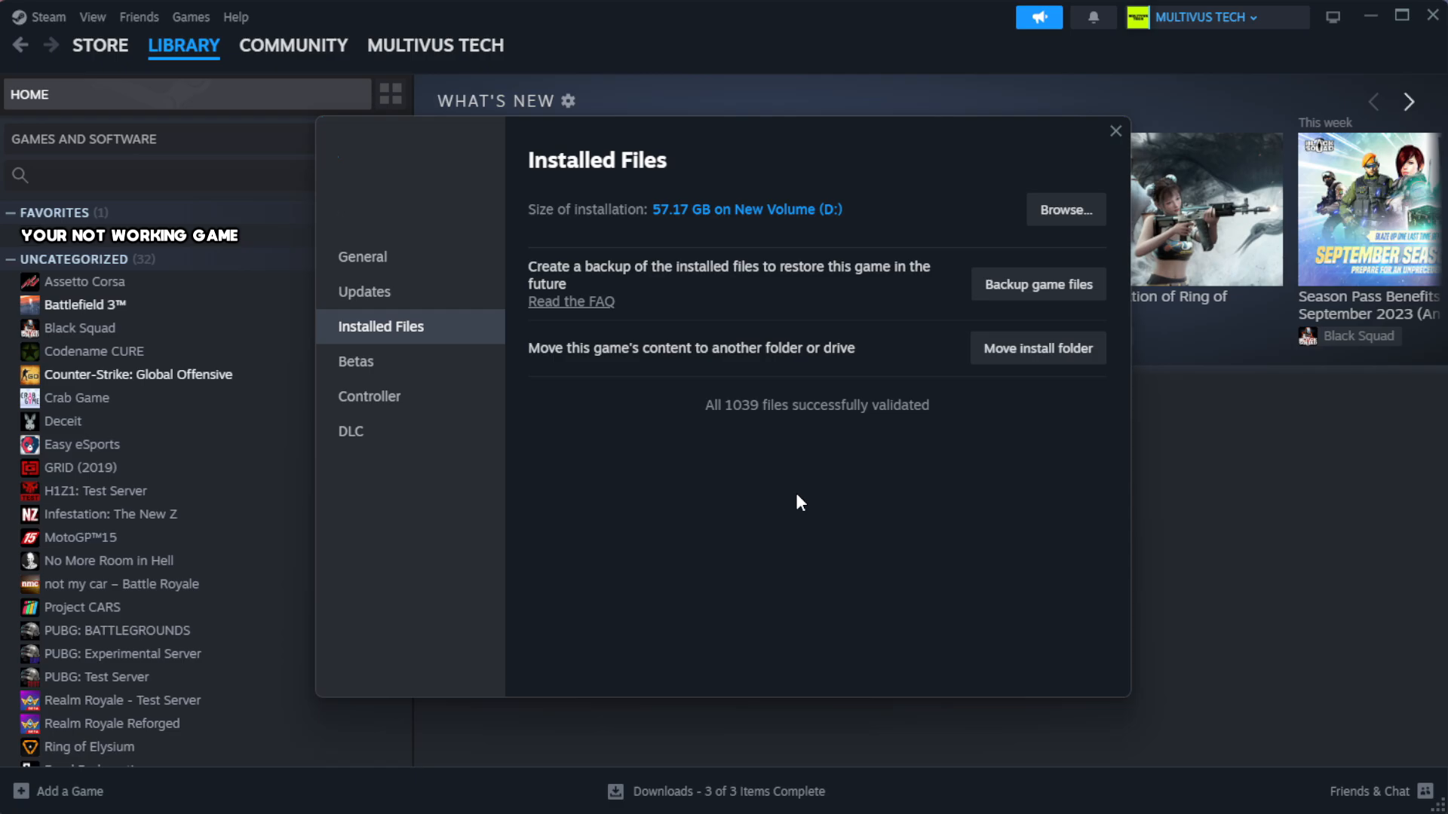
mouse_move(735, 479)
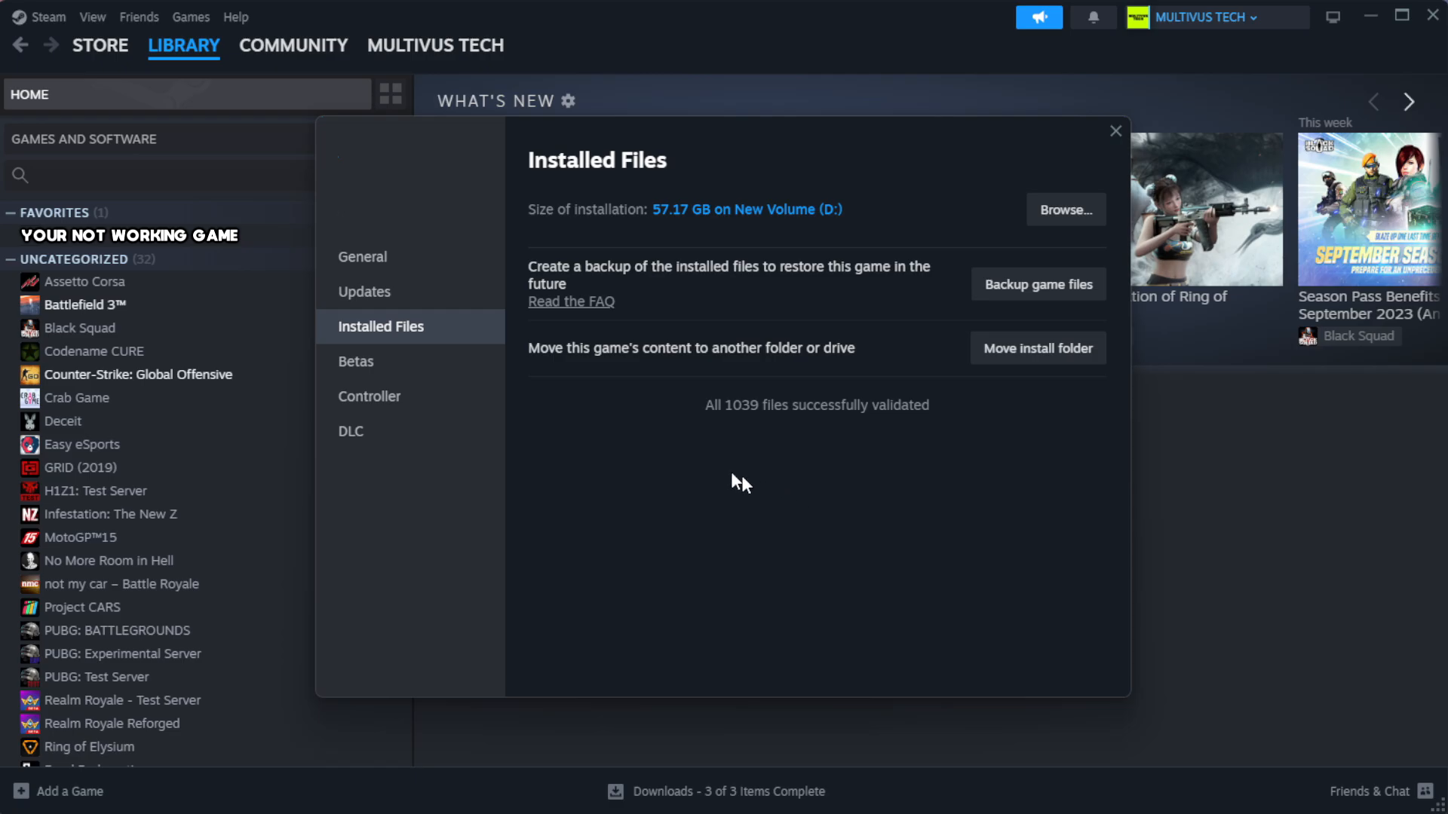
mouse_move(891, 457)
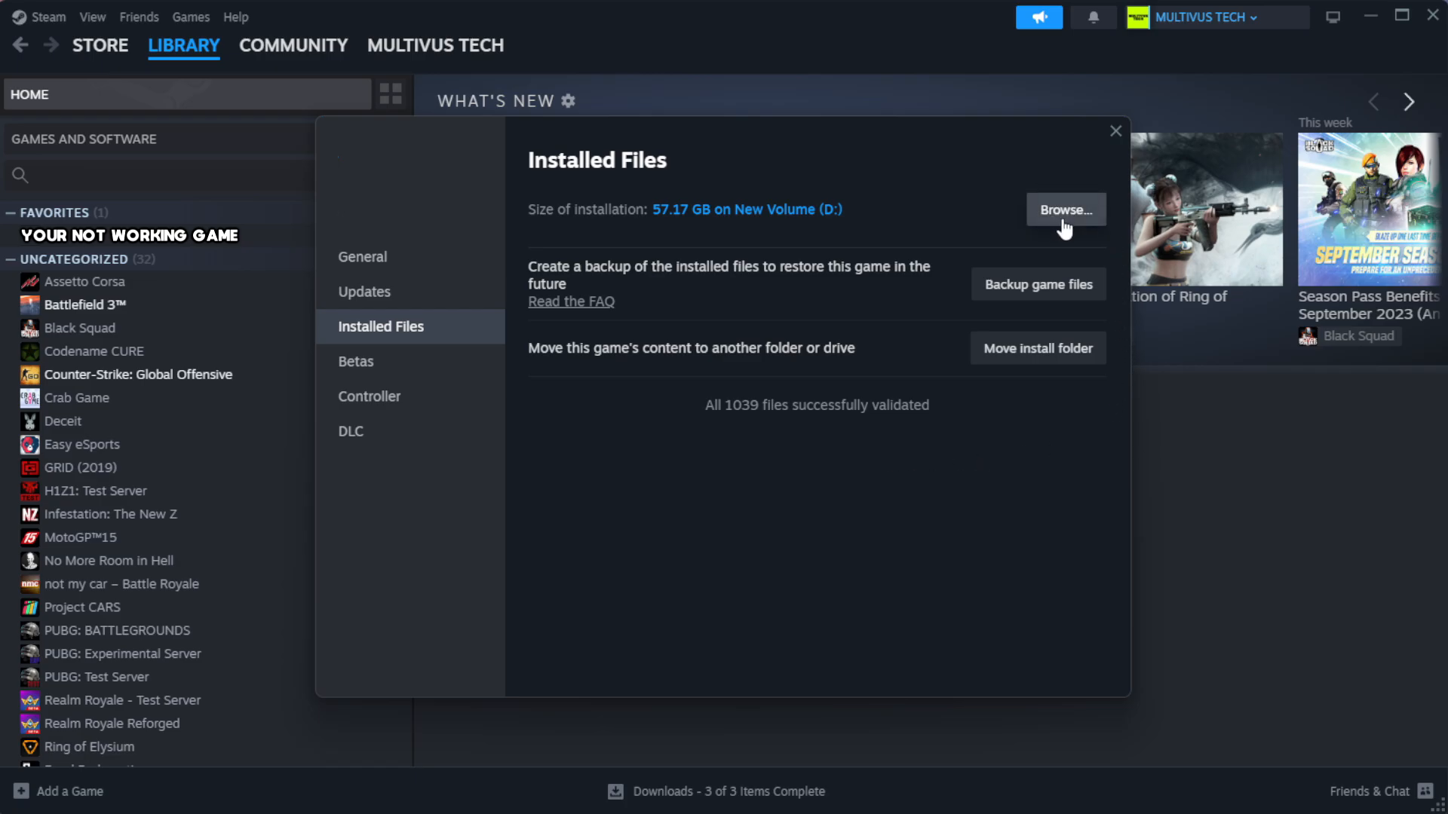
click(1066, 210)
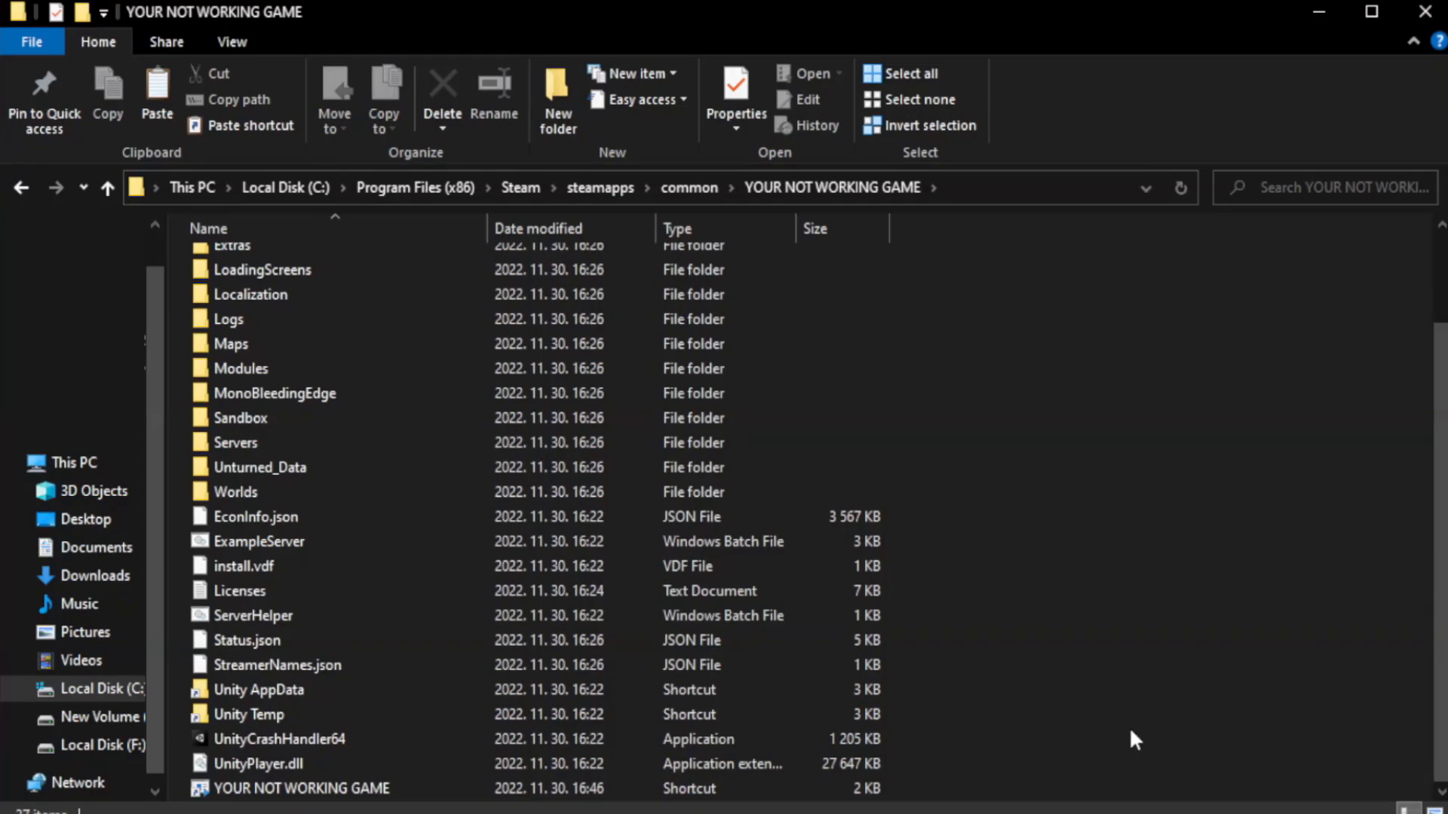
Open Properties for the YOUR NOT WORKING GAME shortcut in File Explorer
click(295, 789)
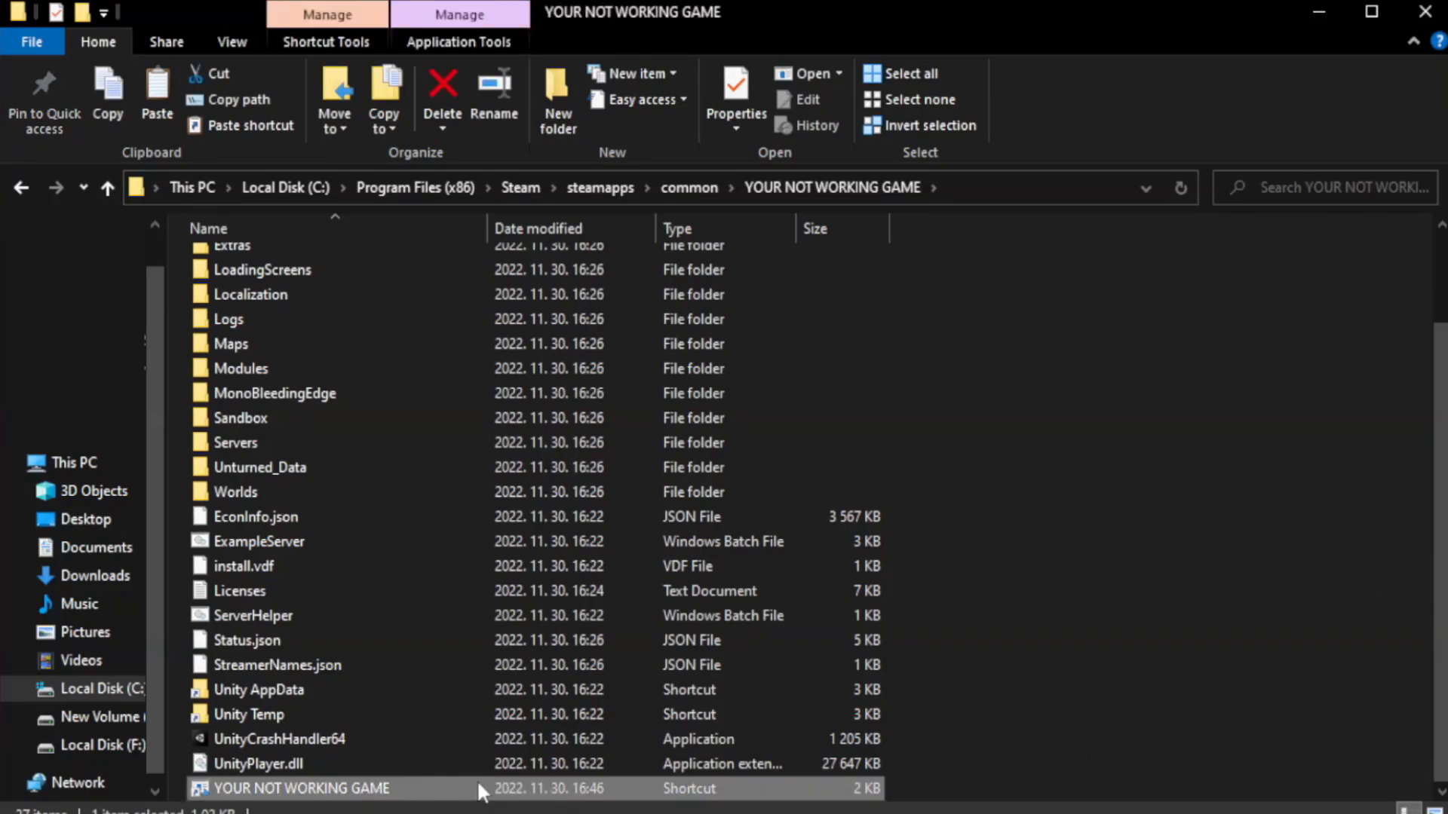
right_click(299, 788)
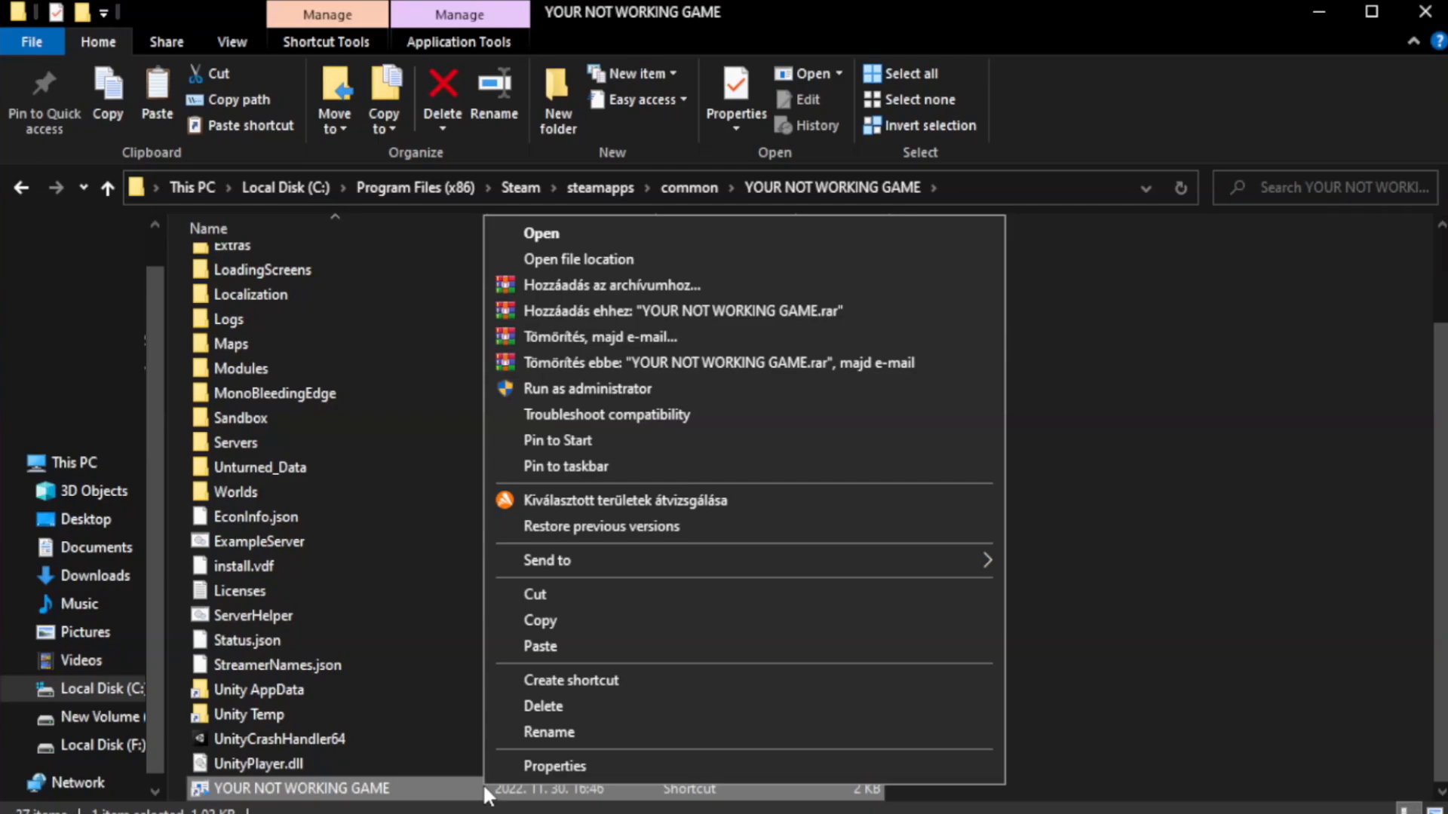
mouse_move(744, 771)
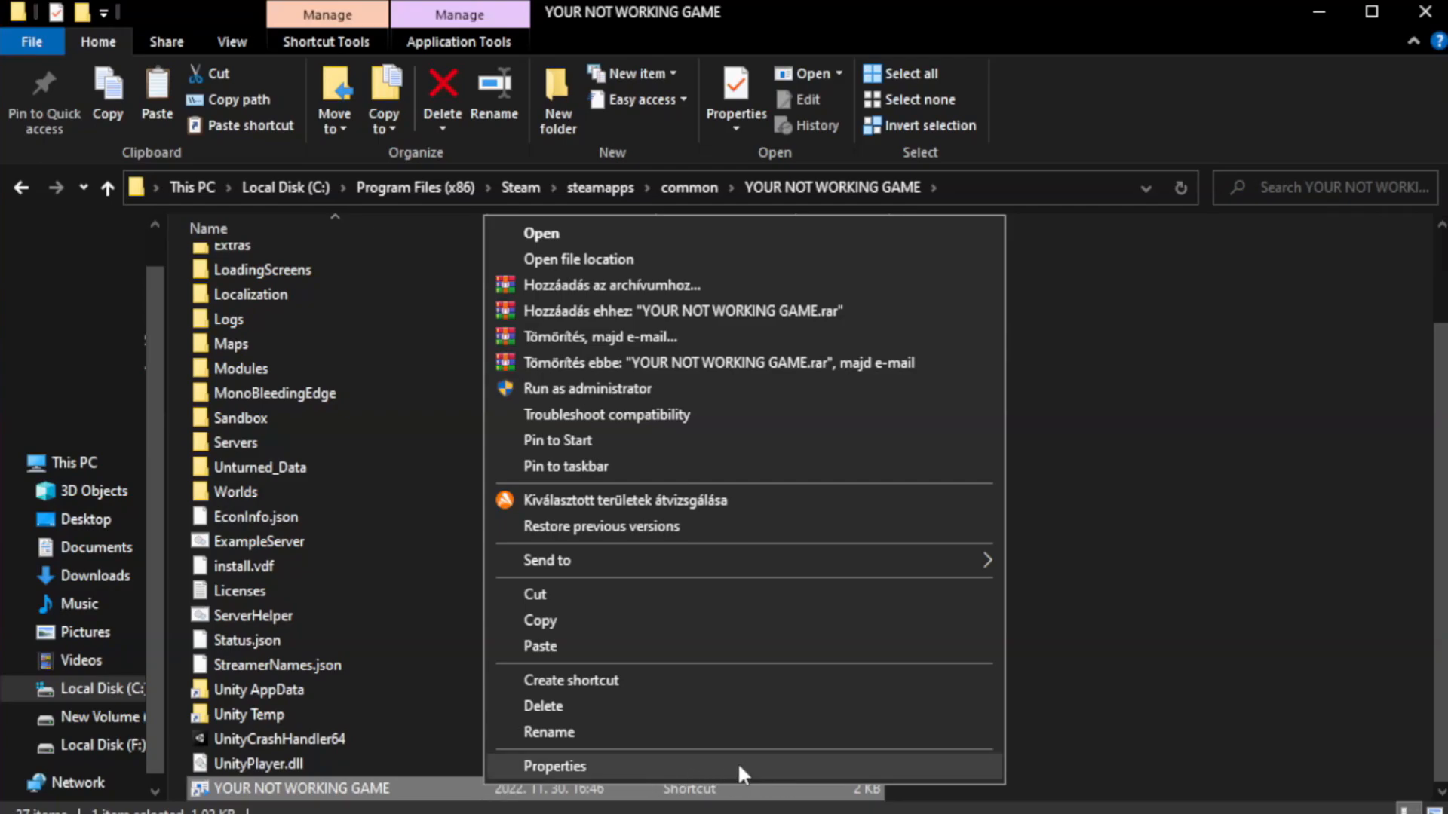
click(558, 767)
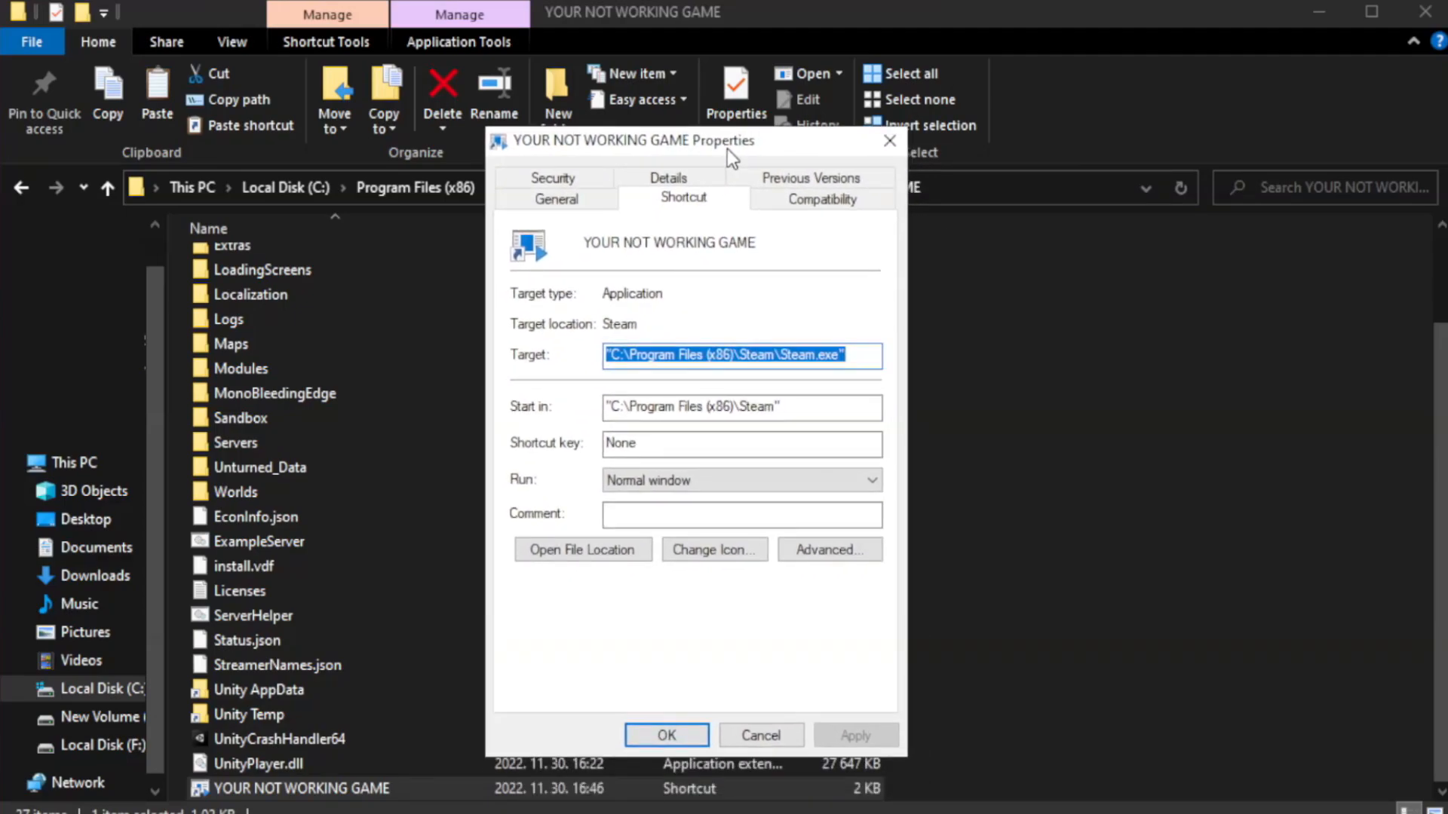
mouse_move(858, 234)
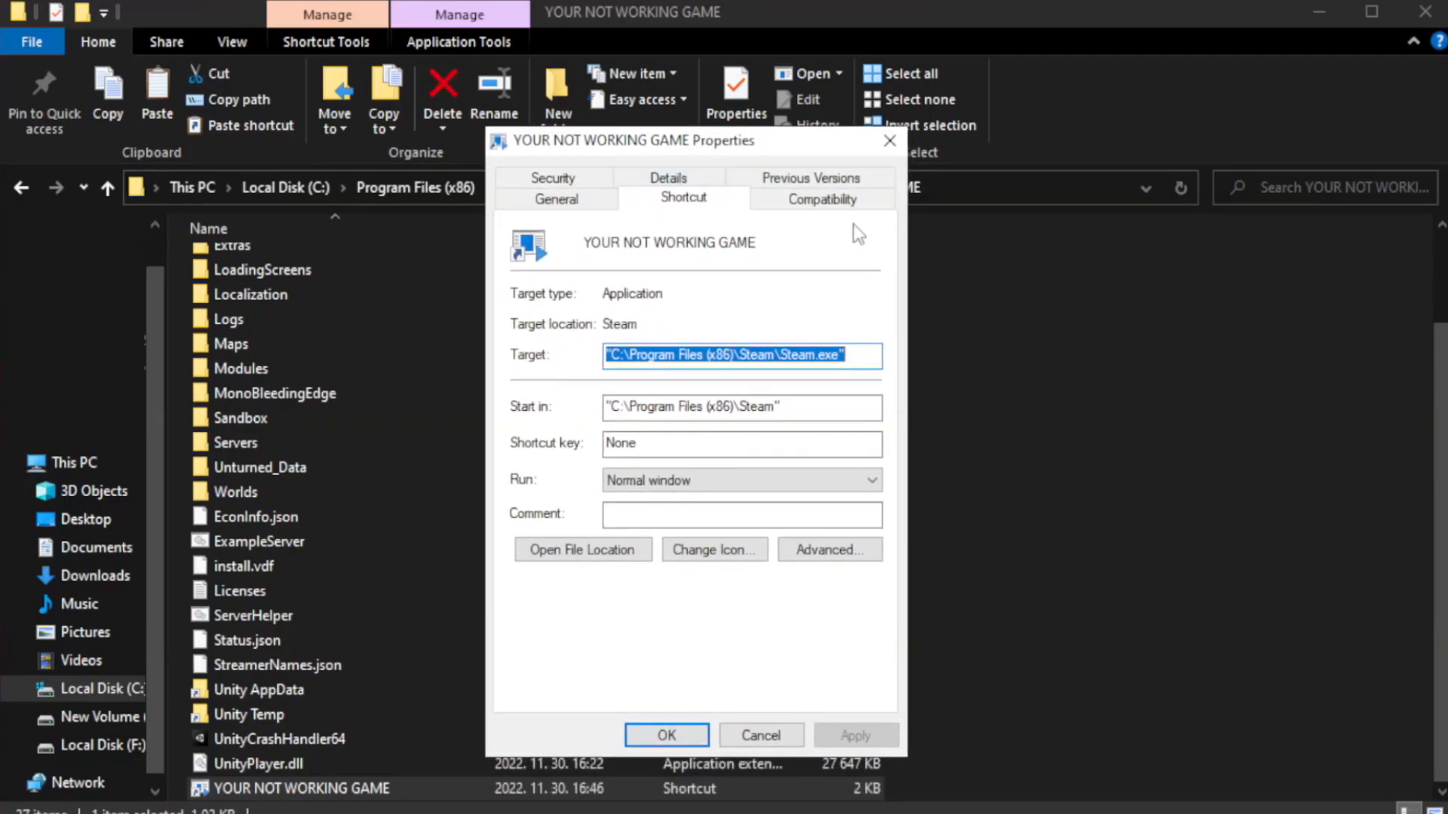
mouse_move(812, 212)
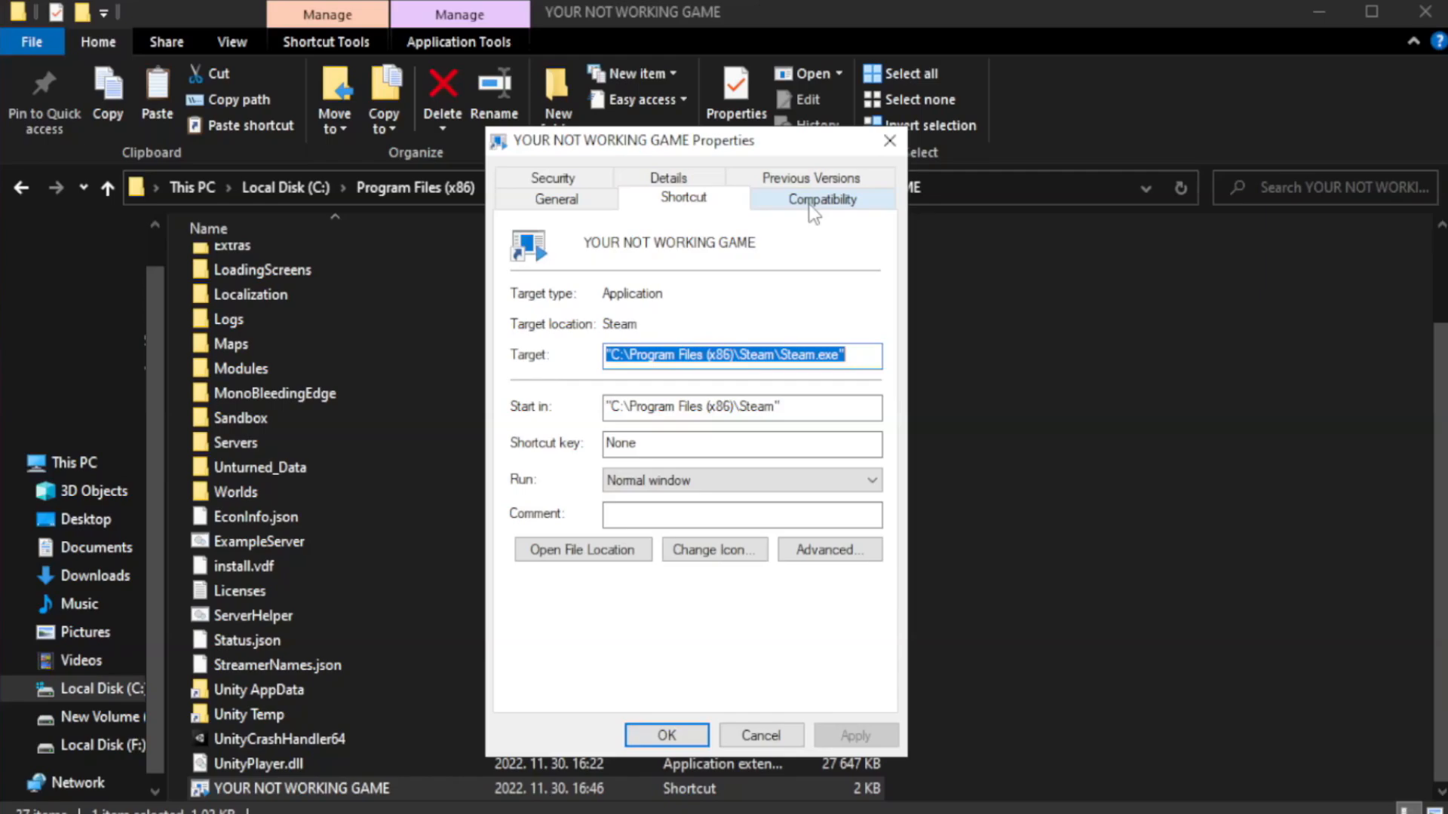
Set the shortcut to Windows 8 compatibility, run as administrator, no fullscreen optimizations, and save
click(822, 198)
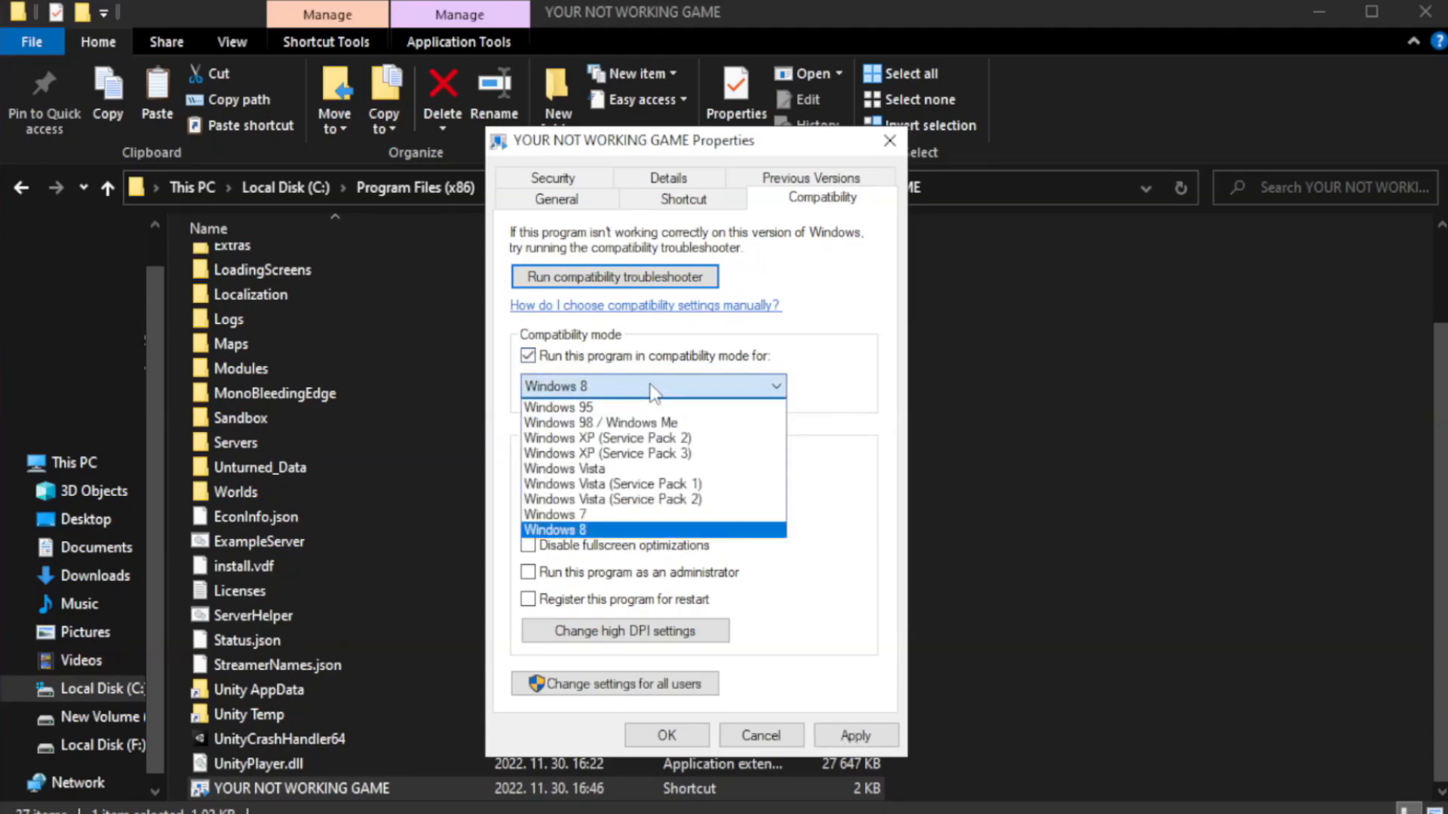
mouse_move(609, 522)
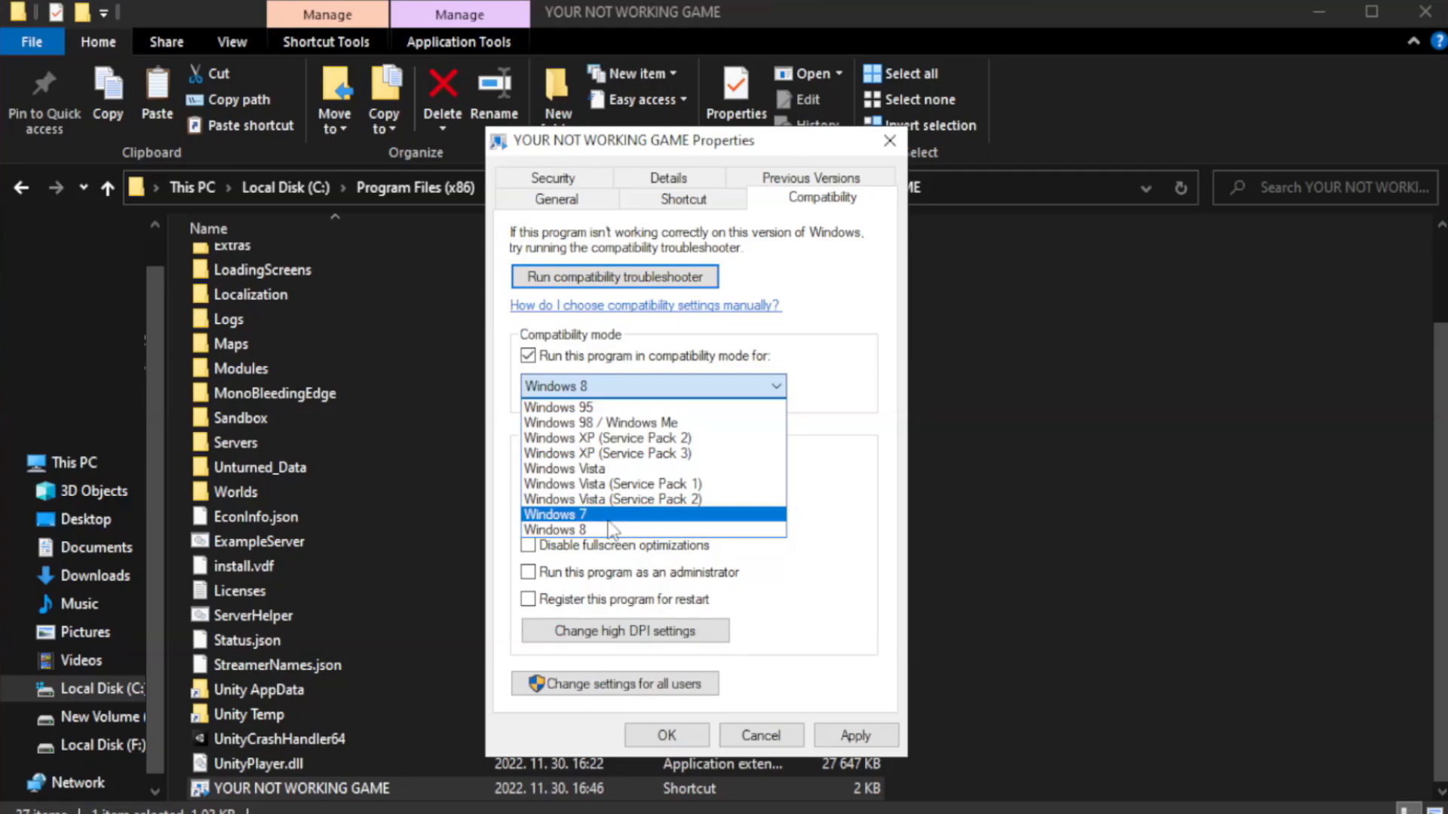
click(555, 529)
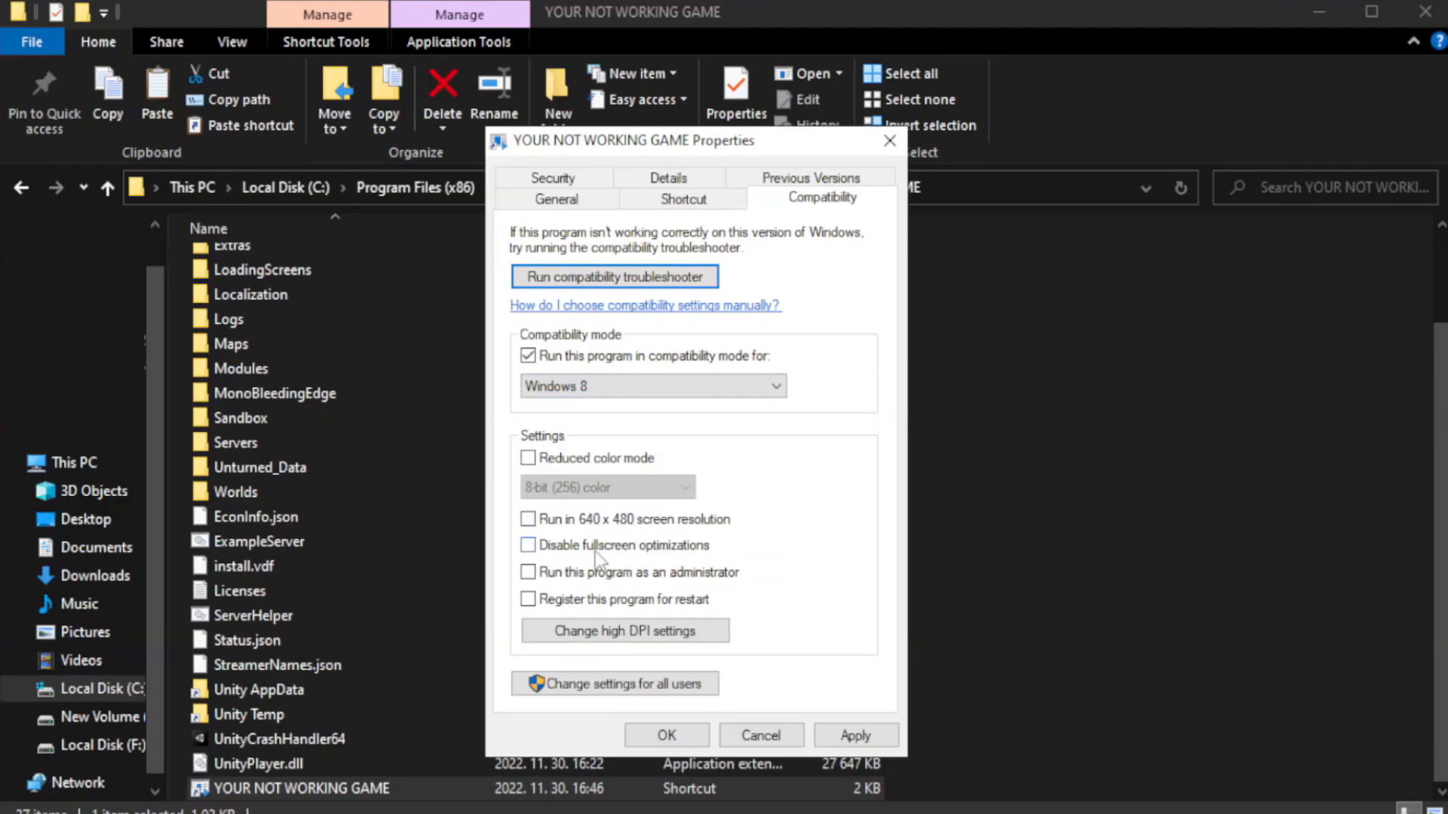
click(527, 546)
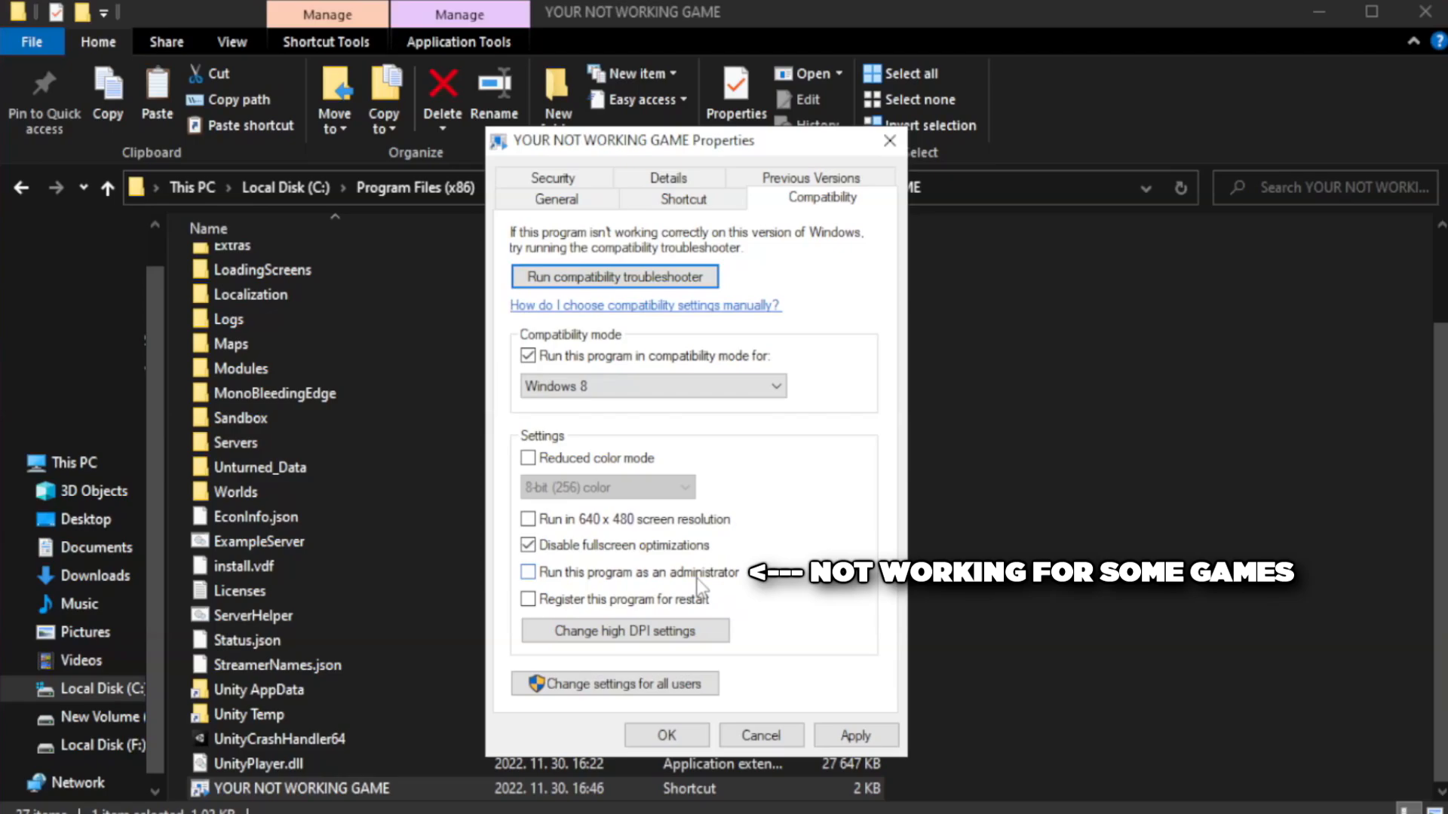
click(527, 572)
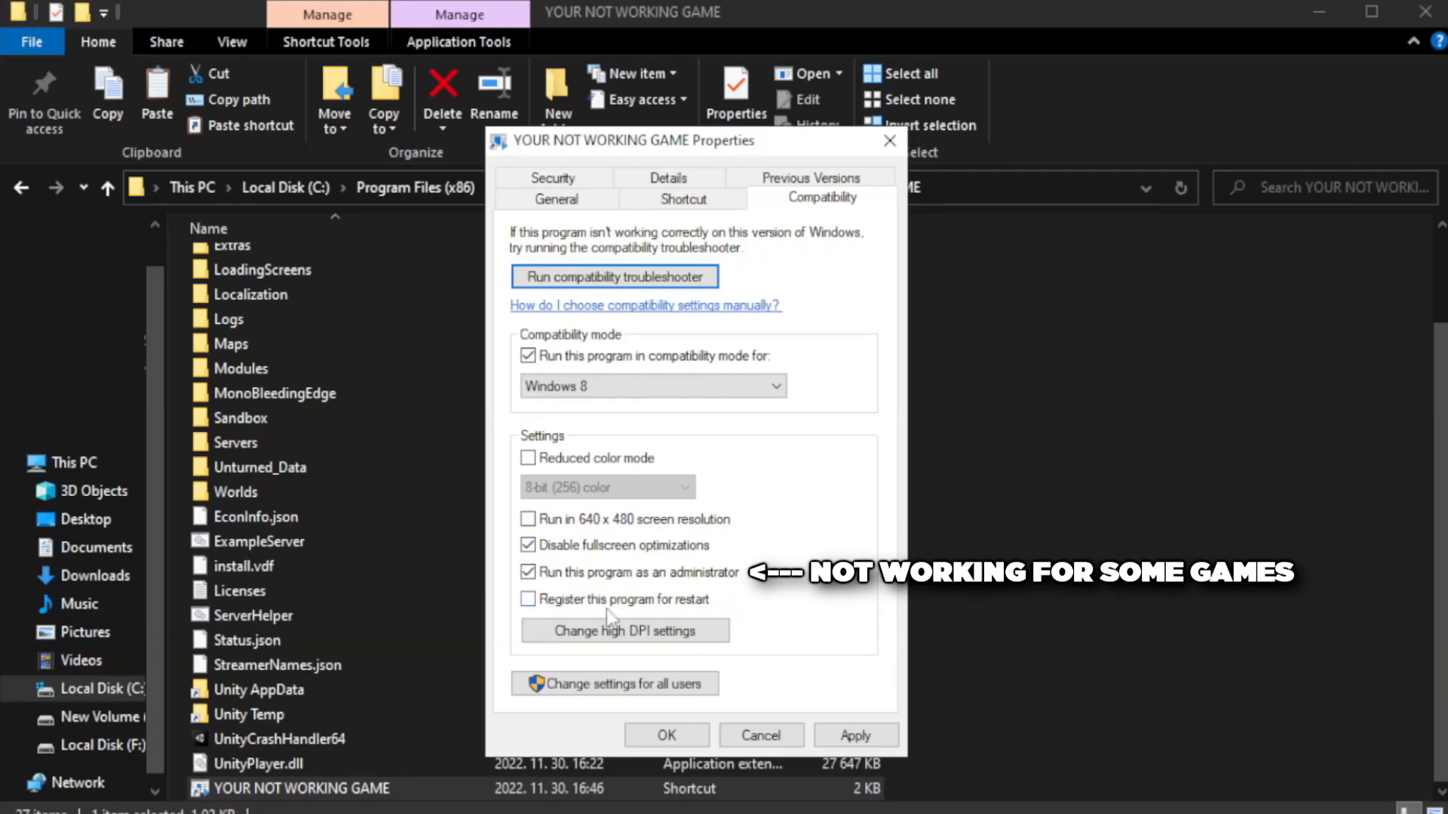
click(855, 735)
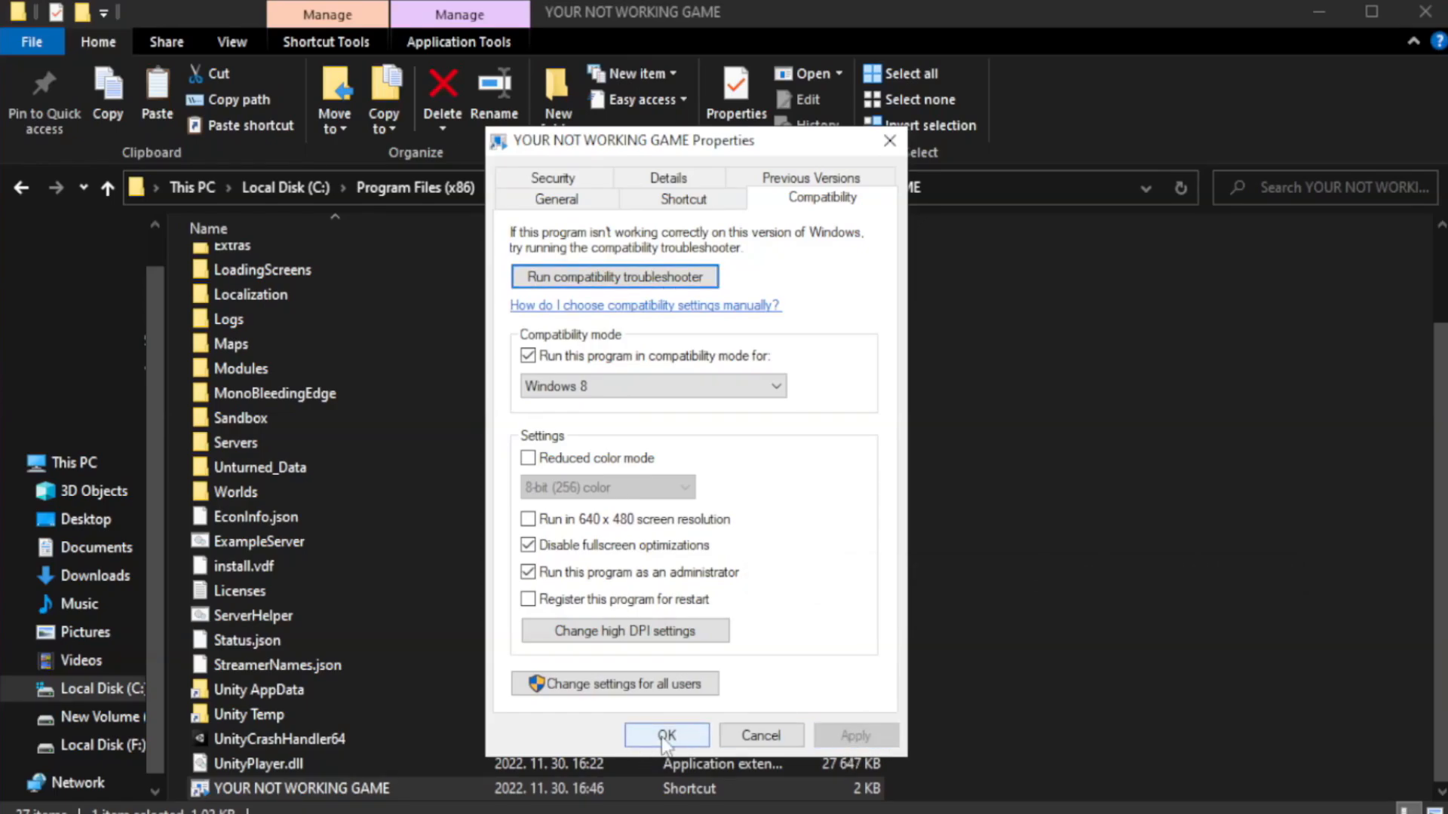
click(666, 735)
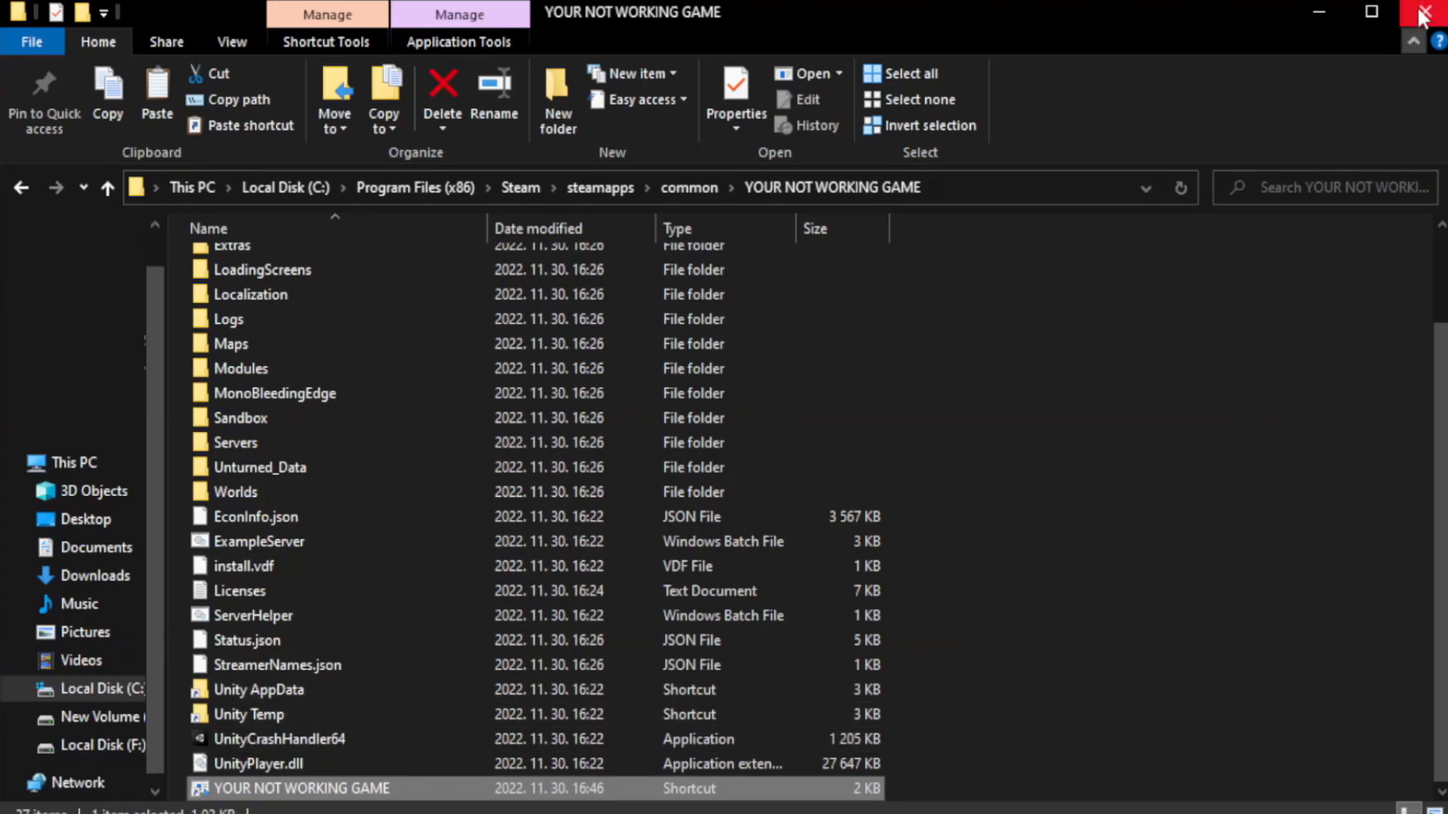
mouse_move(1423, 10)
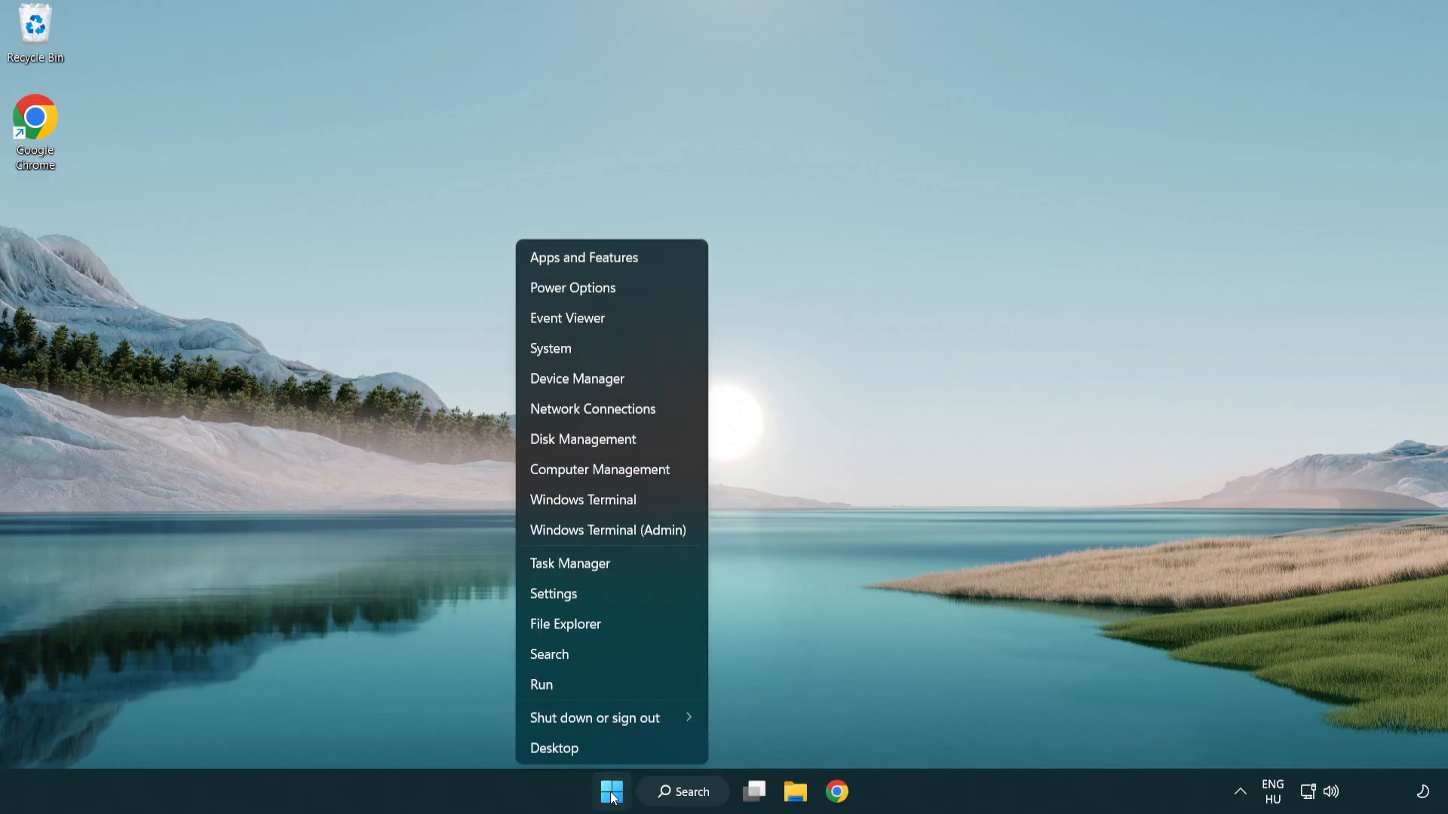
mouse_move(618, 567)
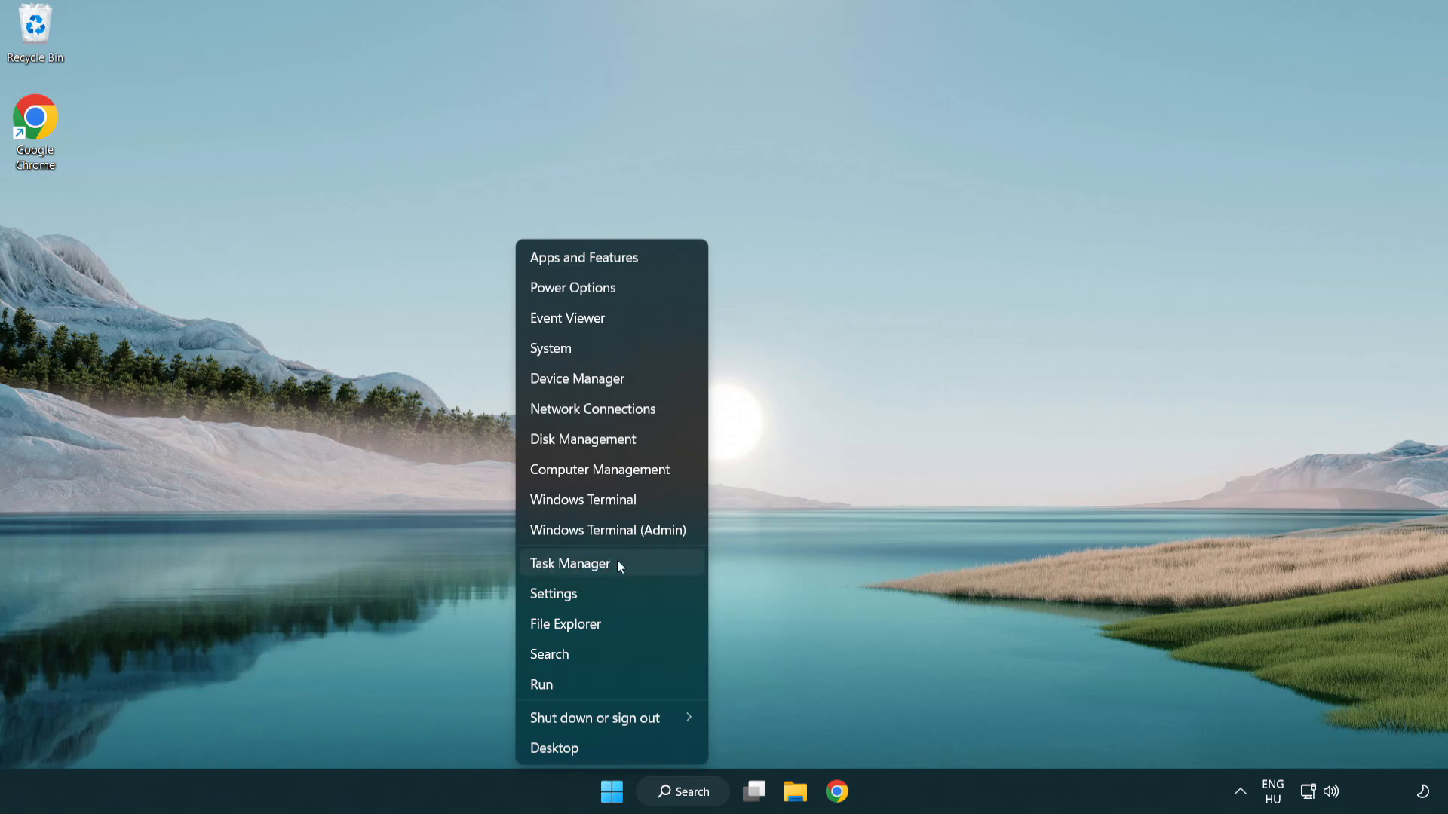
Open Task Manager
click(570, 564)
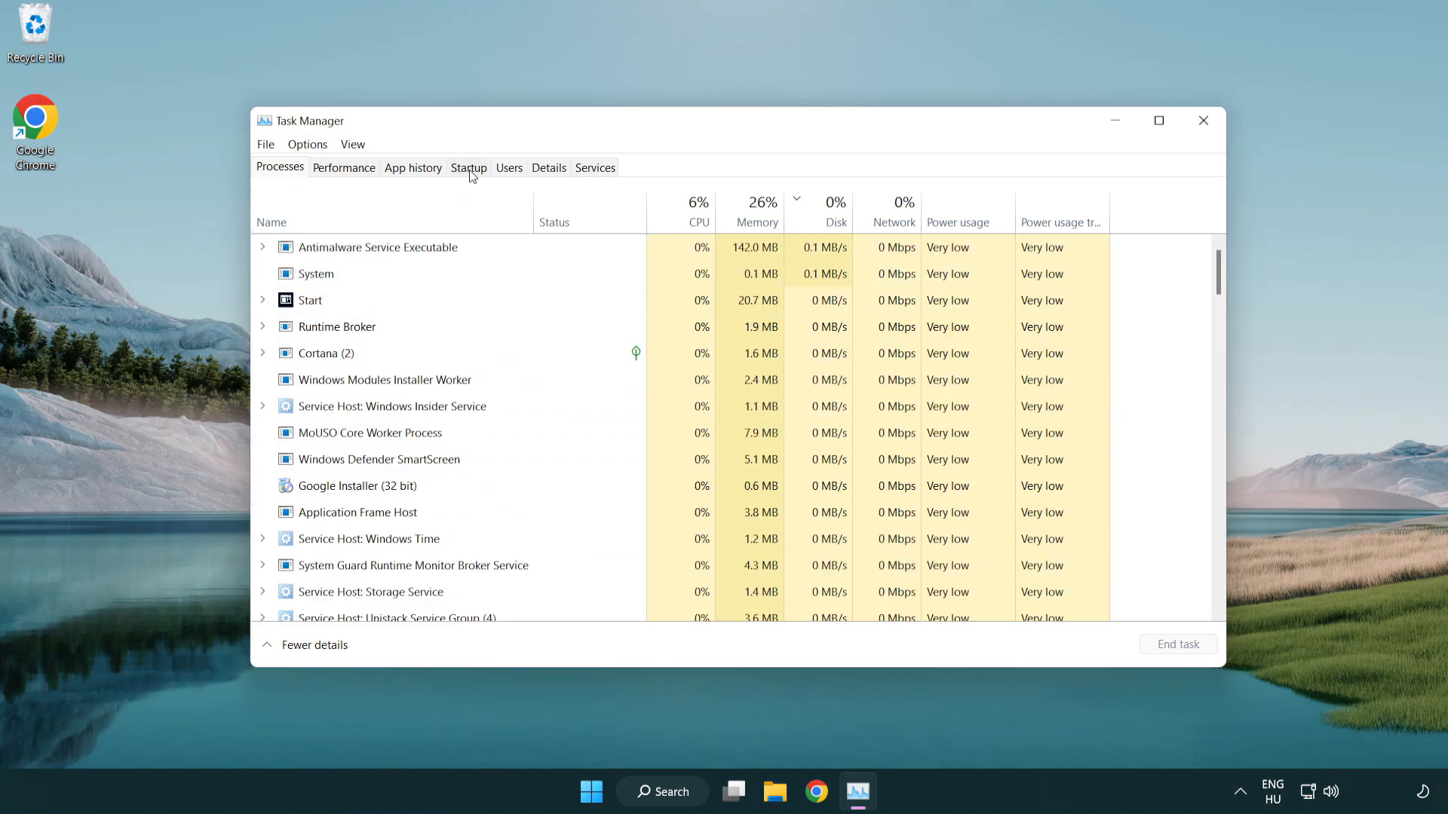
Disable Terminal, Phone Link, Cortana and Windows Security notifications at startup, then close Task Manager
click(468, 167)
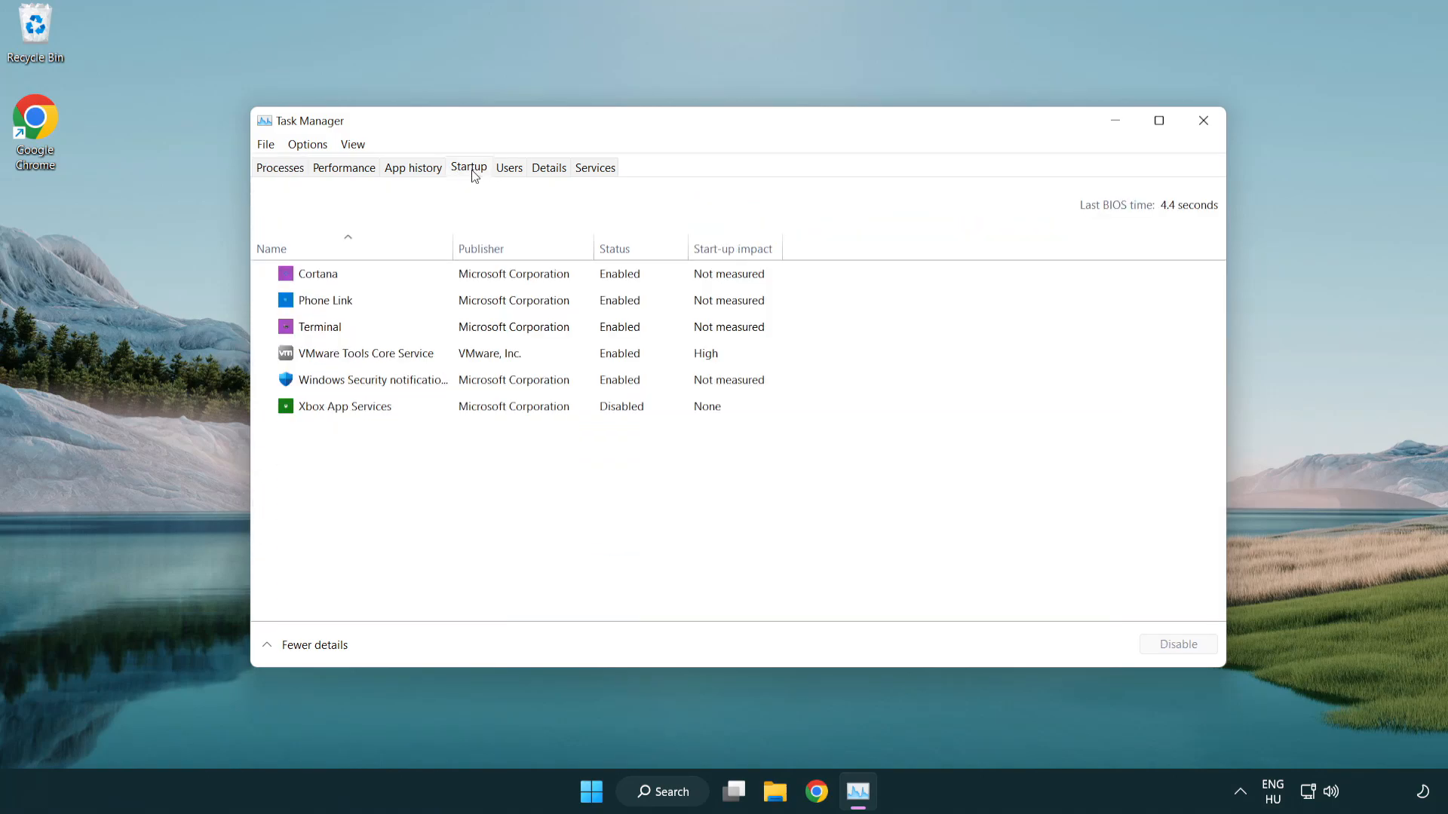
click(362, 300)
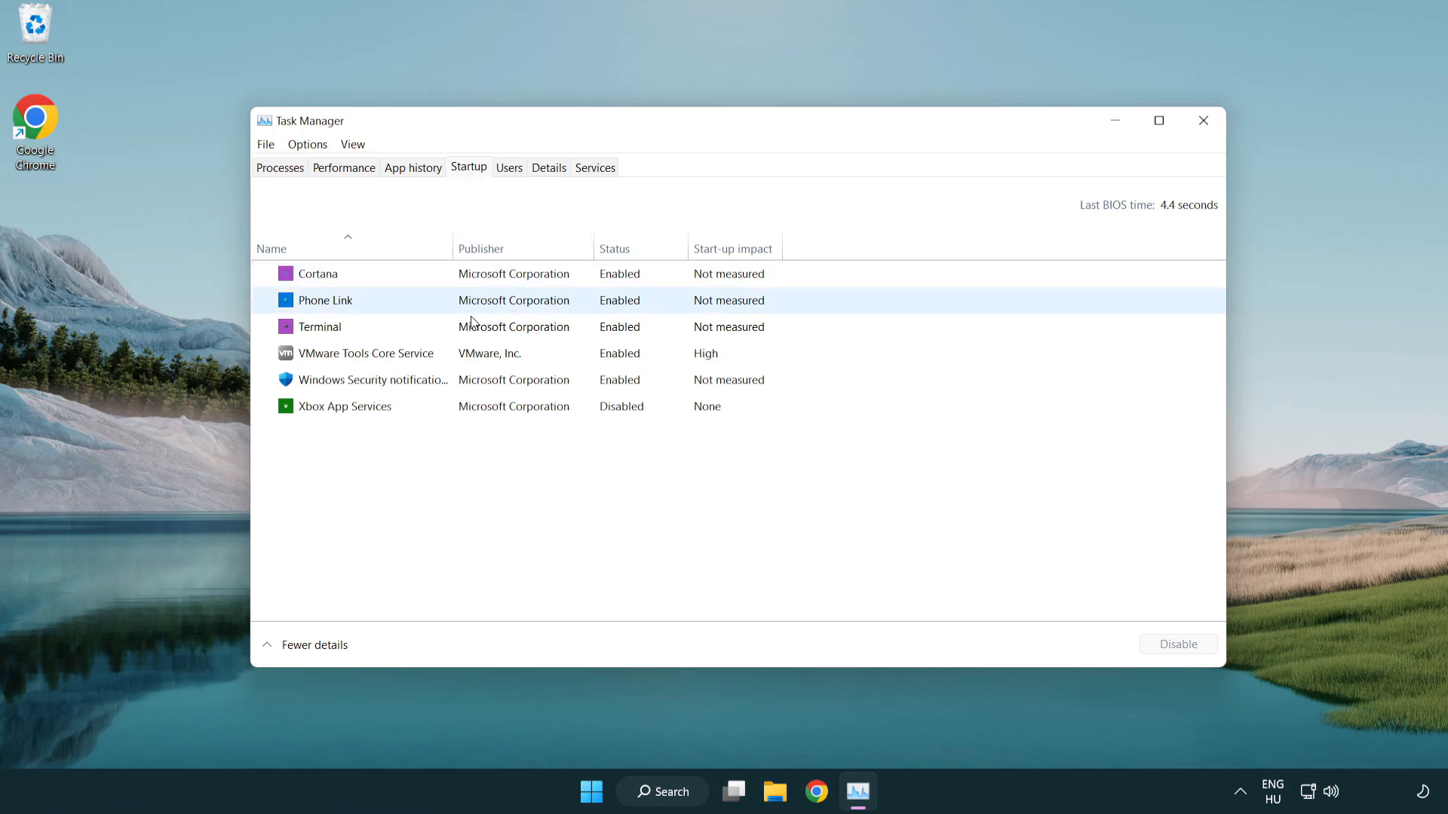
click(320, 327)
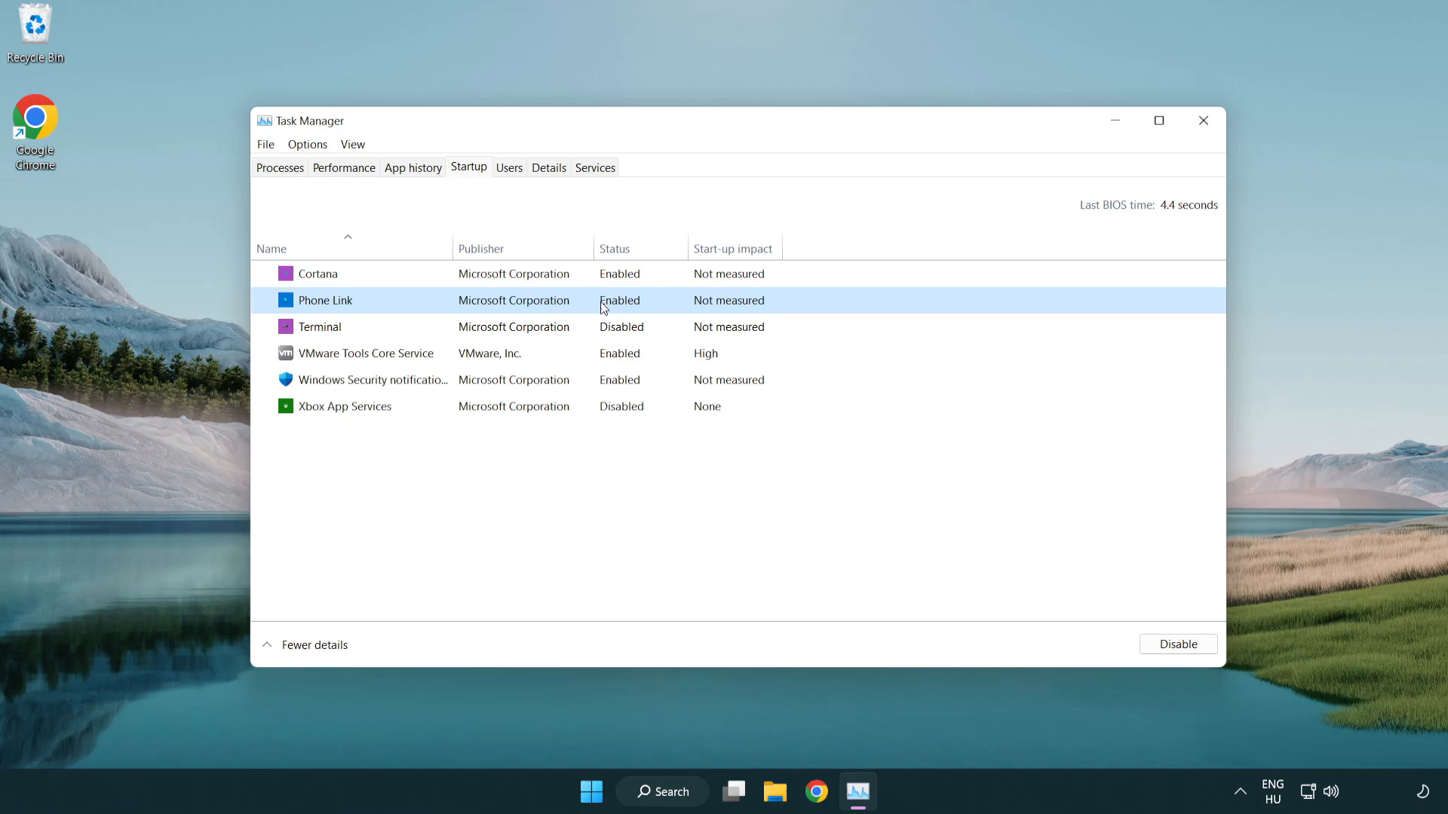
click(1178, 644)
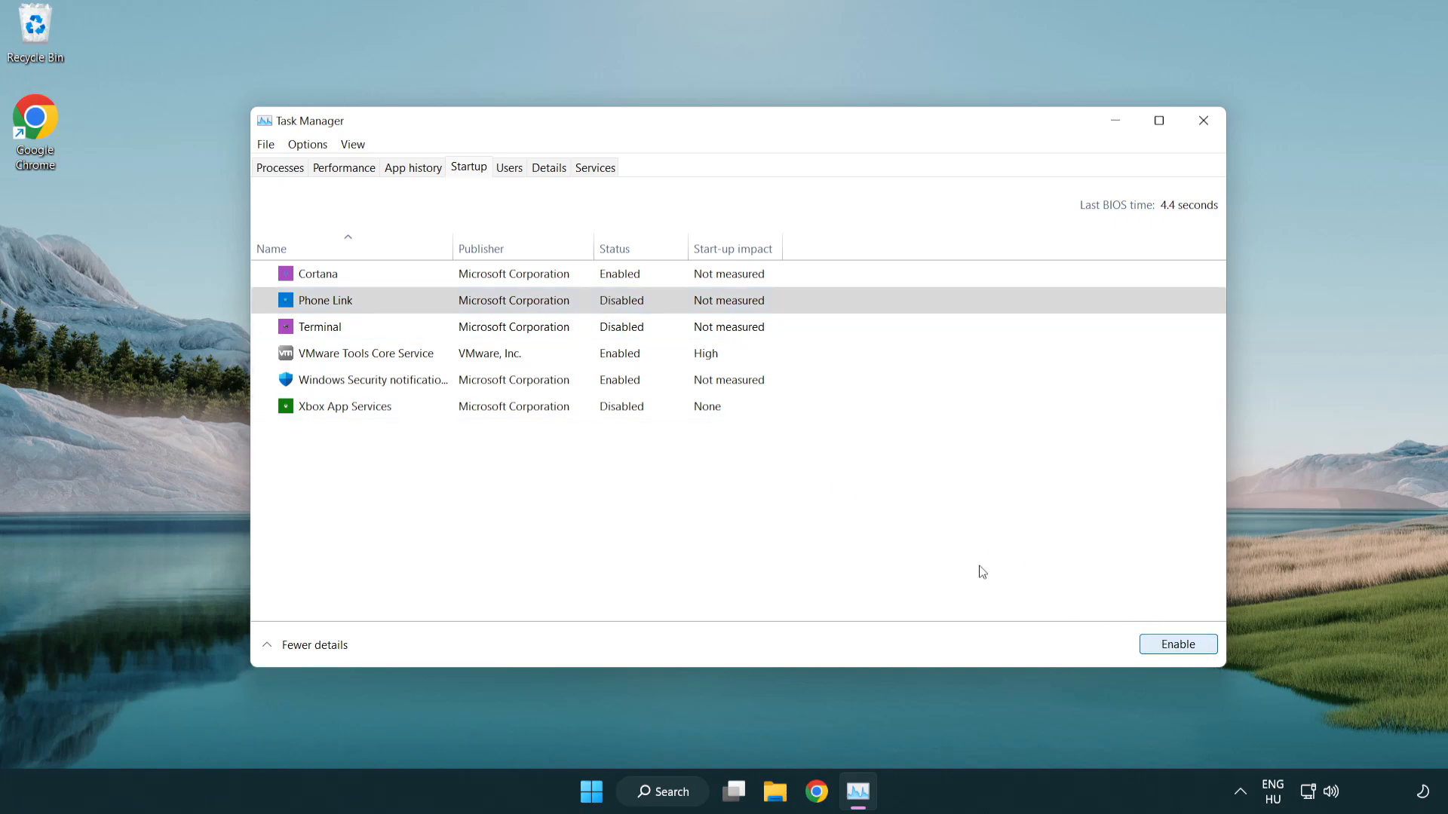
click(318, 273)
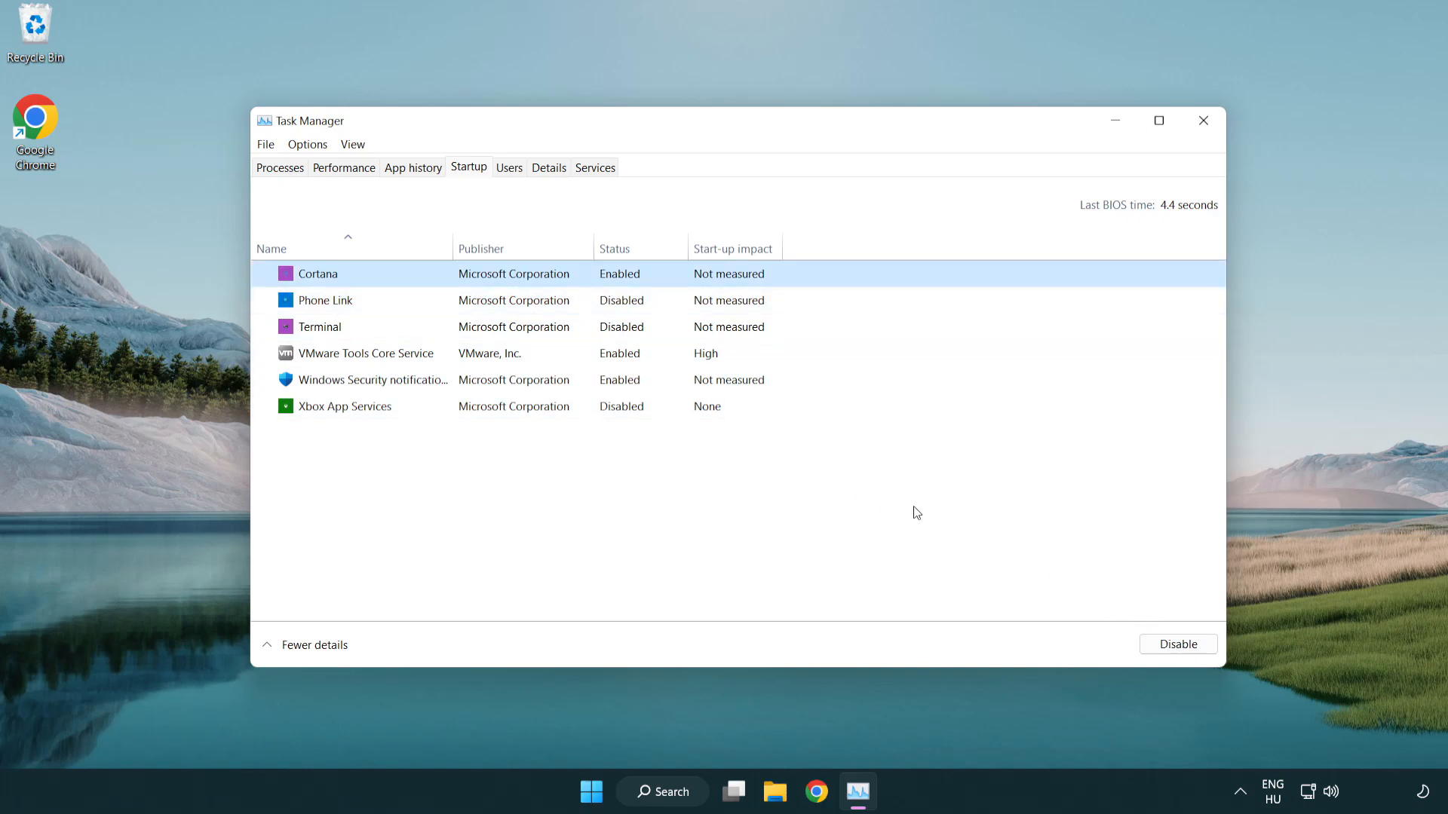
click(1178, 644)
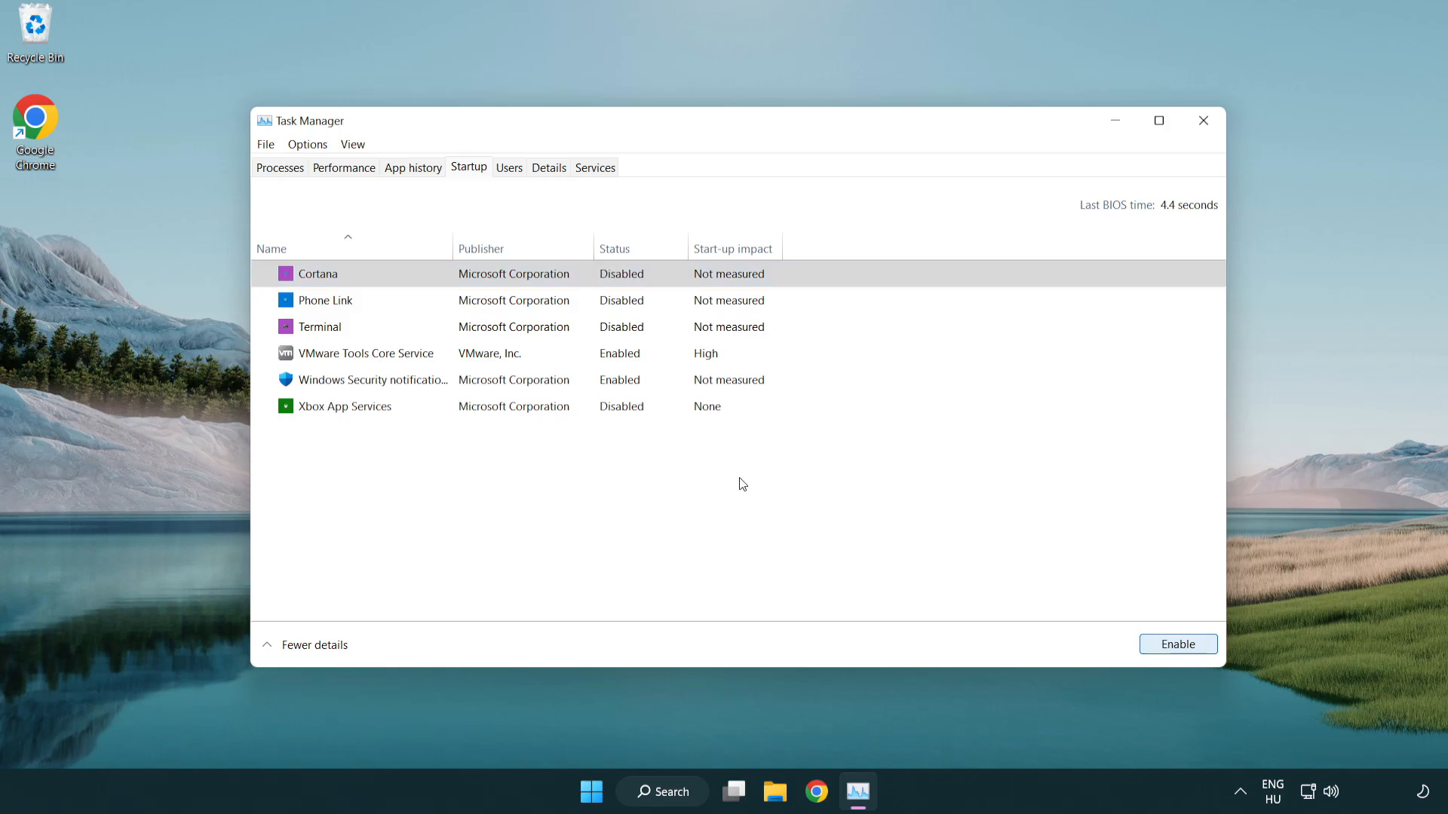
click(373, 380)
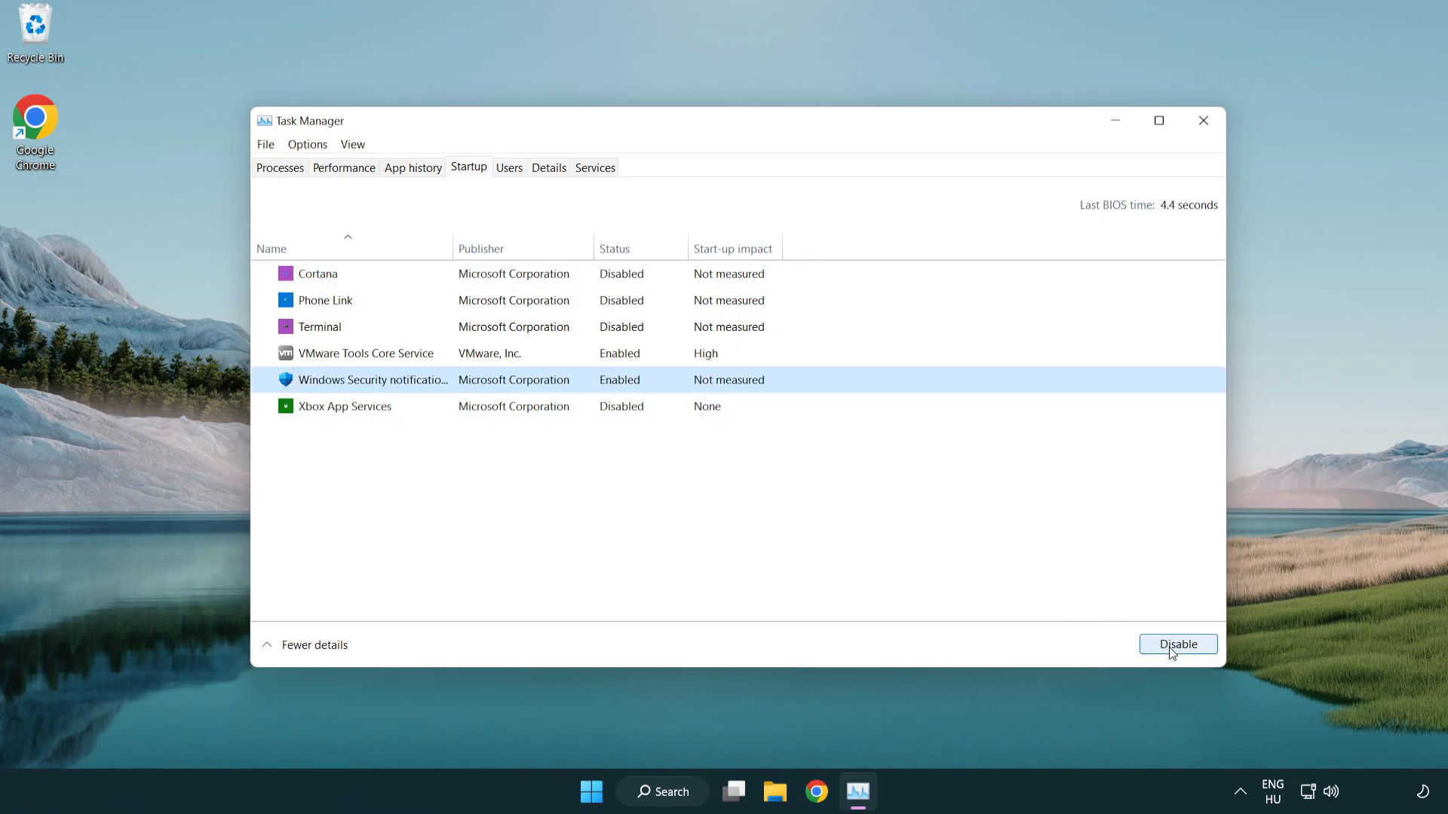
click(1177, 644)
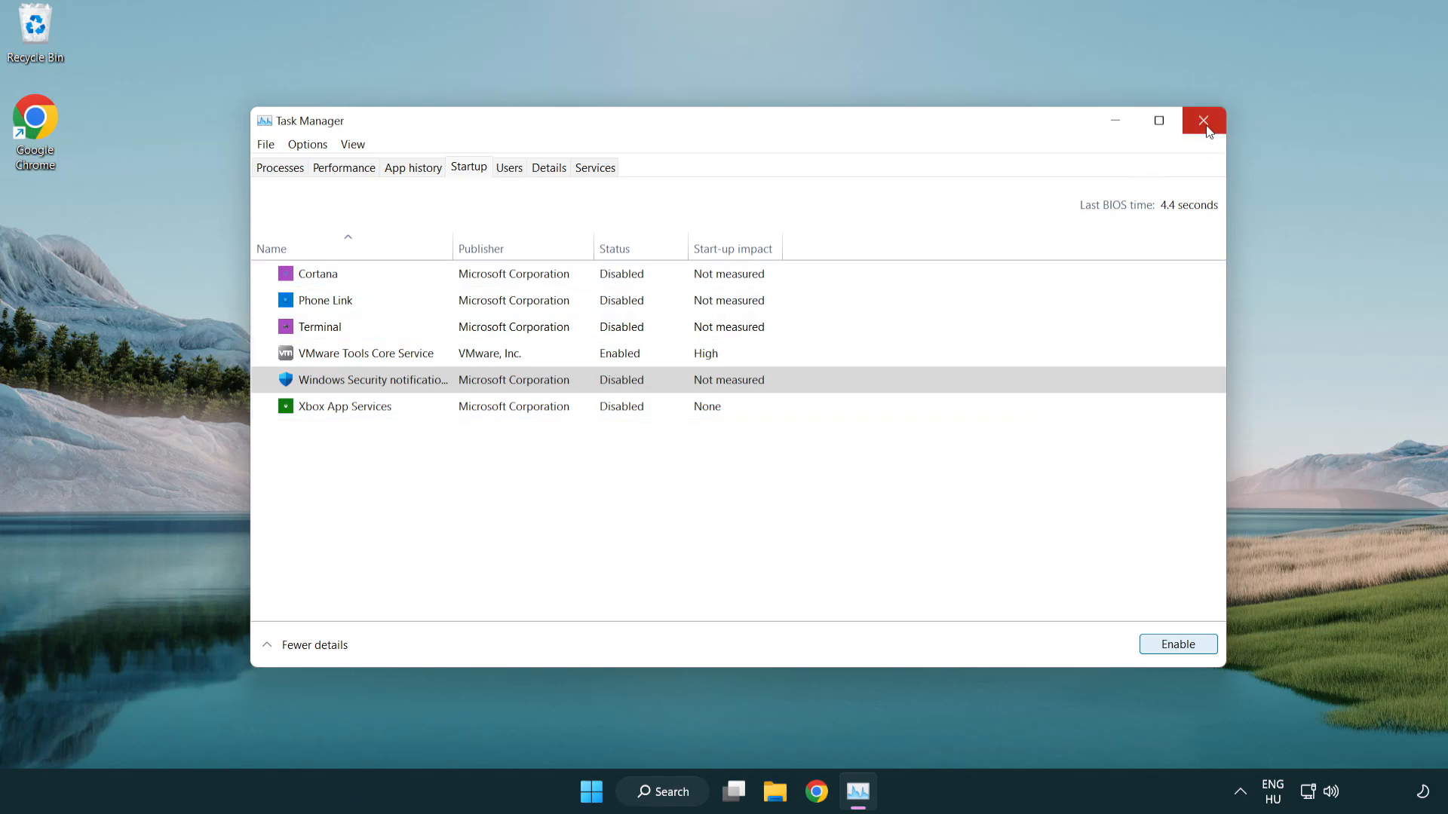
click(1203, 120)
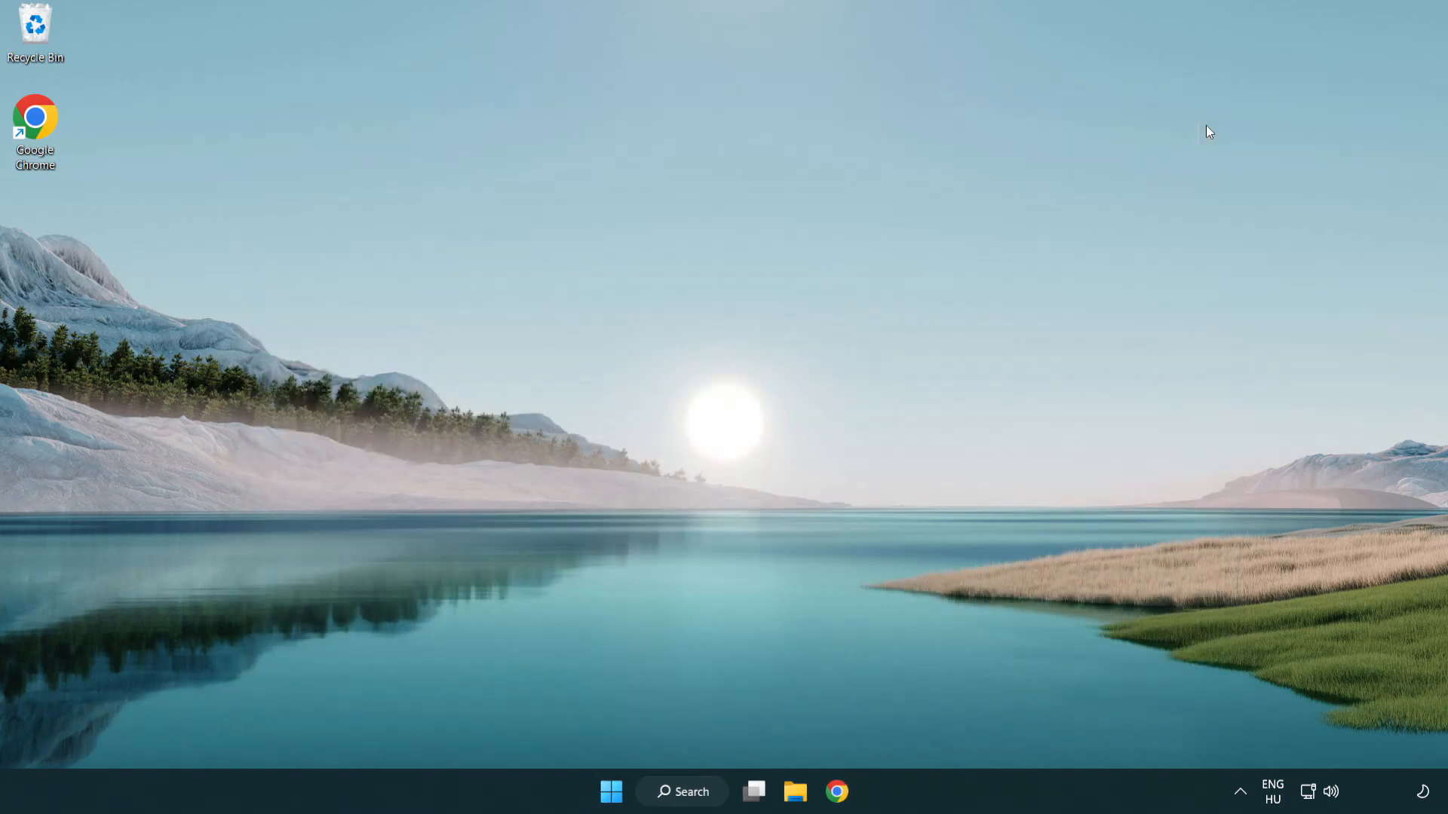
Launch Chrome and download dxwebsetup.exe from the DirectX End-User Runtime page
click(840, 792)
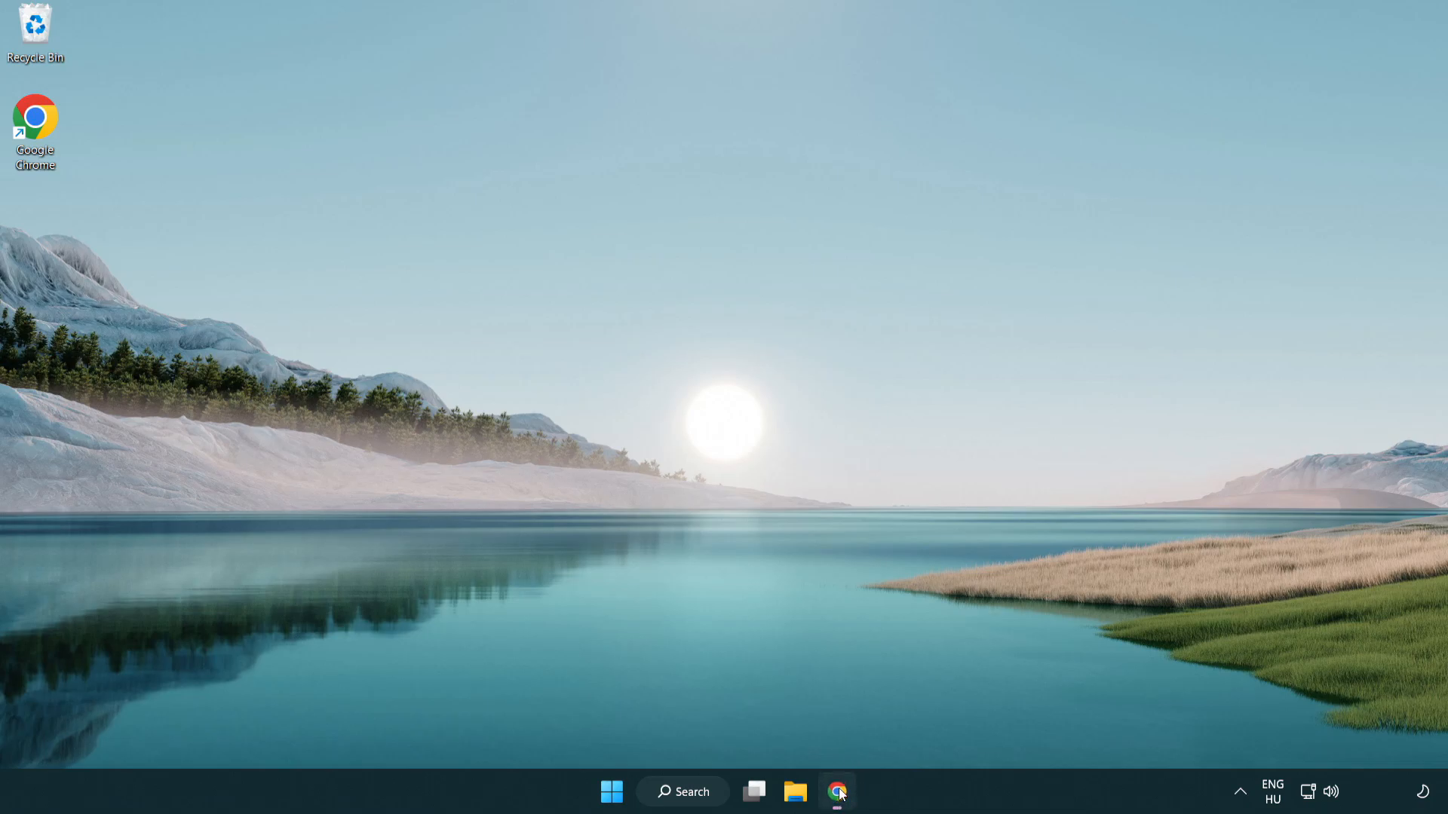
click(836, 791)
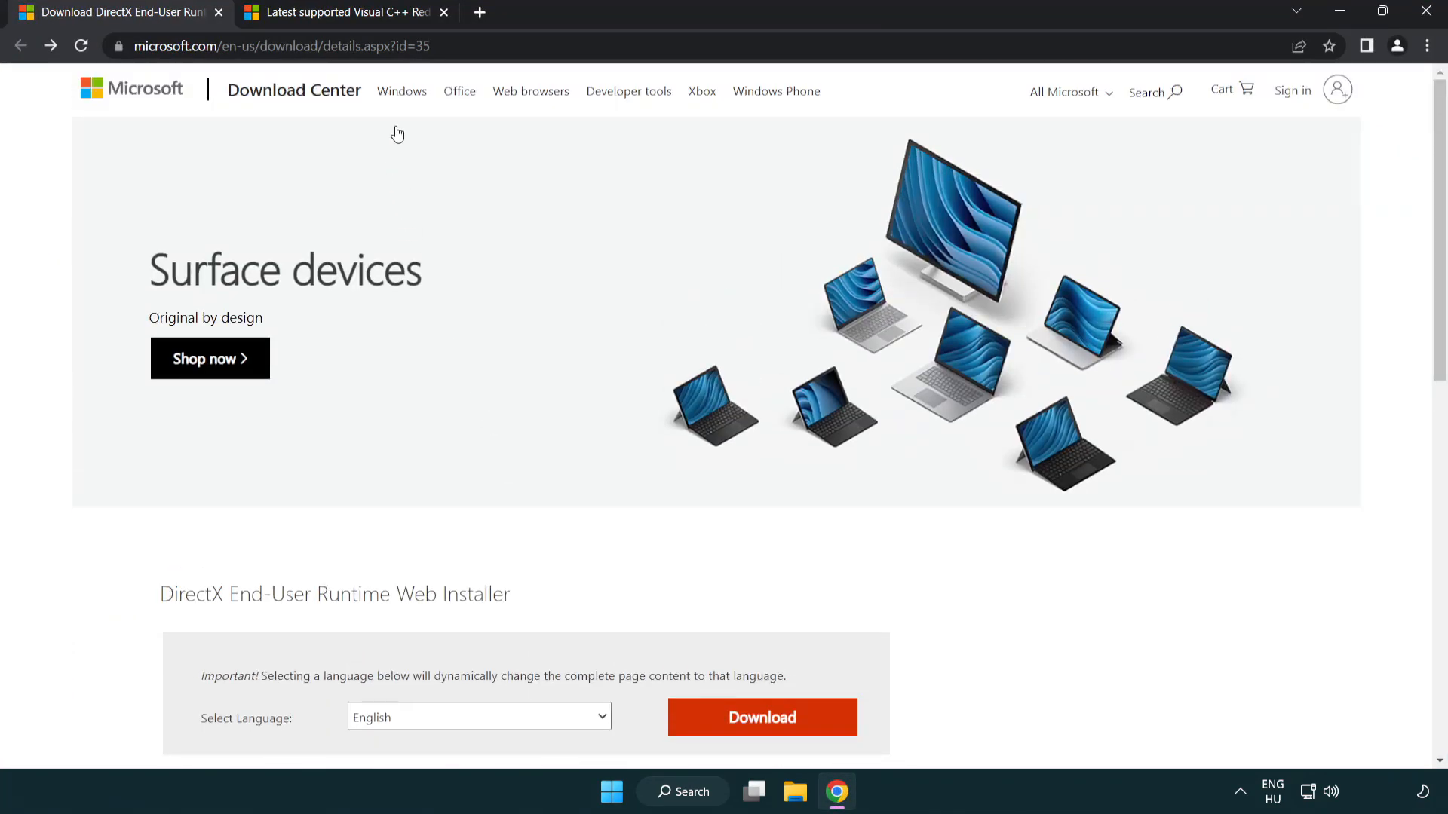
click(307, 46)
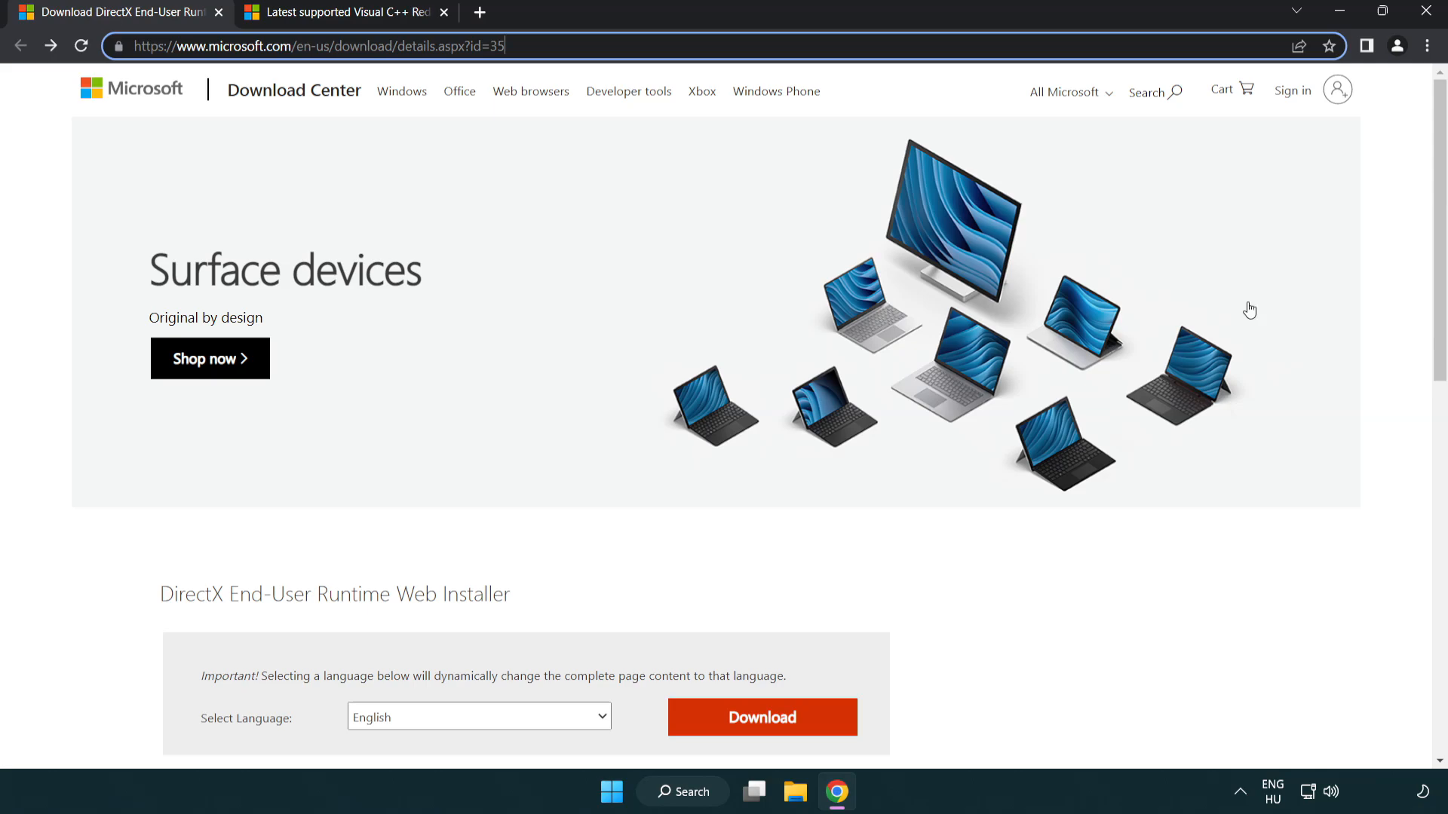
scroll(down, 3)
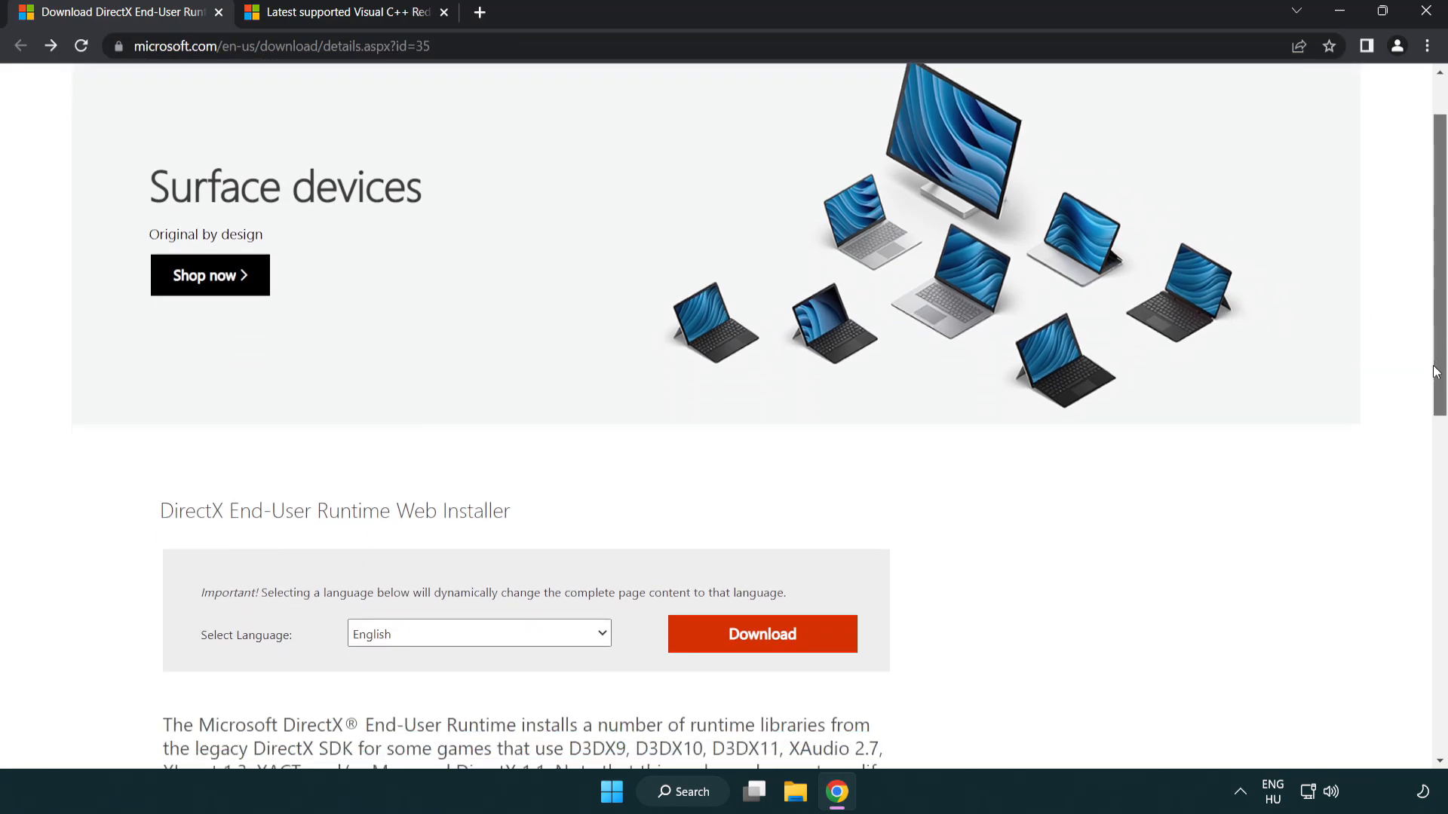
scroll(down, 3)
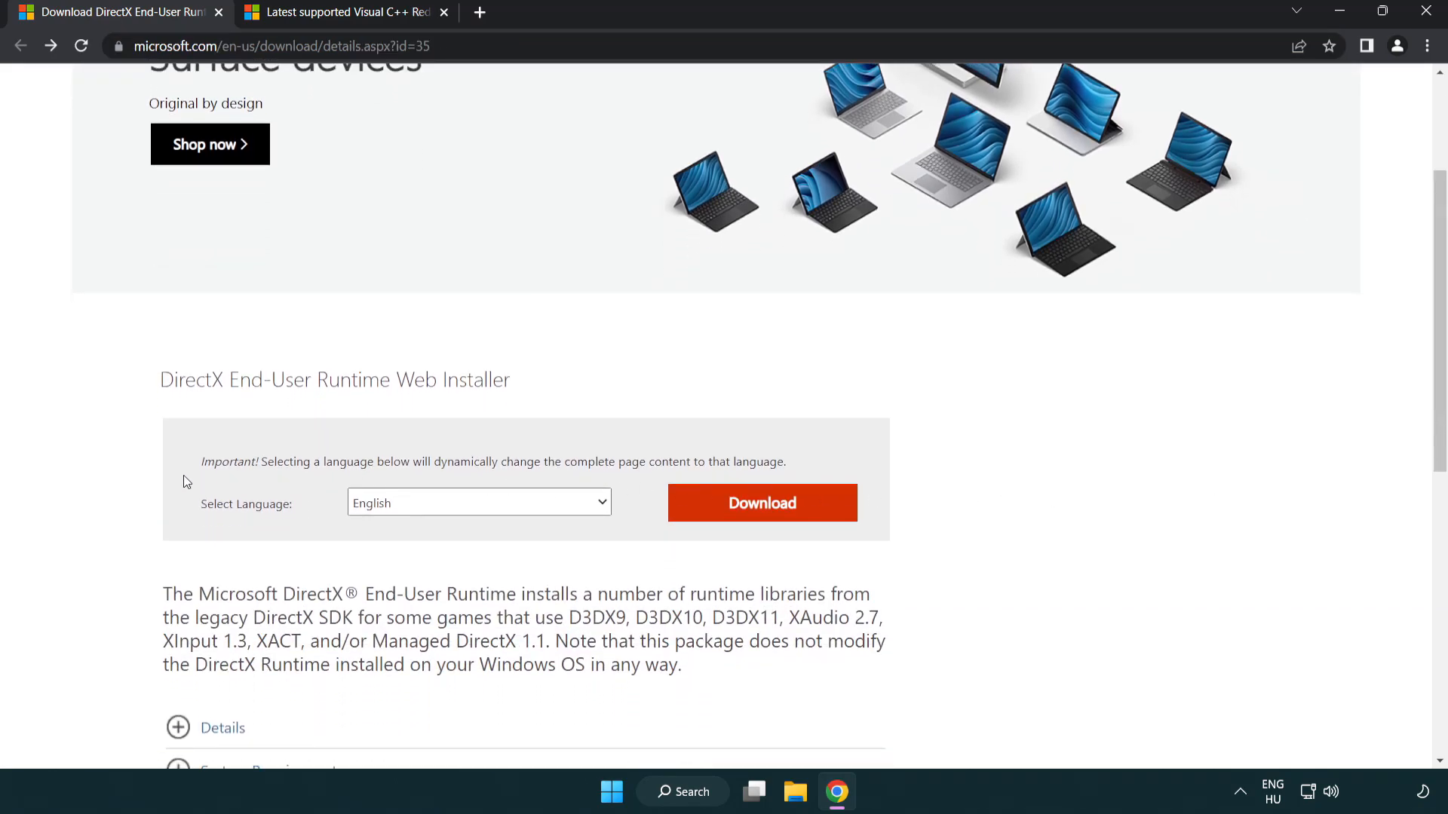
mouse_move(766, 516)
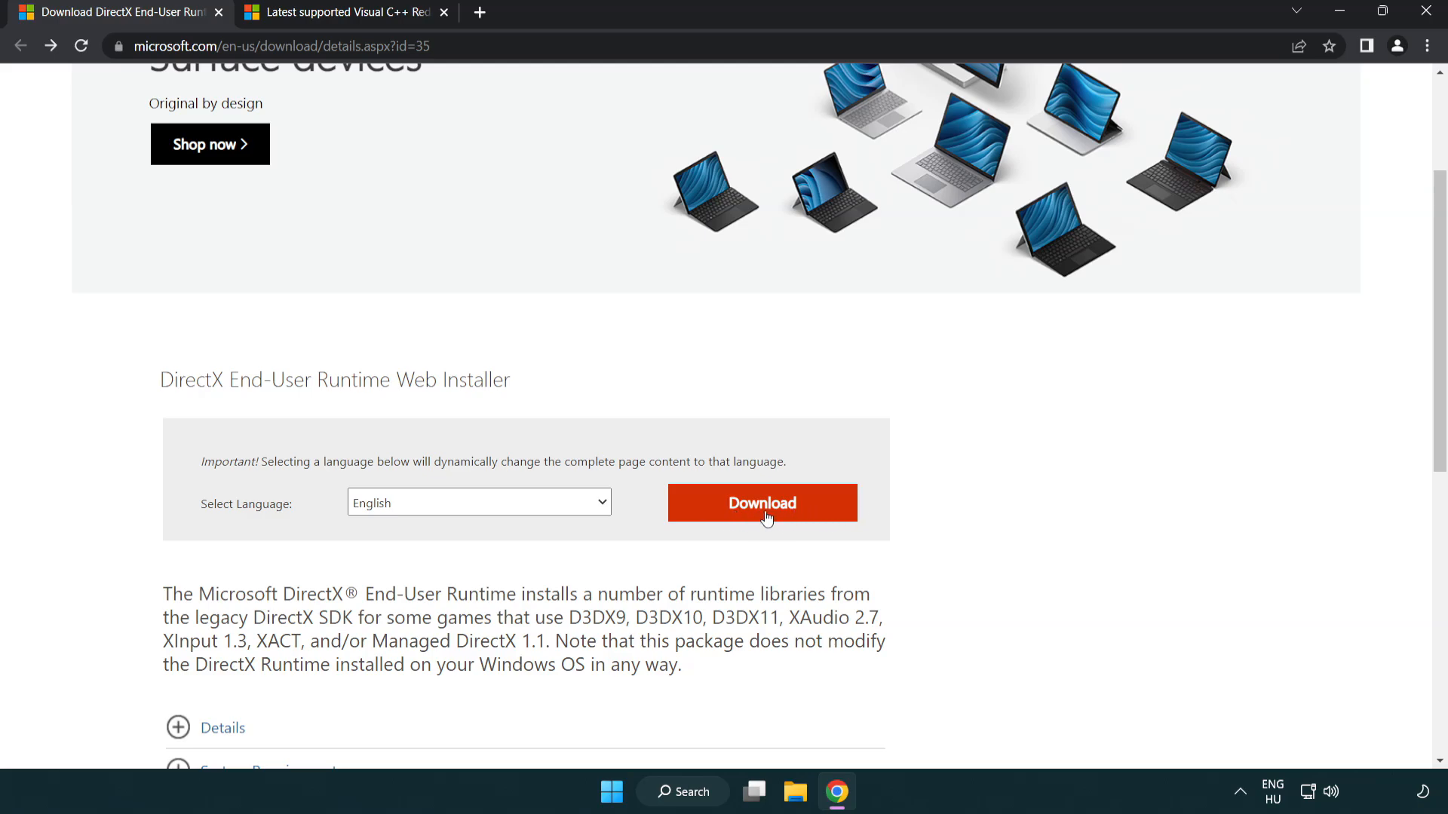
click(762, 503)
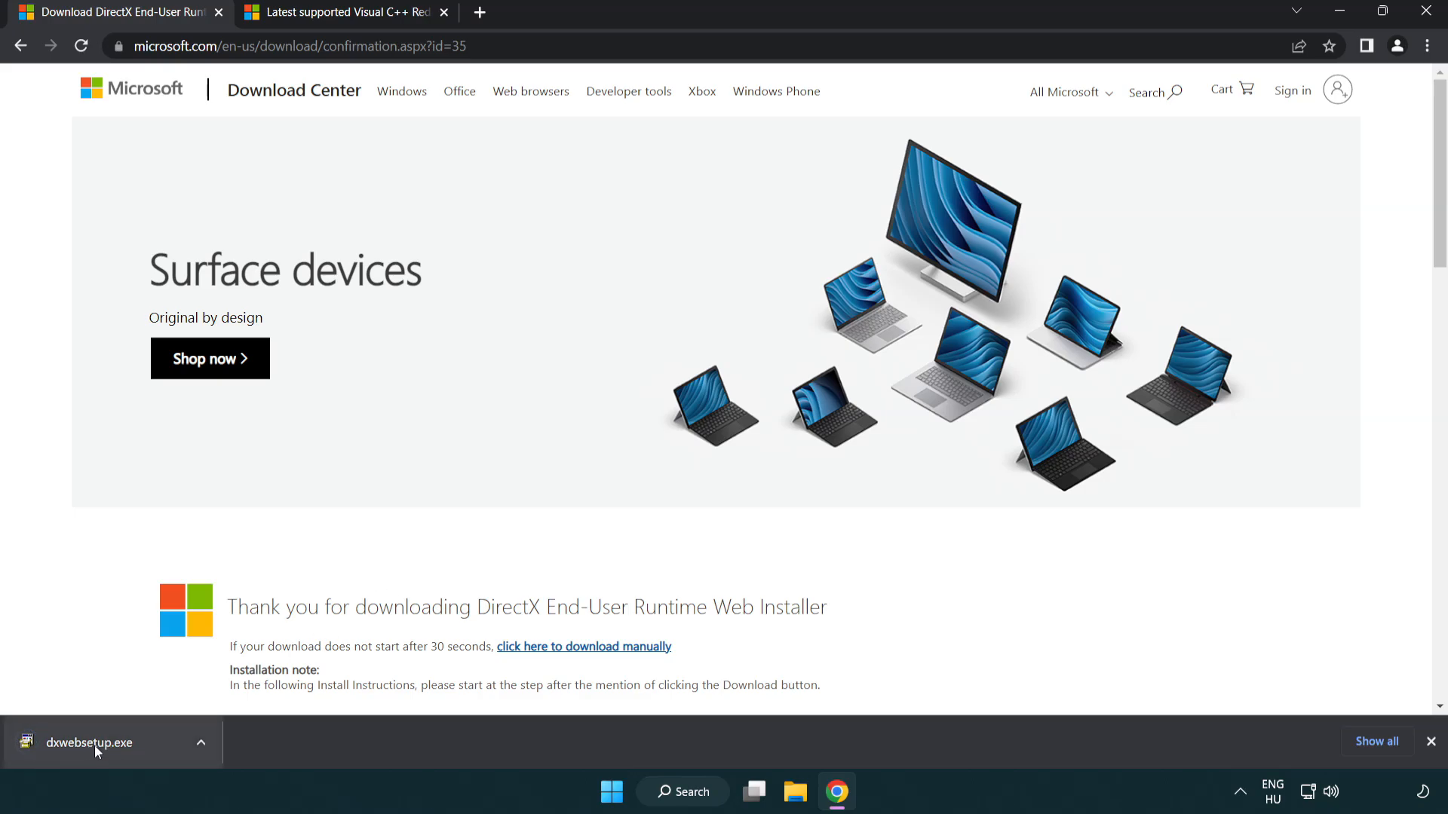
Run dxwebsetup.exe to Finish, accepting the licence and skipping Bing Bar, then close its tab
click(89, 743)
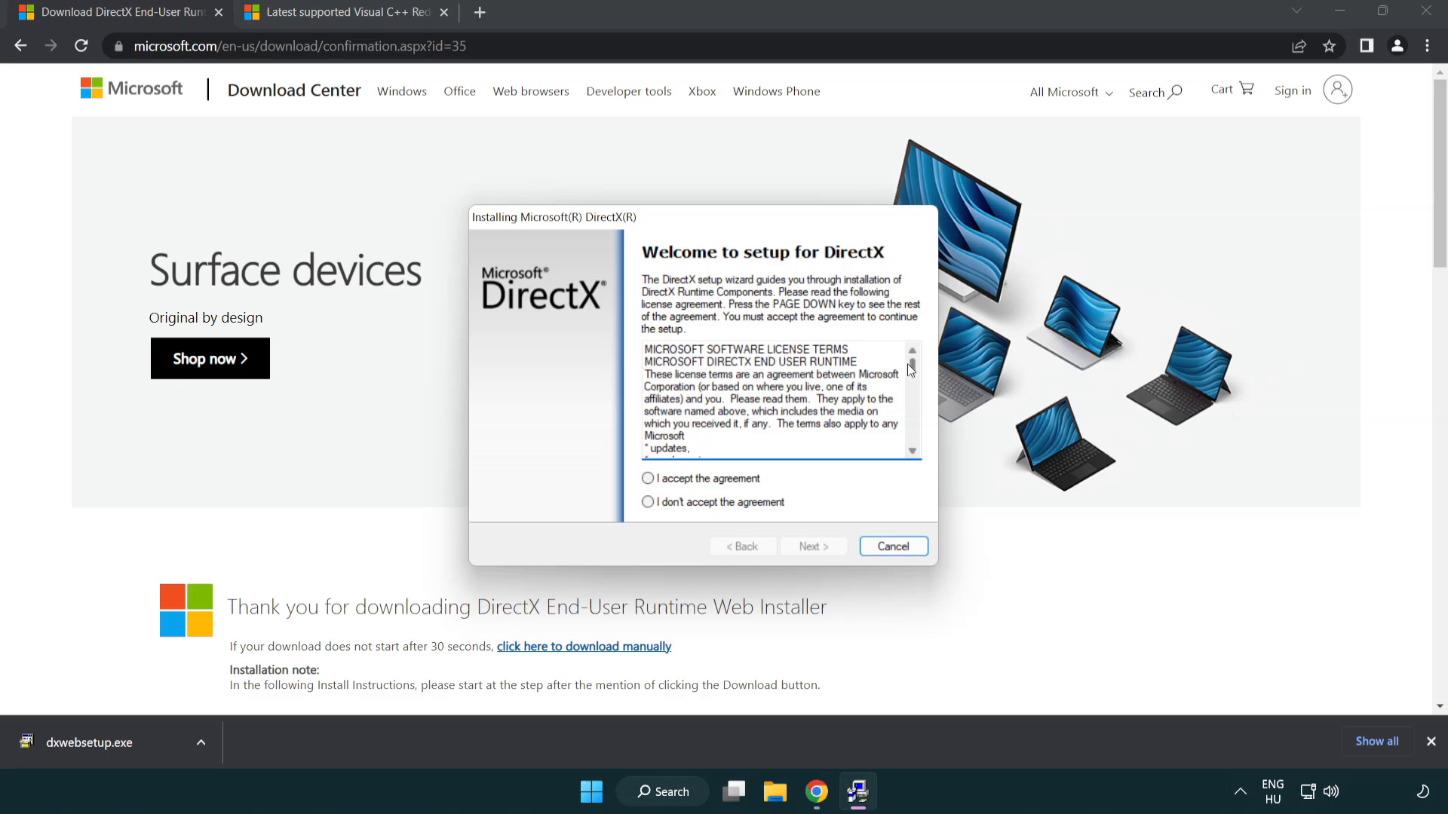
scroll(down, 3)
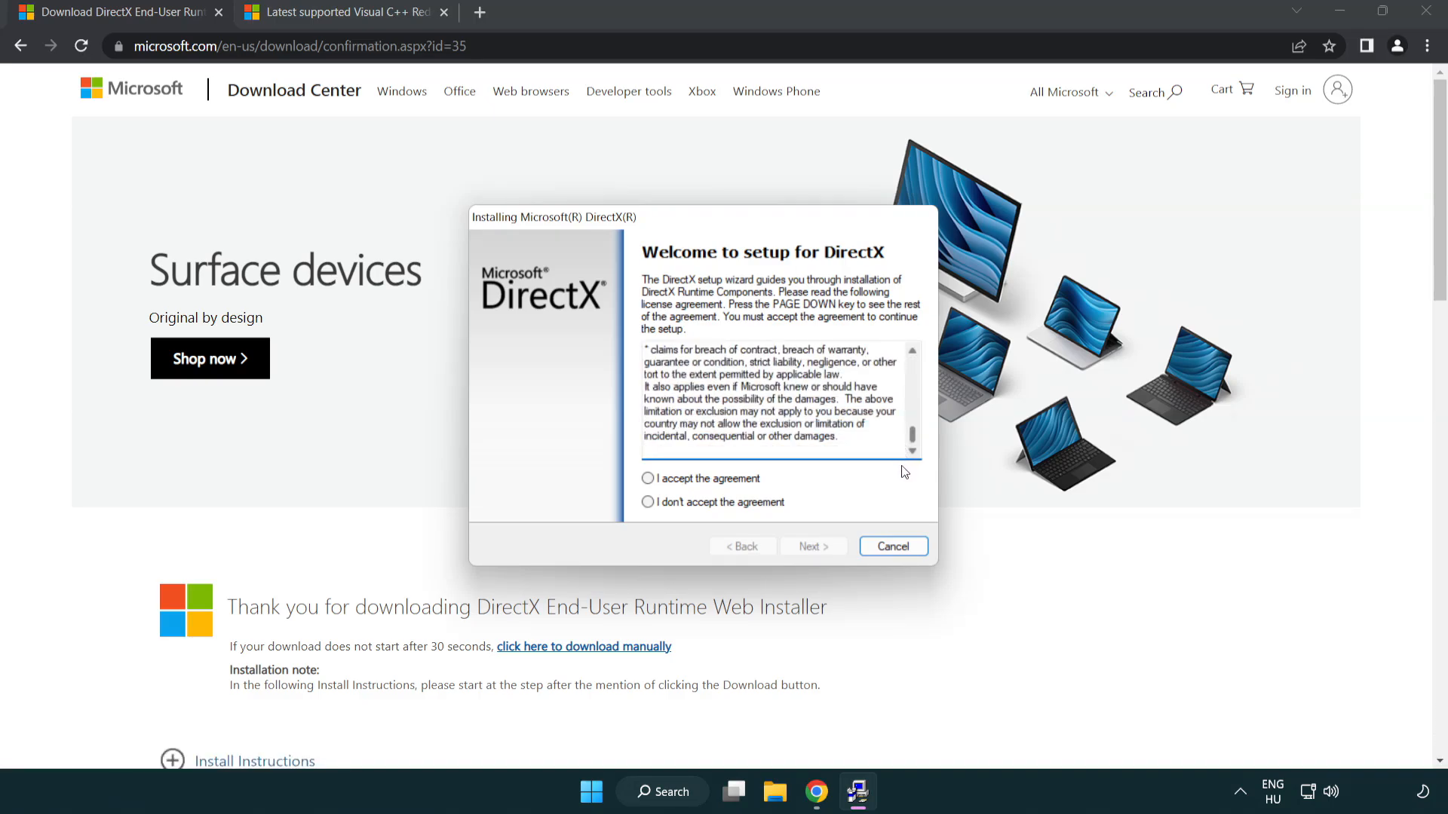
click(647, 478)
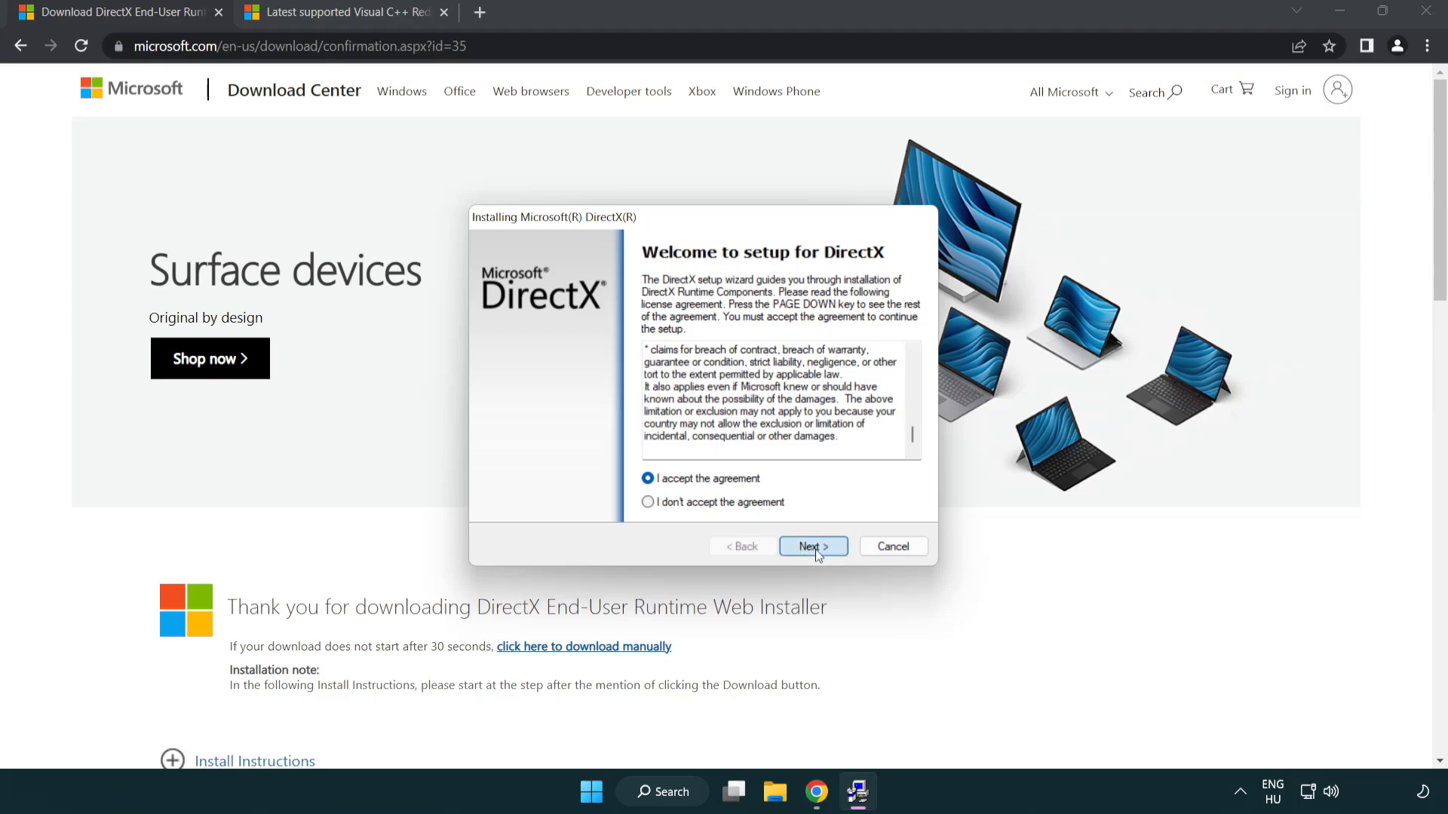
click(813, 546)
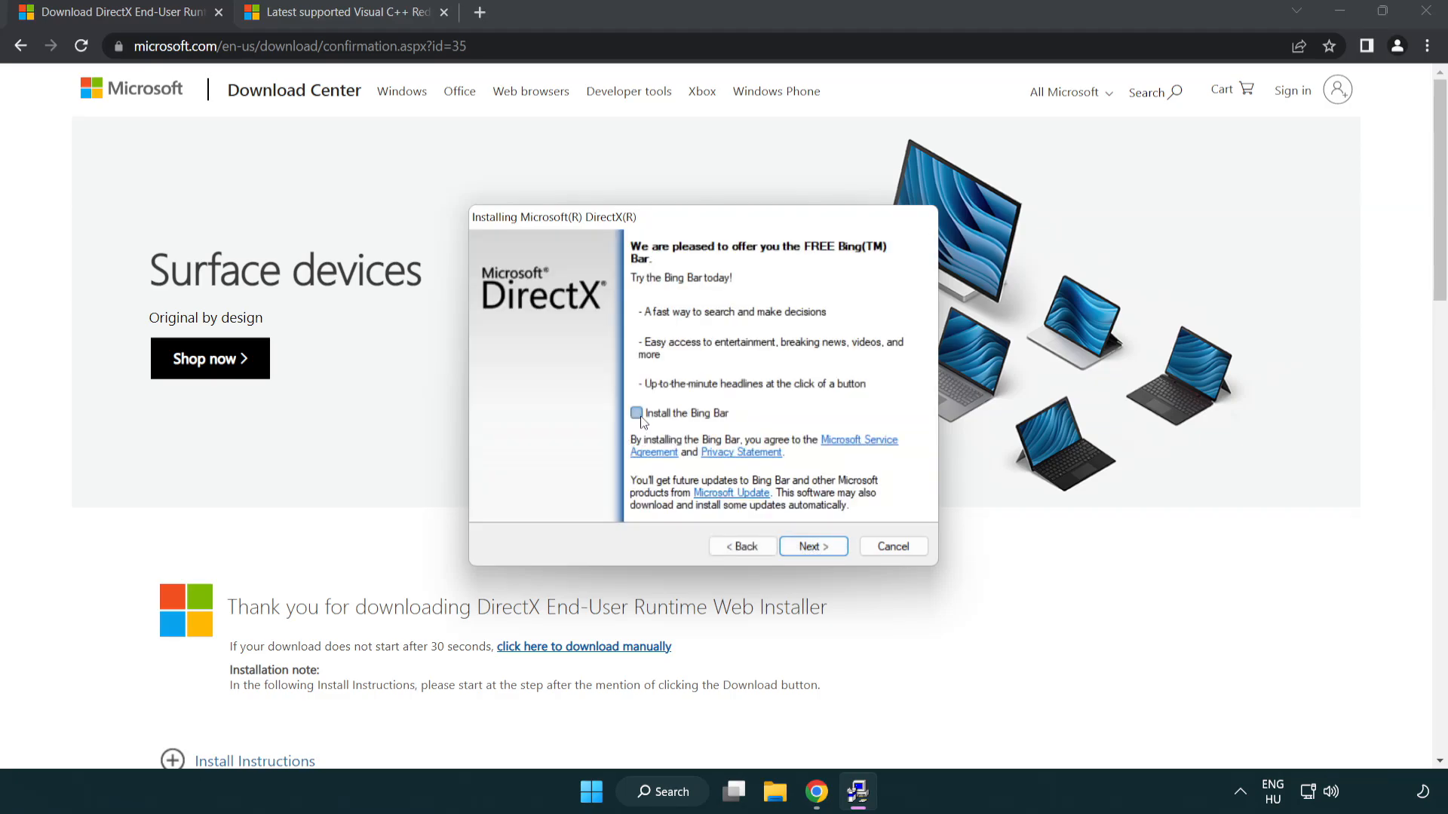
mouse_move(814, 546)
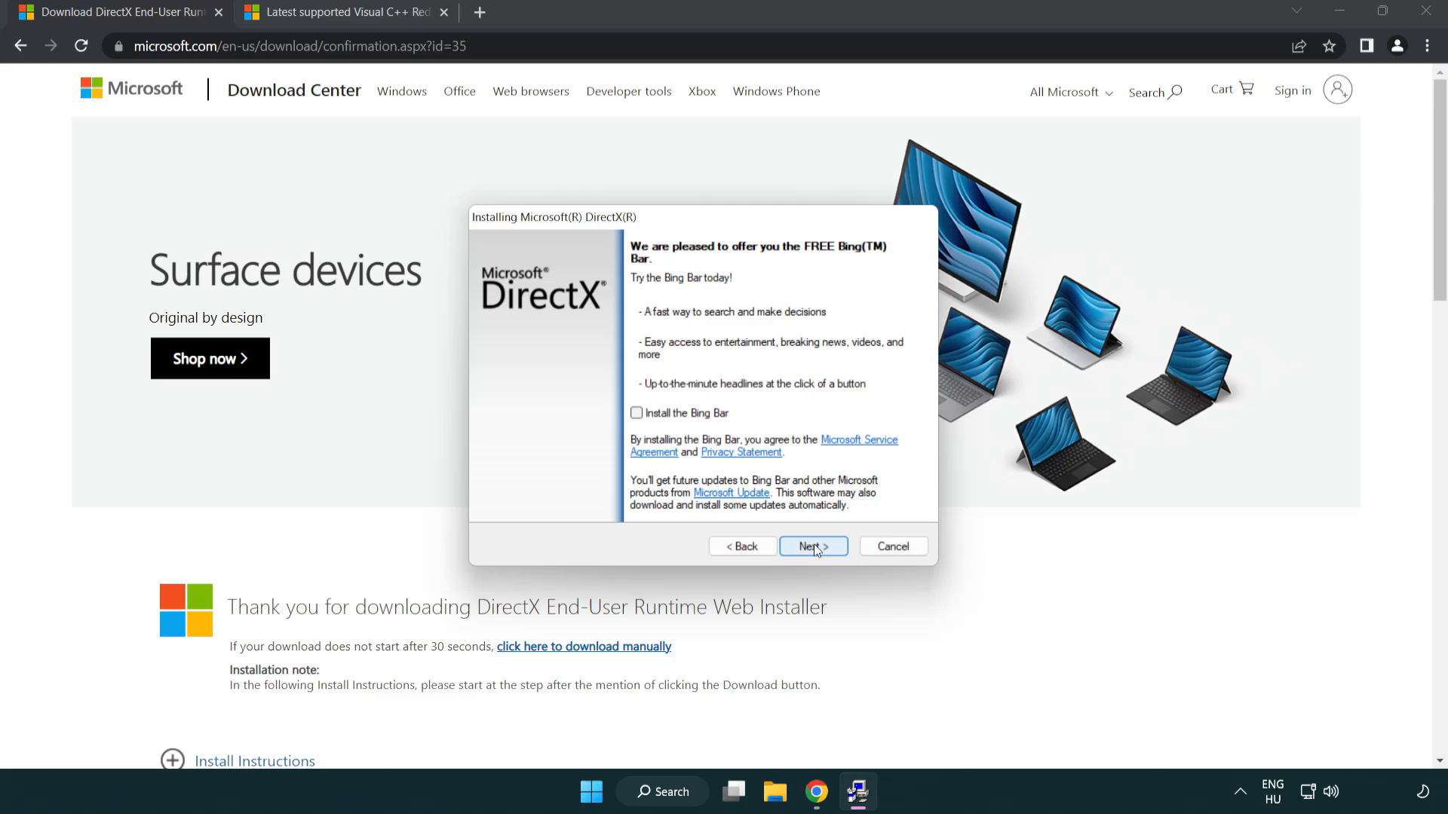
click(813, 546)
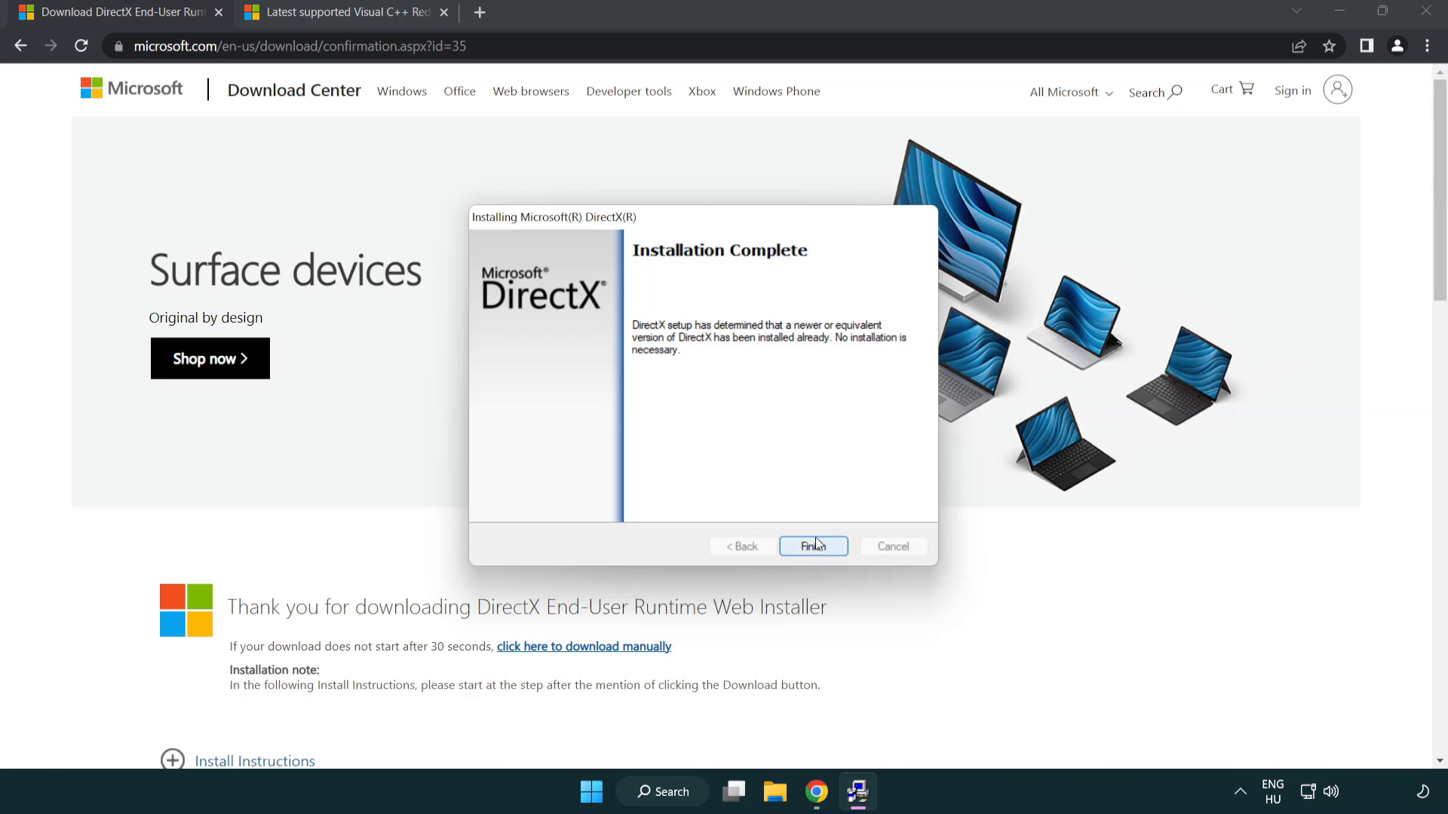
click(813, 546)
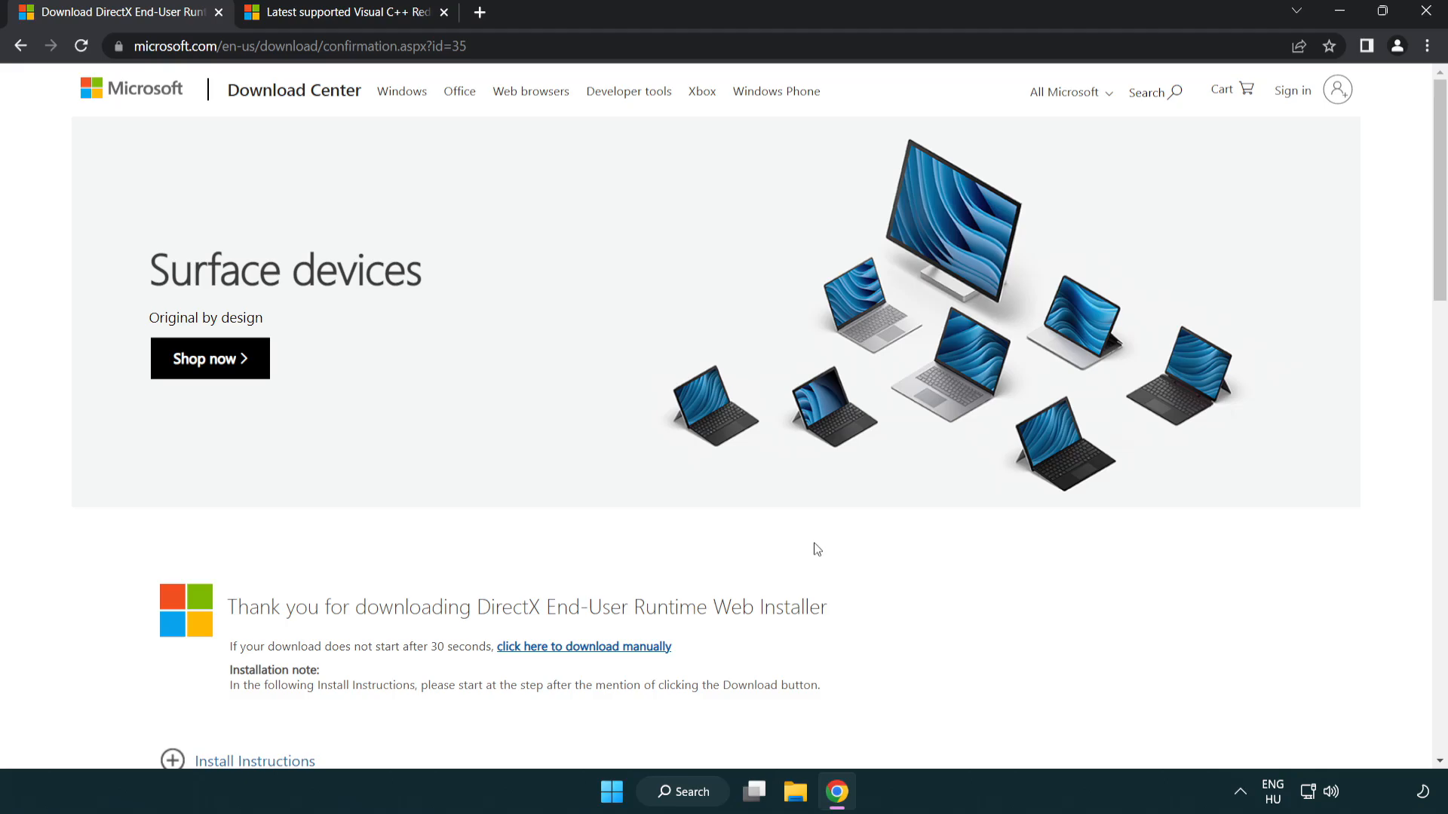
mouse_move(221, 15)
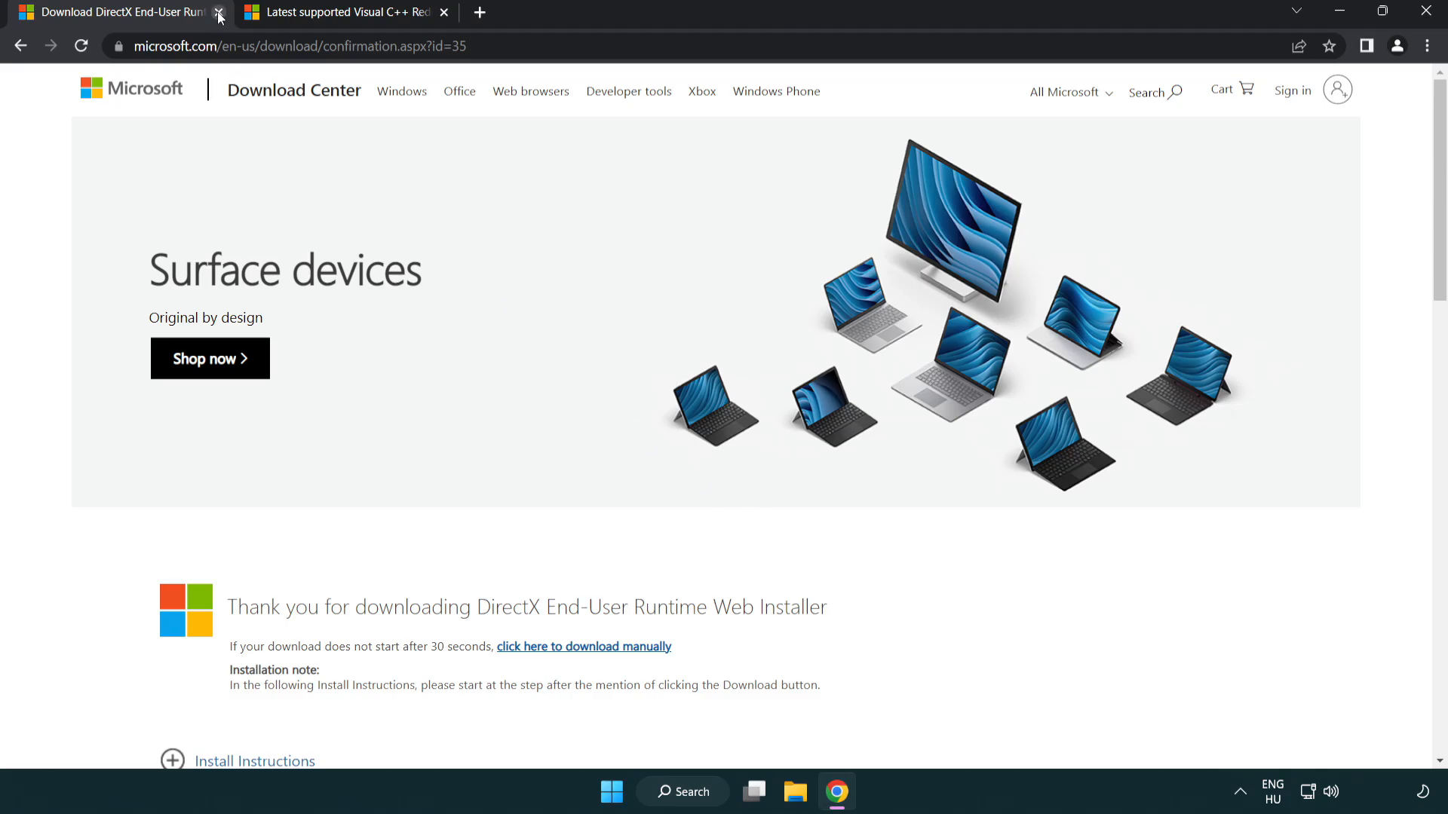
click(220, 13)
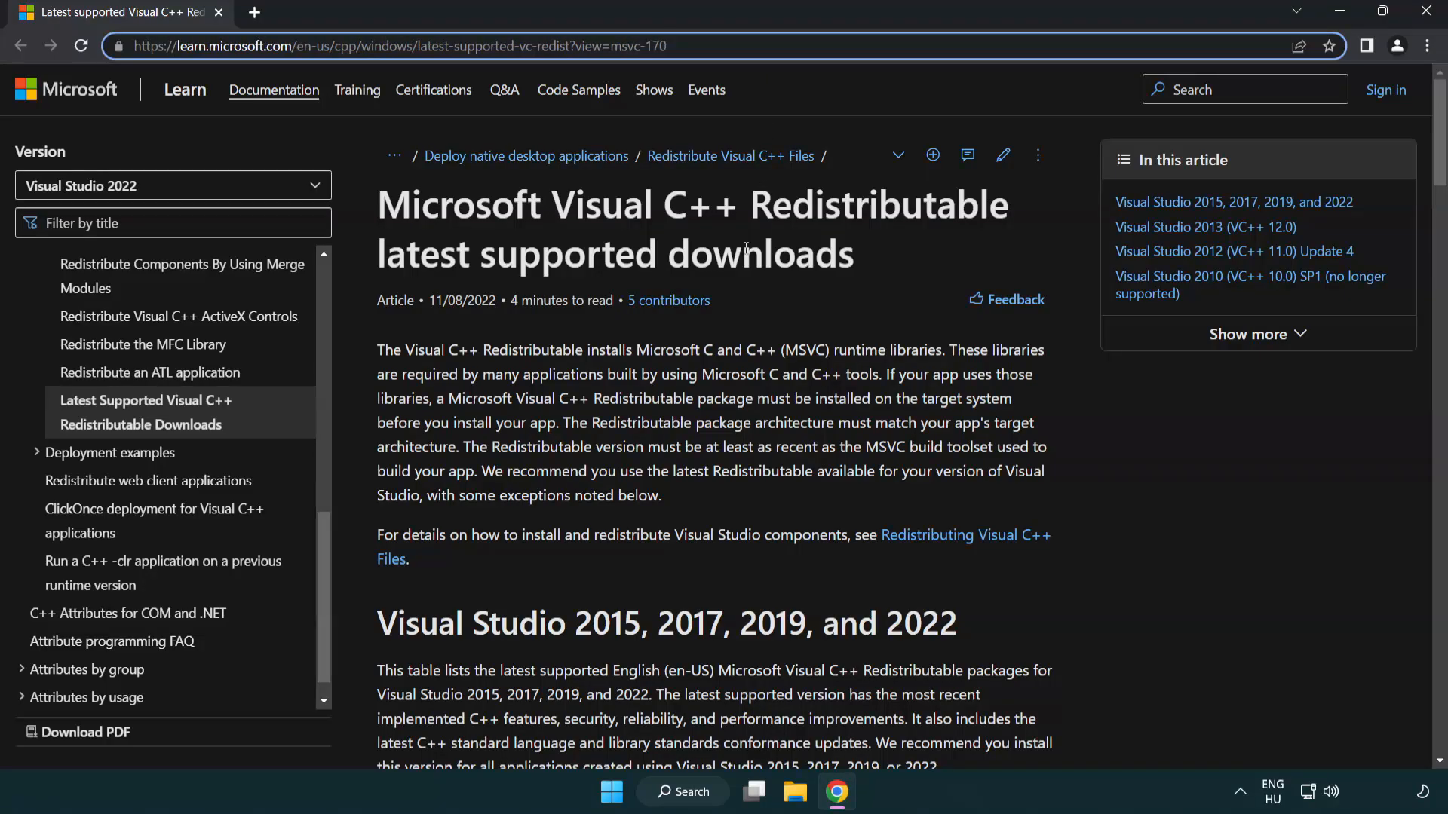
Scroll to the Visual Studio 2015–2022 table and download the ARM64 redistributable
scroll(down, 3)
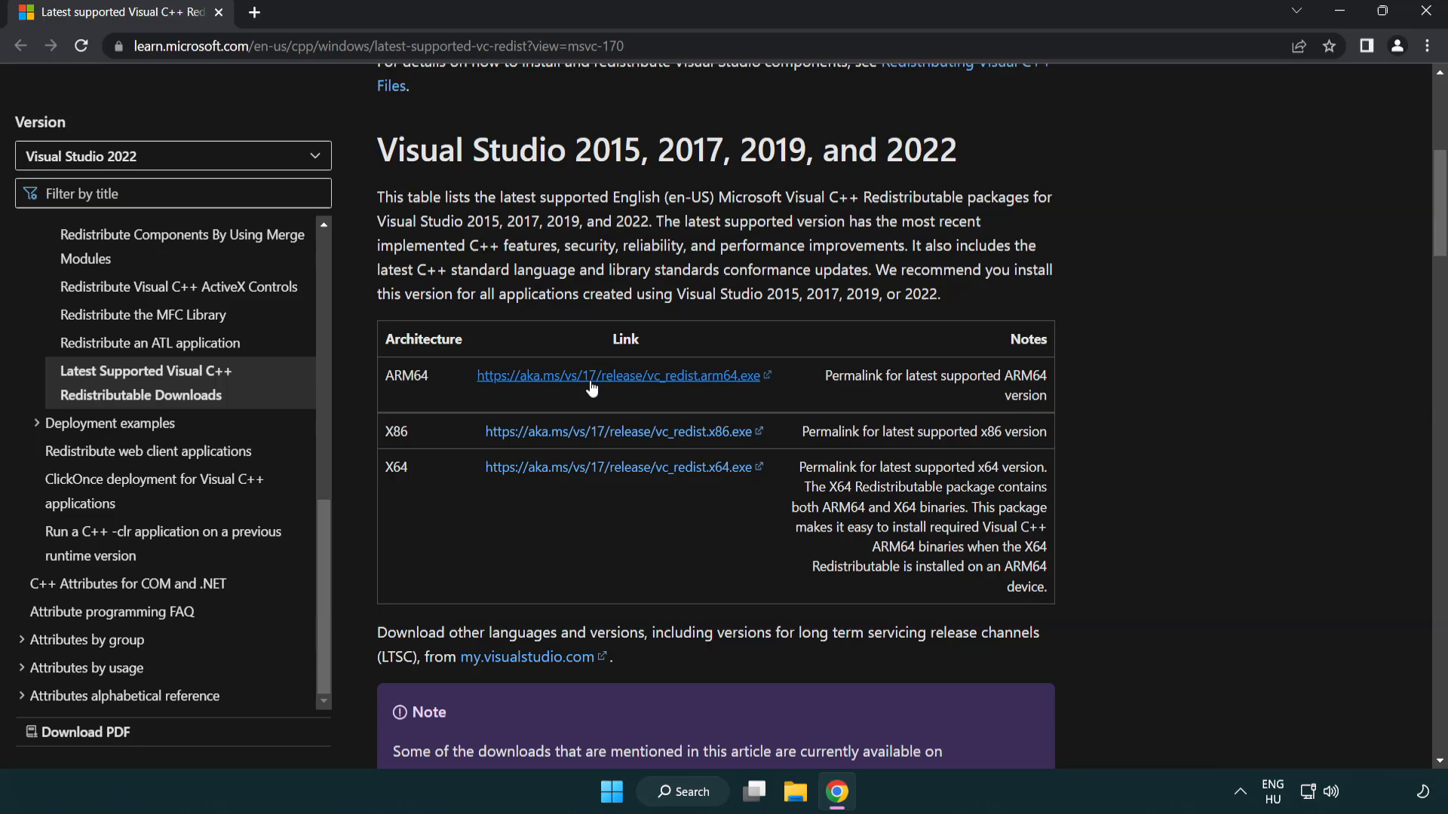
click(621, 376)
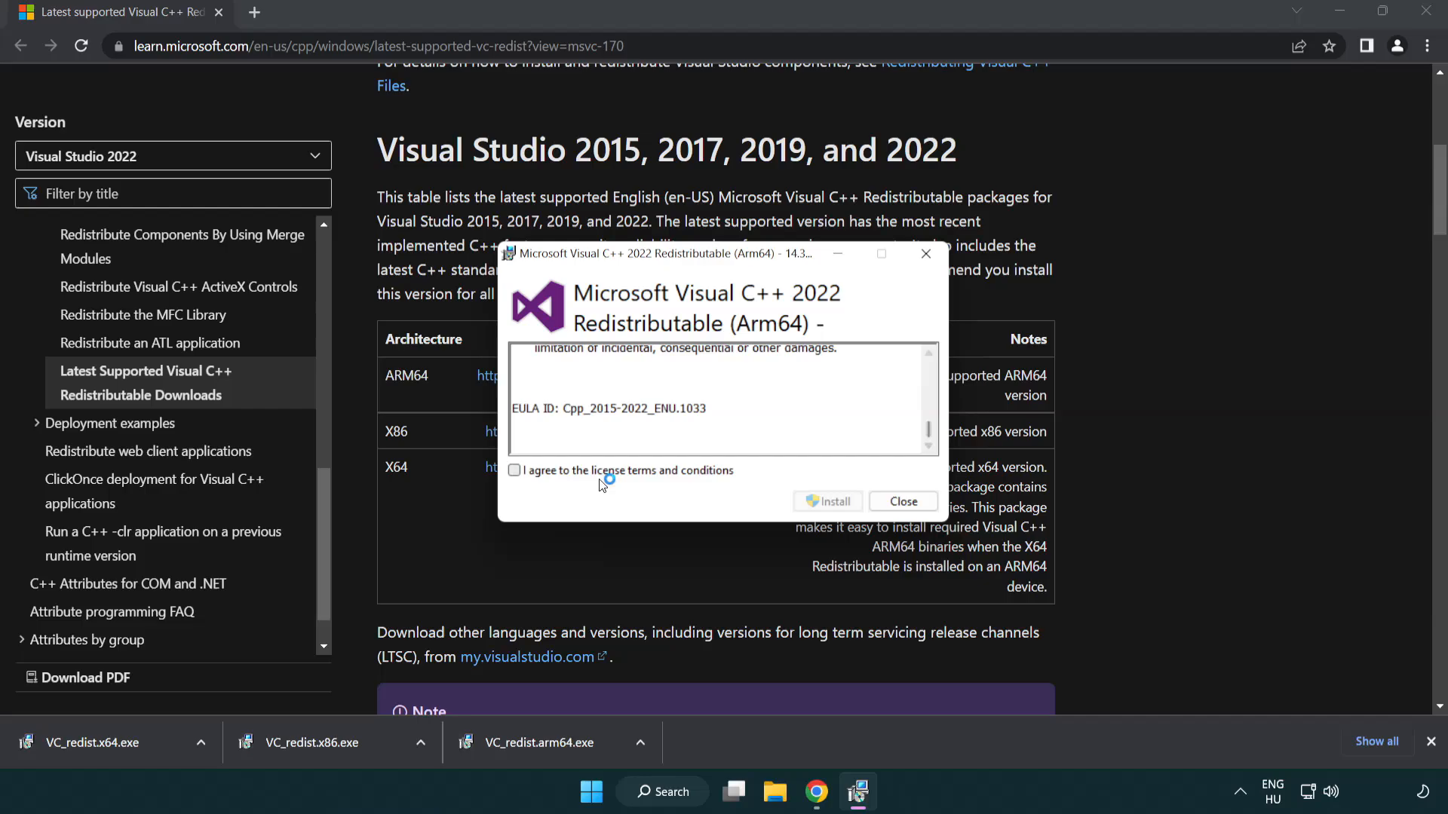
Attempt the ARM64 redistributable install and dismiss the failure dialog
click(514, 471)
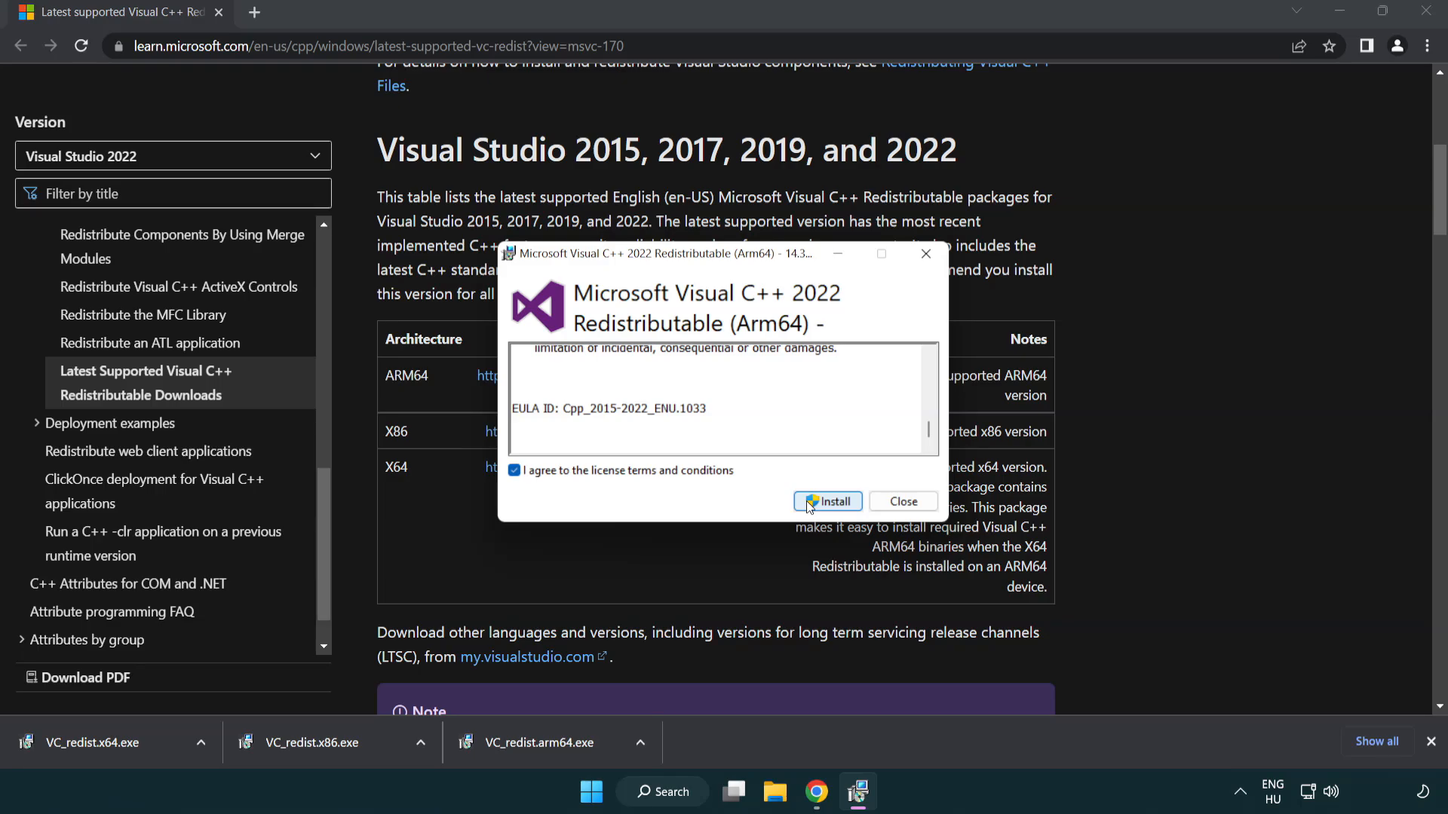
click(827, 501)
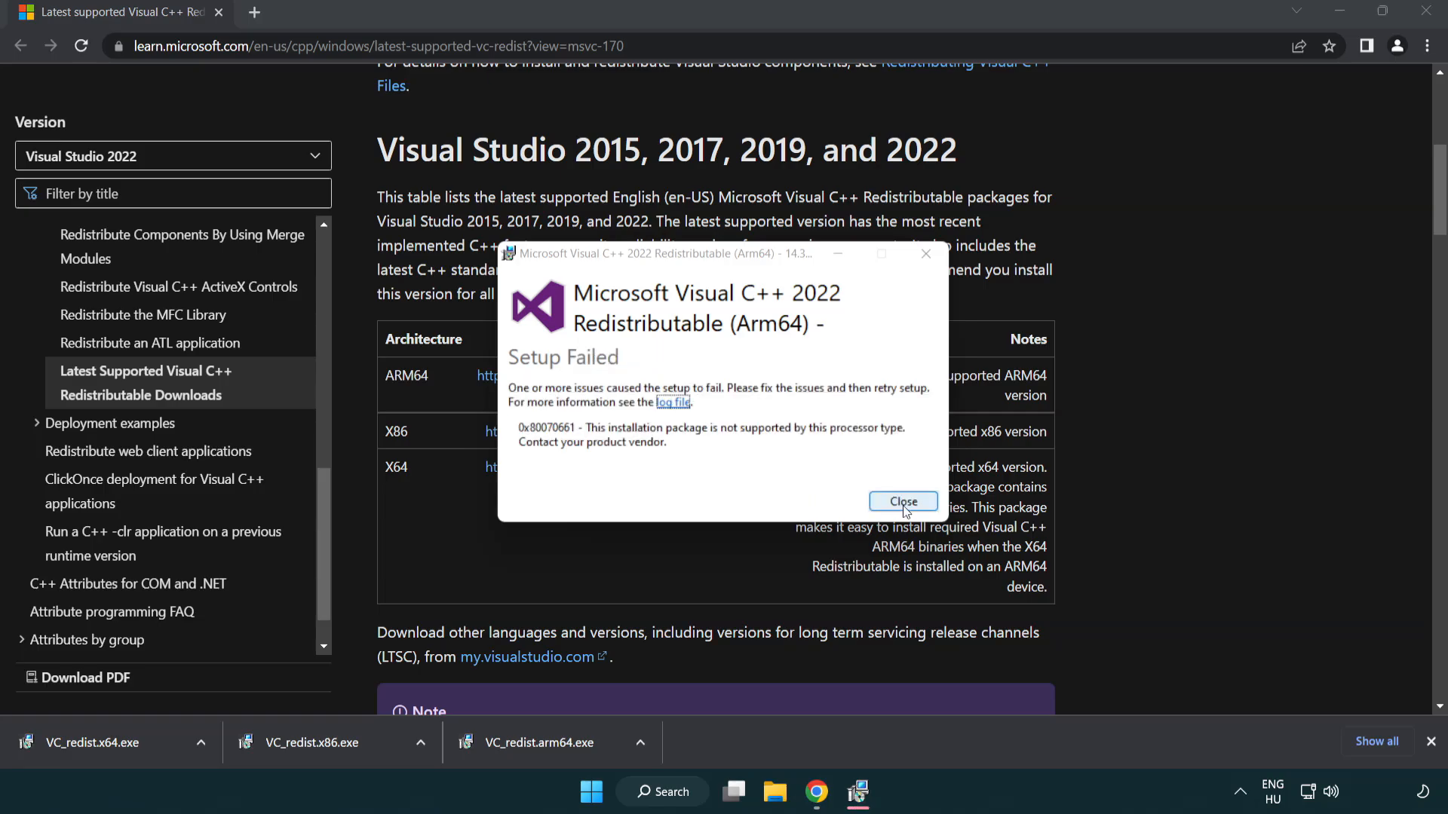
click(904, 502)
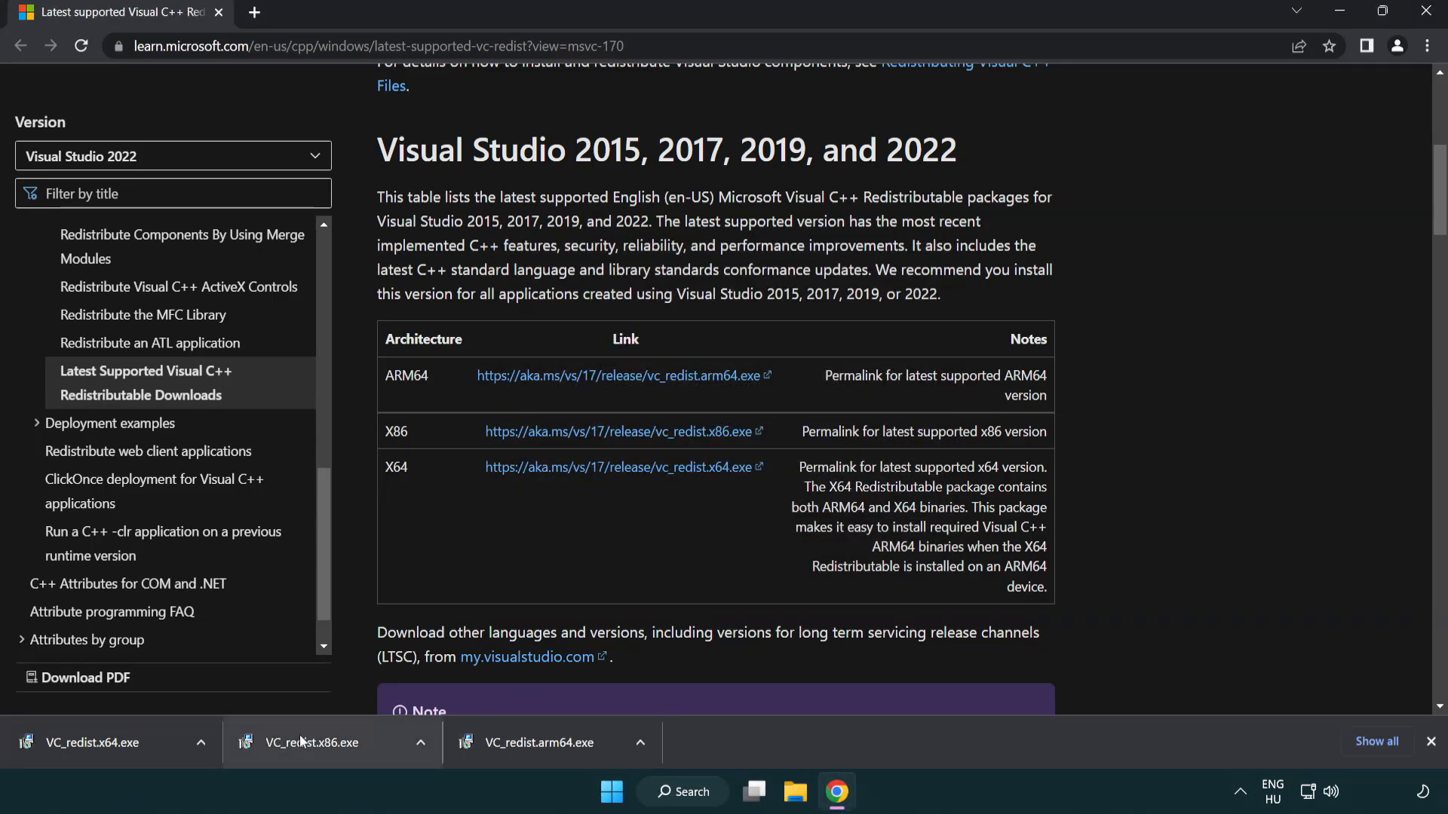
mouse_move(324, 757)
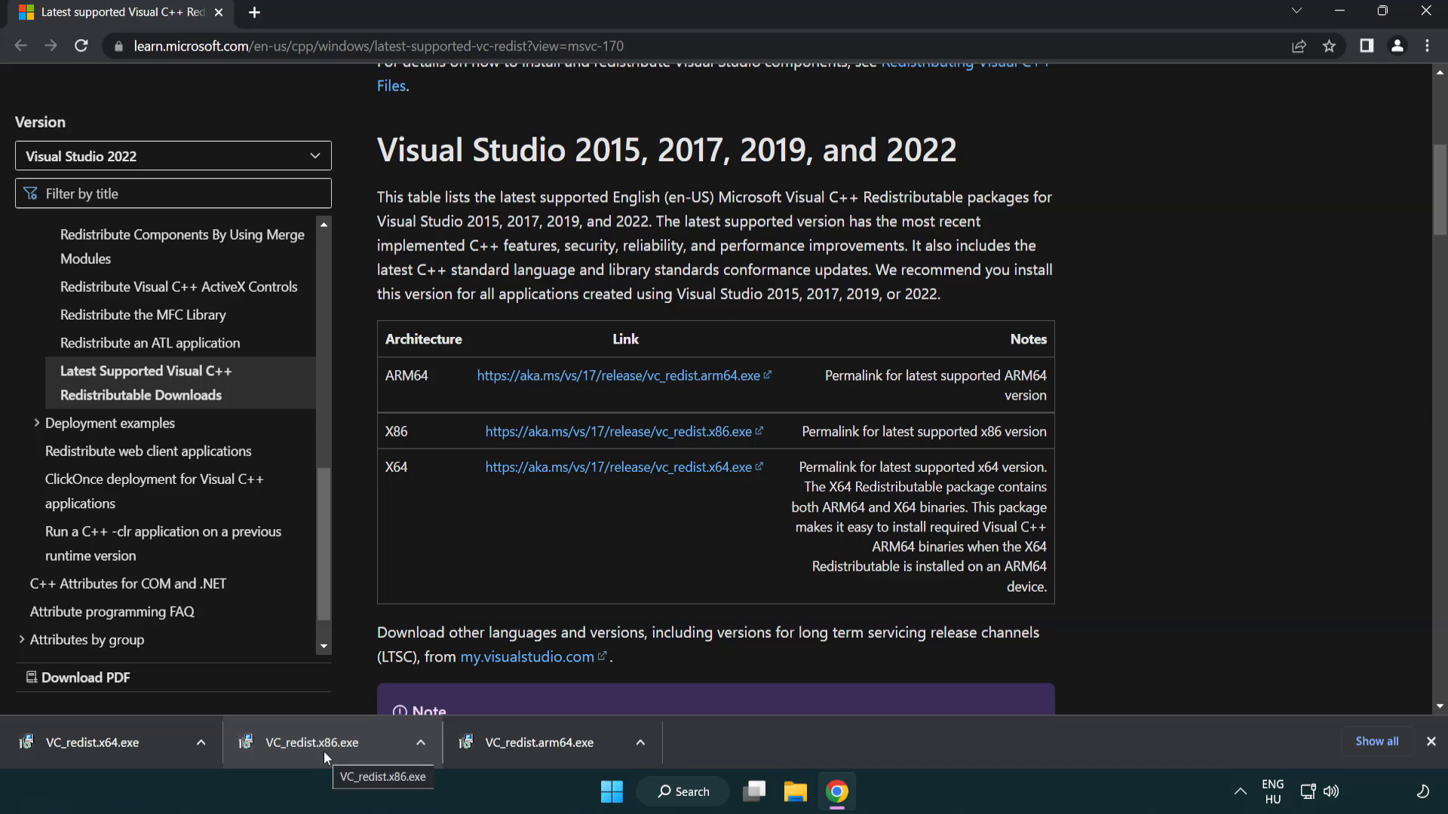
Install the x86 and x64 redistributables and close their setups without restarting
click(311, 744)
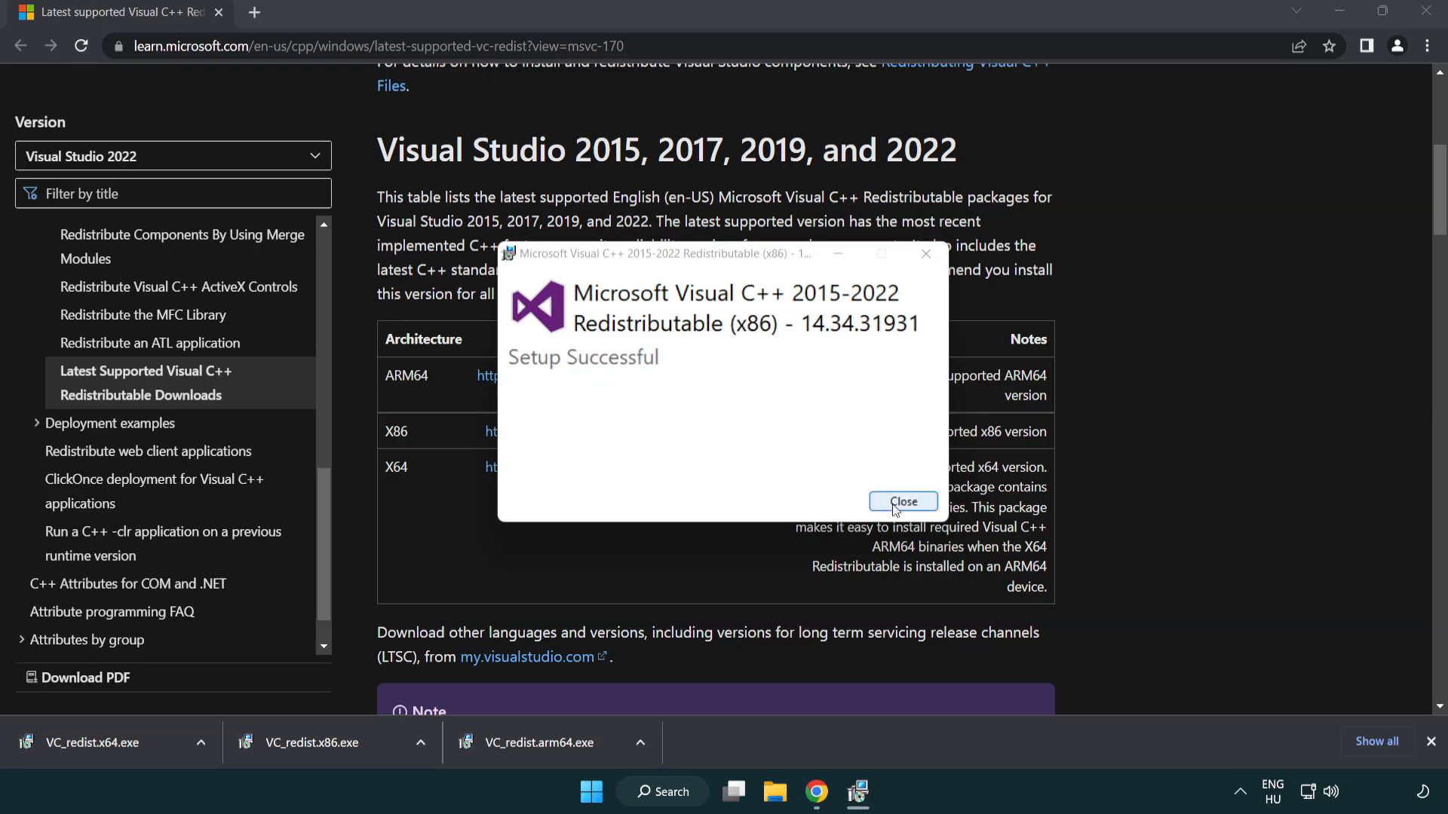
click(903, 501)
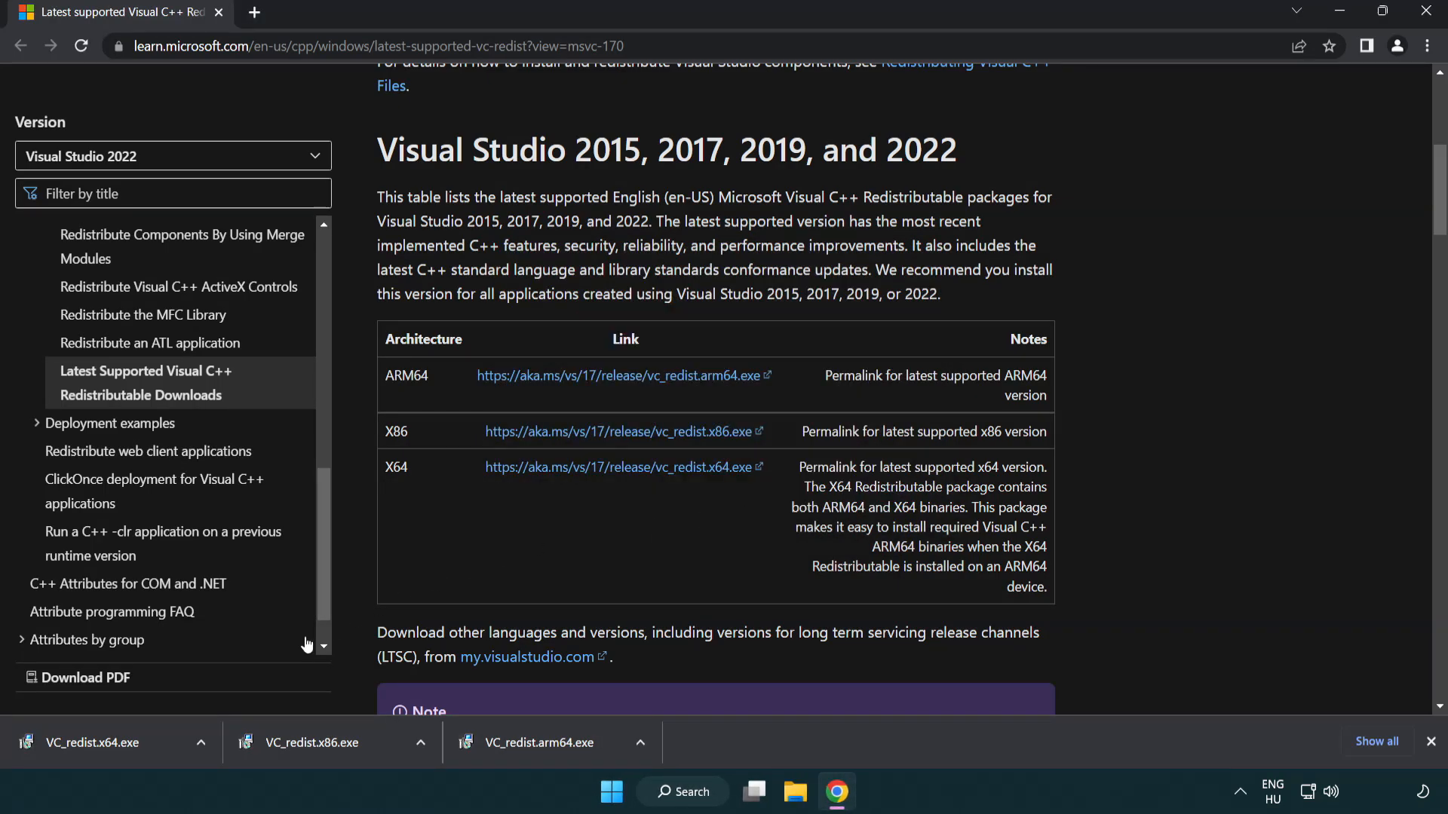
click(90, 742)
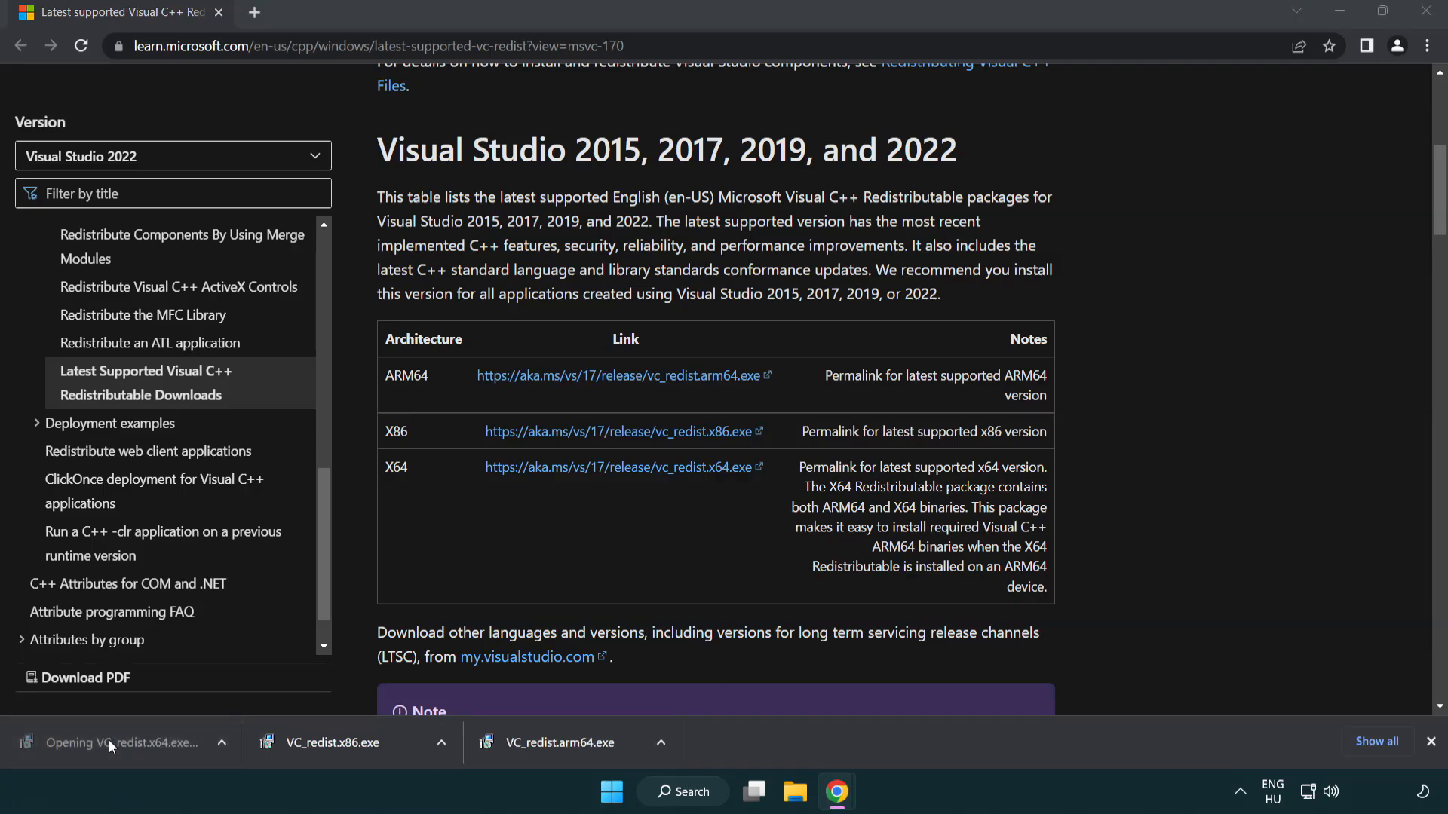
click(109, 743)
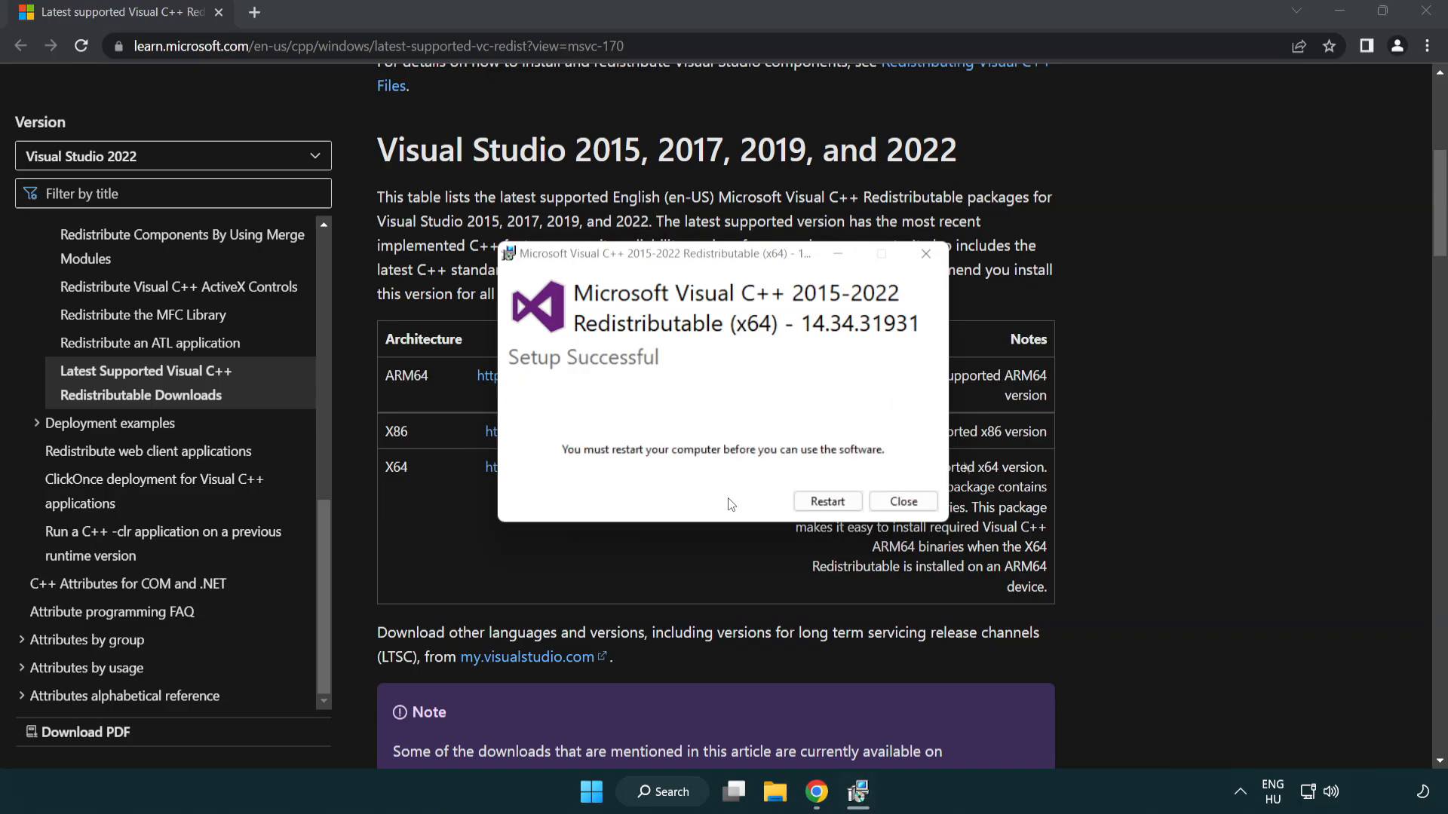
click(904, 501)
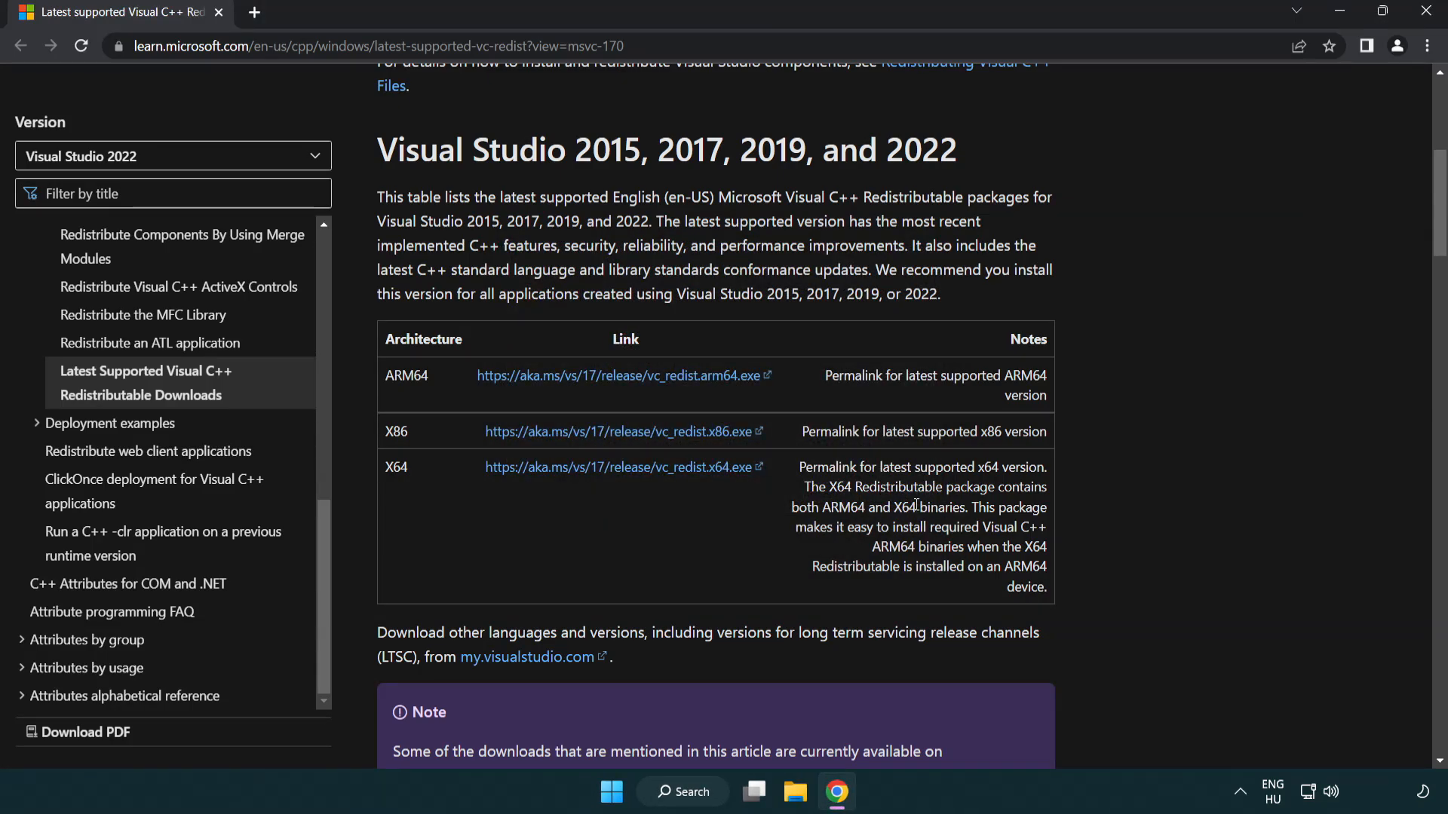
mouse_move(1312, 126)
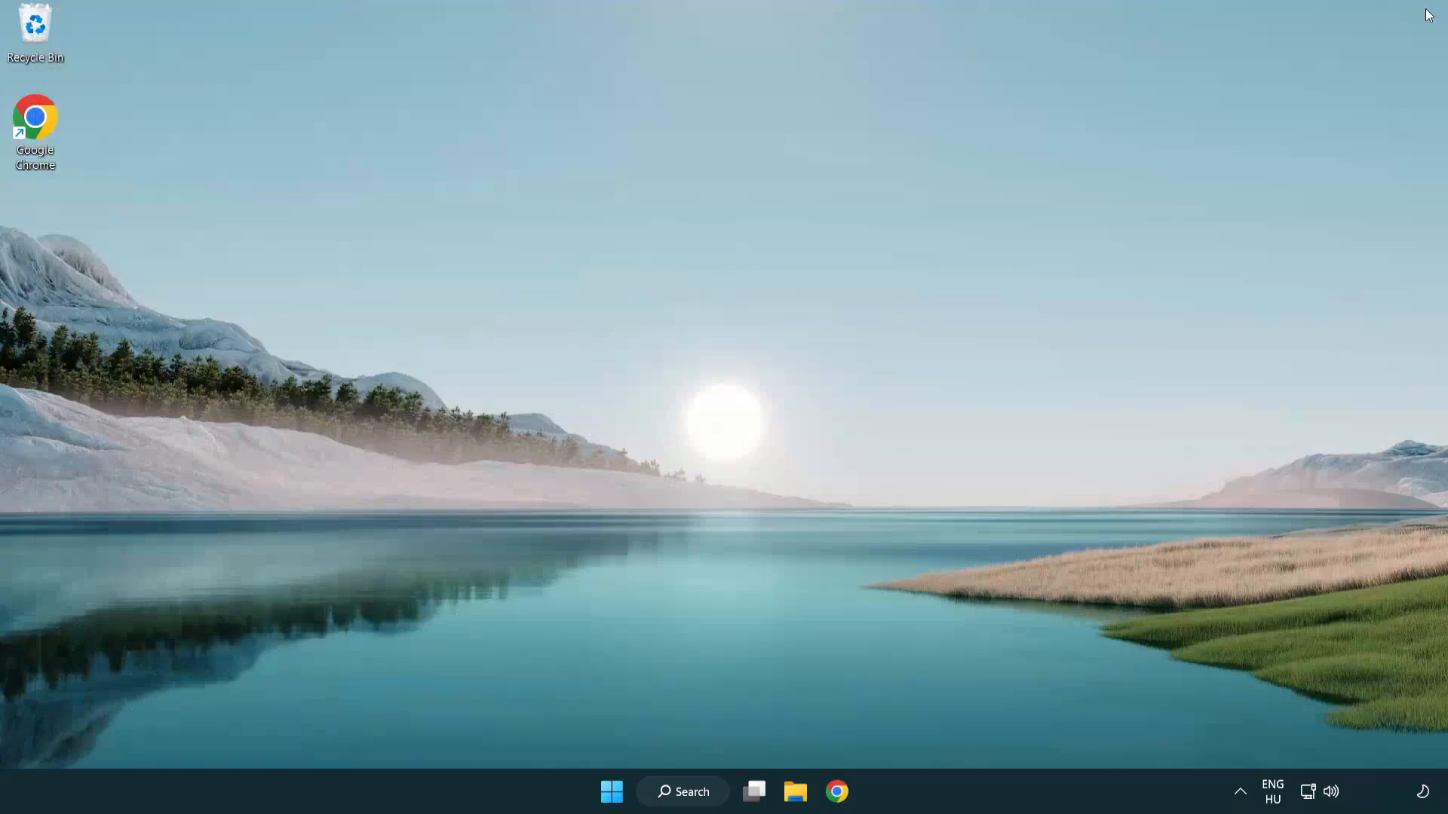
mouse_move(800, 339)
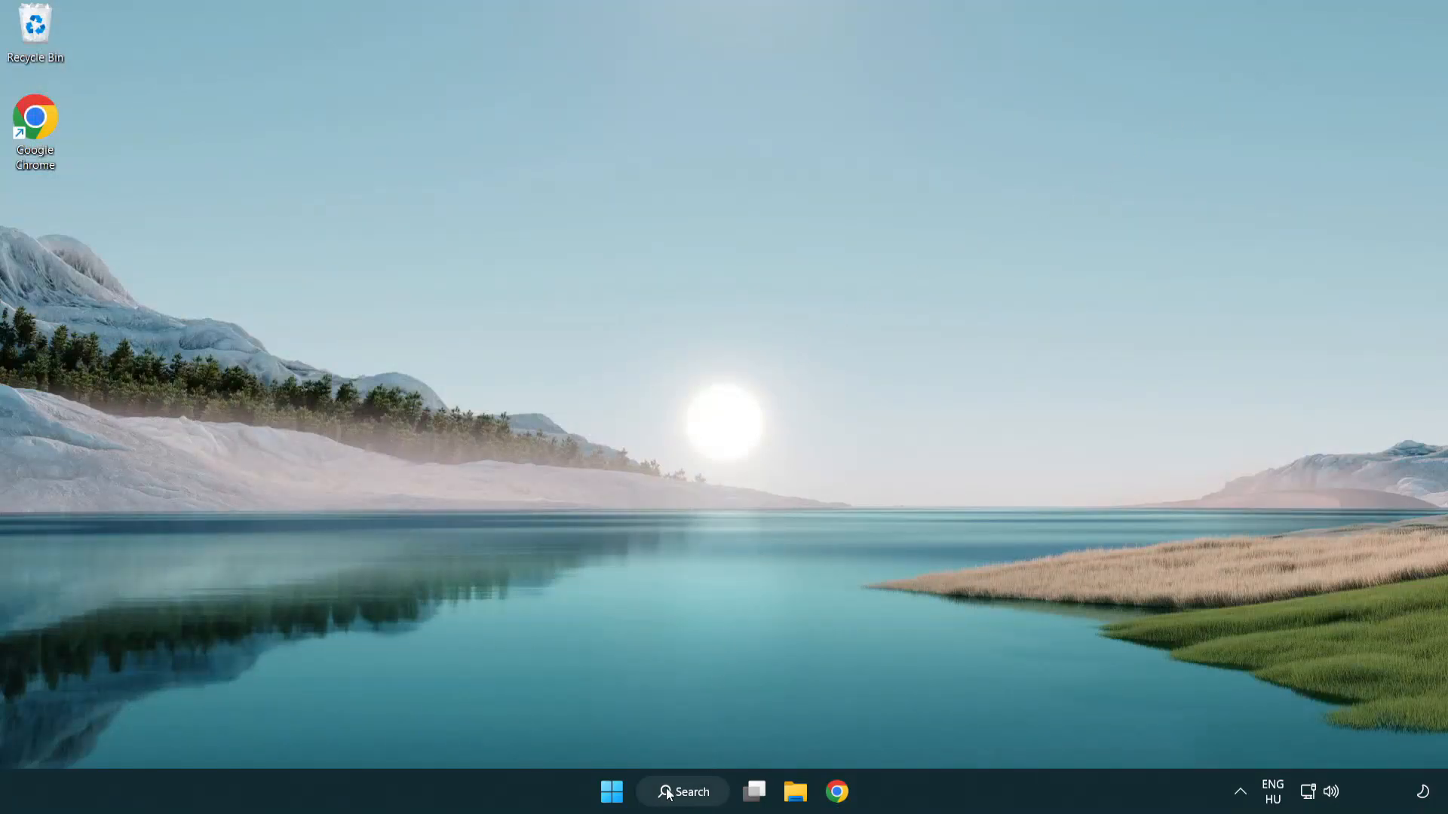
Search for 'cmd' and run Command Prompt as administrator
click(683, 792)
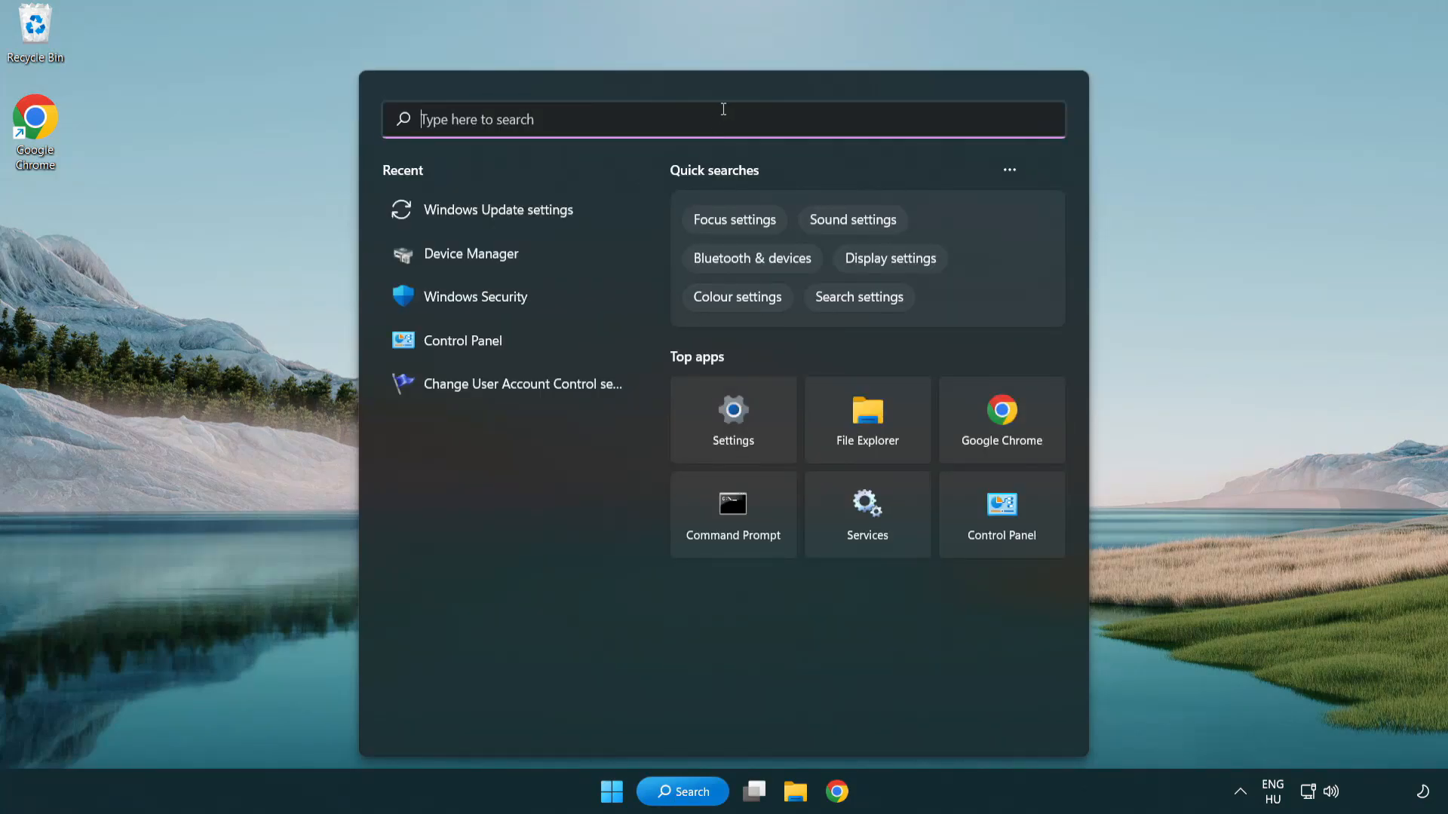
text(cmd)
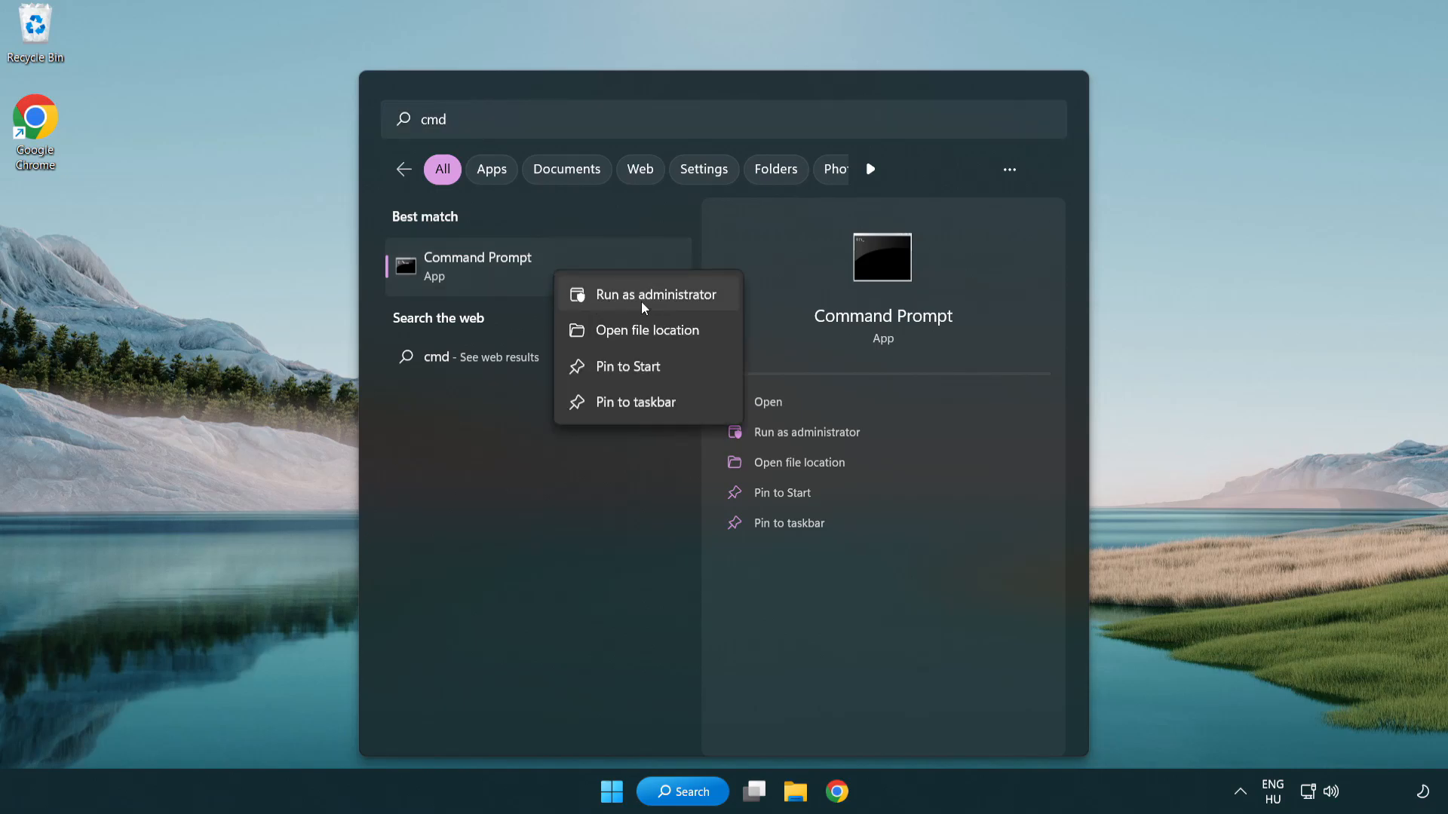
click(647, 294)
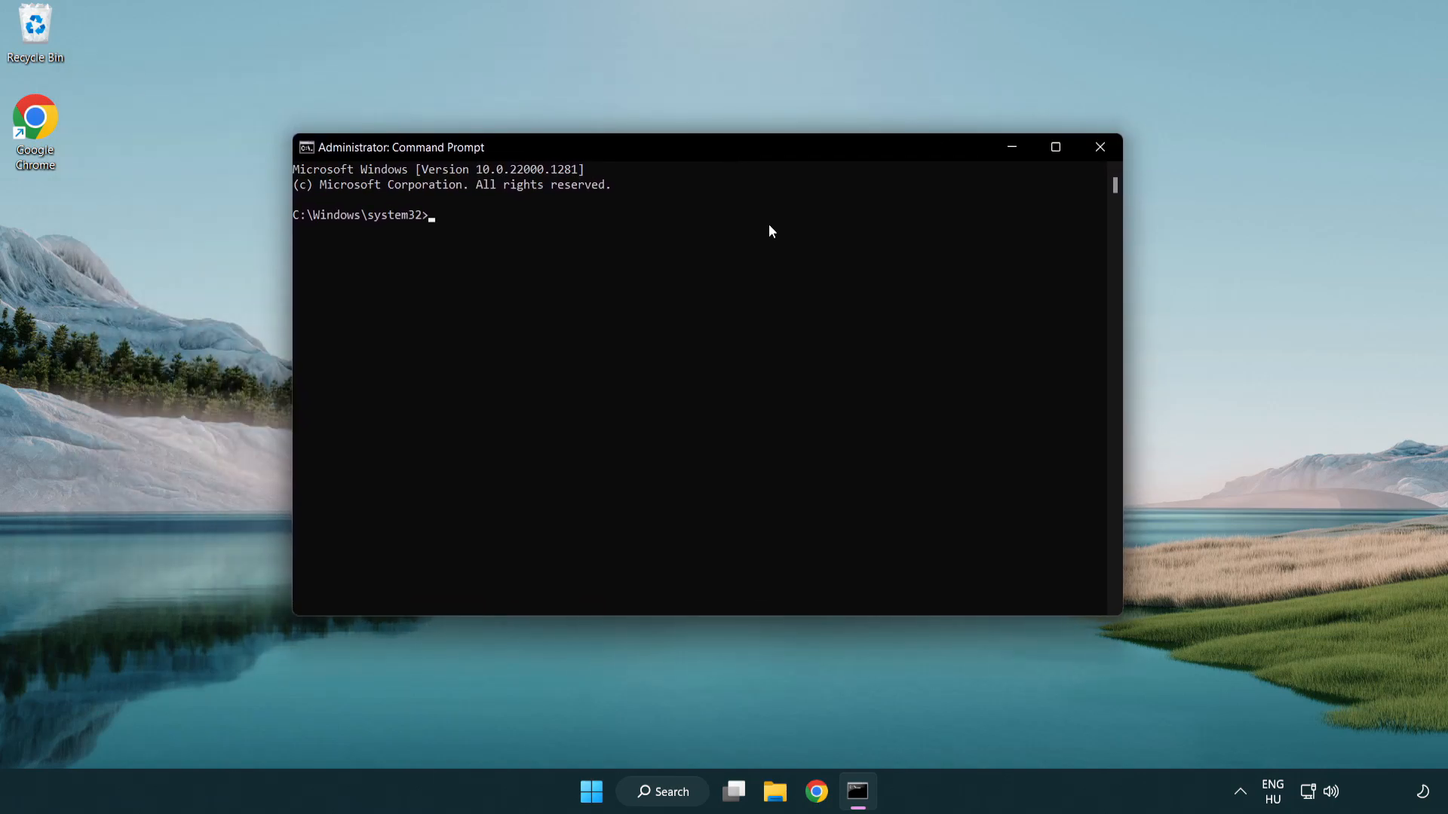
Run sfc /scannow in the administrator Command Prompt
text(sfc /)
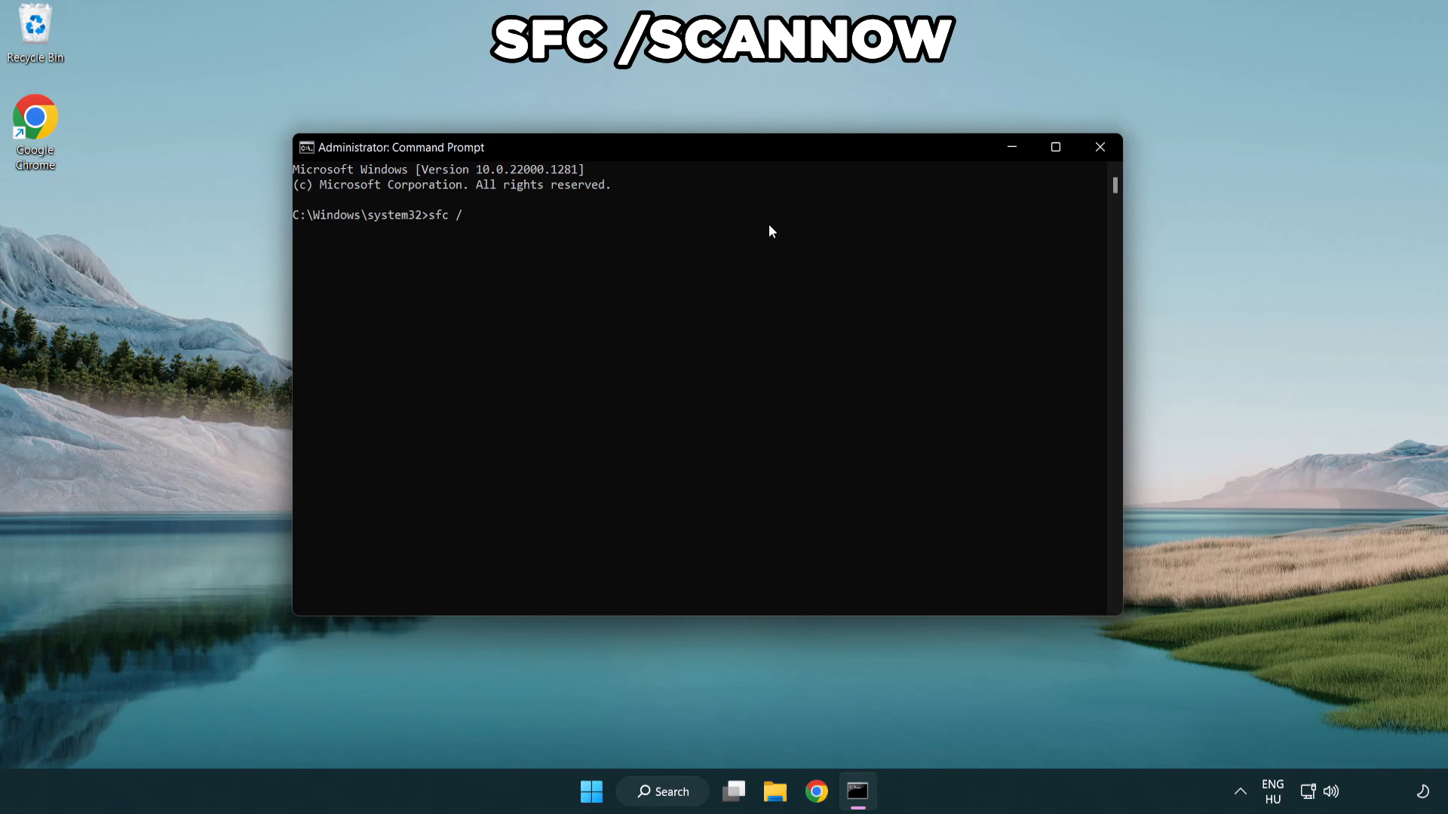
text(scannow)
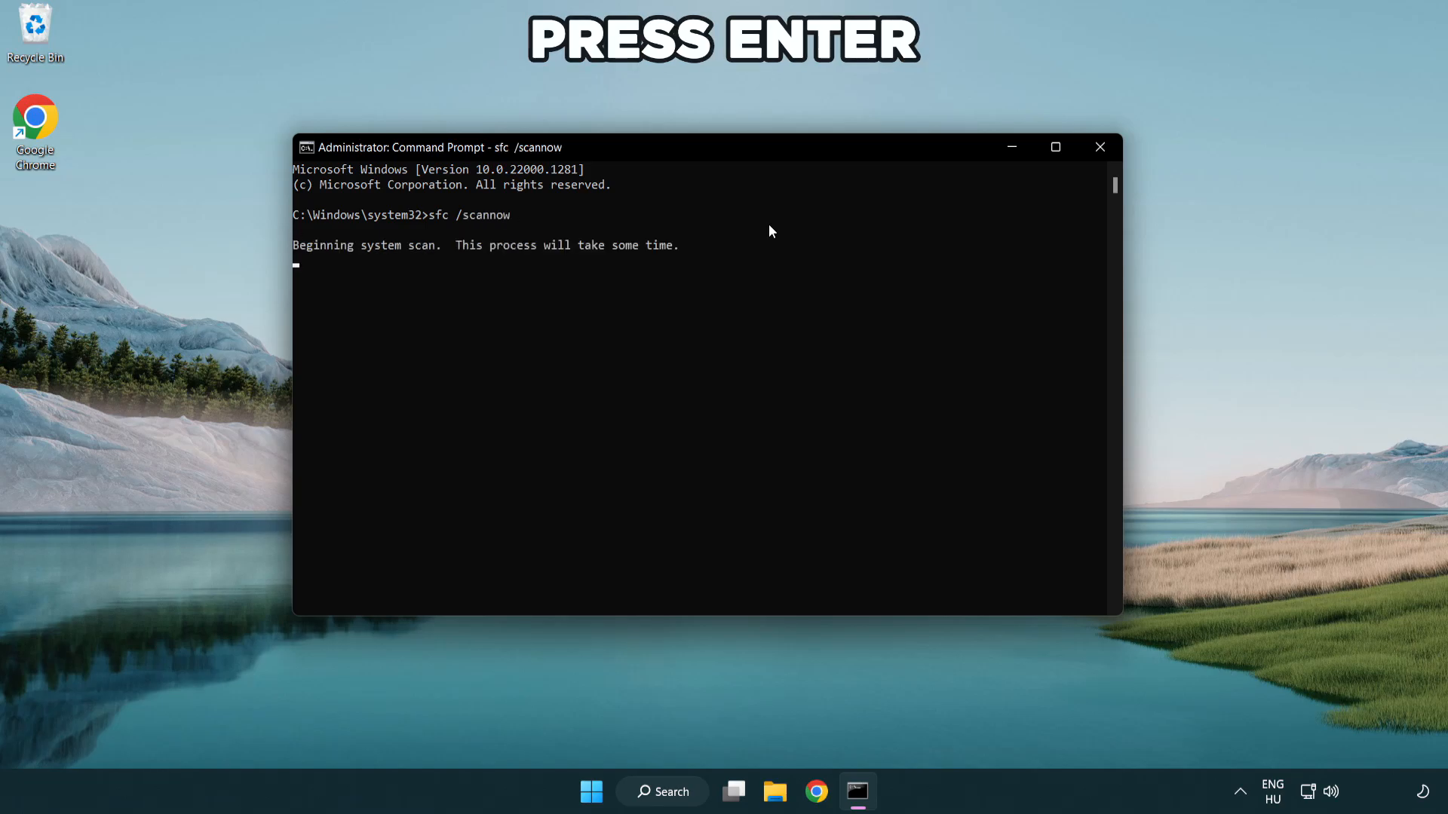
key(enter)
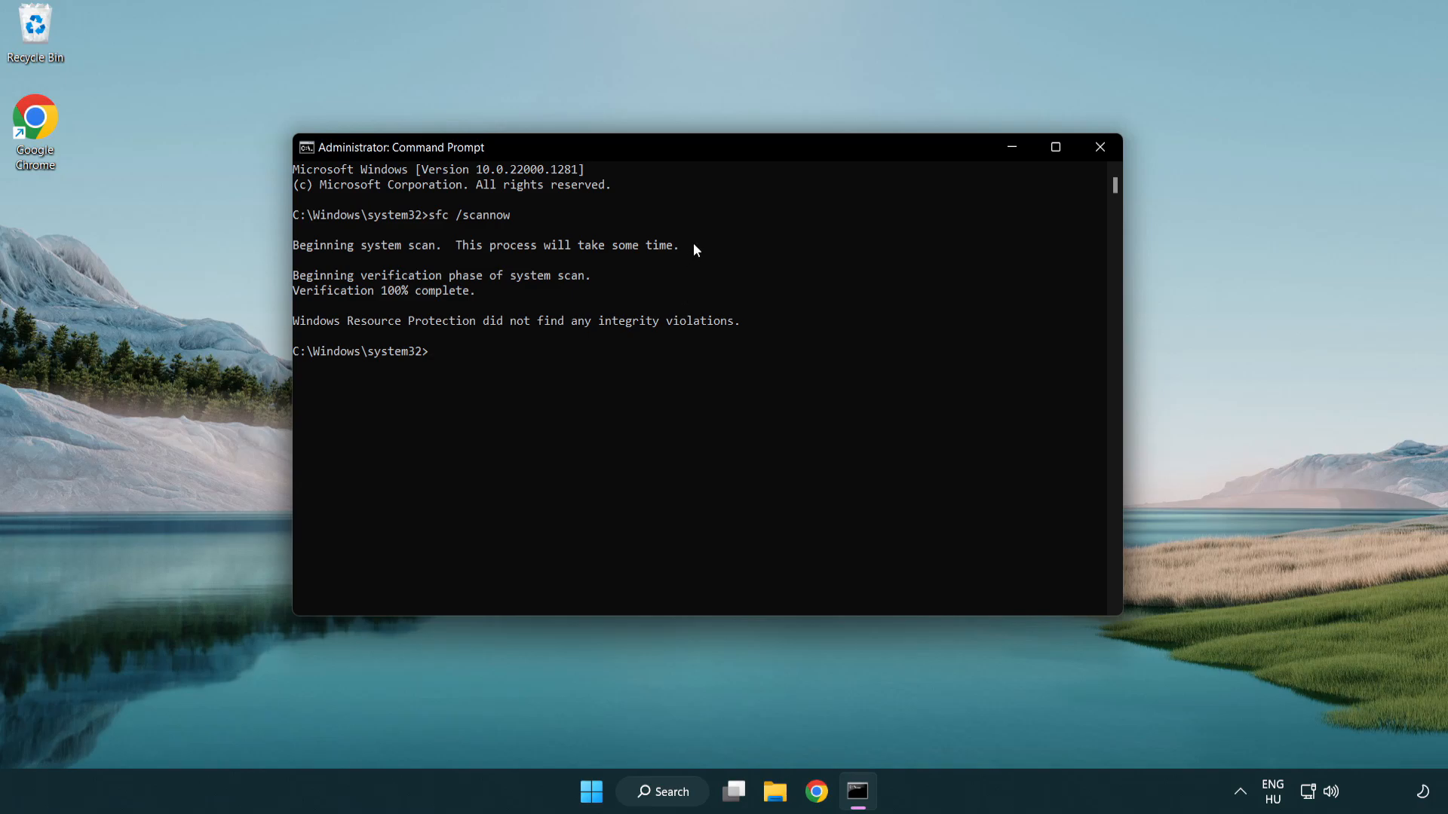
mouse_move(1101, 147)
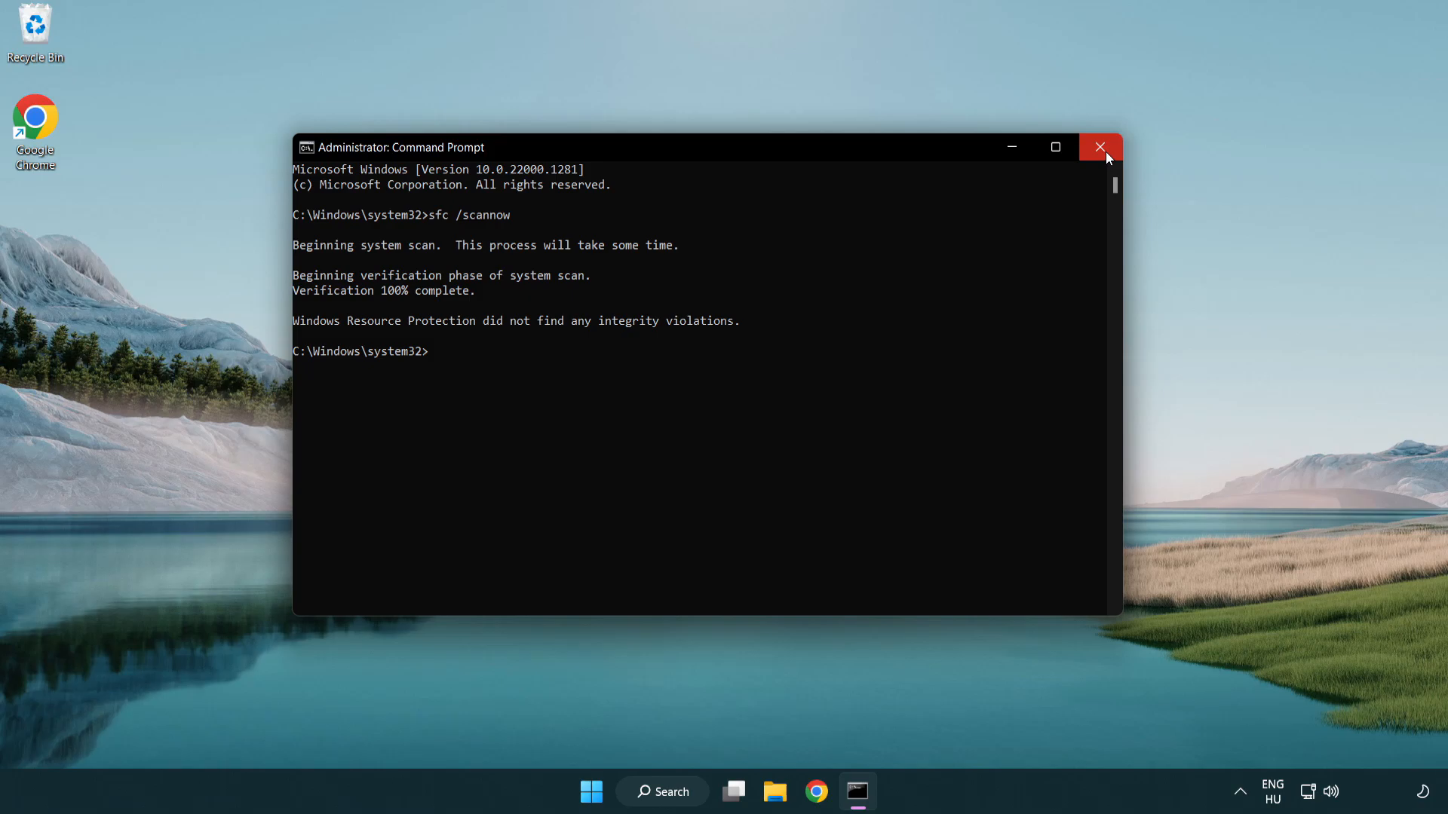
Close the finished Command Prompt, then briefly open and close the Start menu
click(1100, 146)
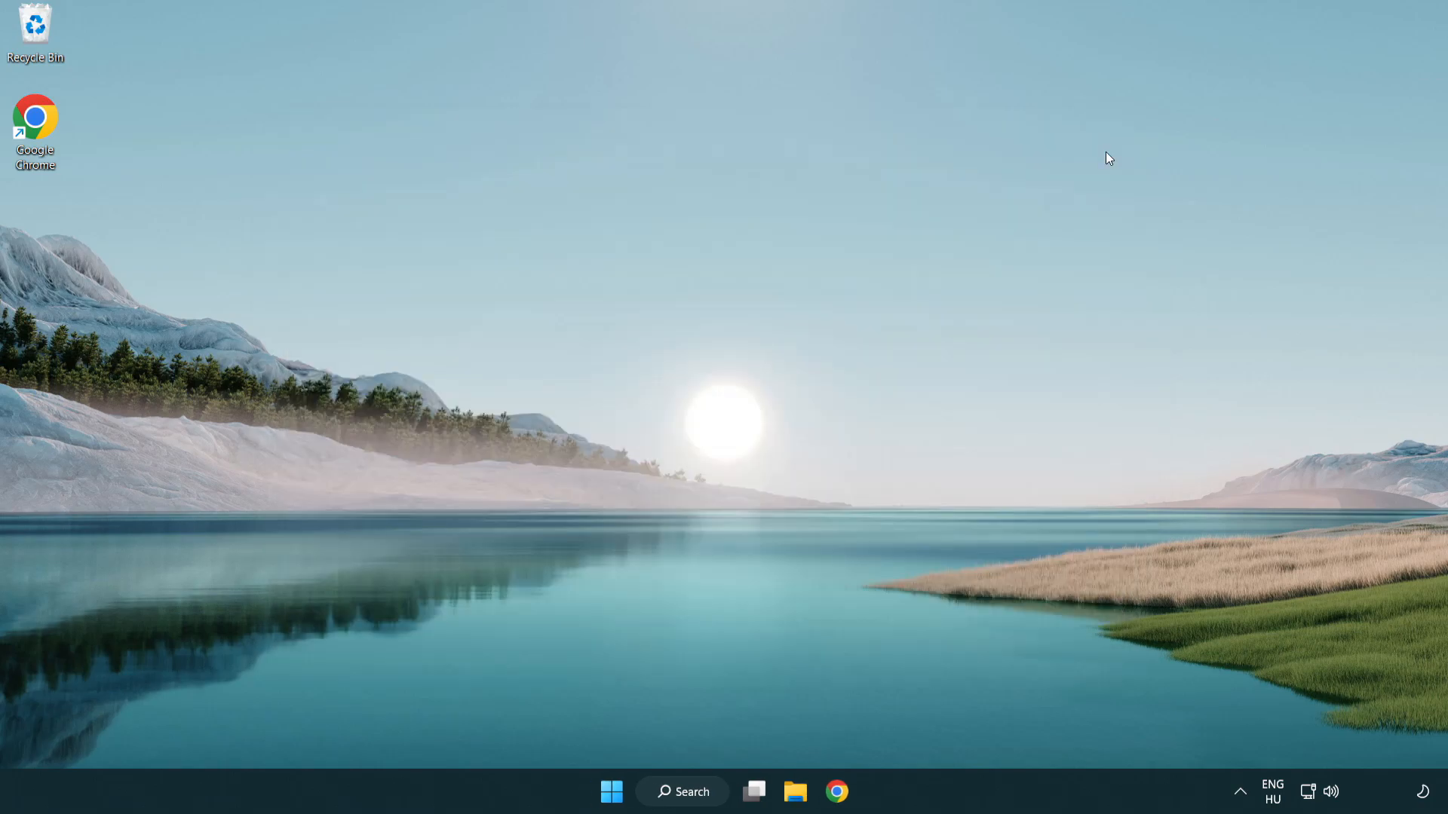
click(611, 791)
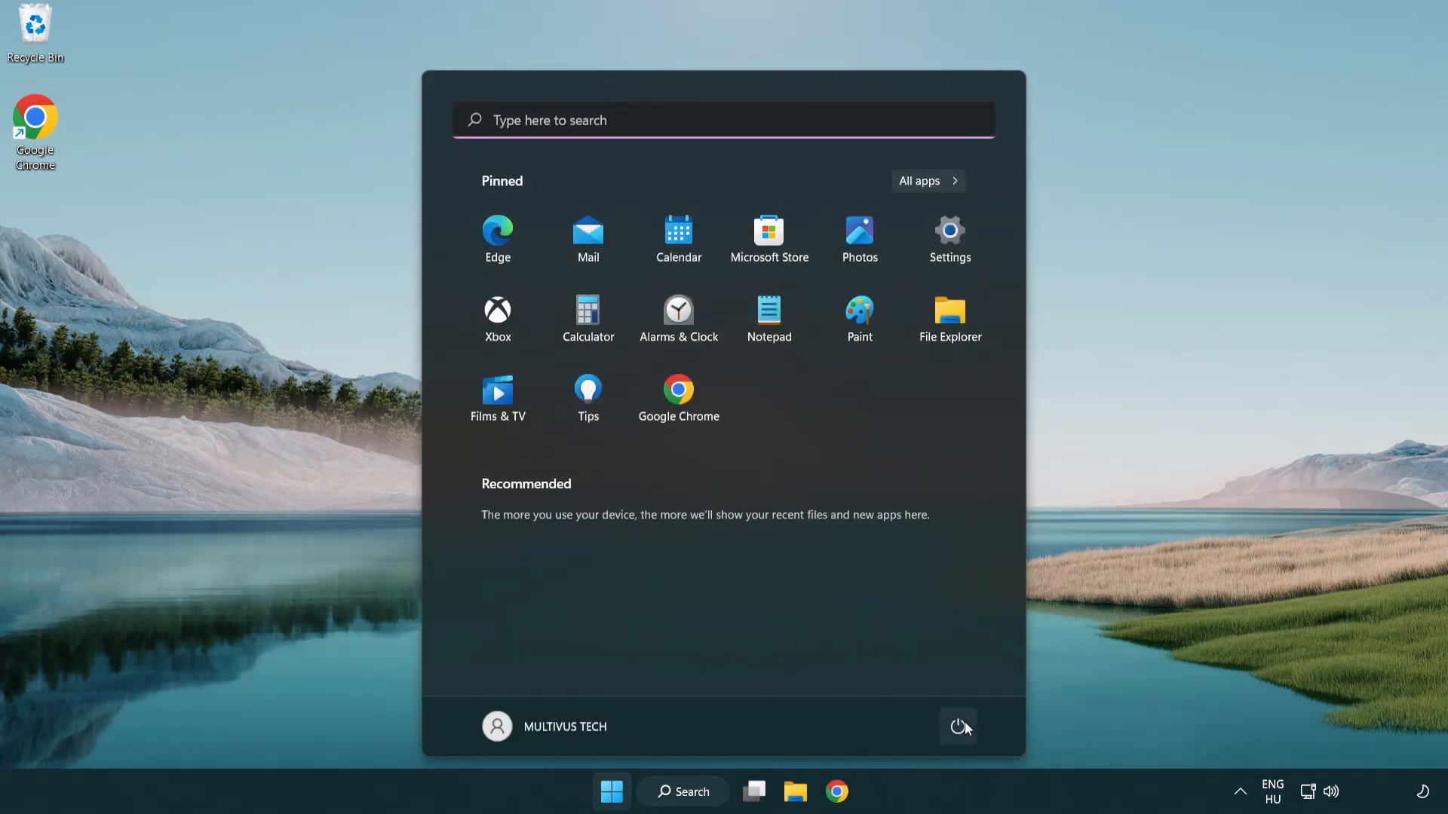
click(957, 727)
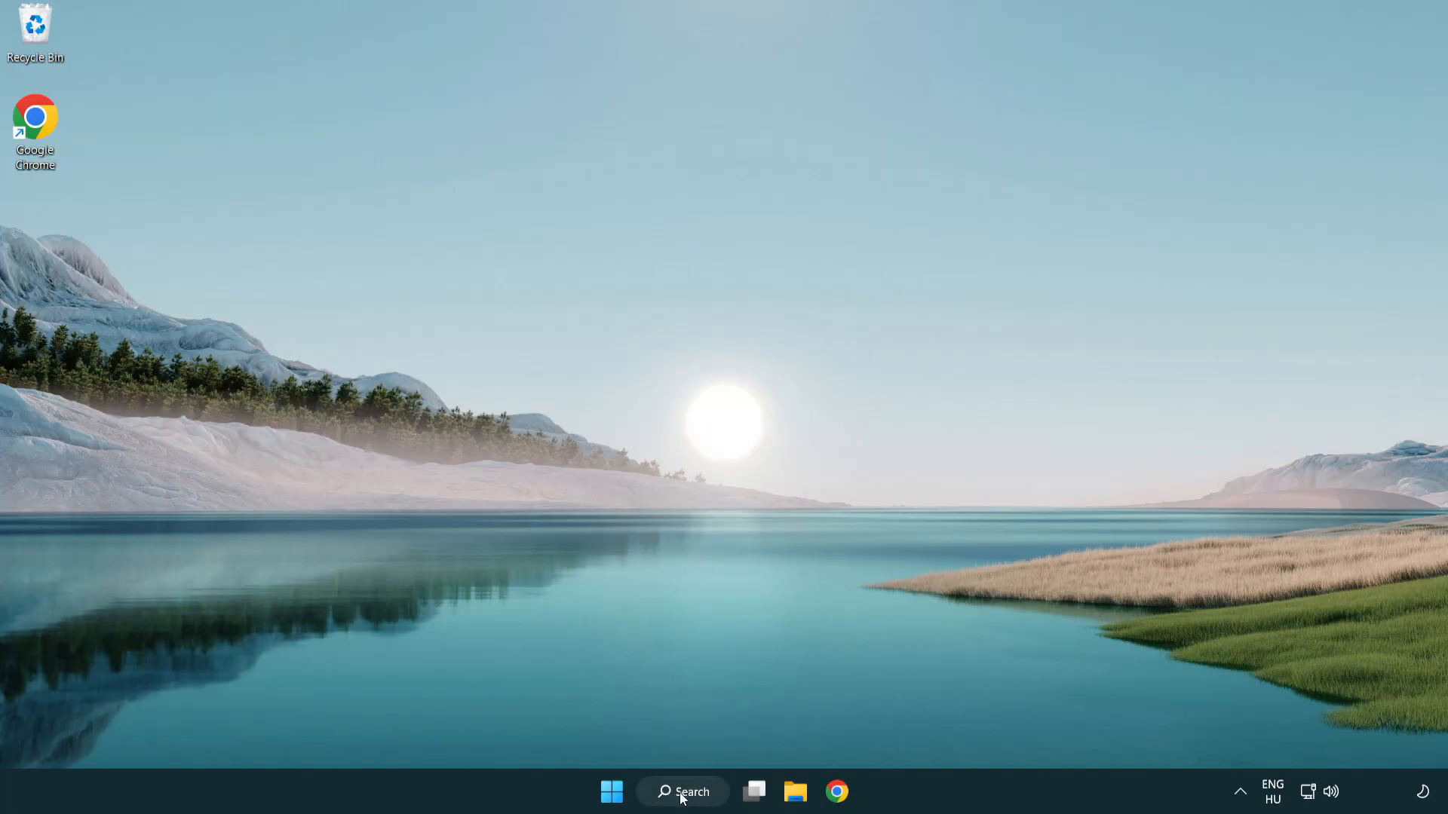
Search for 'sec' and launch the Windows Security app
click(682, 792)
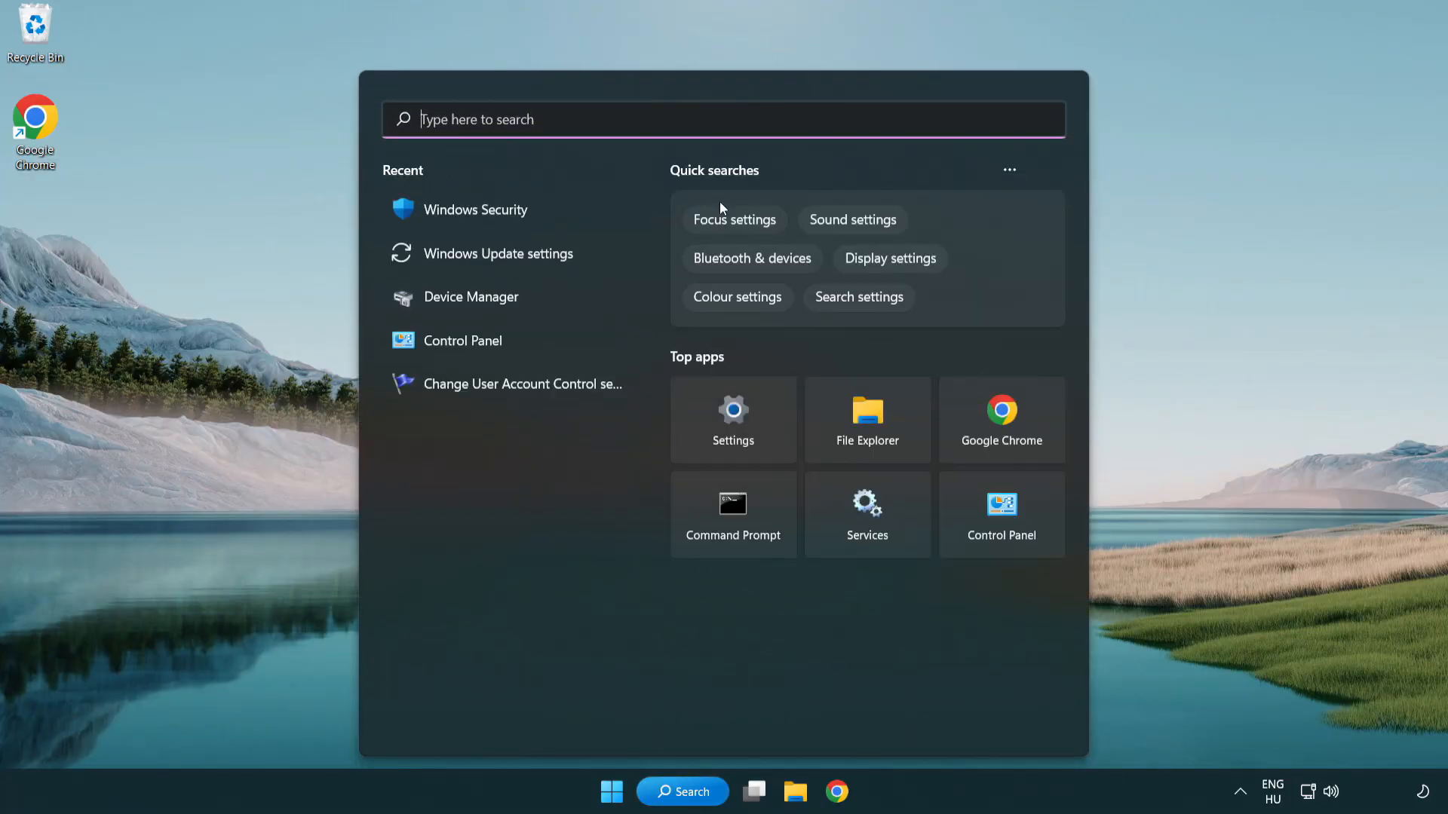
text(security)
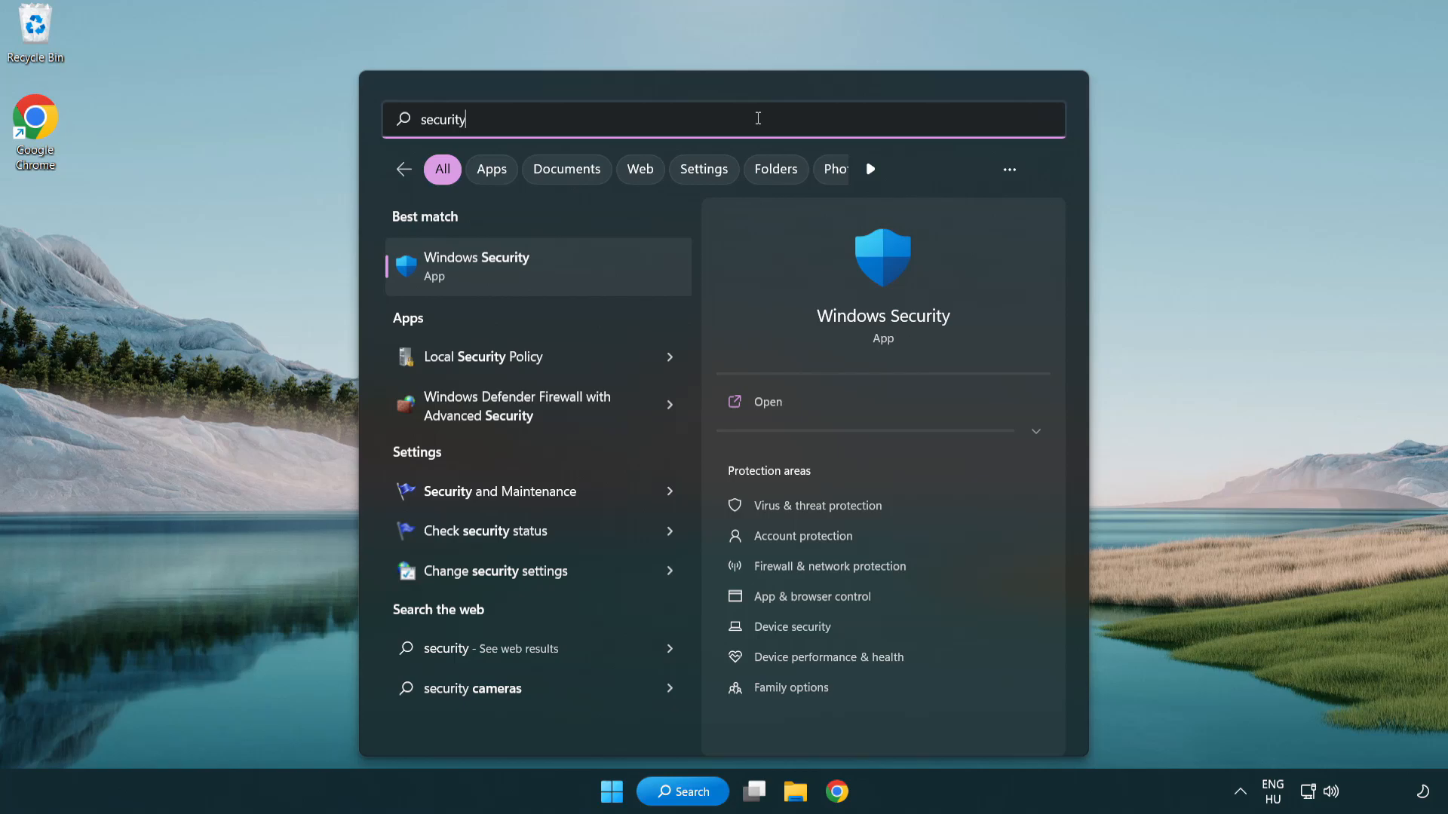
mouse_move(594, 279)
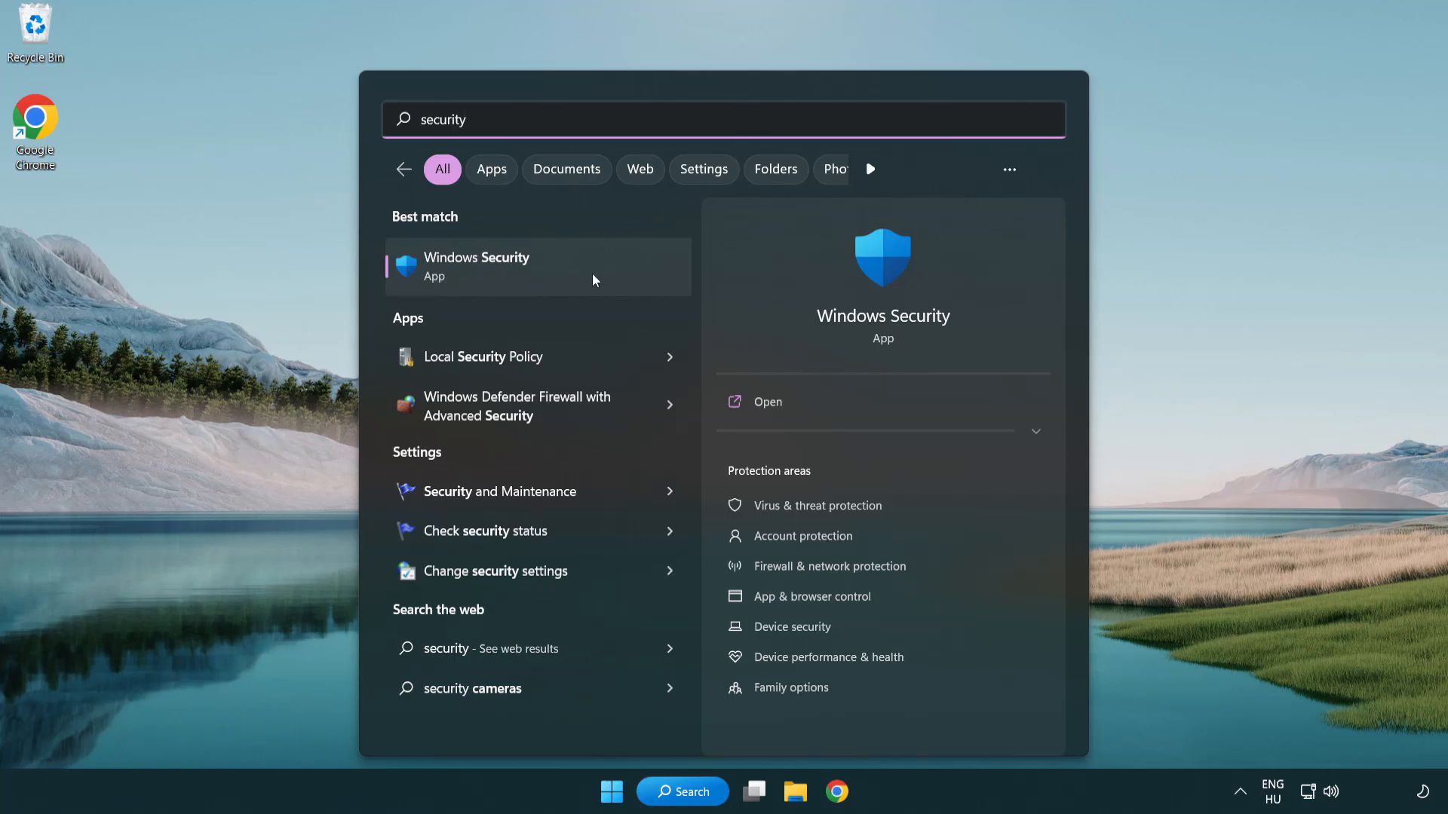
click(506, 267)
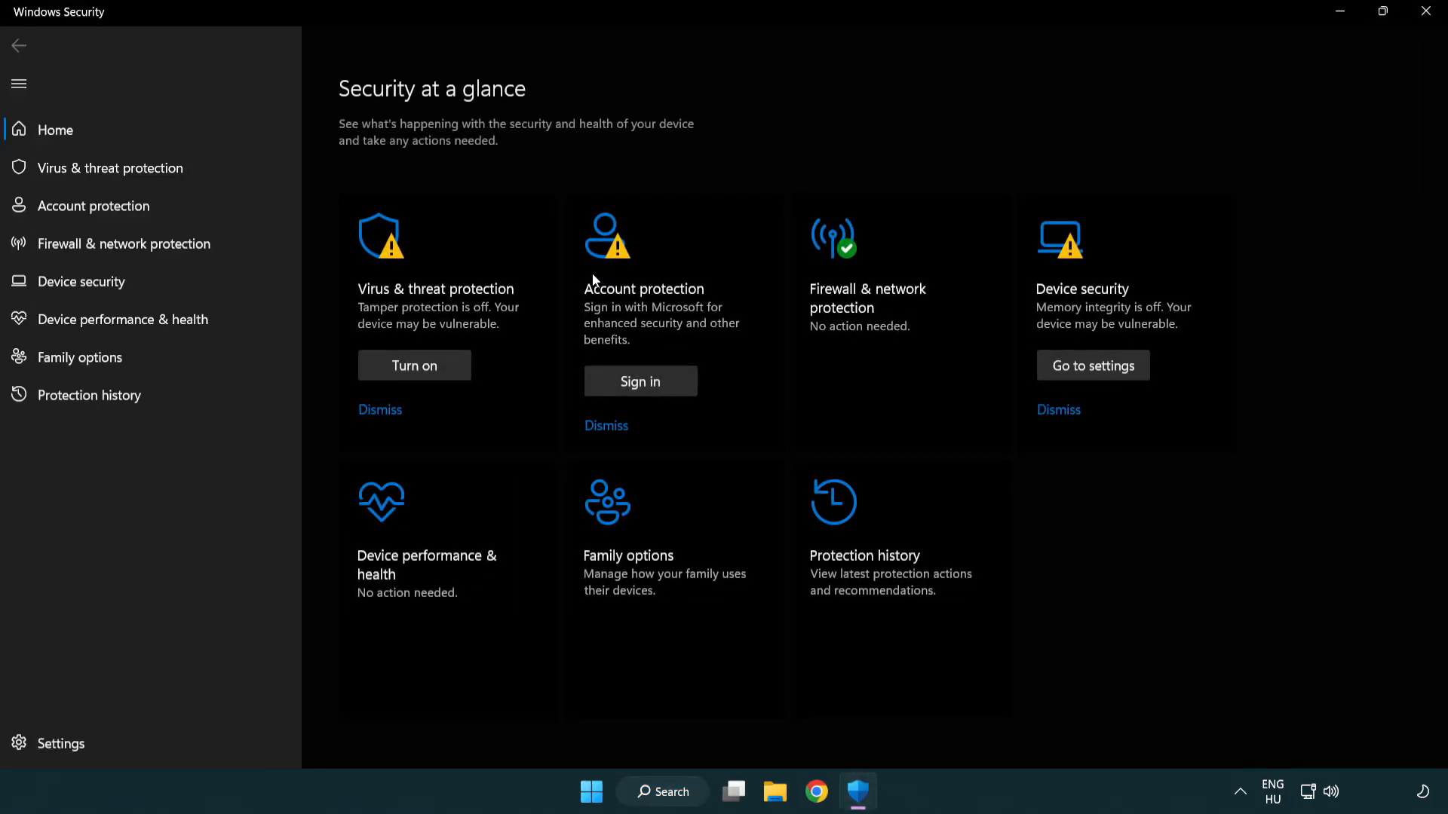
mouse_move(99, 173)
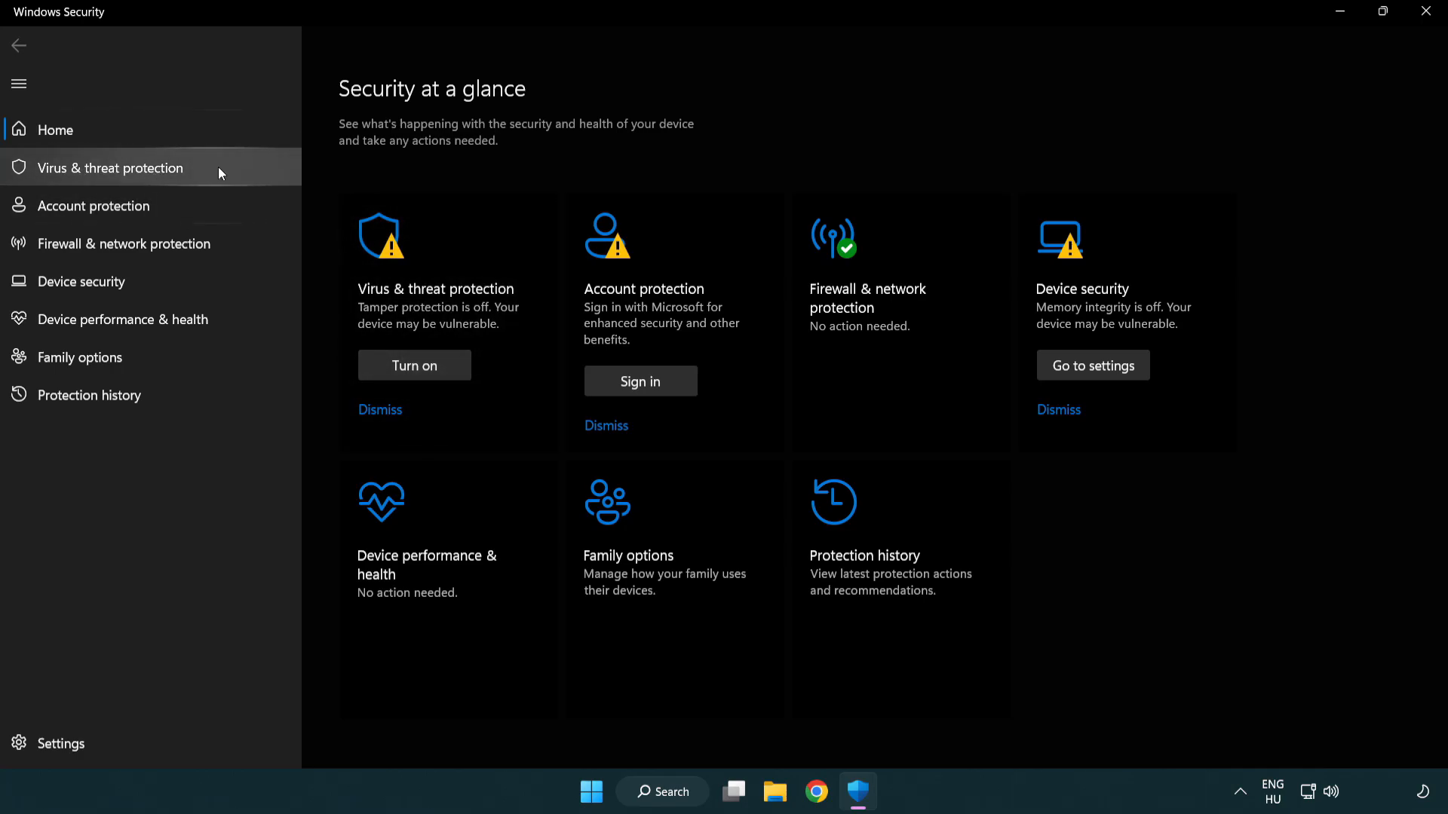
Open Virus & threat protection settings and go to Add or remove exclusions
click(109, 168)
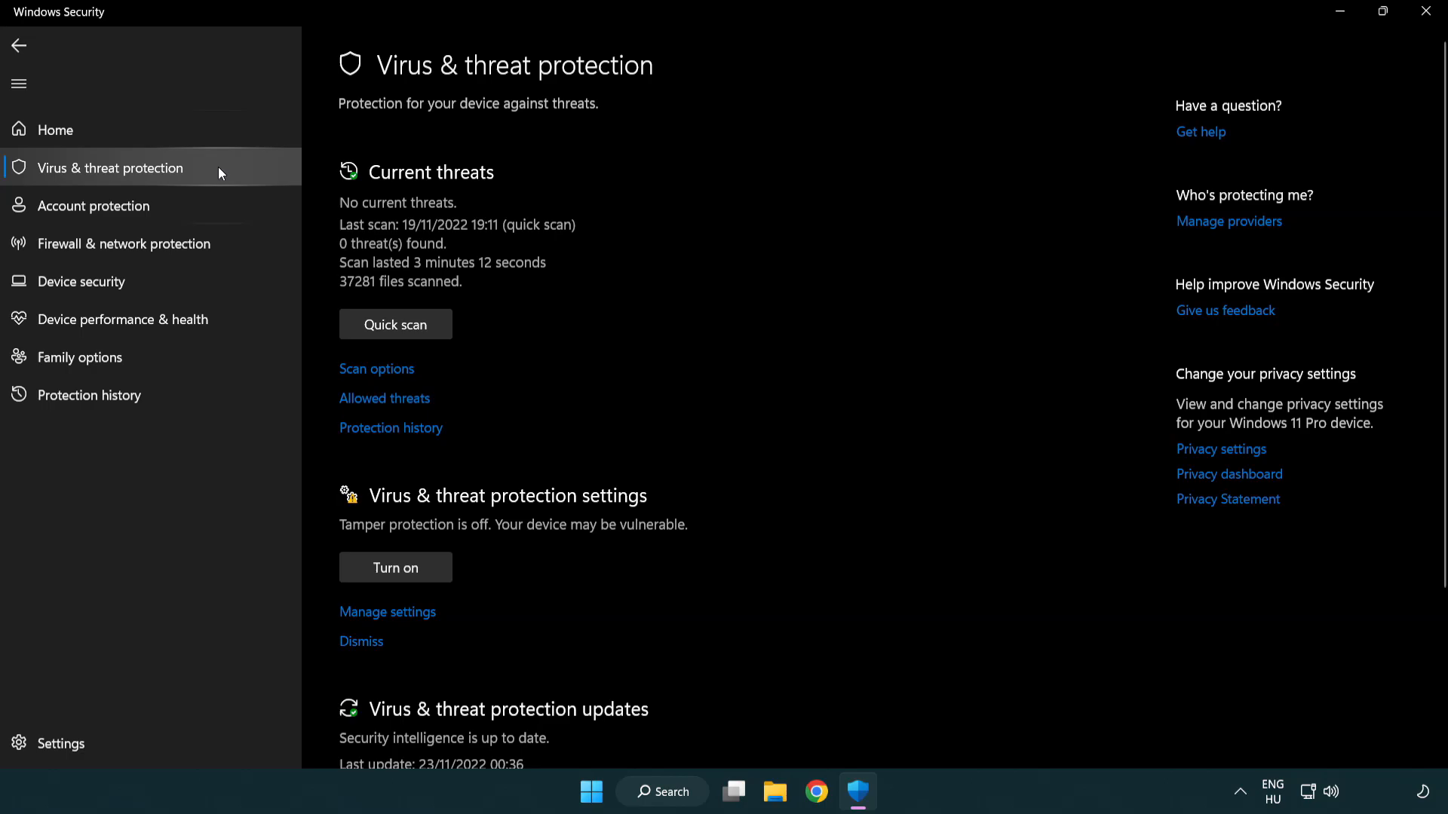
scroll(down, 3)
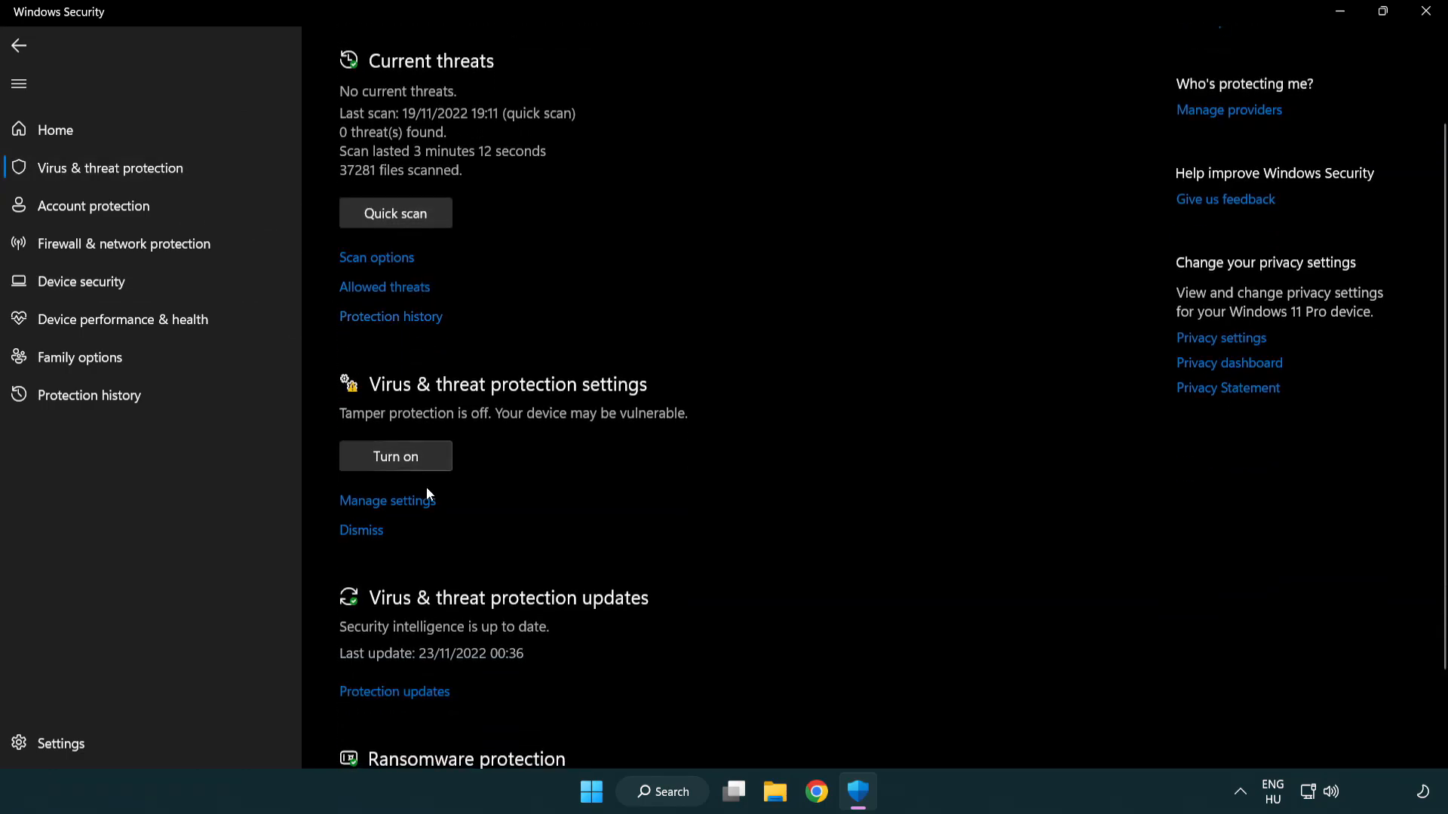
mouse_move(386, 508)
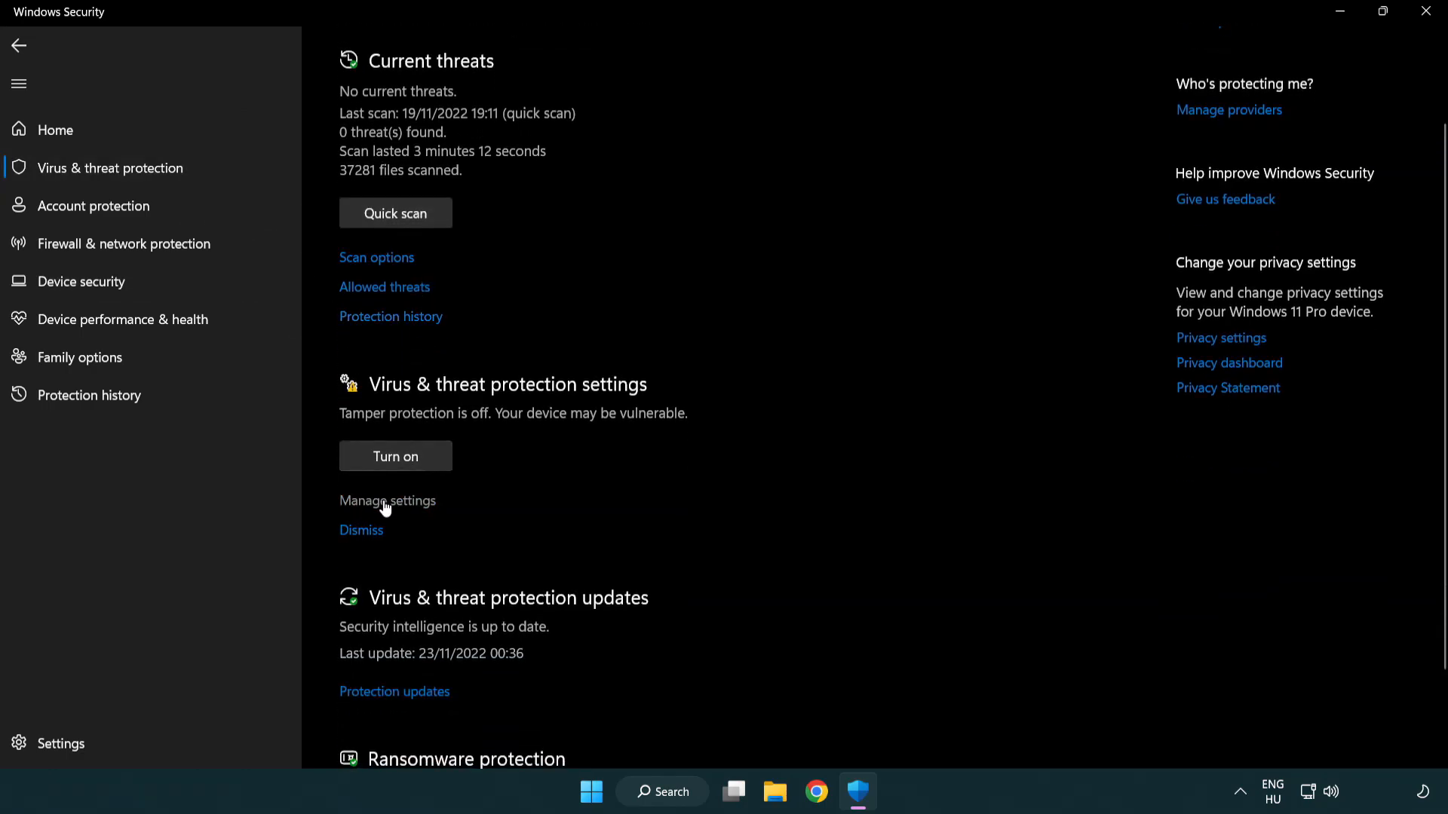
click(387, 500)
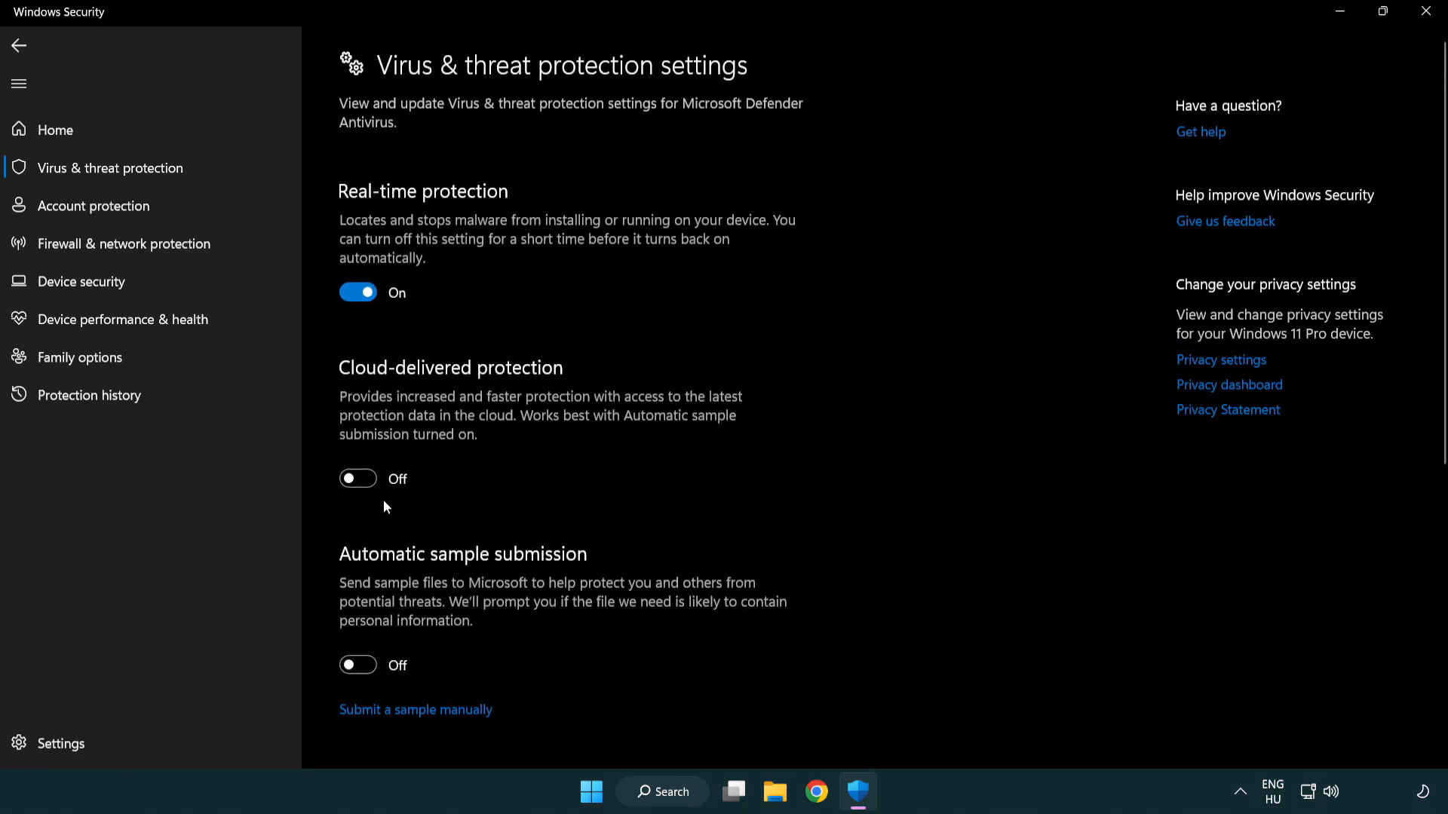
scroll(down, 3)
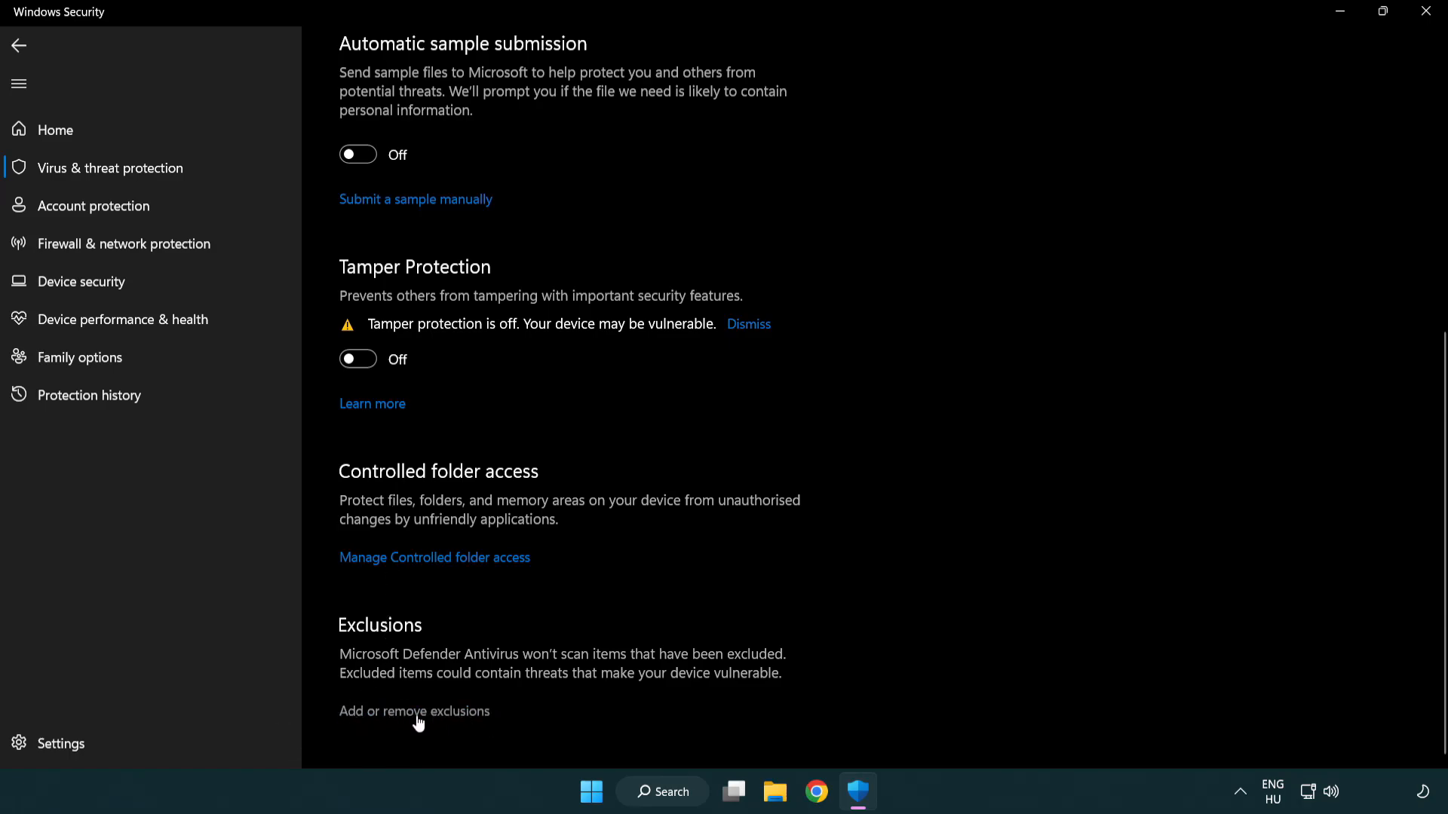
click(414, 711)
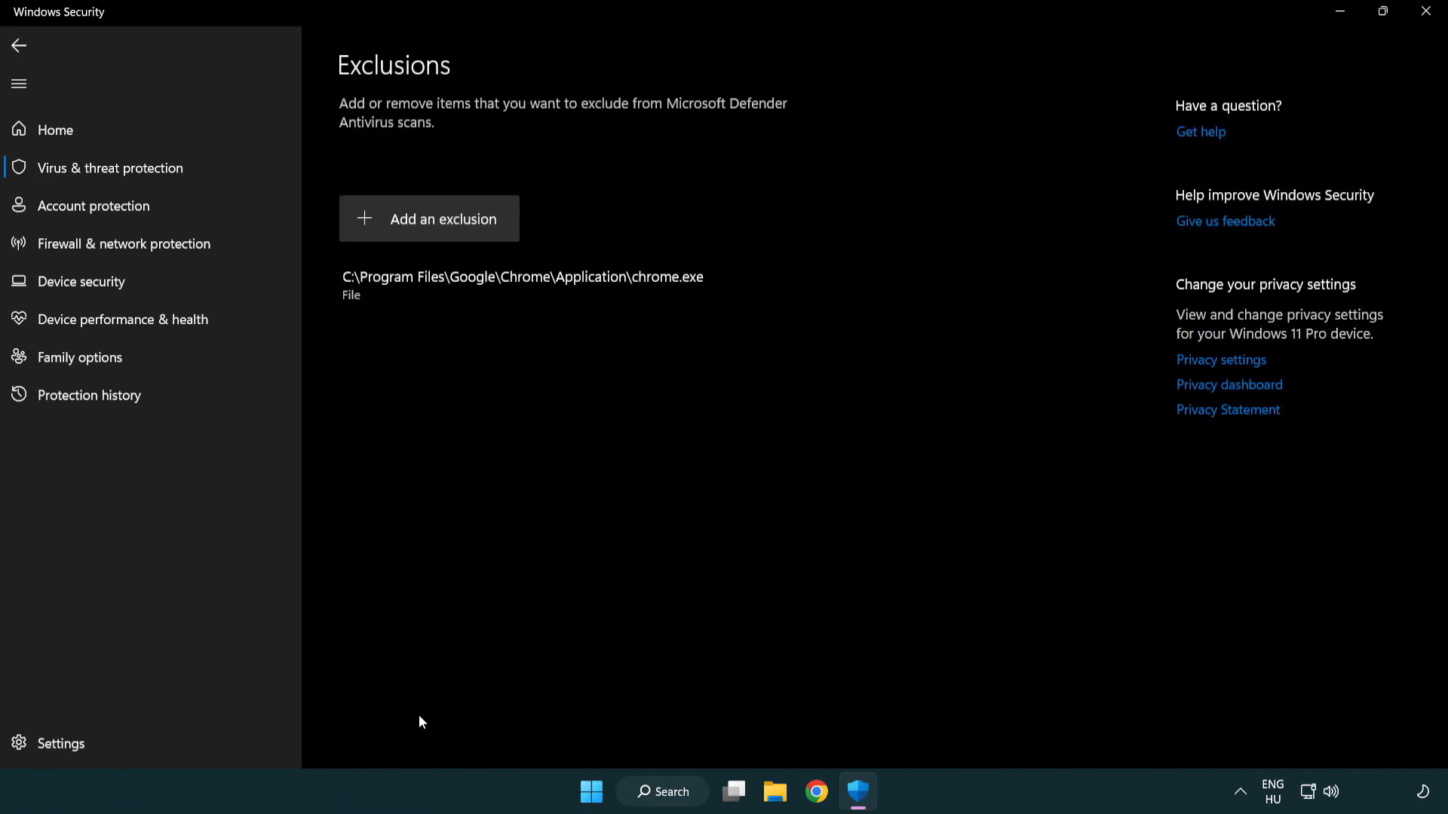
mouse_move(396, 227)
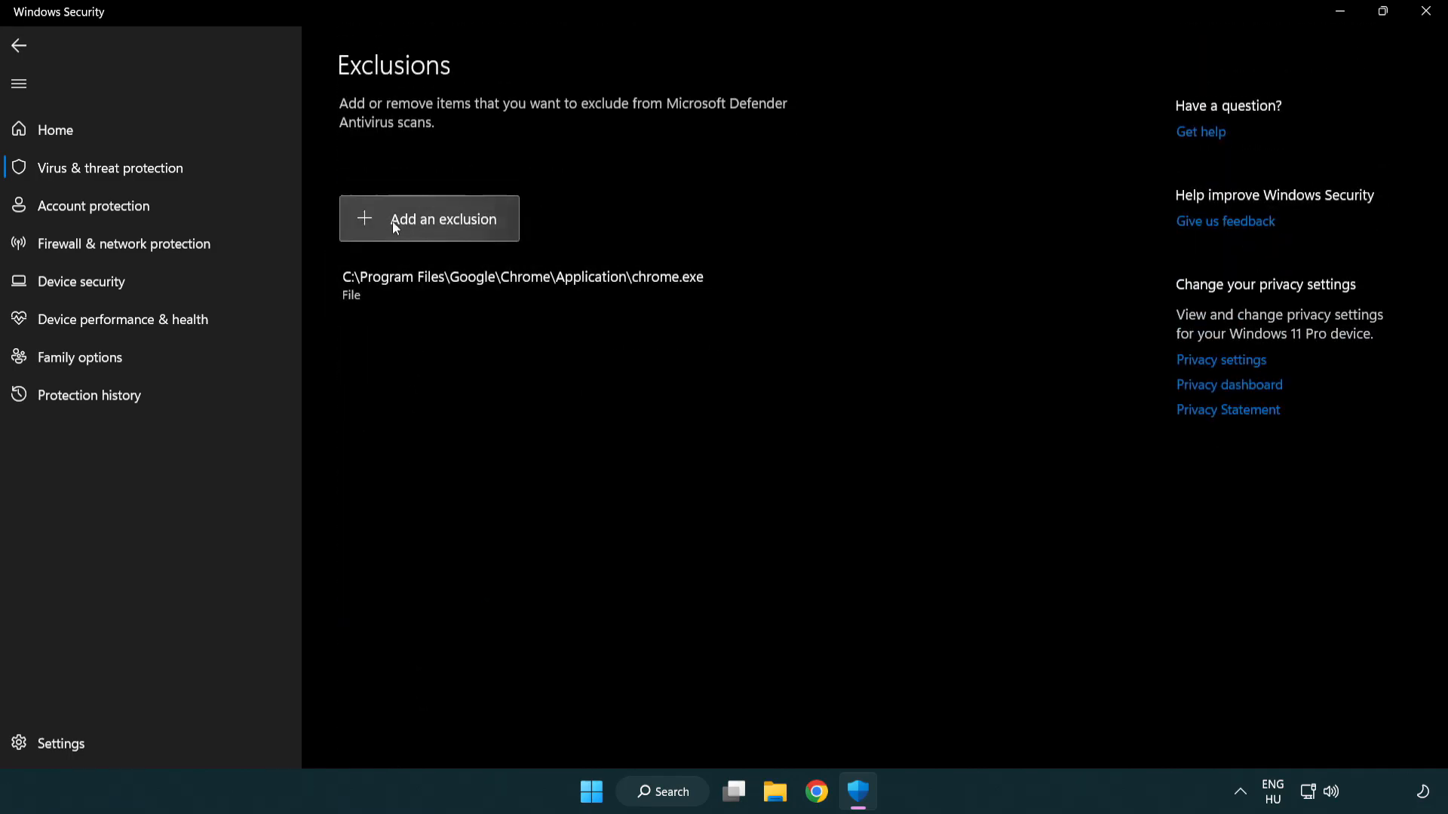
Add C:\Program Files (x86)\NOT WORKING APP as a folder exclusion
click(430, 219)
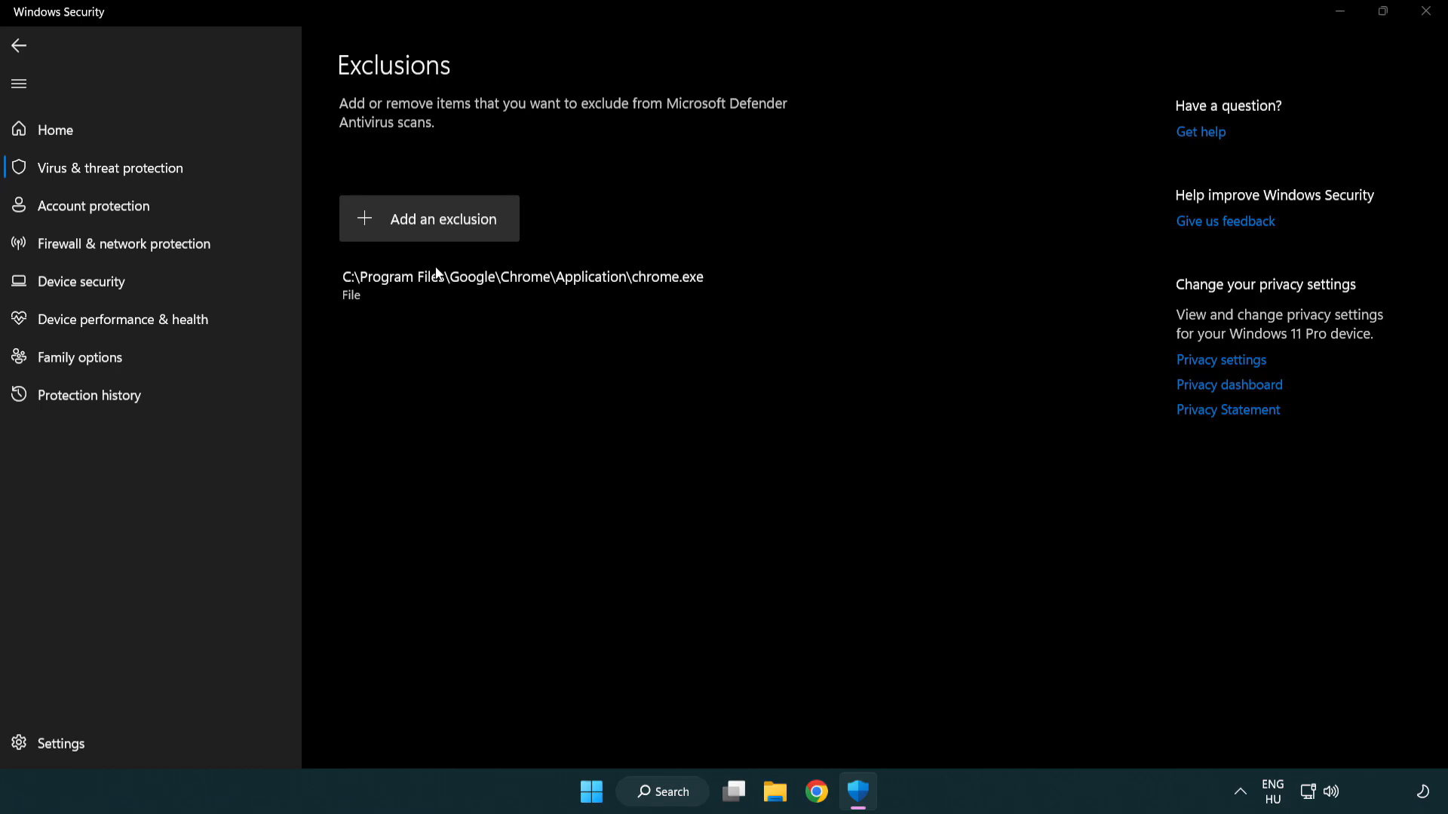
click(429, 218)
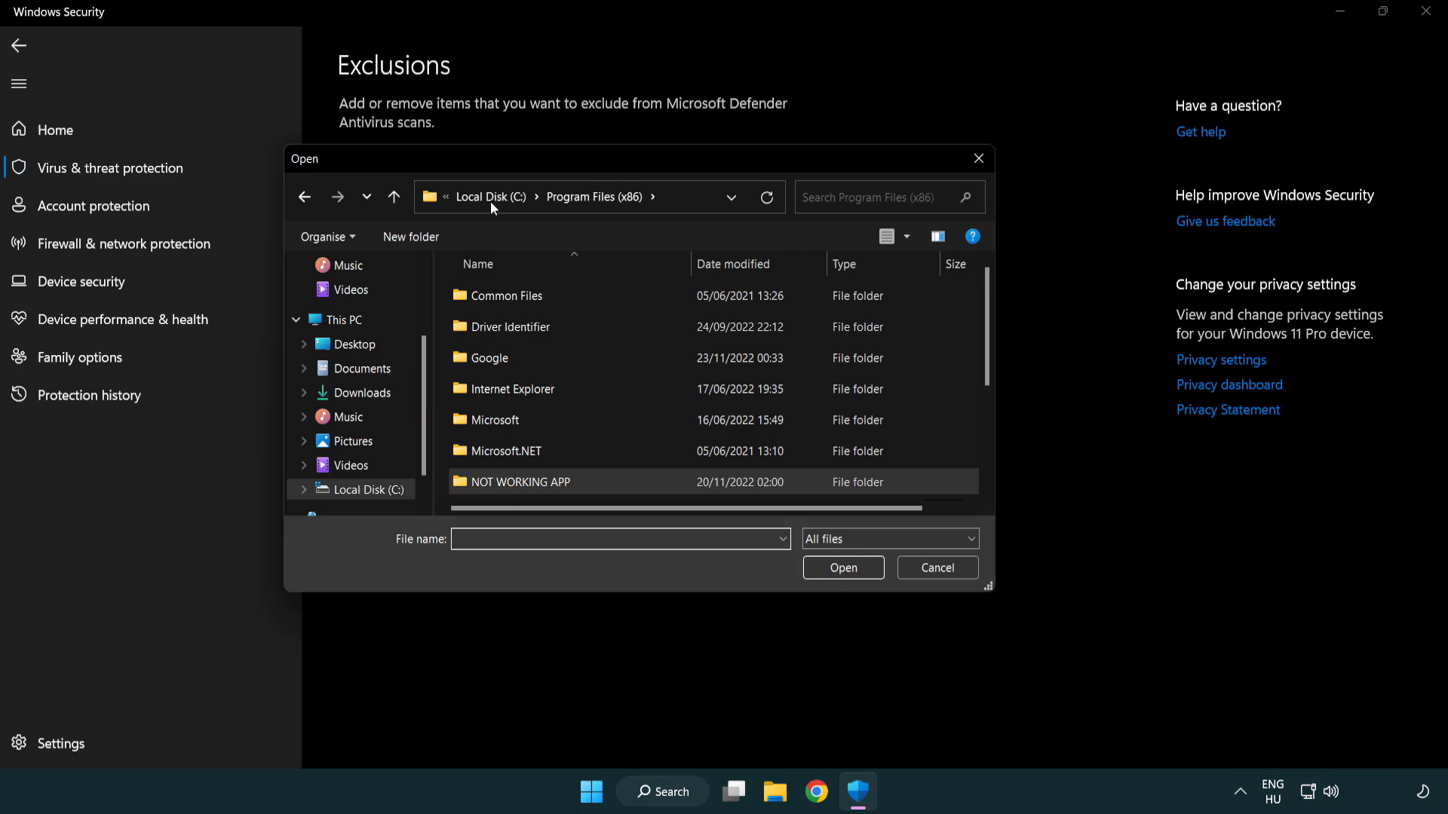
click(344, 320)
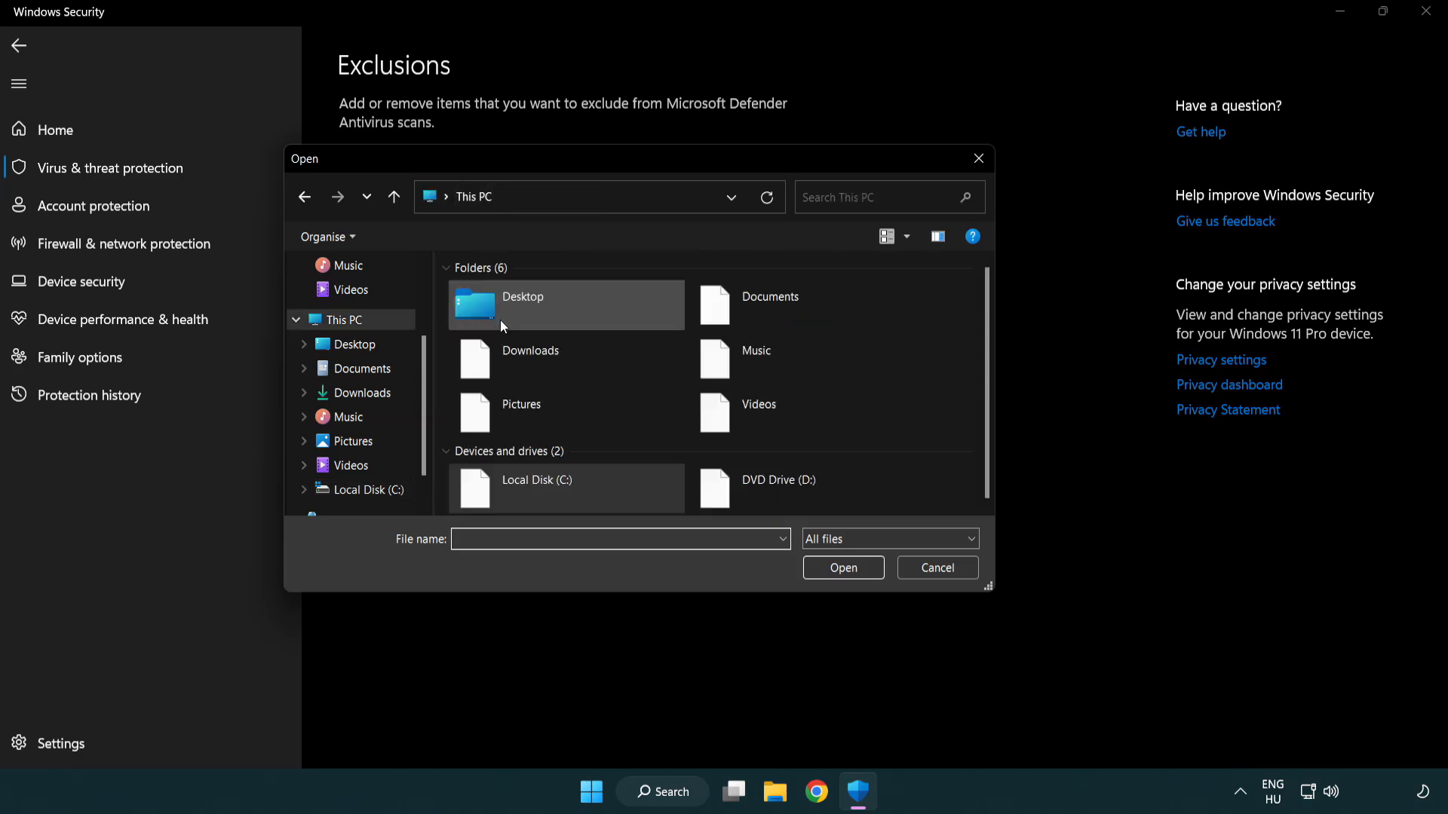
double_click(537, 479)
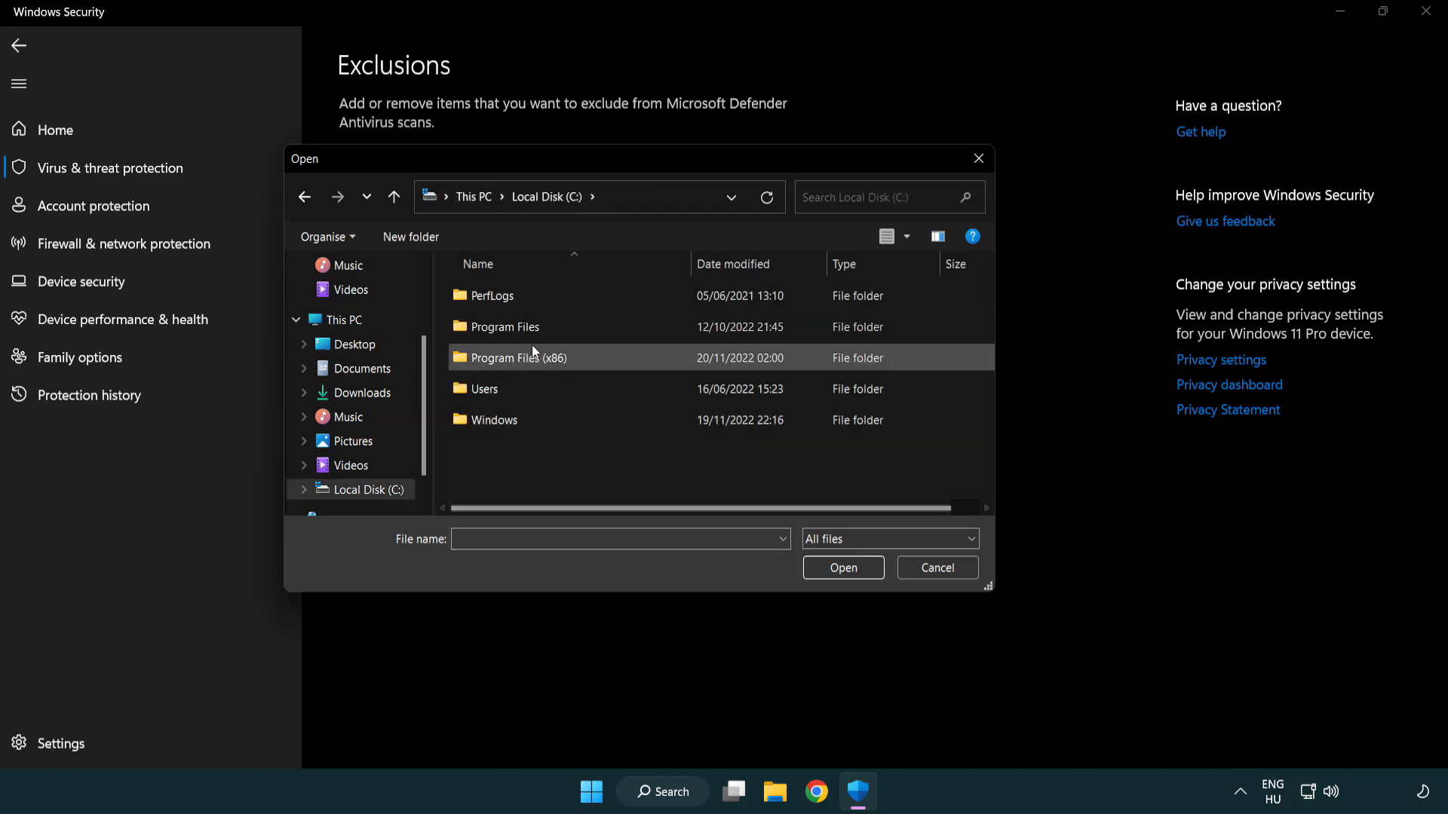
double_click(518, 358)
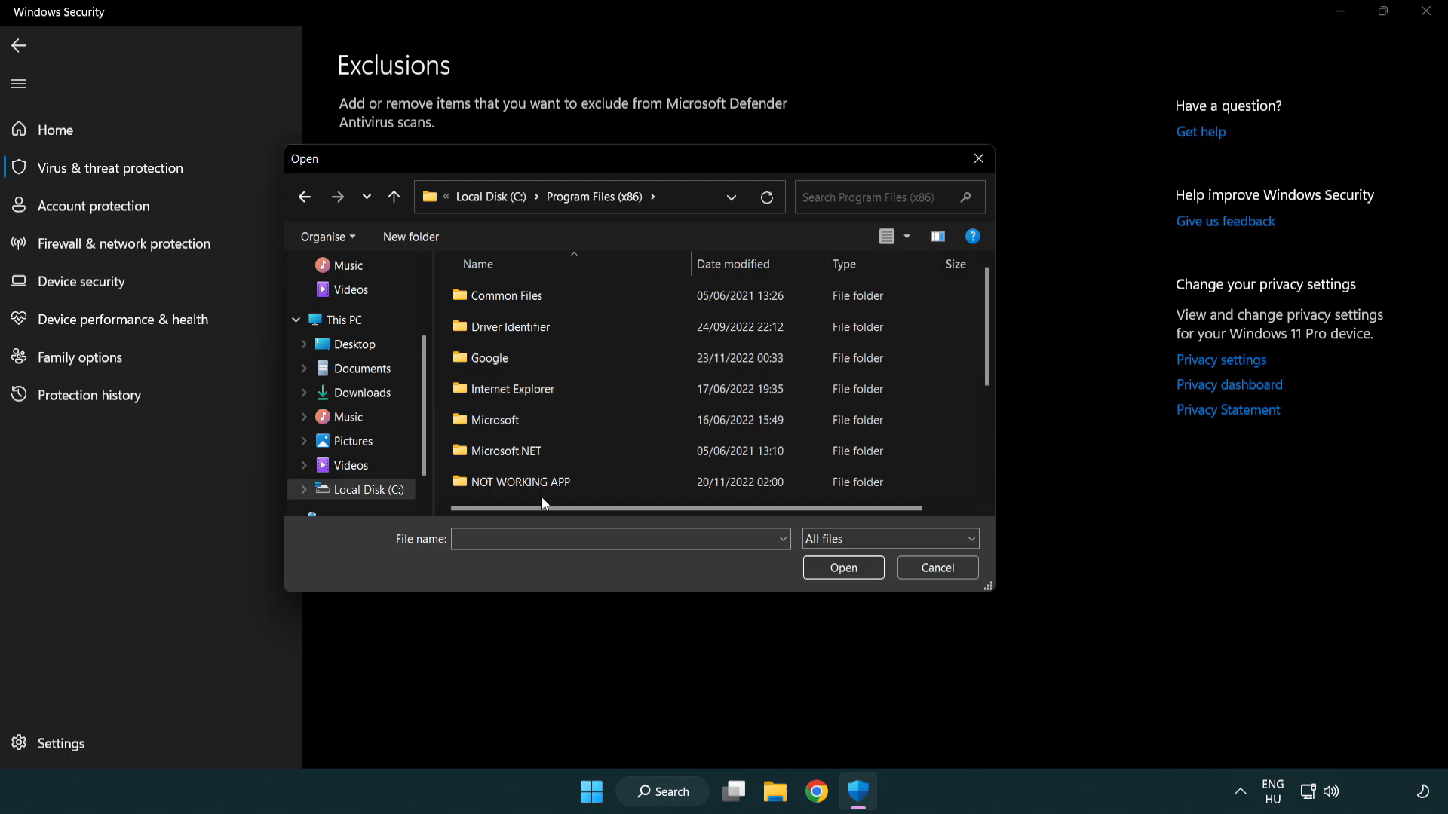
double_click(520, 482)
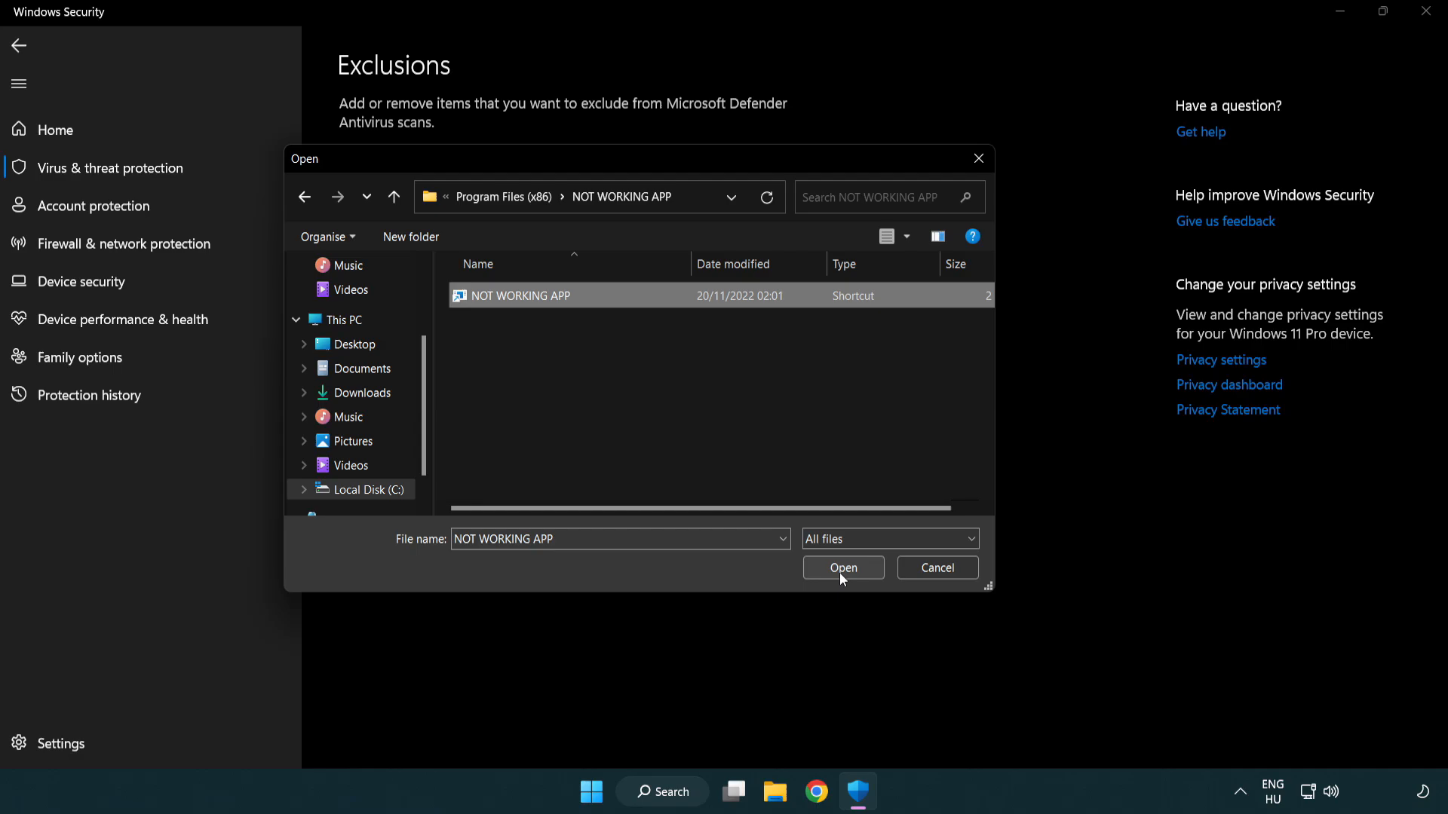
click(843, 568)
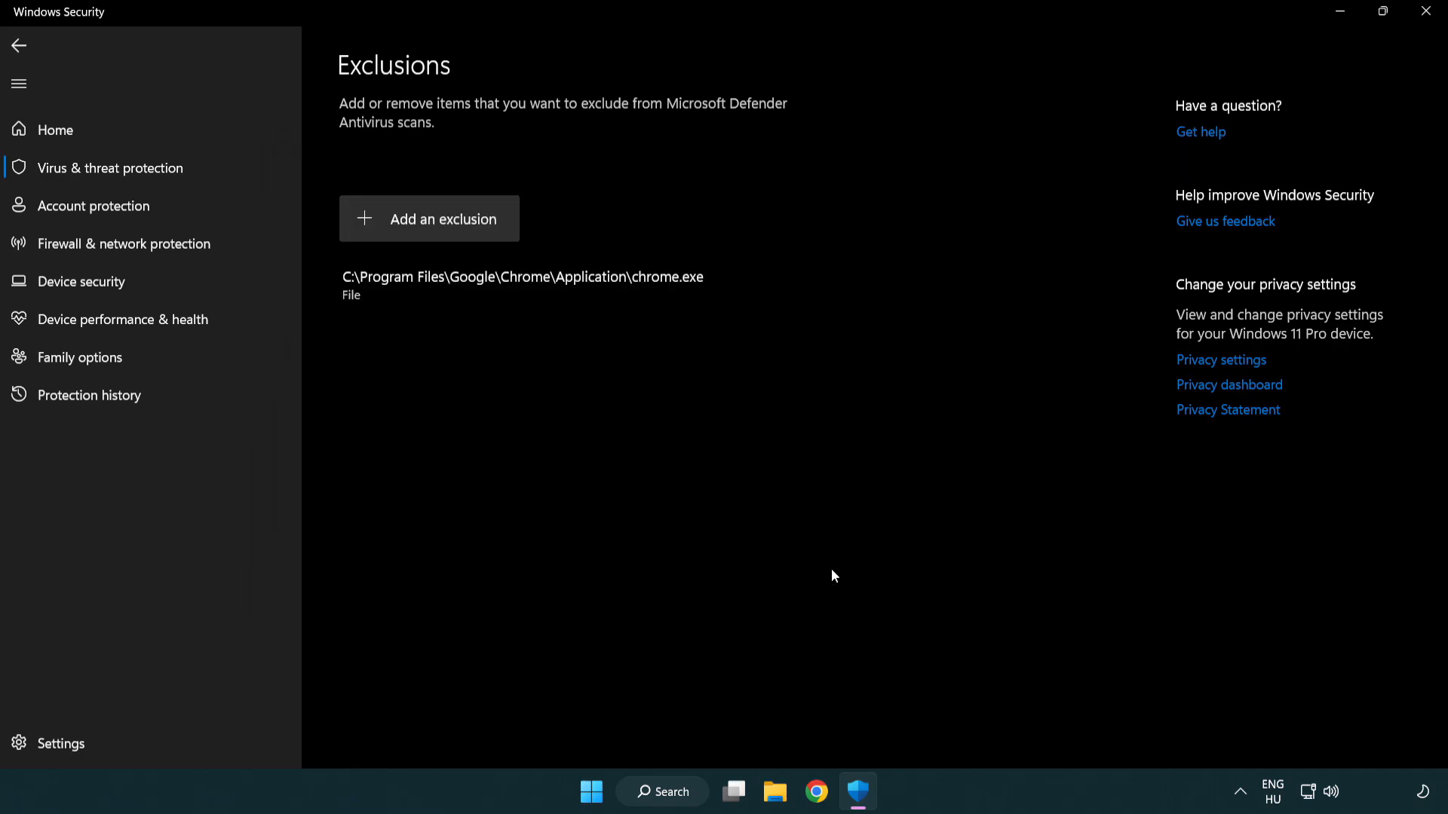
mouse_move(618, 441)
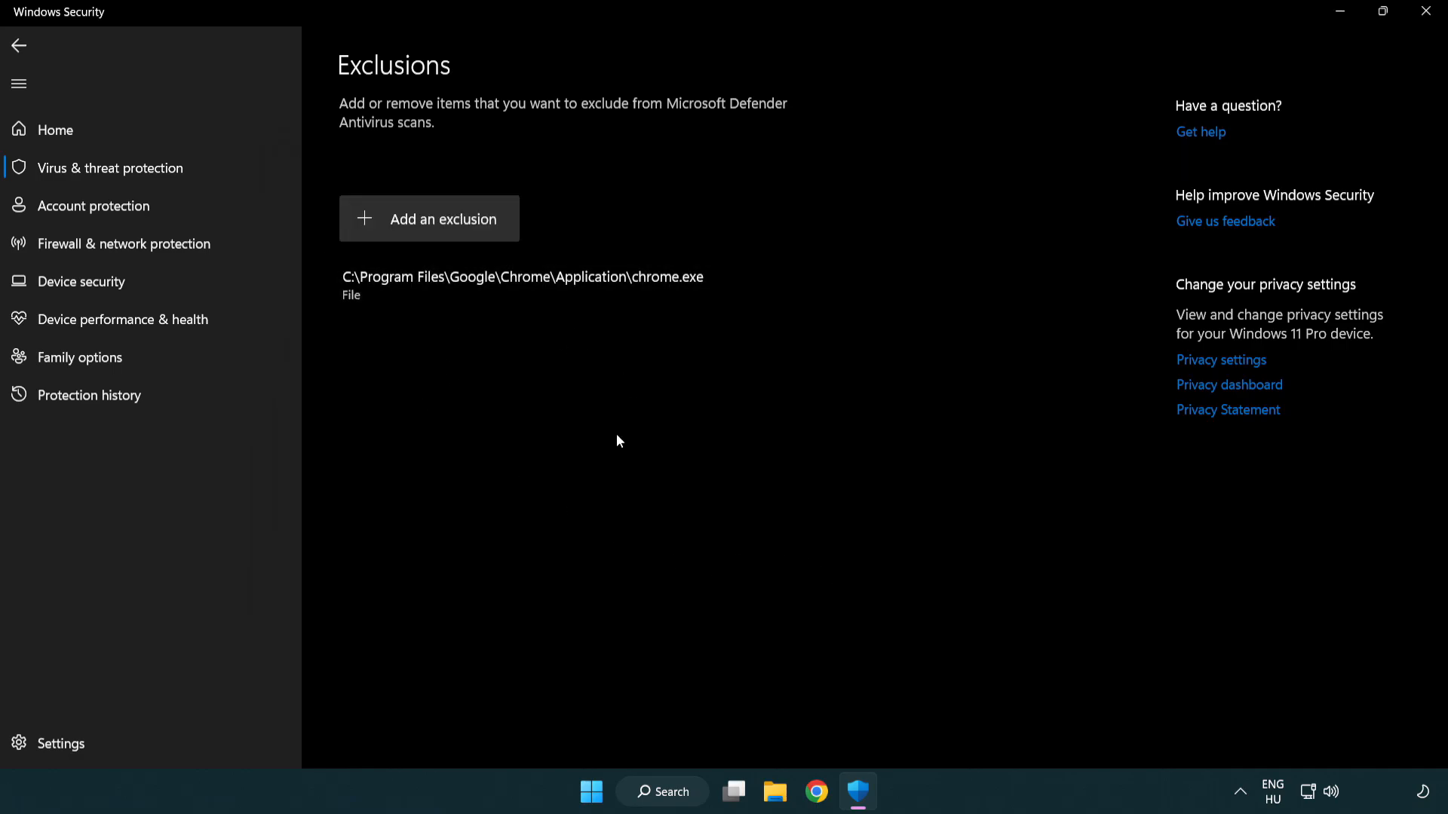
mouse_move(1426, 10)
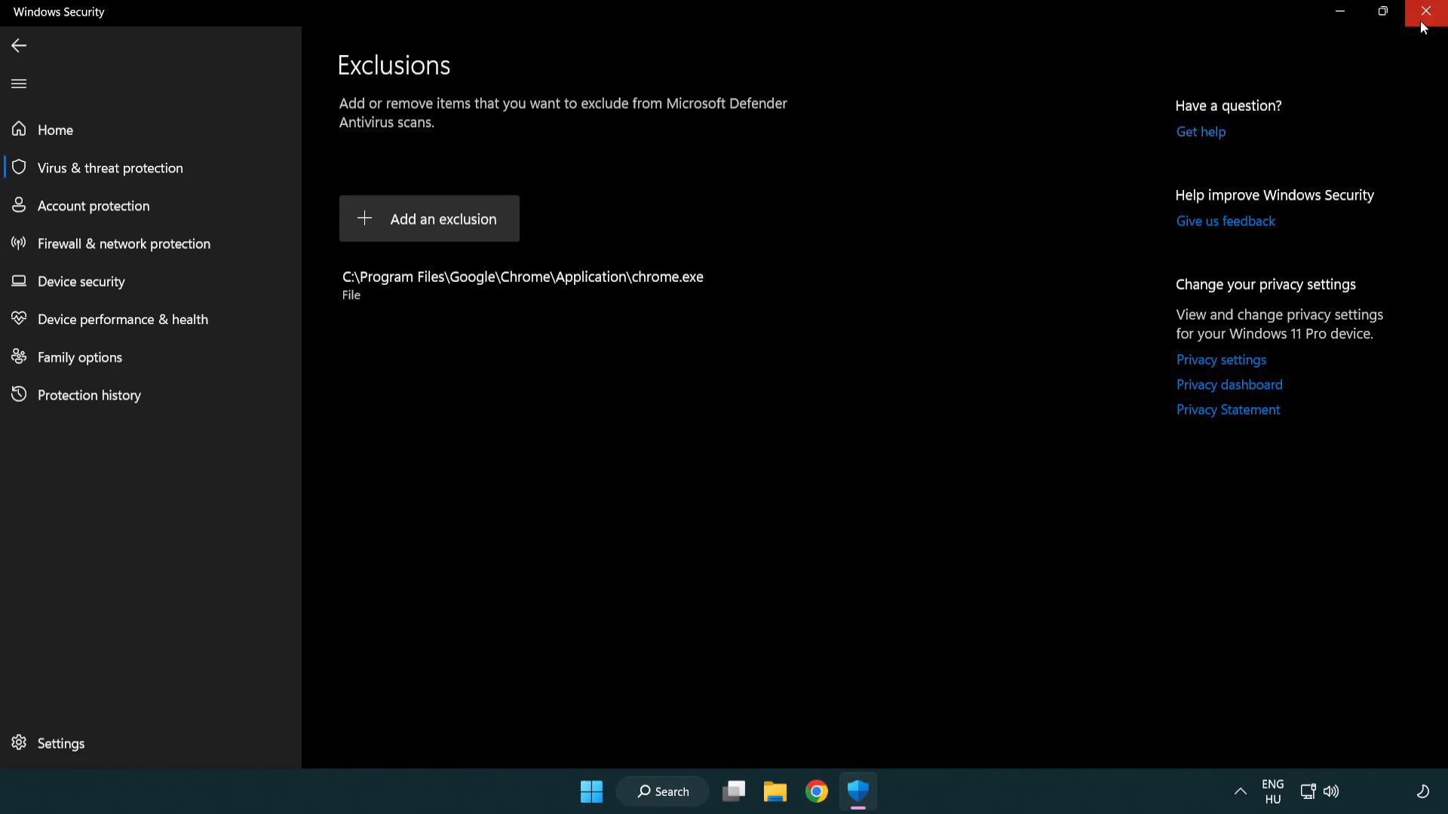
Close the Windows Security window
click(1426, 10)
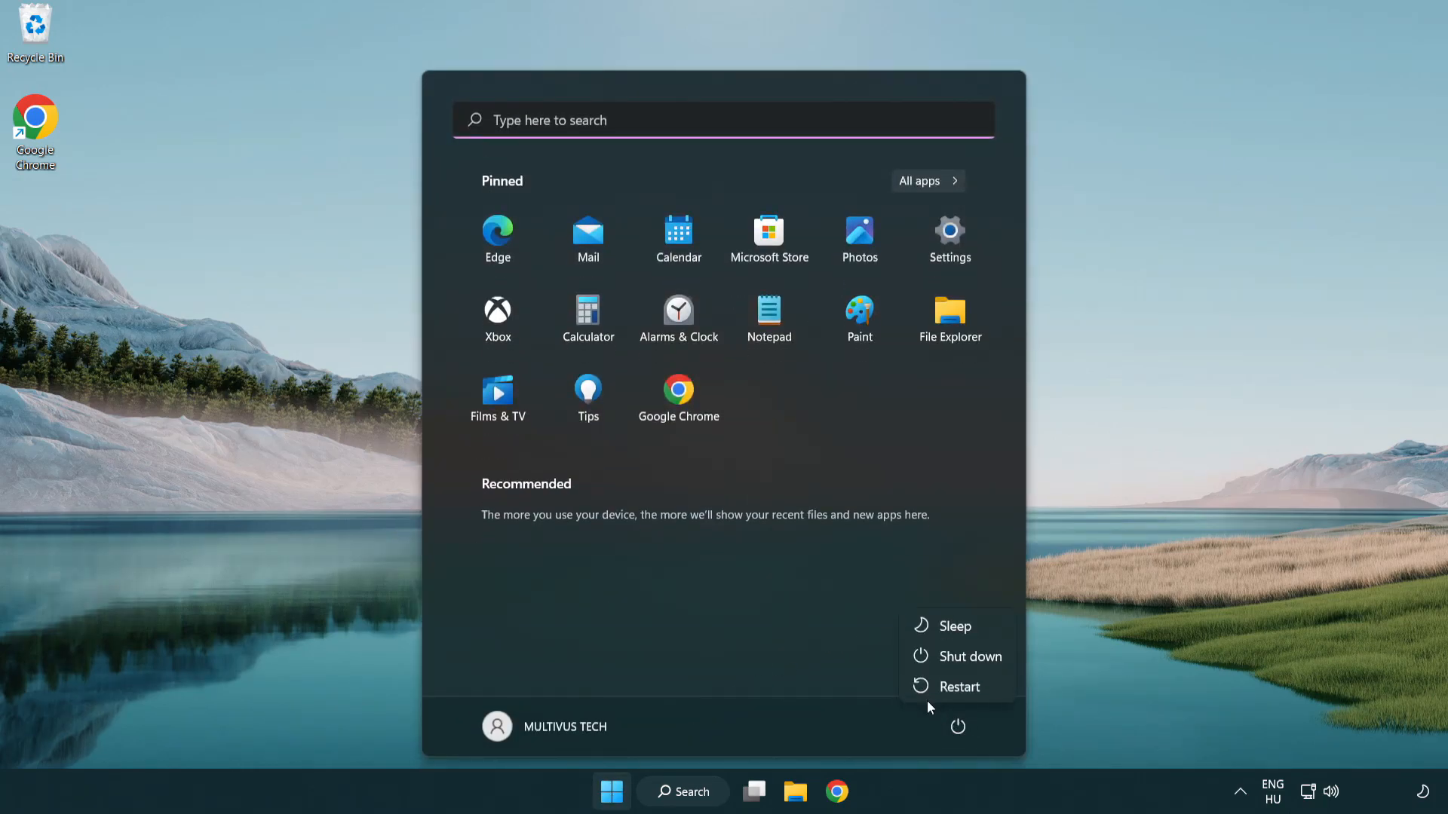
mouse_move(959, 687)
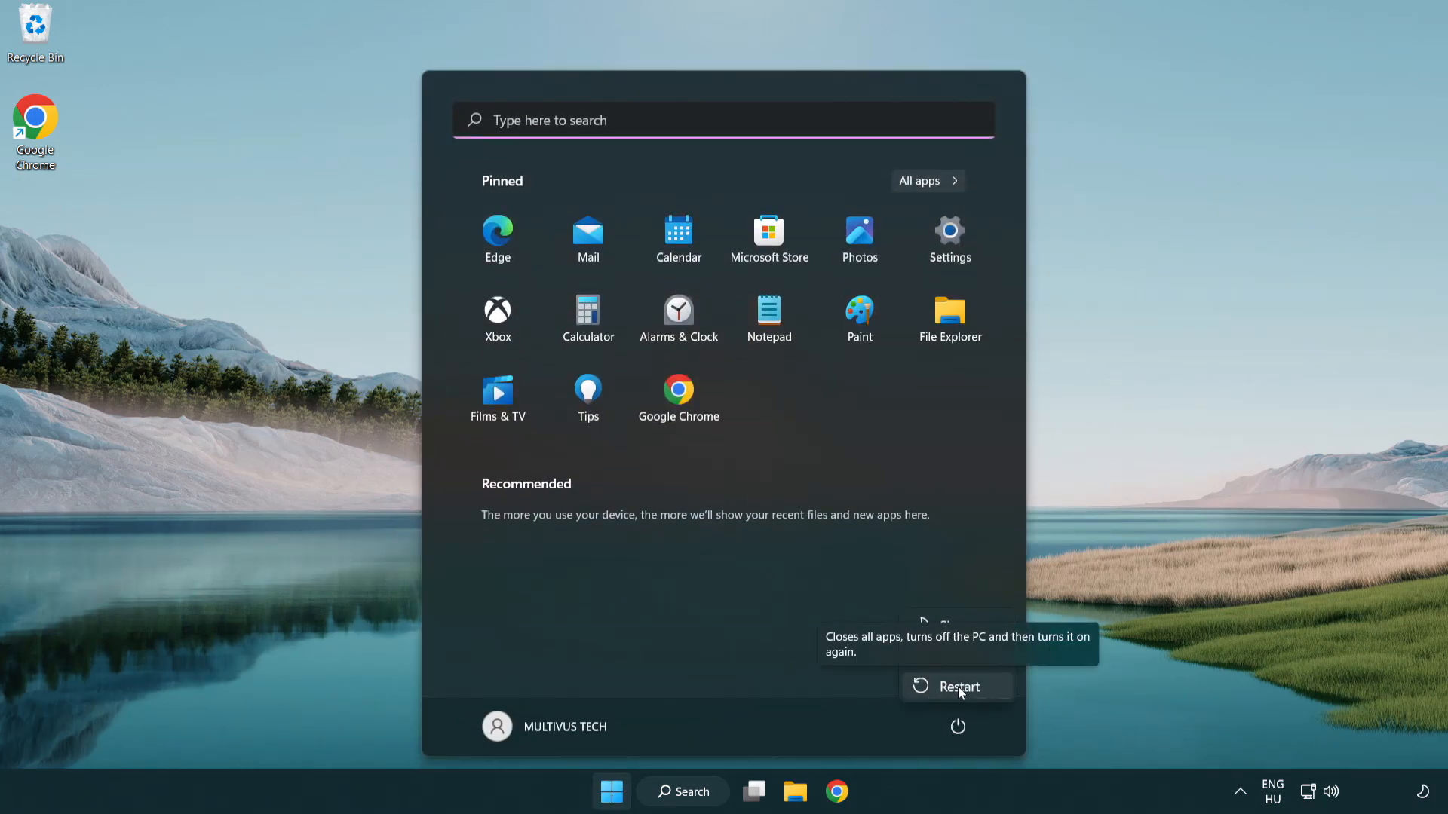